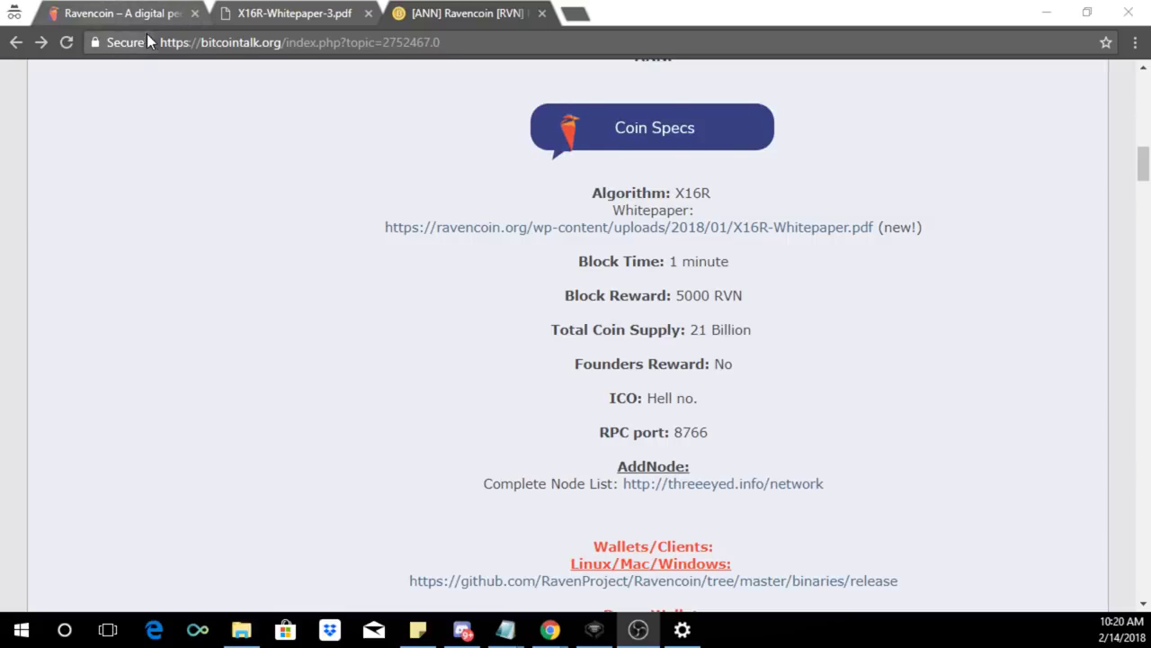
# - Switch to the ravencoin.org tab and scroll down the Ravencoin homepage
pyautogui.click(117, 13)
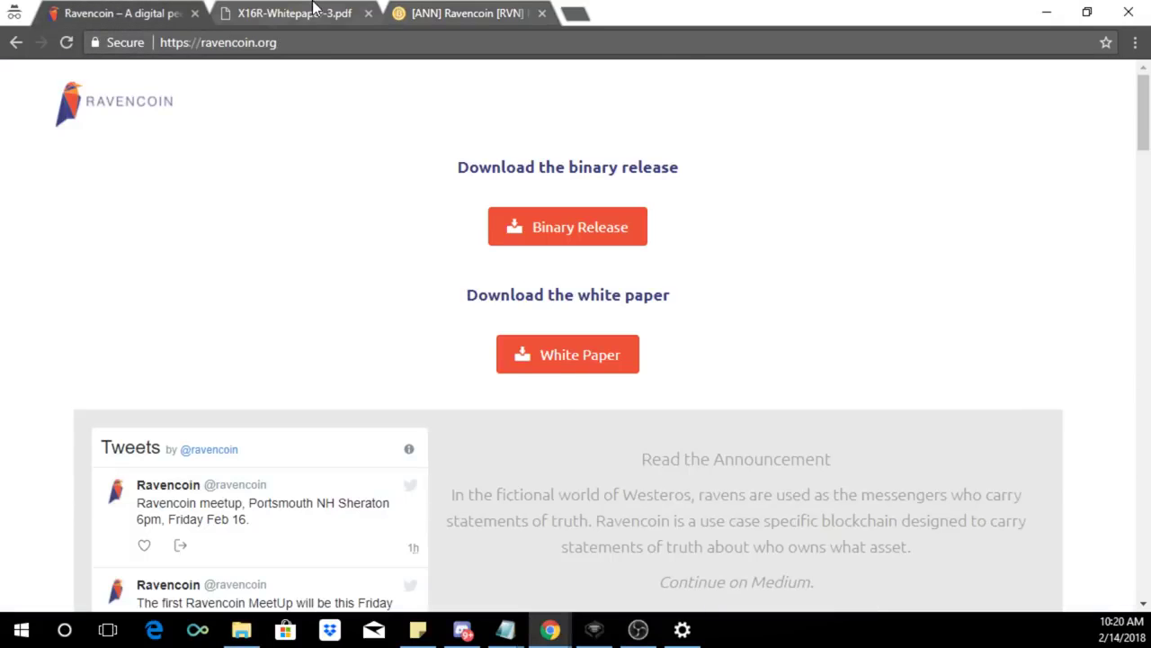
pyautogui.moveTo(517, 218)
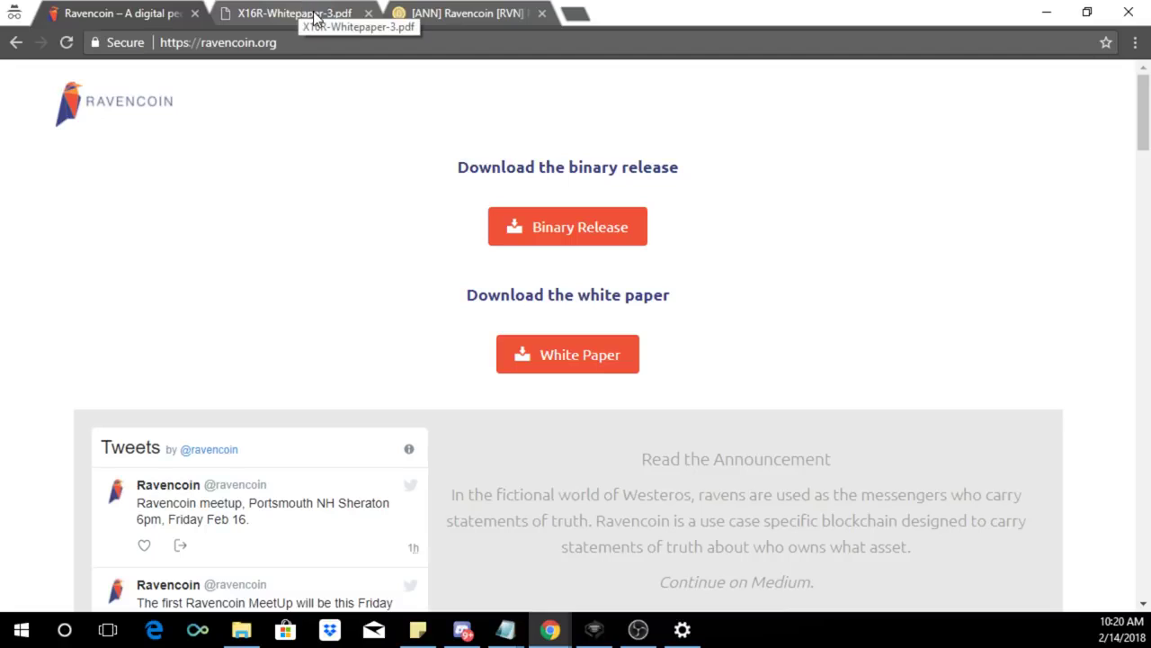
pyautogui.moveTo(556, 7)
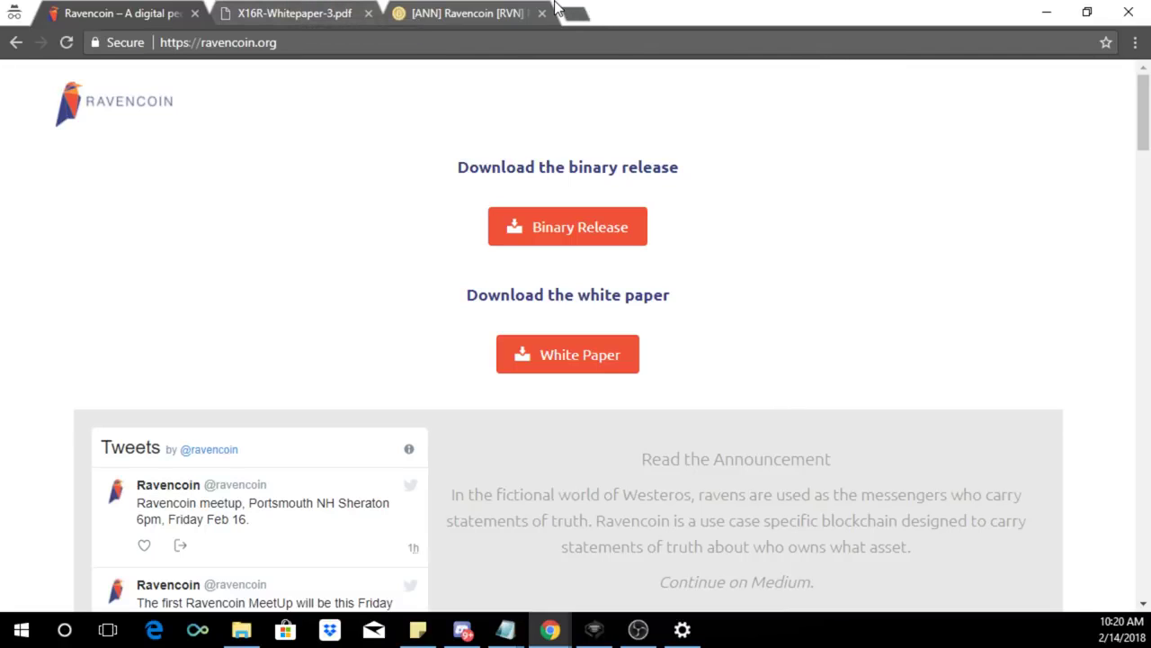
pyautogui.moveTo(465, 13)
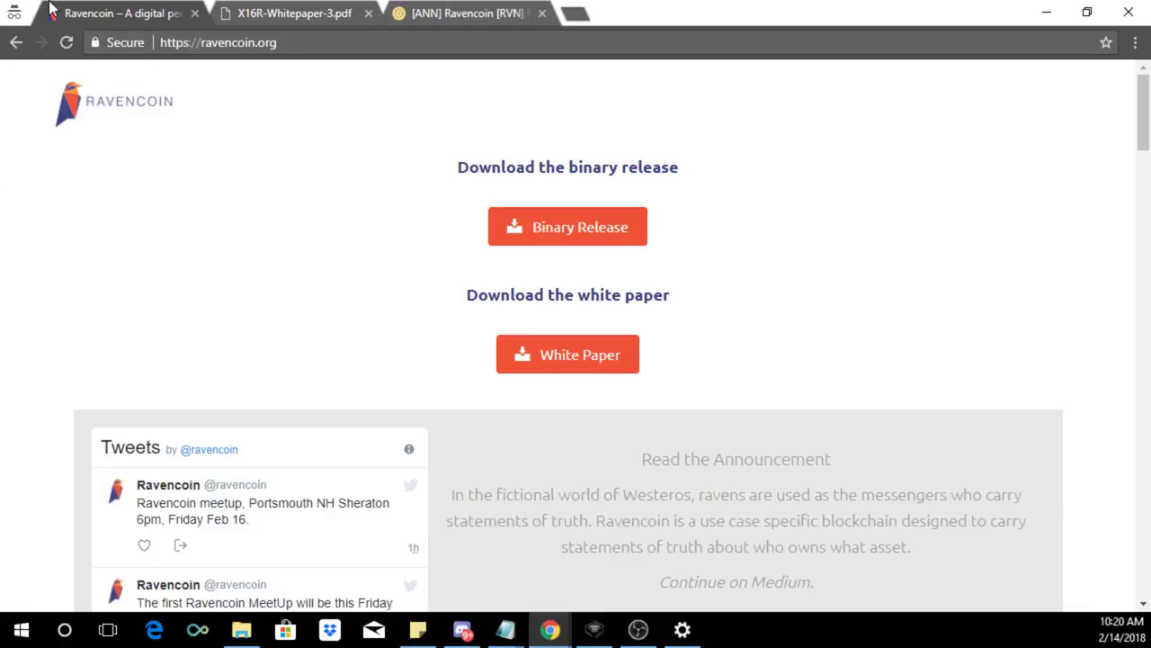
pyautogui.scroll(-3)
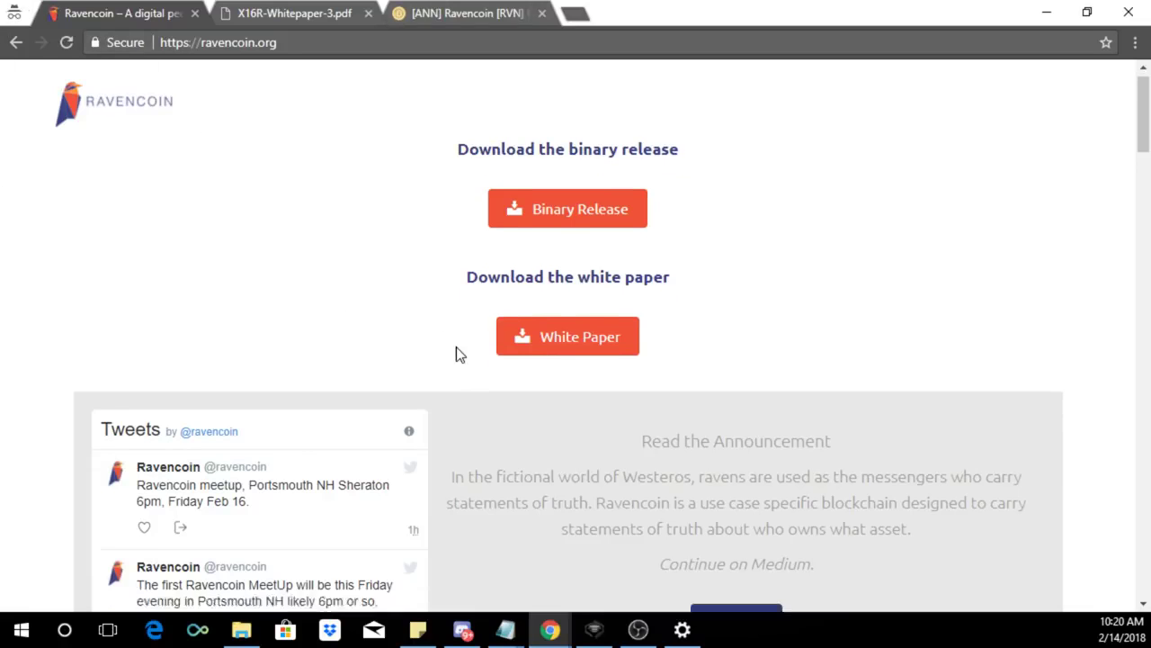
pyautogui.scroll(-3)
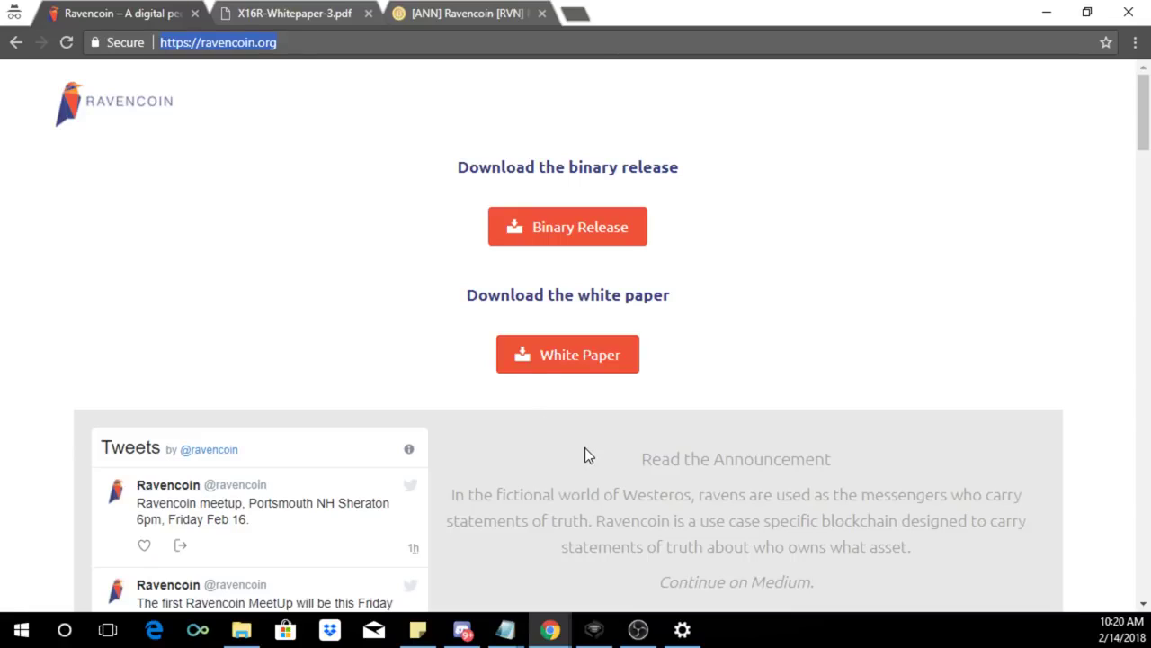
pyautogui.moveTo(576, 354)
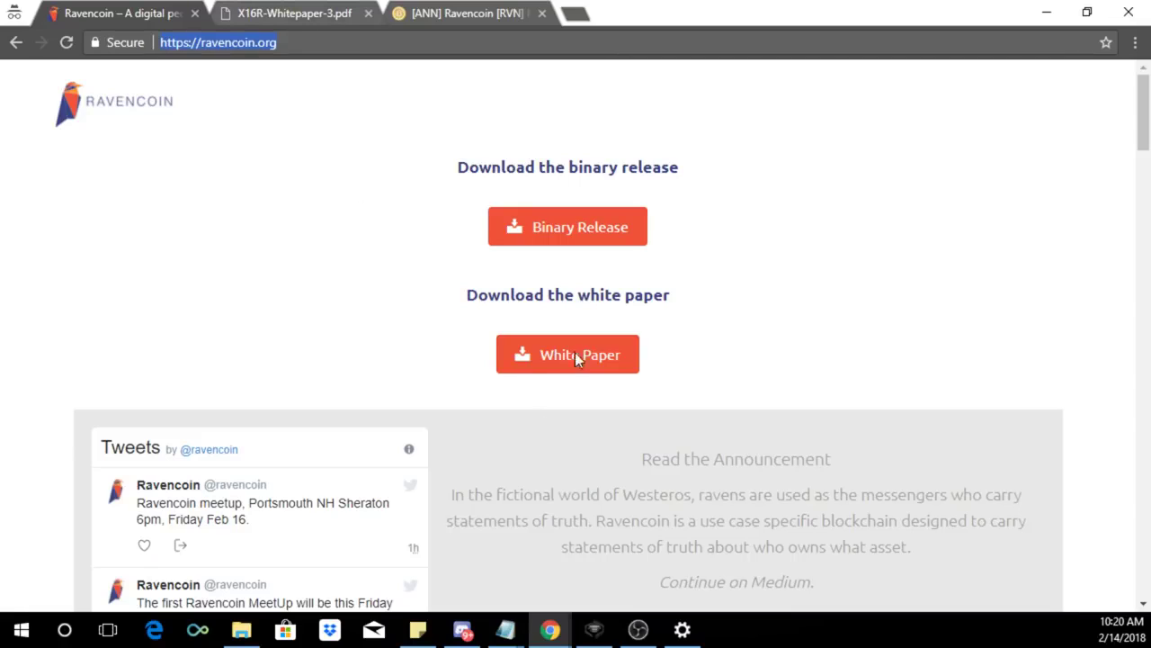
pyautogui.moveTo(535, 369)
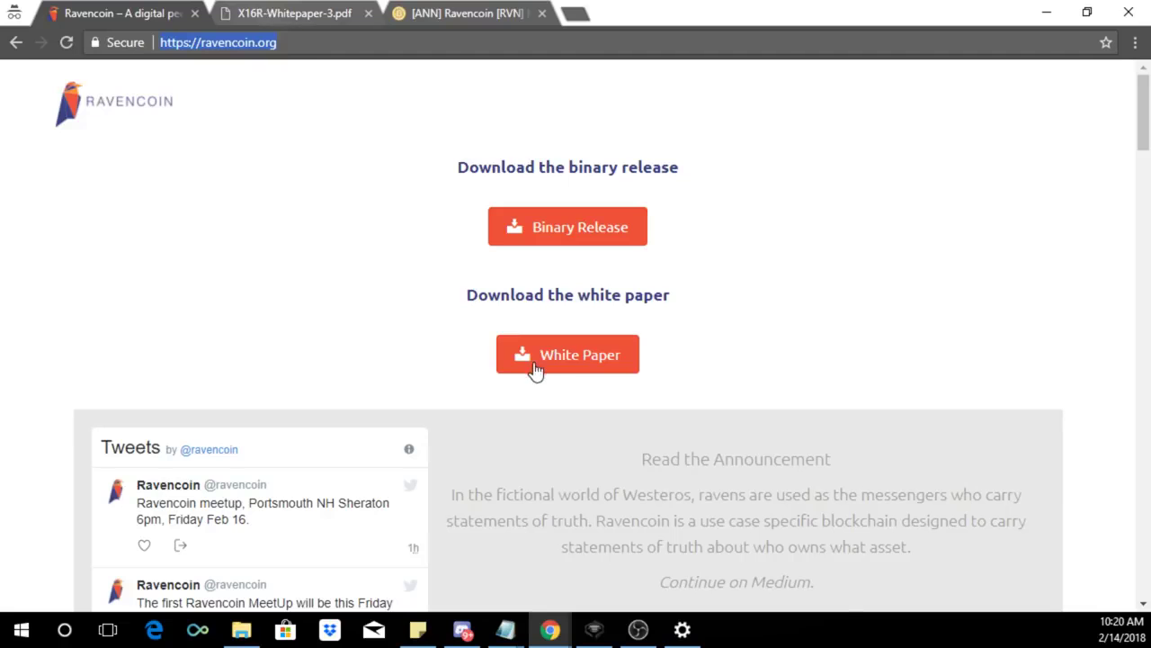
# - Open X16R-Whitepaper-3.pdf and read down to its passage on ASIC miners and chained hashing
pyautogui.click(568, 353)
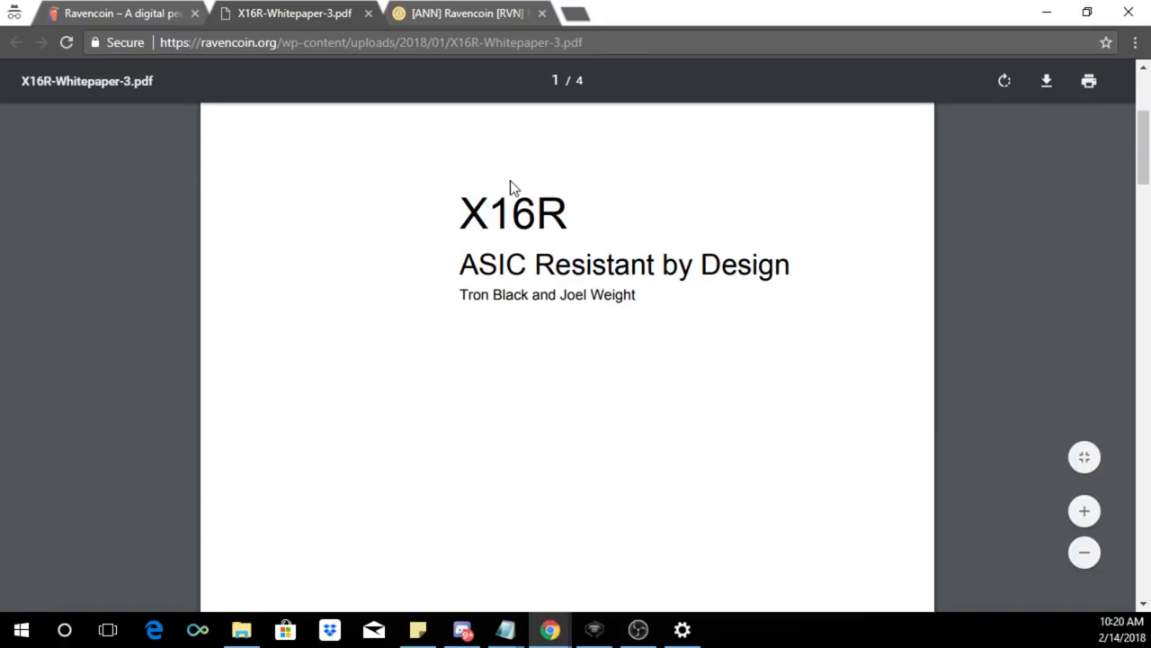
pyautogui.moveTo(713, 280)
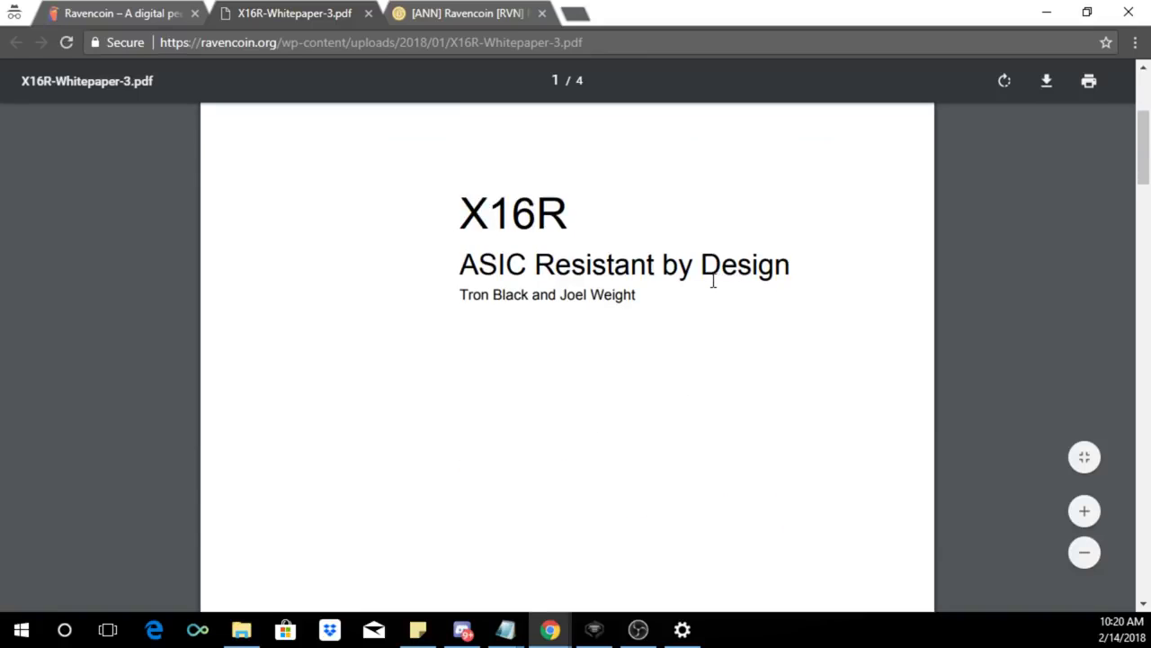
pyautogui.scroll(-3)
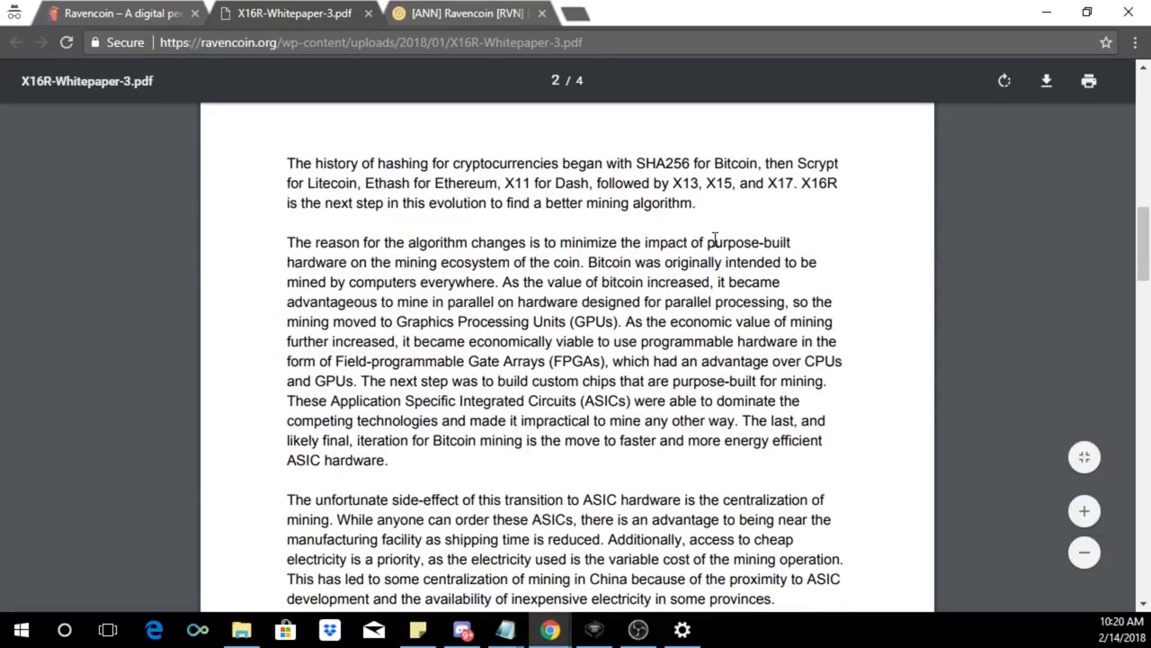
pyautogui.moveTo(984, 238)
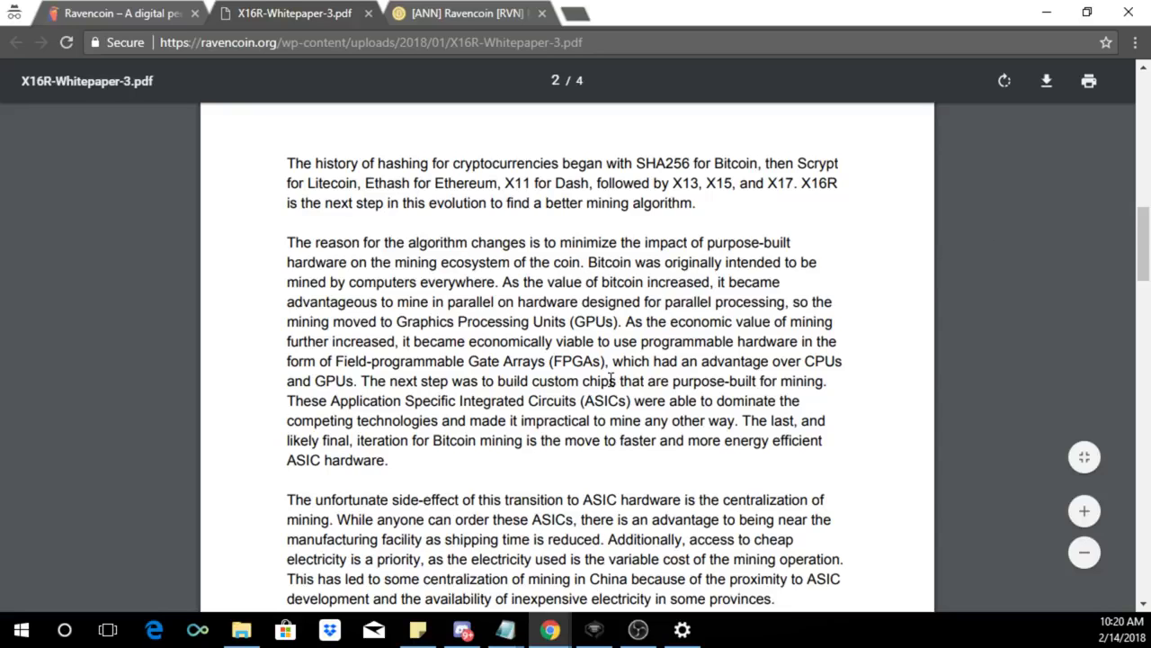
pyautogui.scroll(-3)
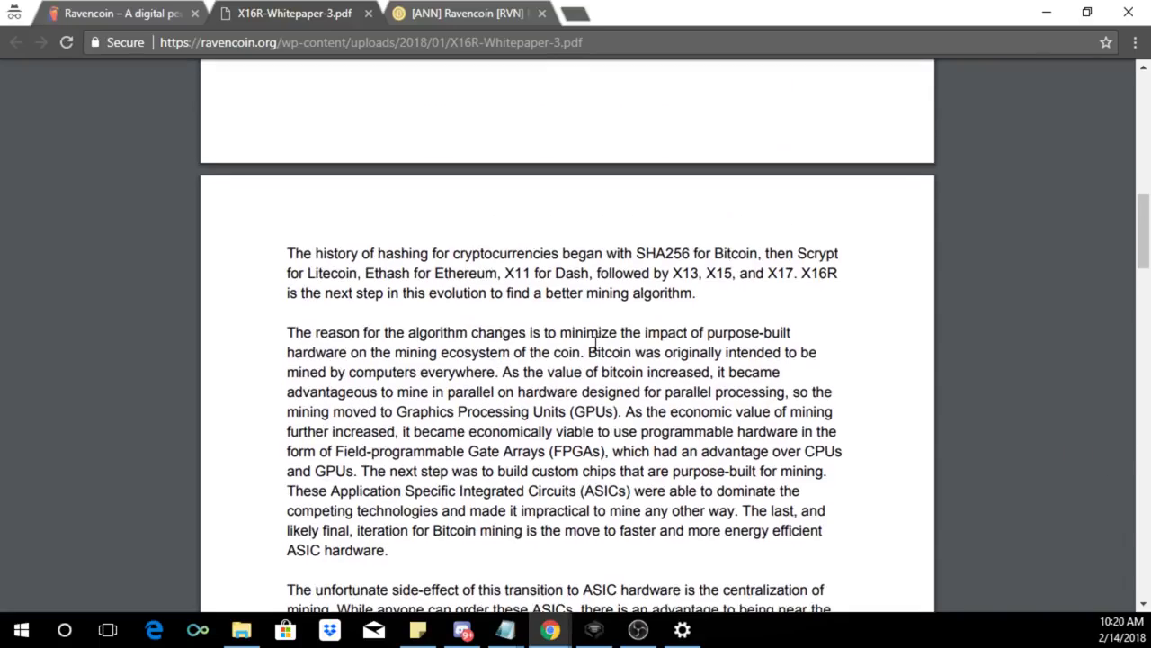
pyautogui.scroll(-3)
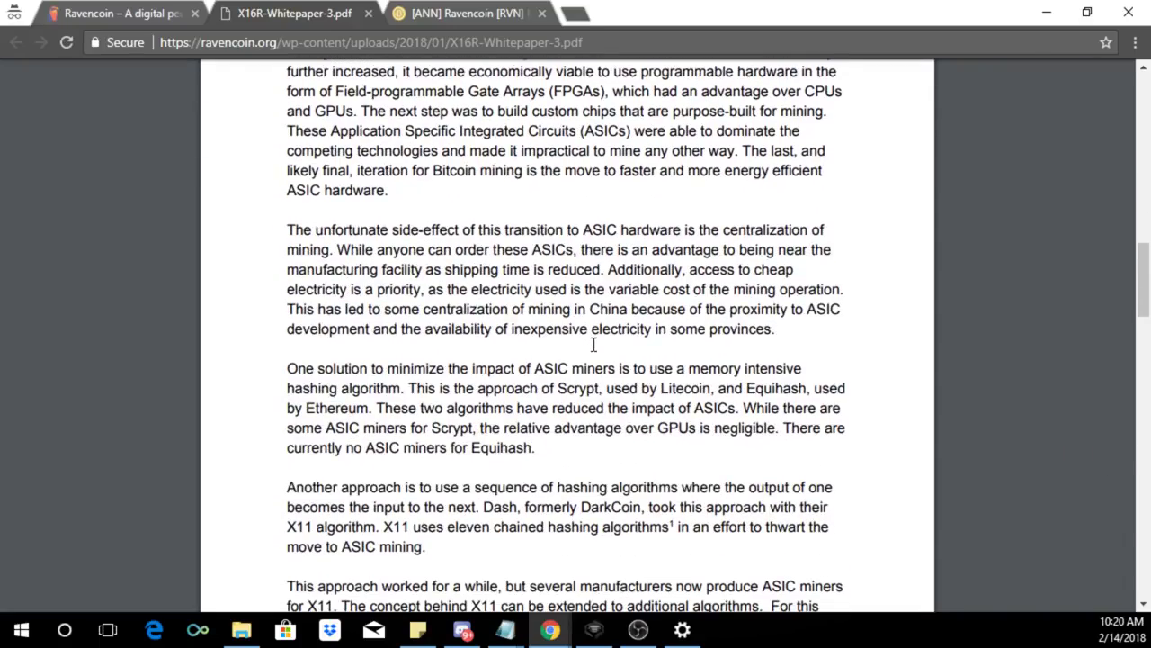
pyautogui.scroll(-3)
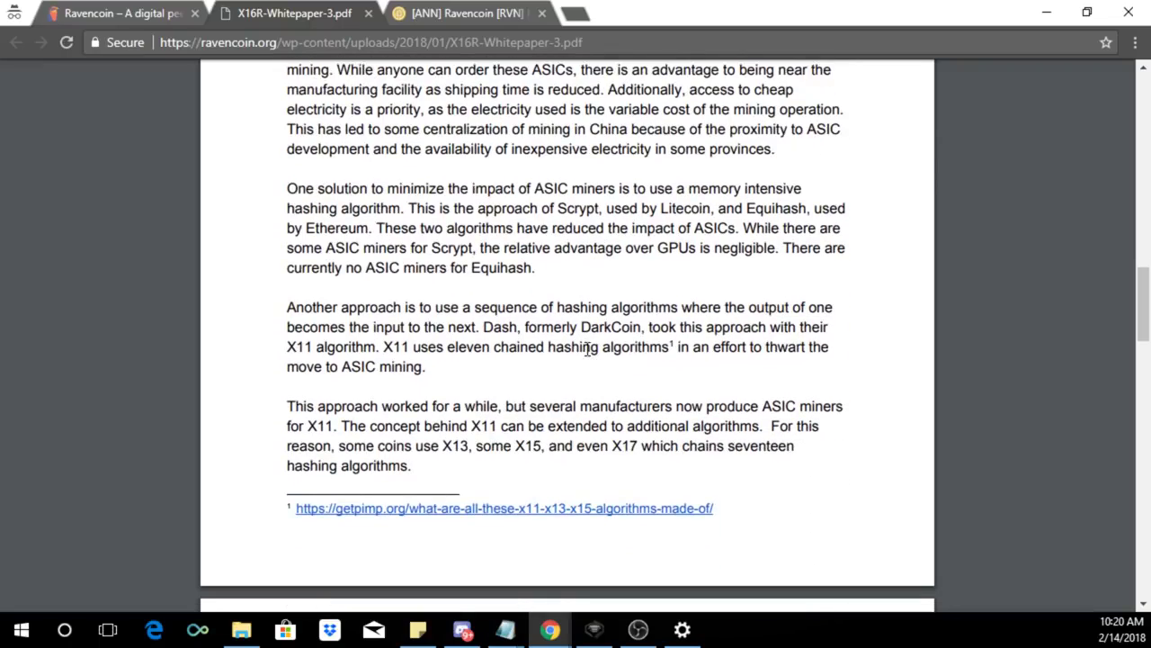
pyautogui.moveTo(715, 361)
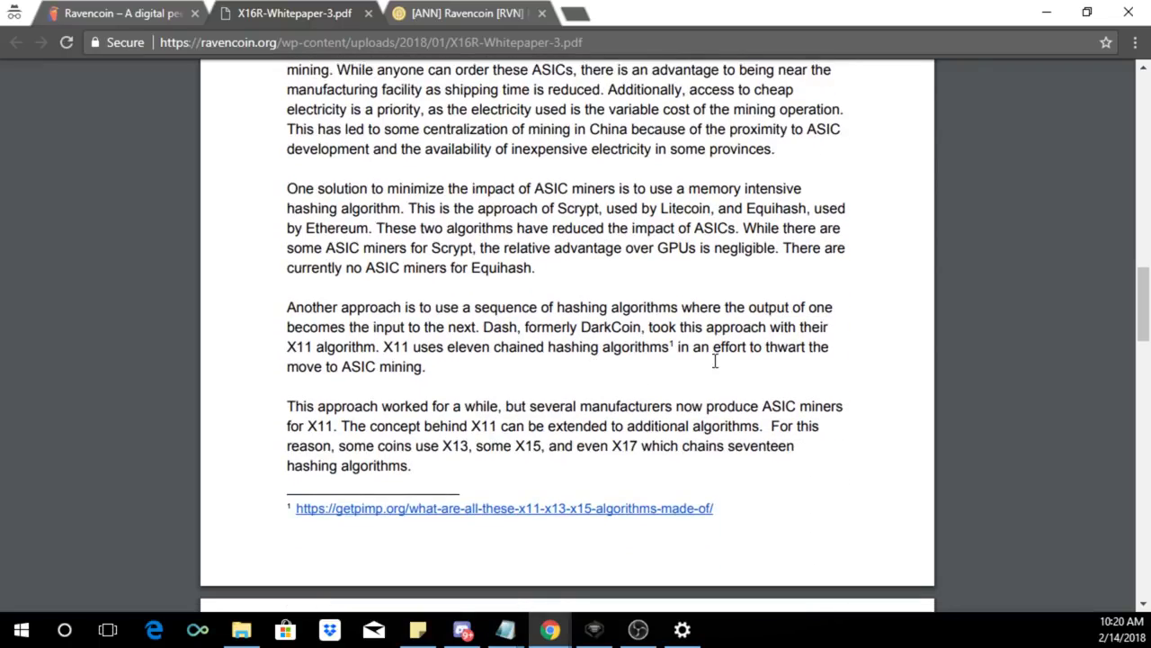
pyautogui.moveTo(575, 459)
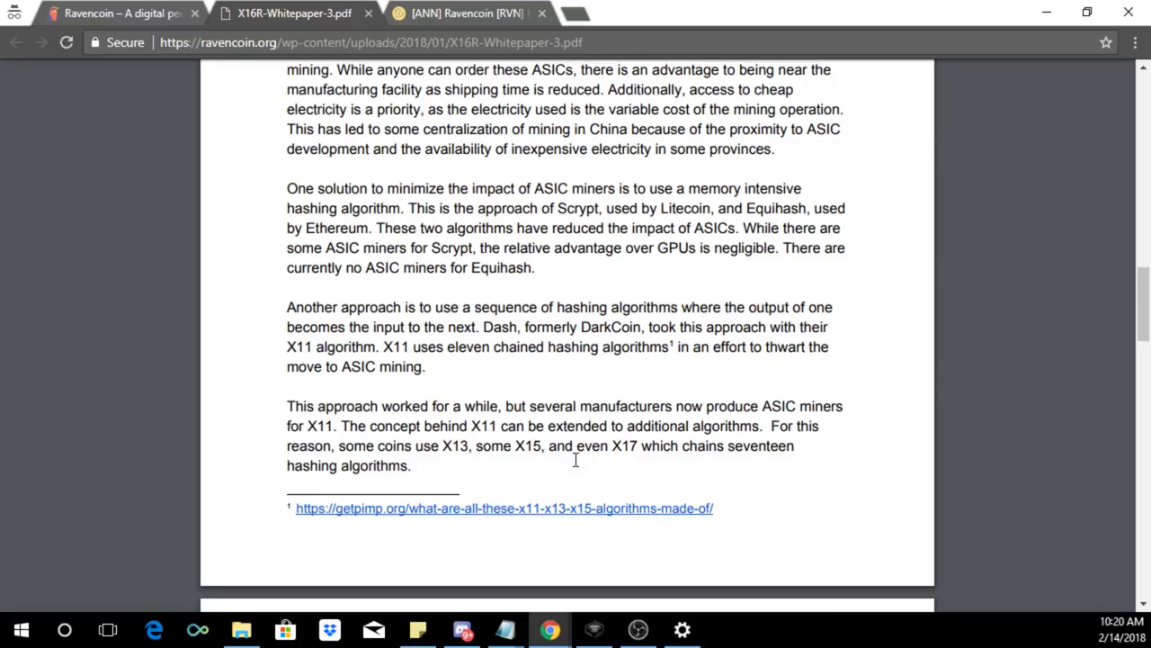
pyautogui.moveTo(330, 400)
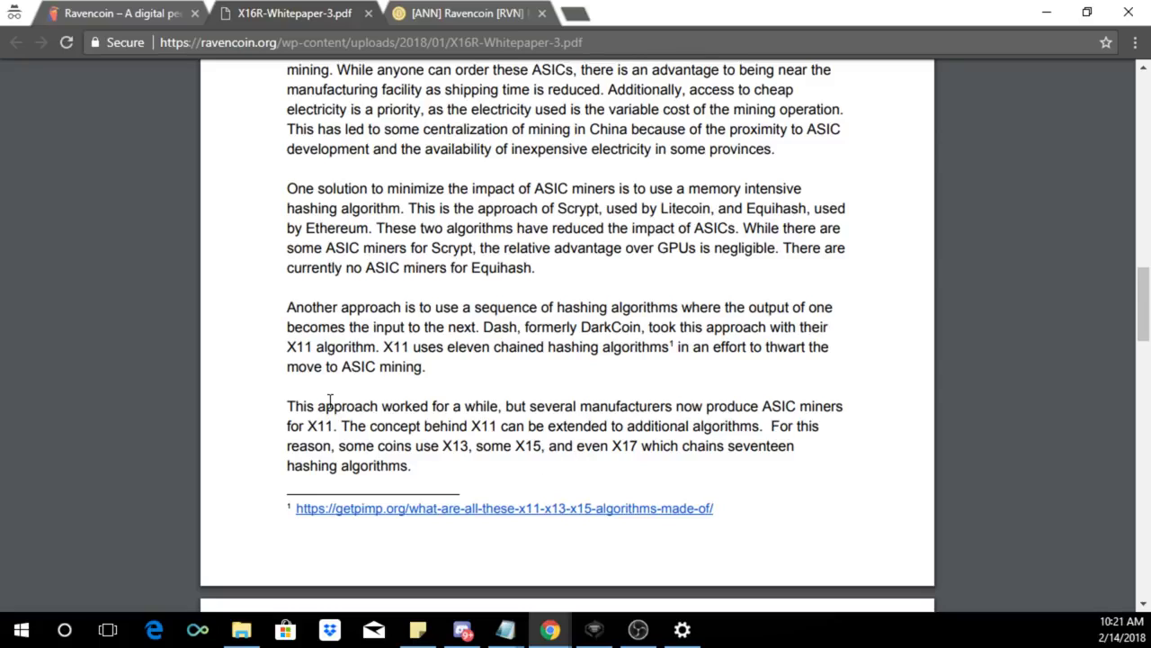
pyautogui.moveTo(520, 398)
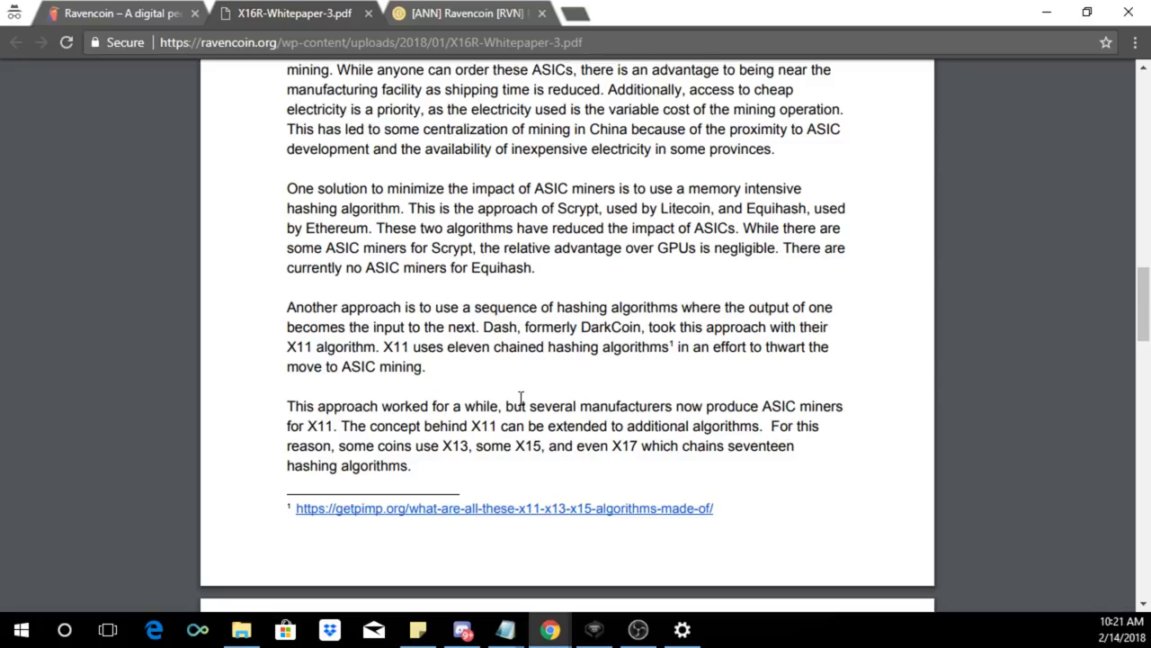
pyautogui.moveTo(612, 434)
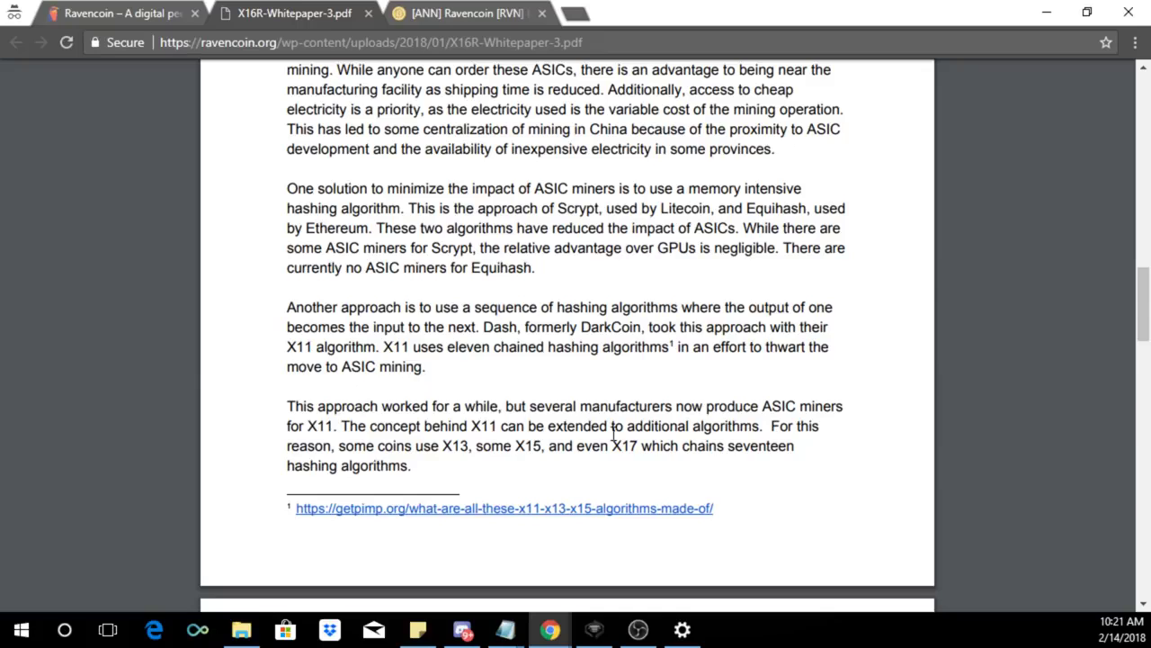
pyautogui.moveTo(668, 482)
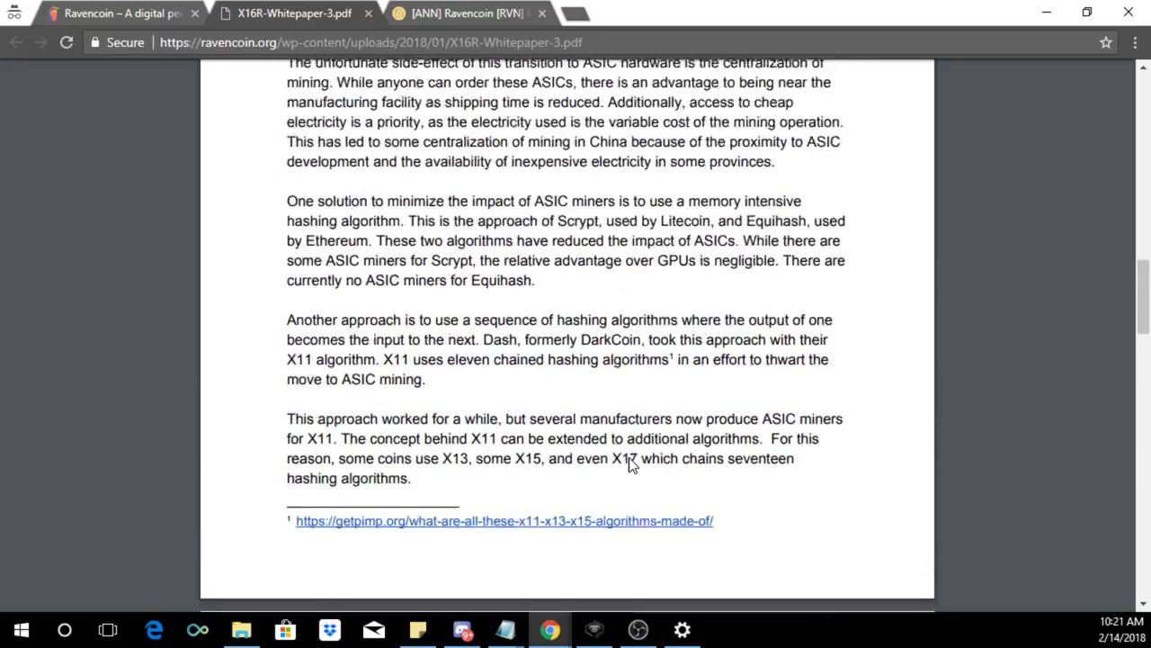
pyautogui.scroll(-3)
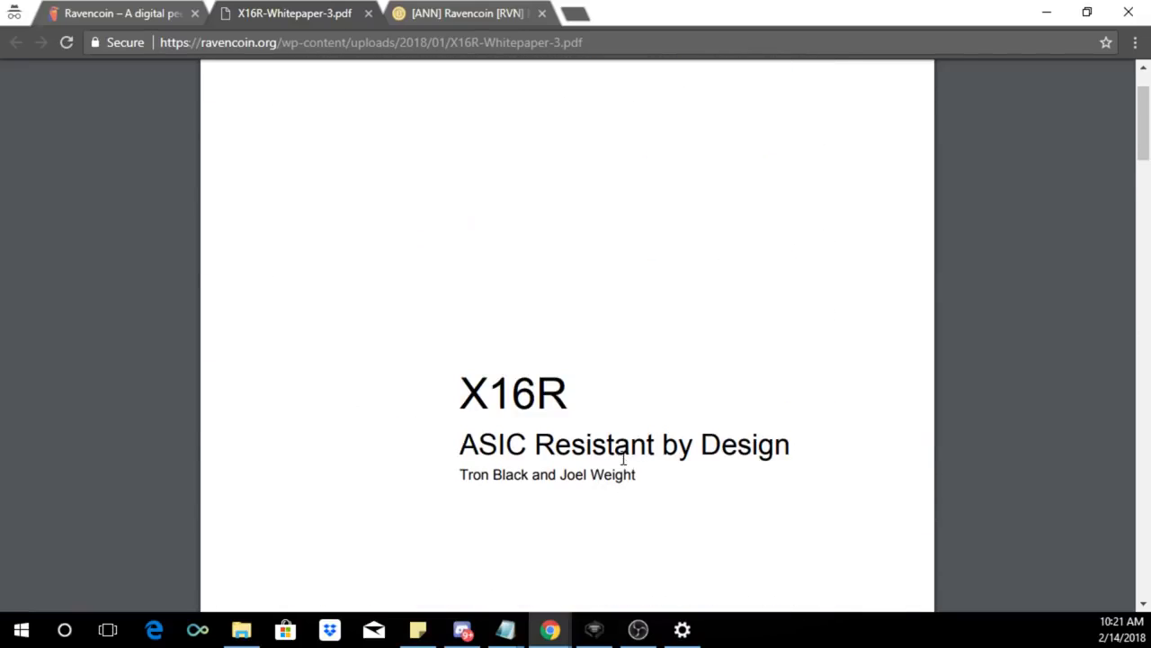
pyautogui.moveTo(657, 403)
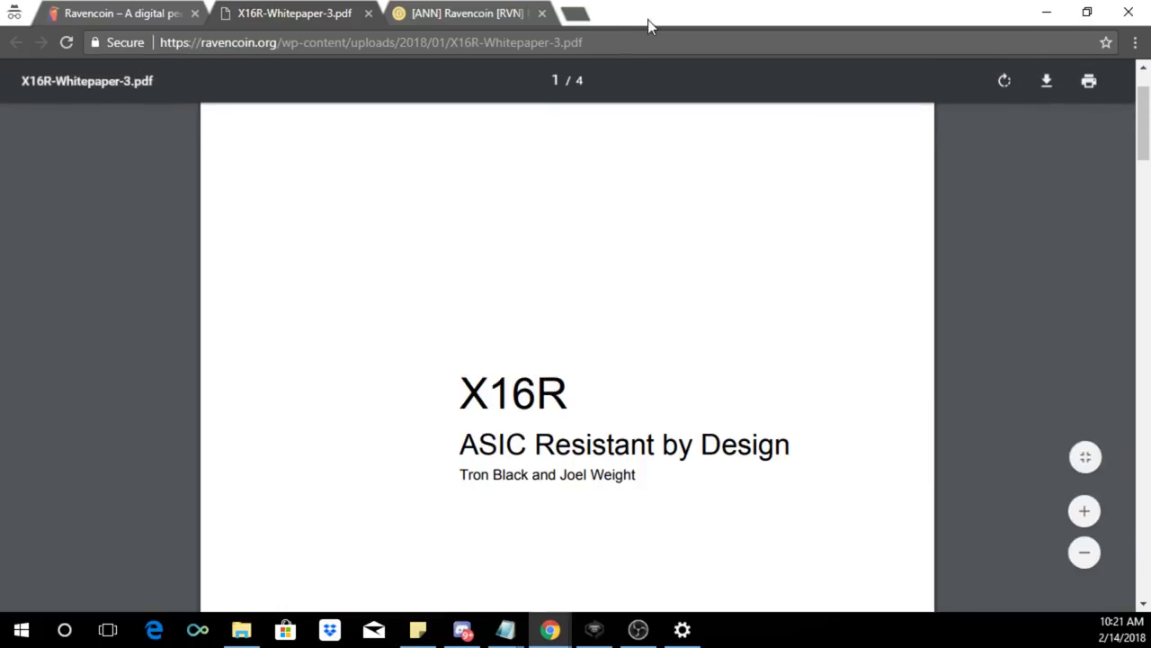
pyautogui.scroll(-3)
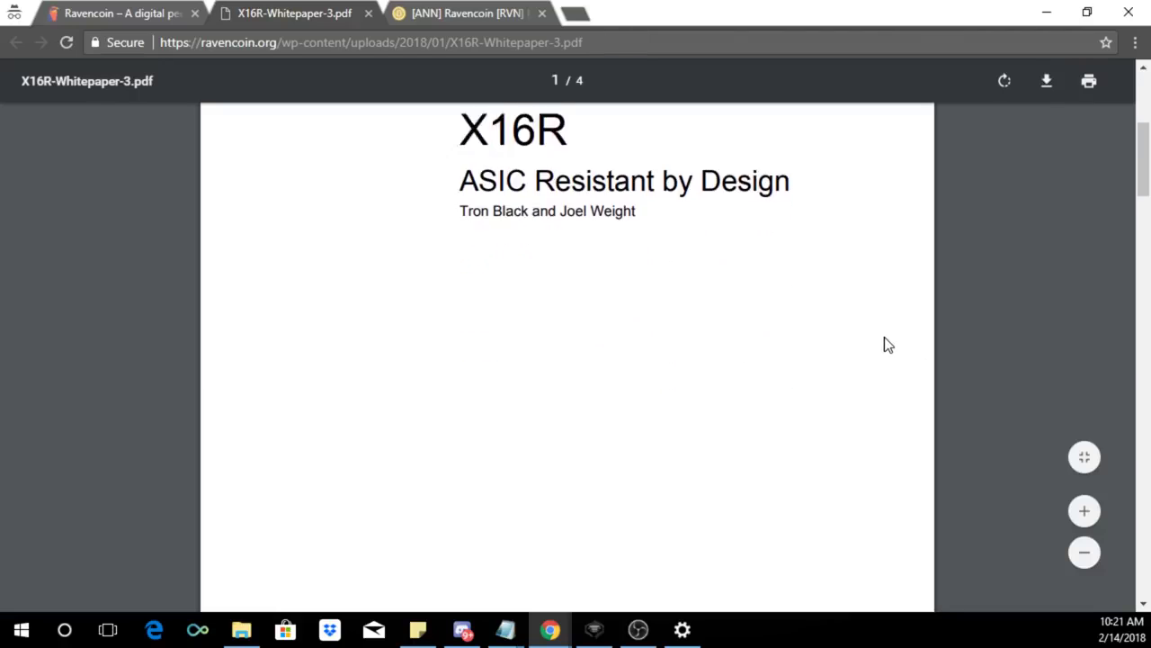
pyautogui.scroll(-3)
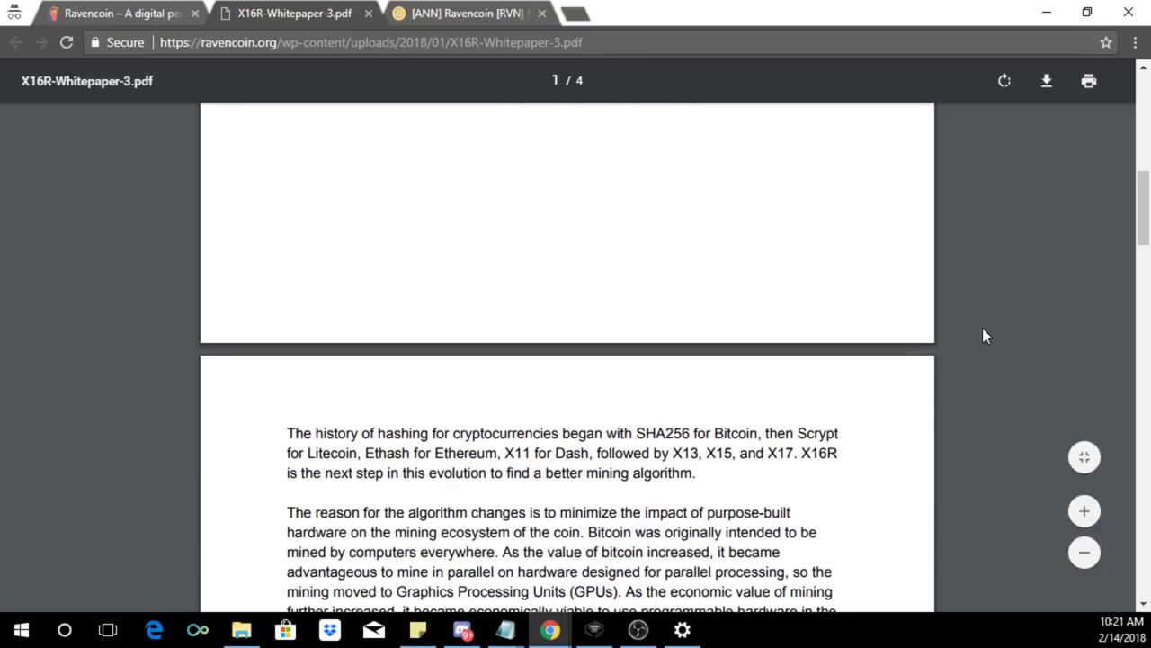
pyautogui.scroll(-3)
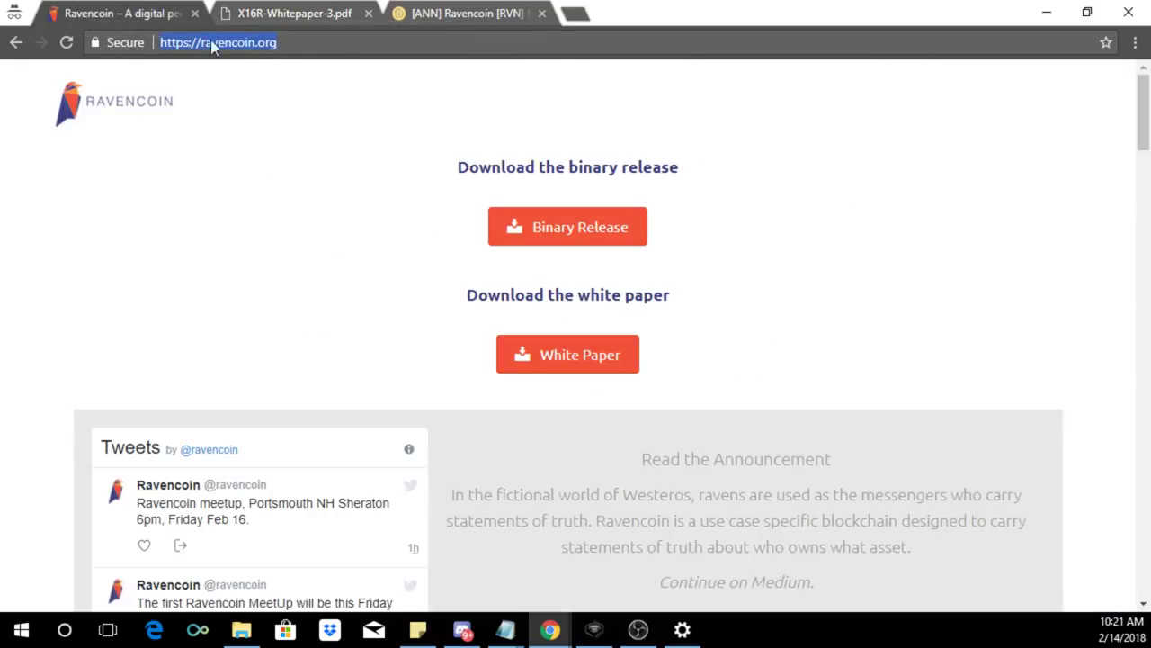
pyautogui.moveTo(903, 285)
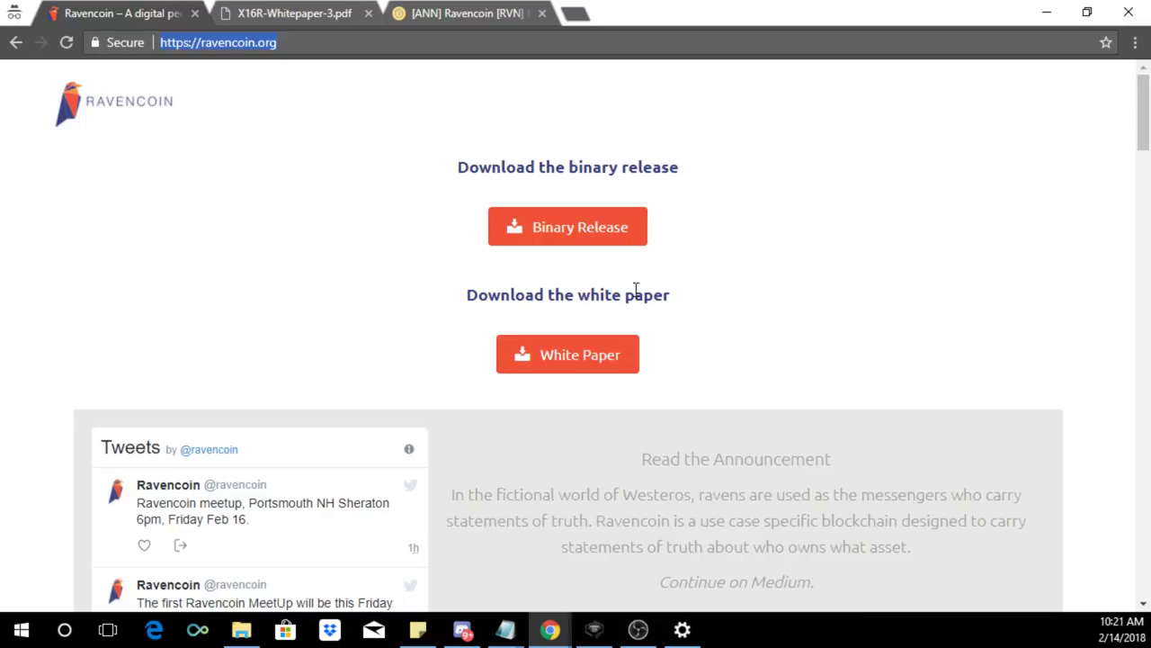
pyautogui.moveTo(726, 329)
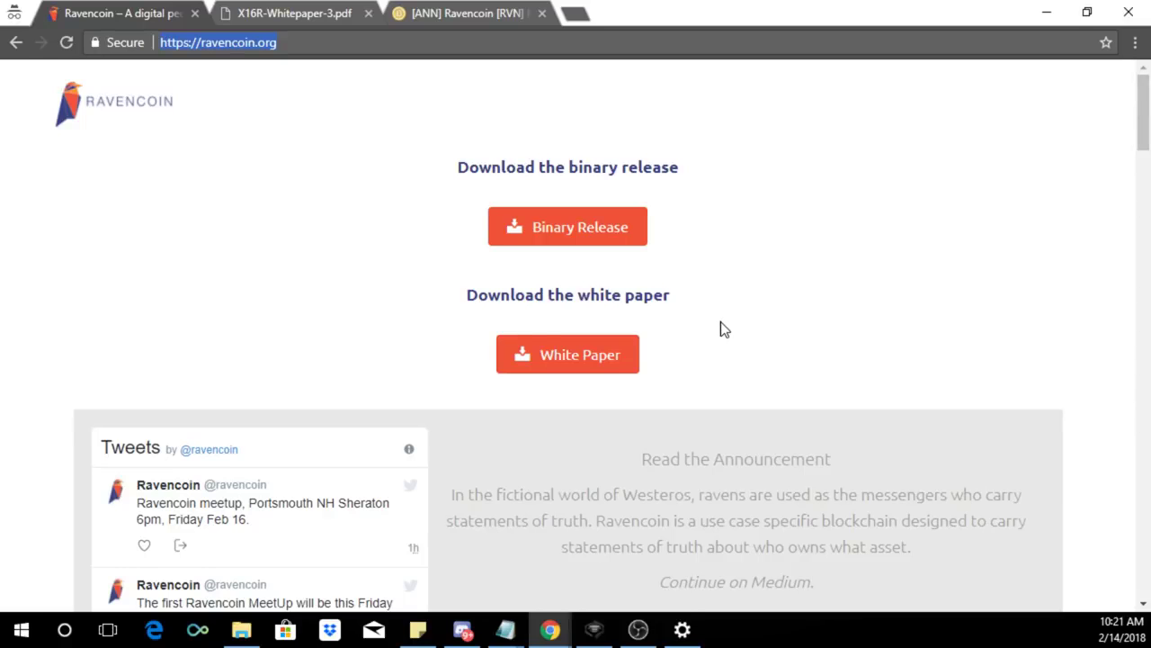
# - Open the Medium article from 'Read the Announcement' and skim through it
pyautogui.scroll(-3)
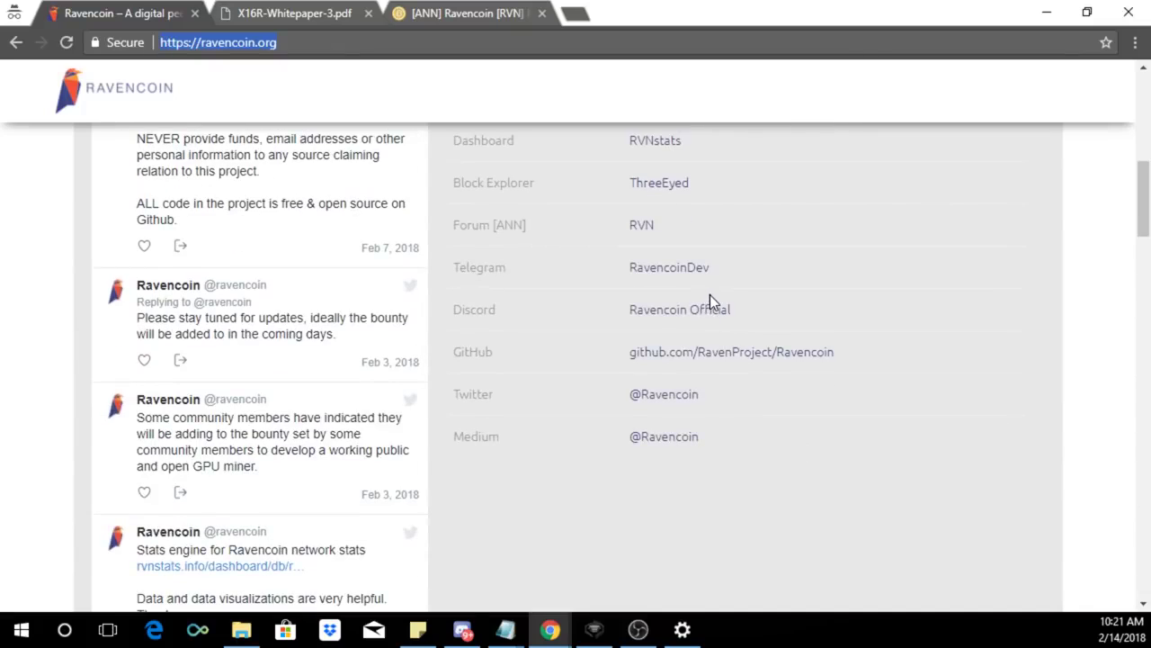
pyautogui.moveTo(791, 312)
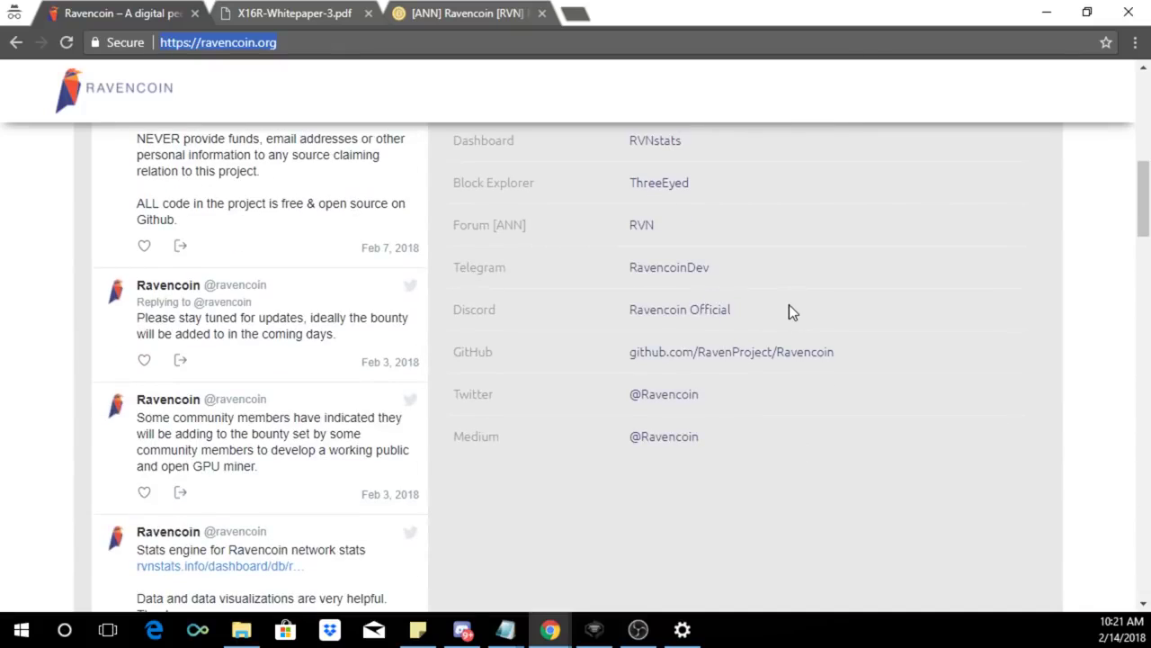
pyautogui.moveTo(819, 292)
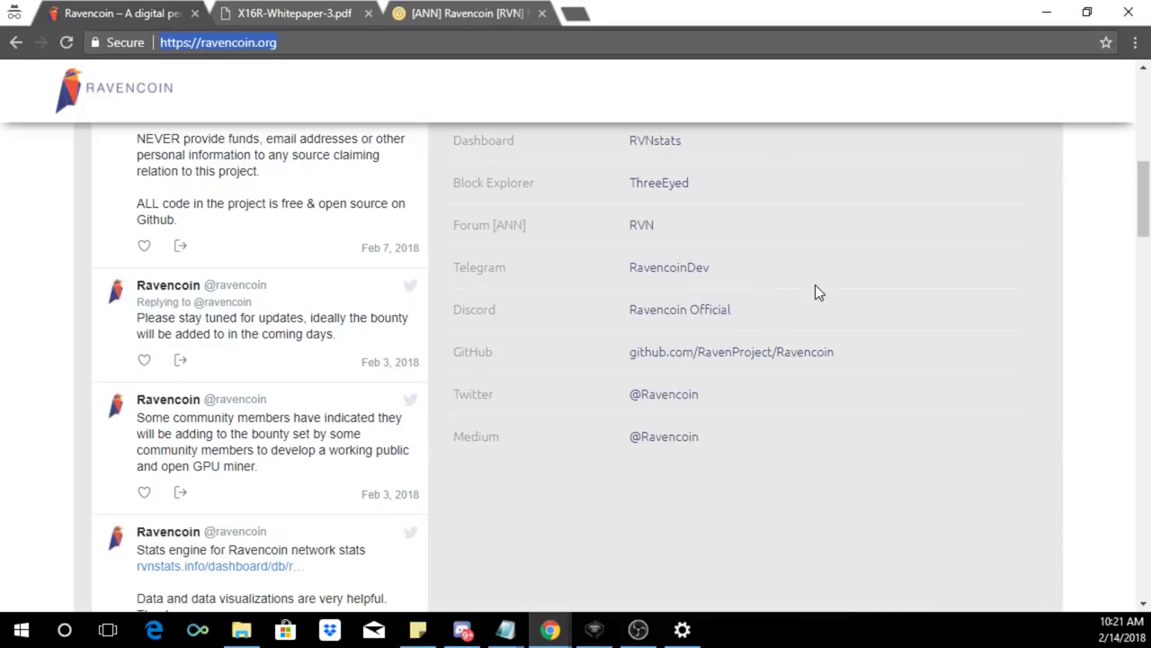
pyautogui.moveTo(814, 279)
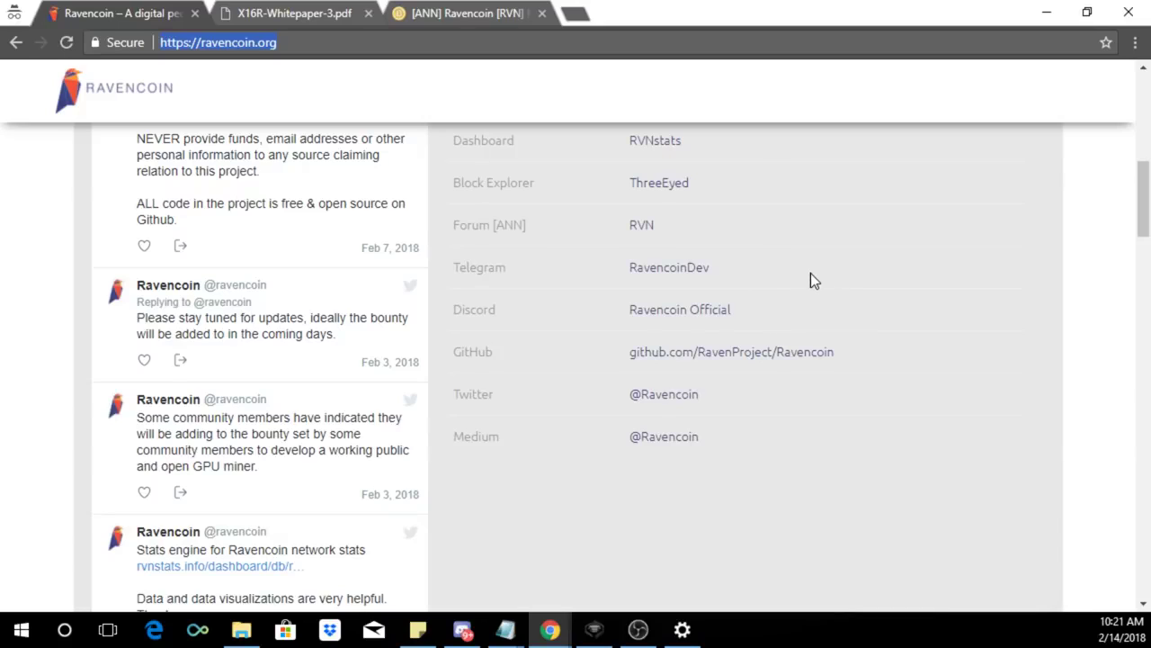
pyautogui.scroll(-3)
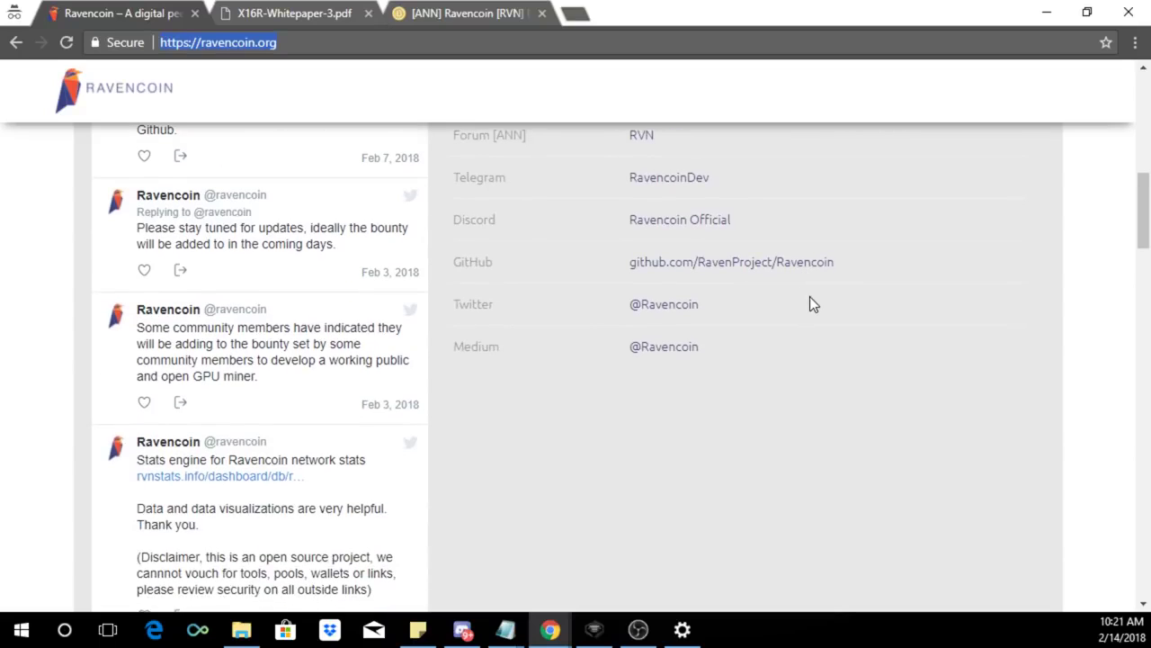
pyautogui.moveTo(702, 333)
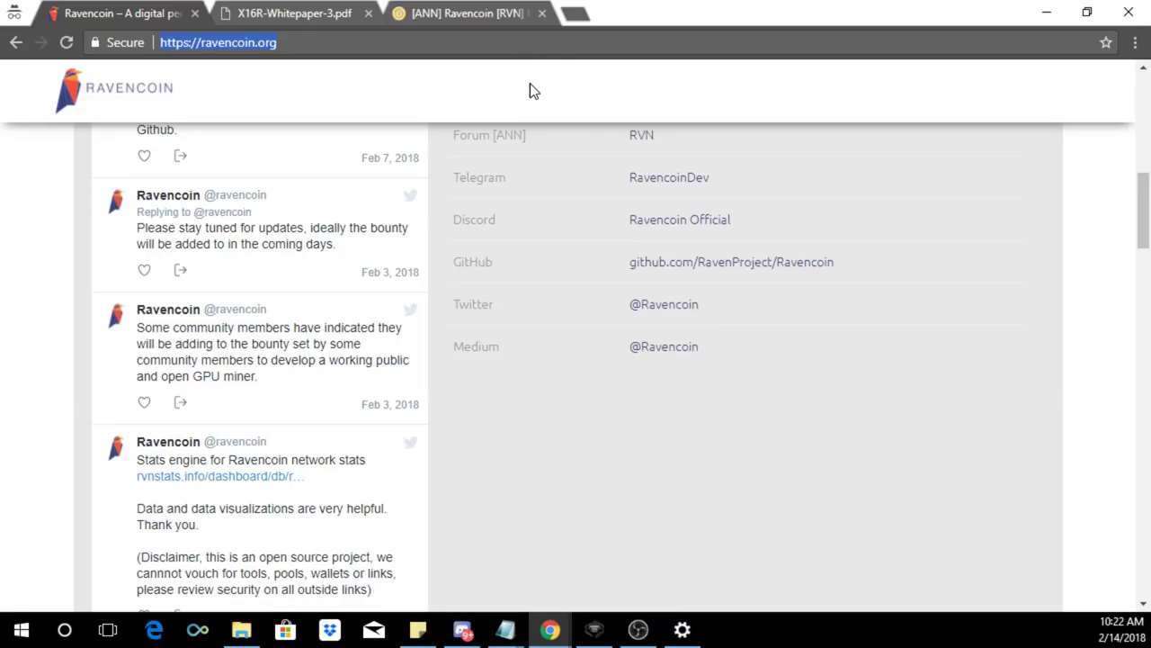
pyautogui.moveTo(768, 216)
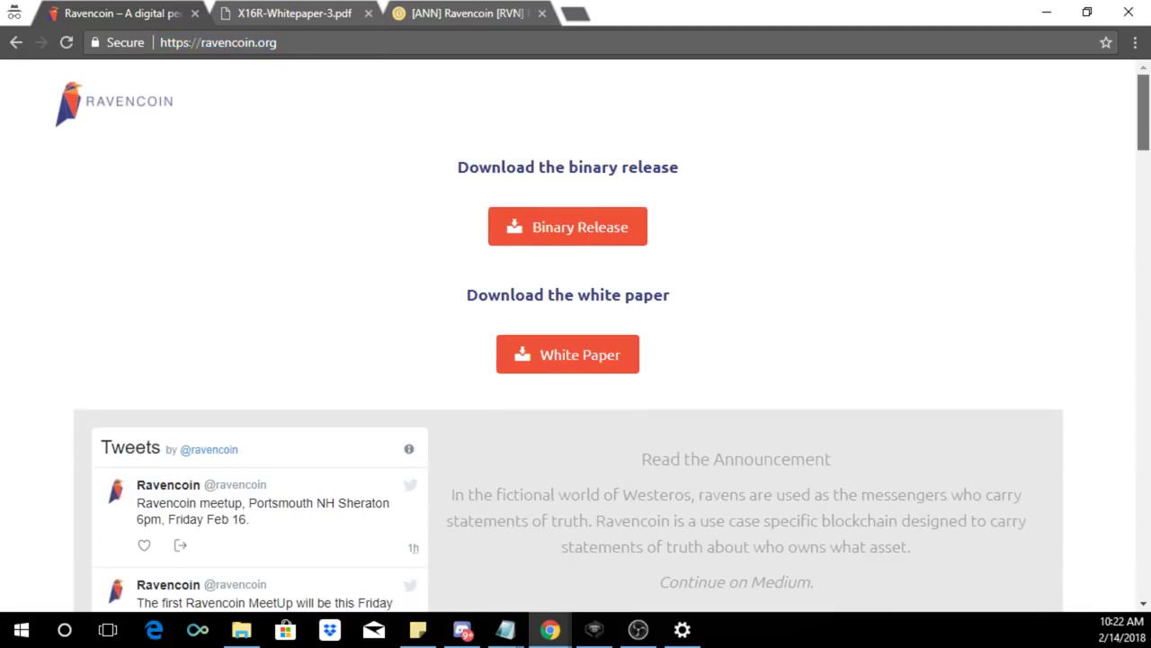
pyautogui.moveTo(765, 249)
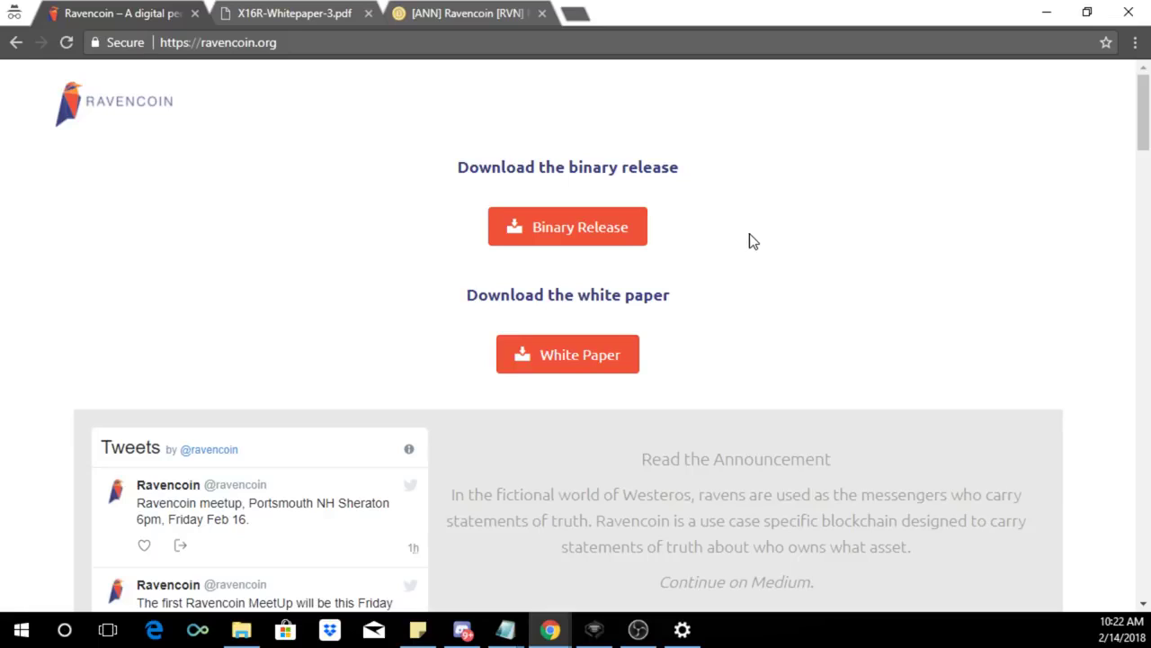
pyautogui.moveTo(666, 167)
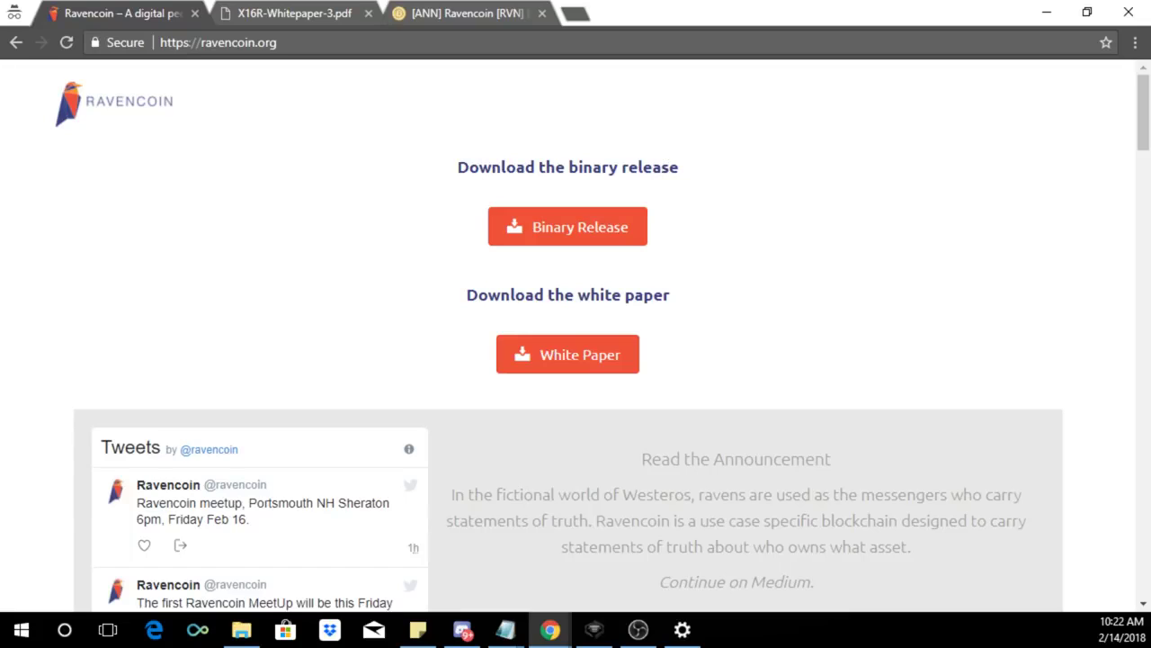
pyautogui.moveTo(668, 204)
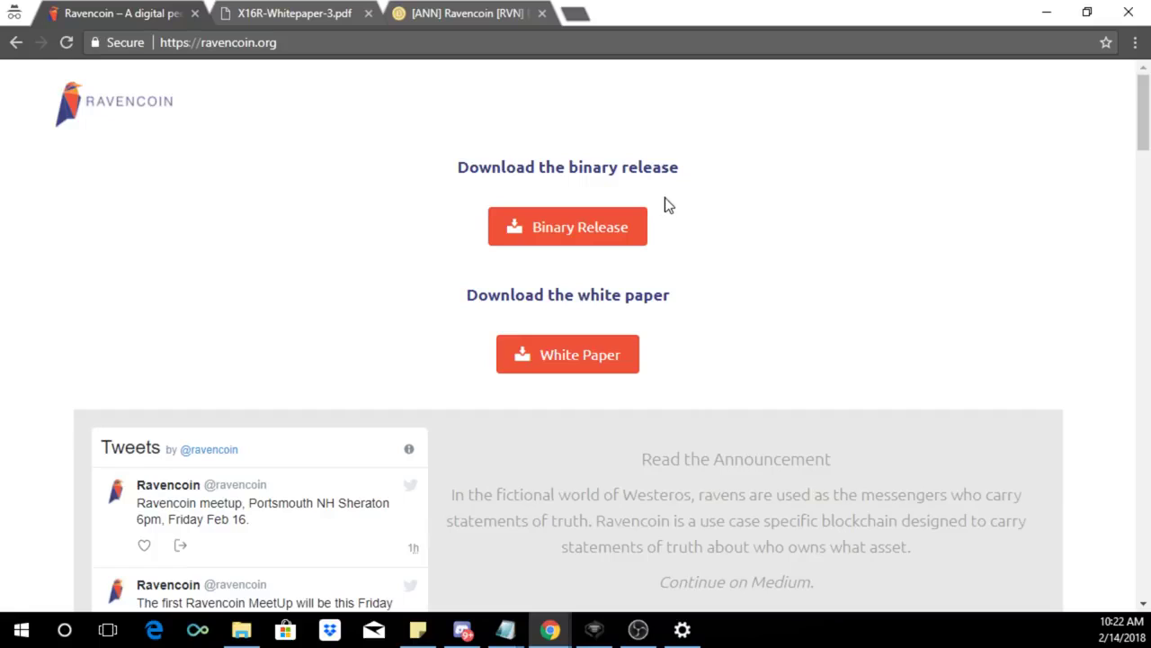
pyautogui.moveTo(392, 121)
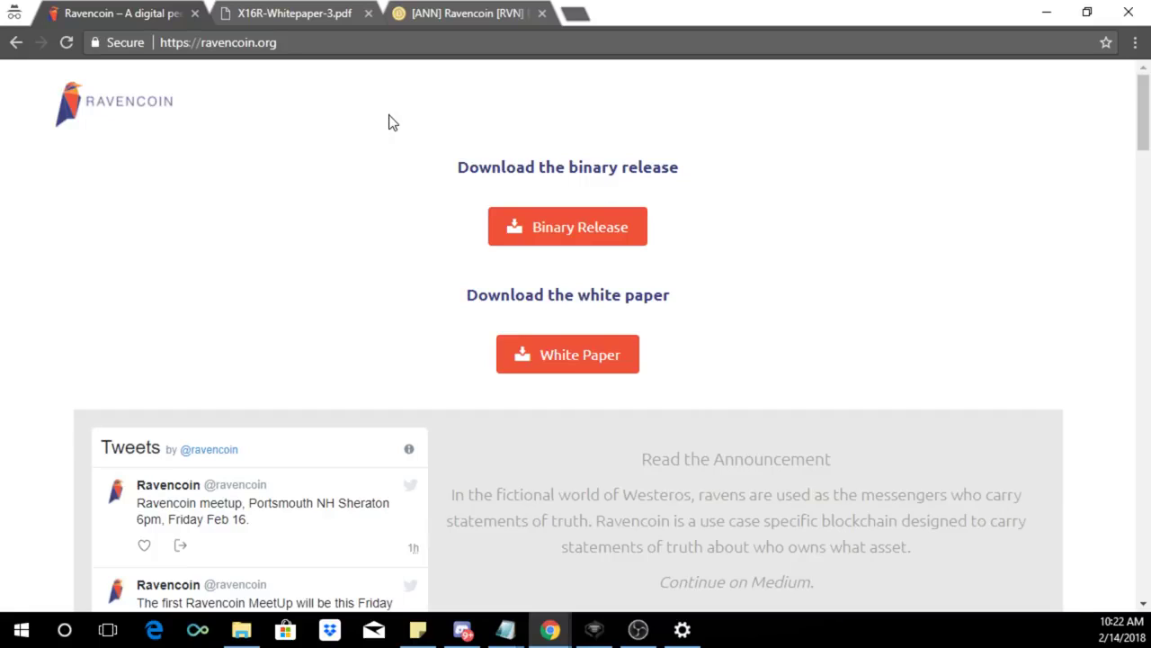
pyautogui.moveTo(385, 121)
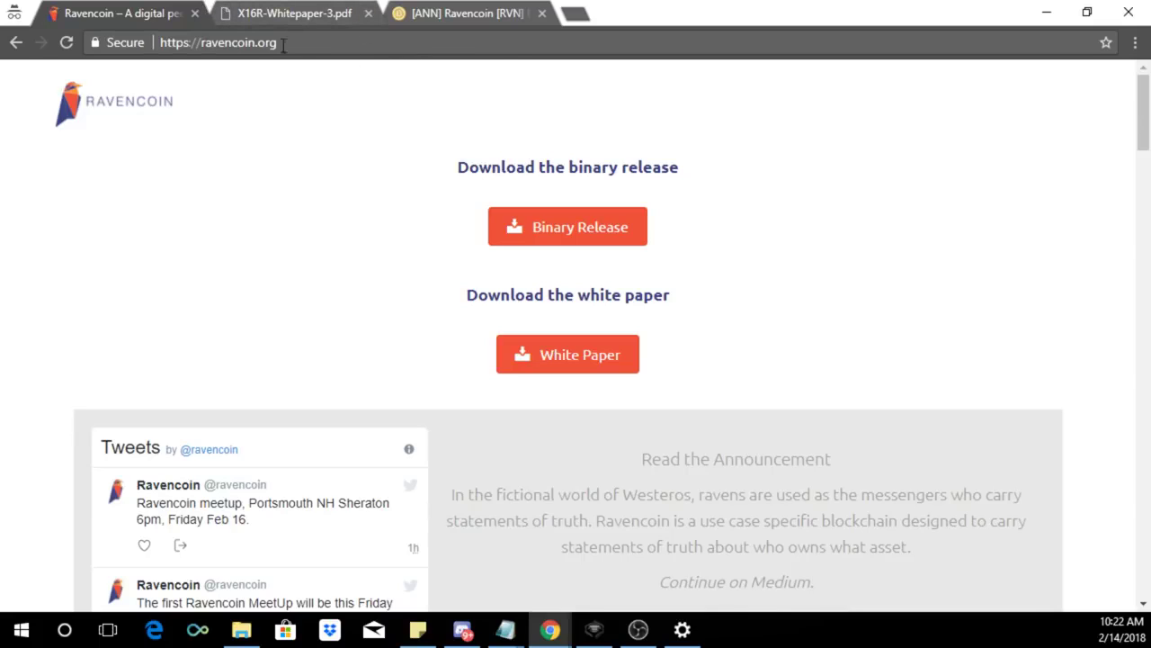
pyautogui.scroll(-3)
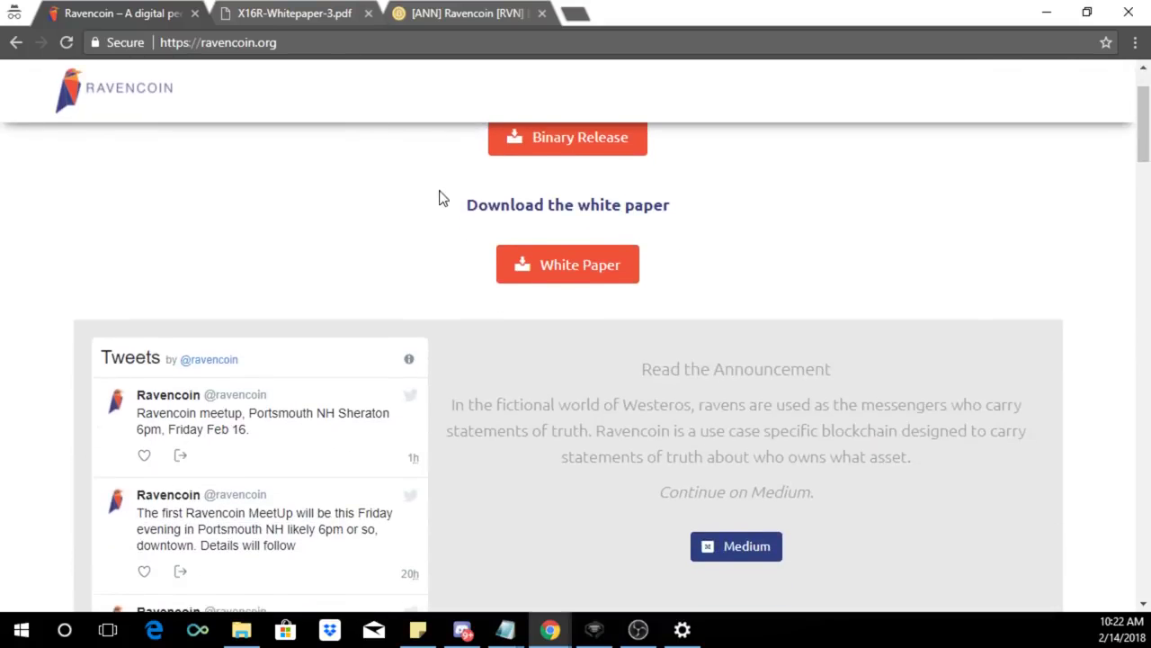
pyautogui.scroll(-3)
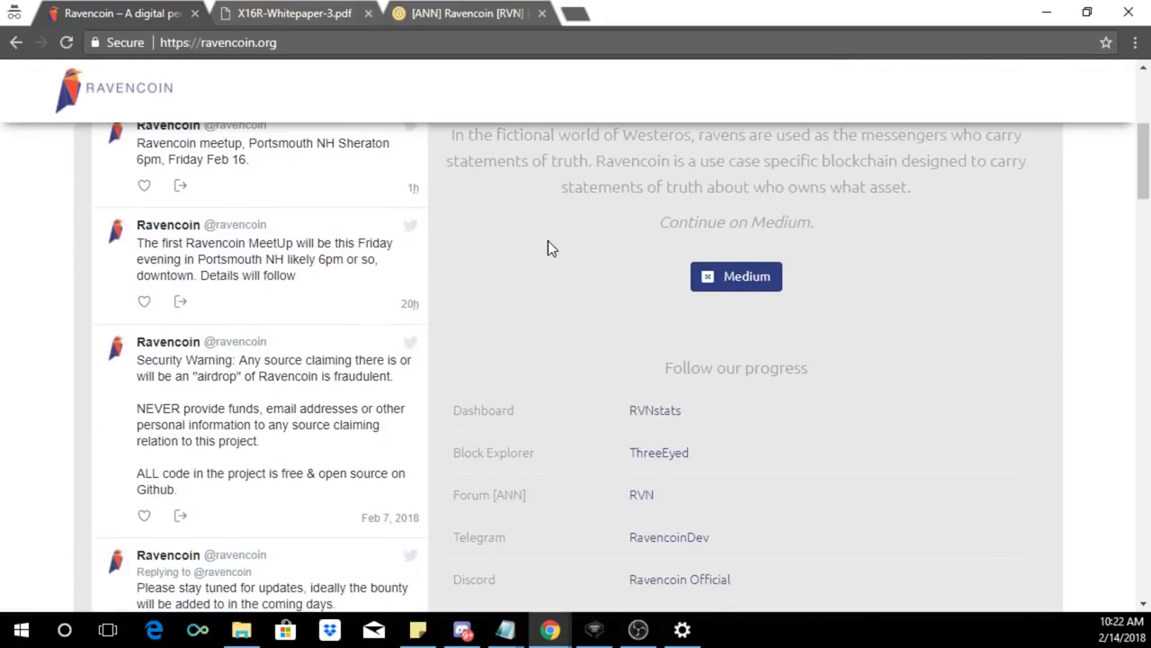
pyautogui.click(736, 276)
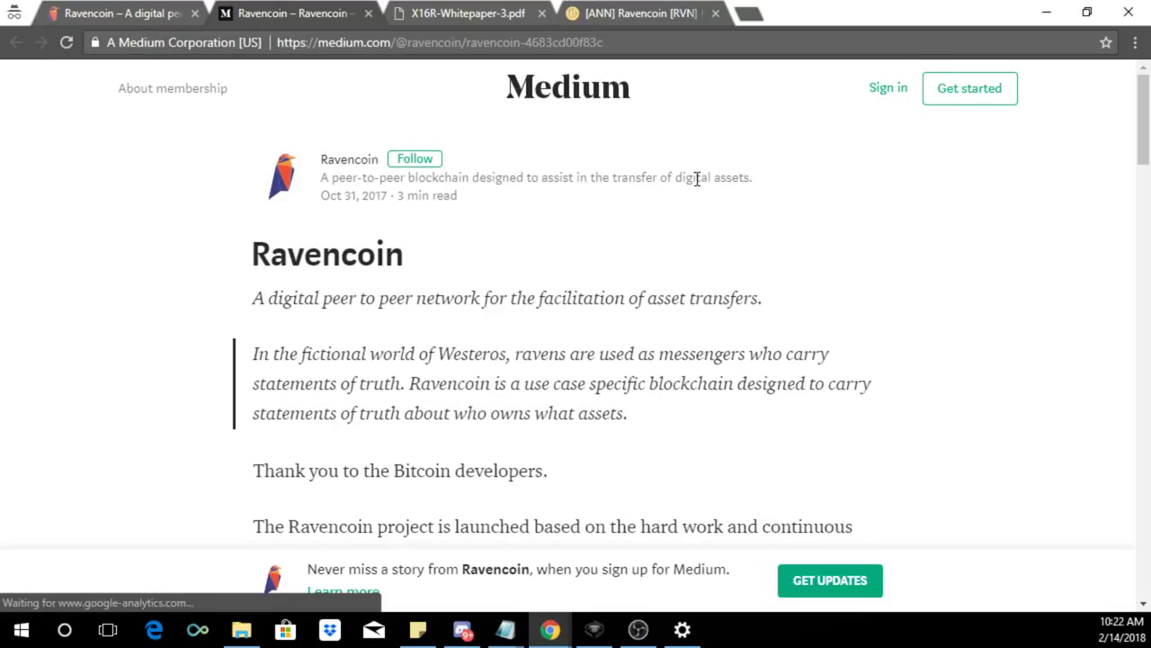
pyautogui.scroll(-3)
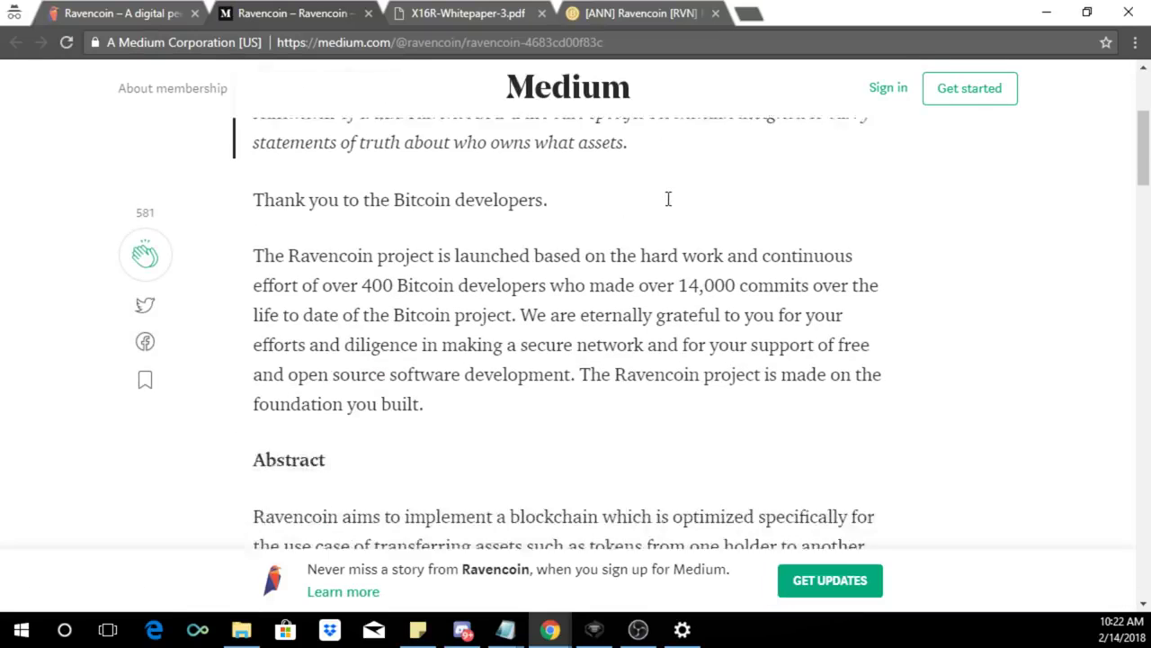
pyautogui.scroll(-3)
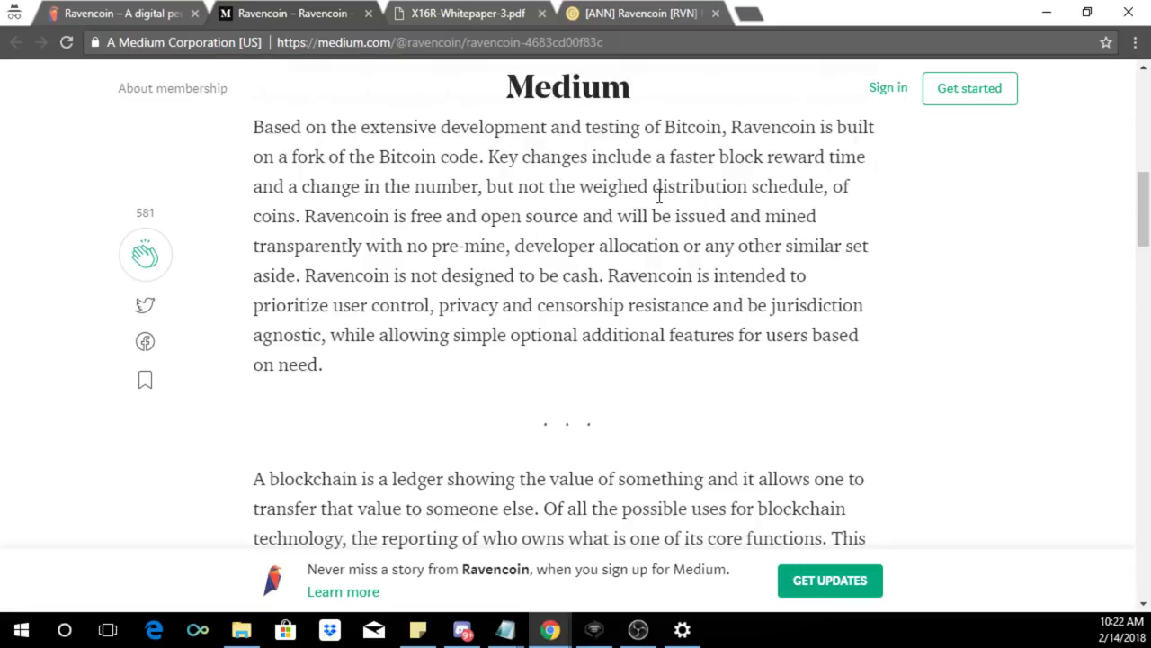
pyautogui.scroll(-3)
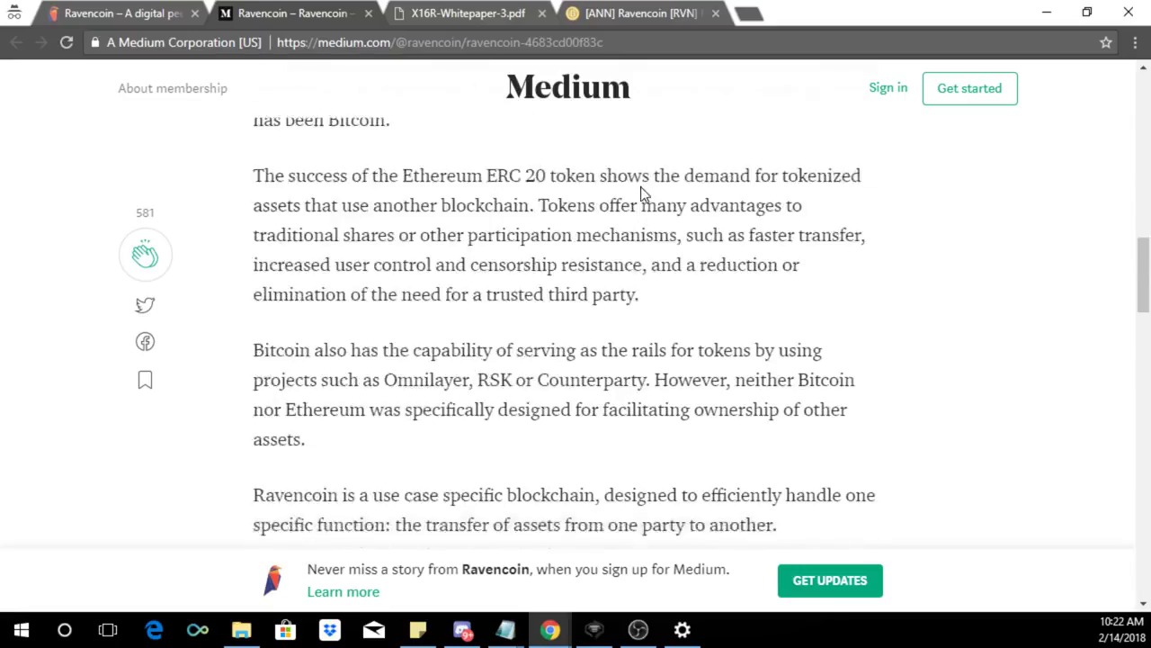
pyautogui.scroll(-3)
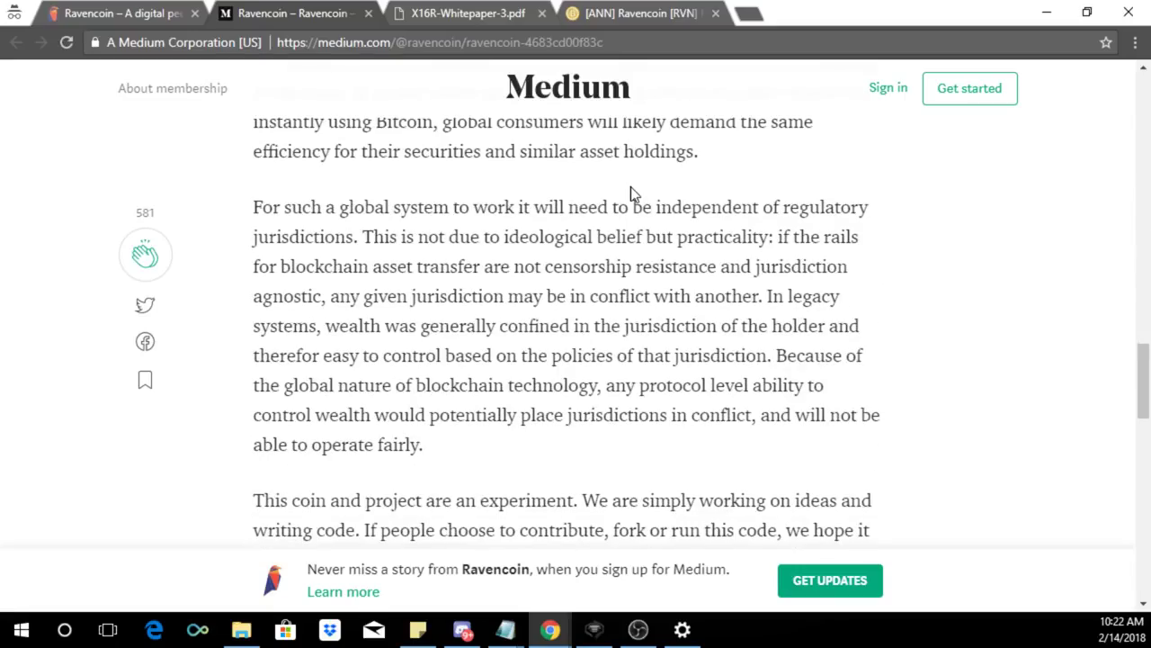
pyautogui.scroll(-3)
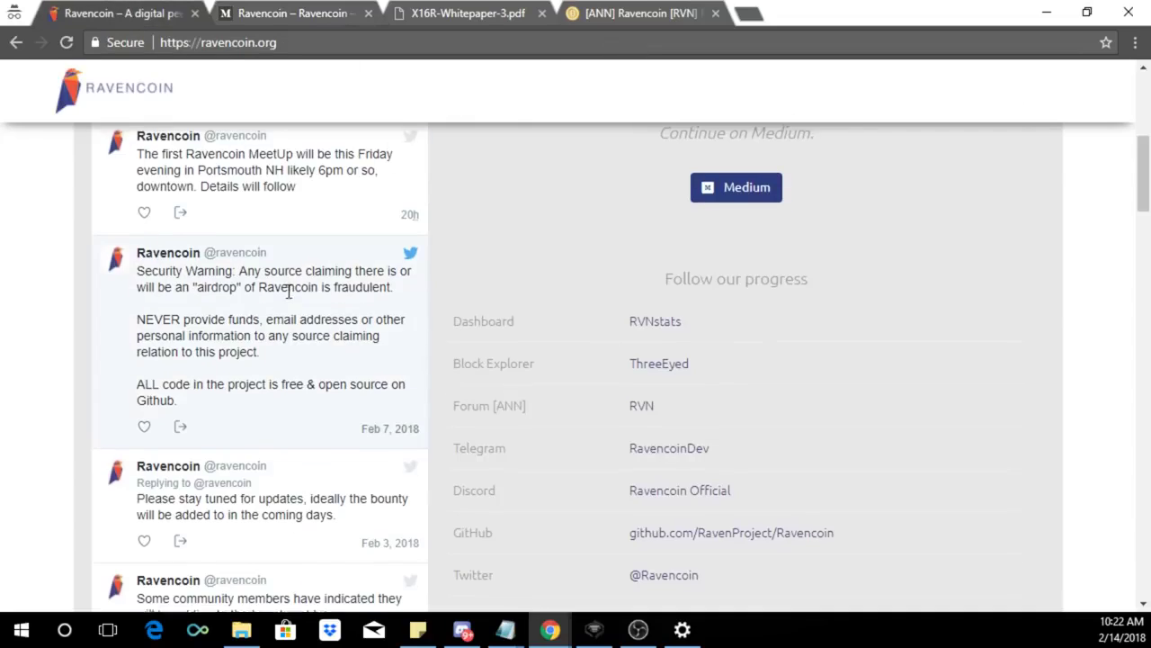
pyautogui.scroll(-3)
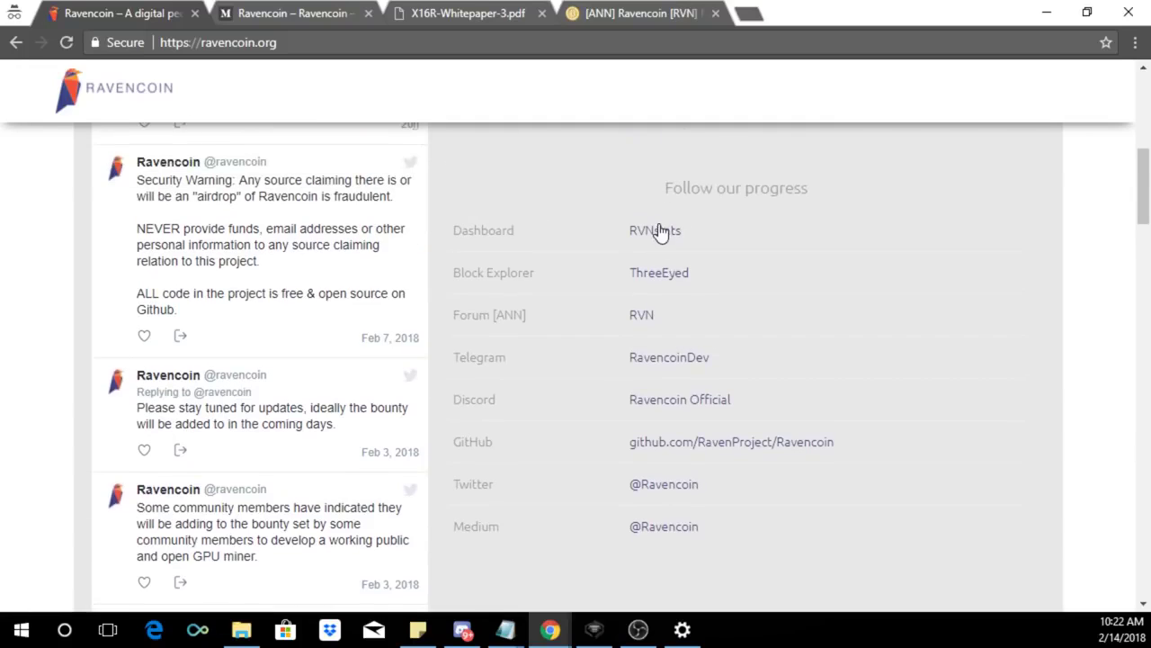
pyautogui.moveTo(648, 230)
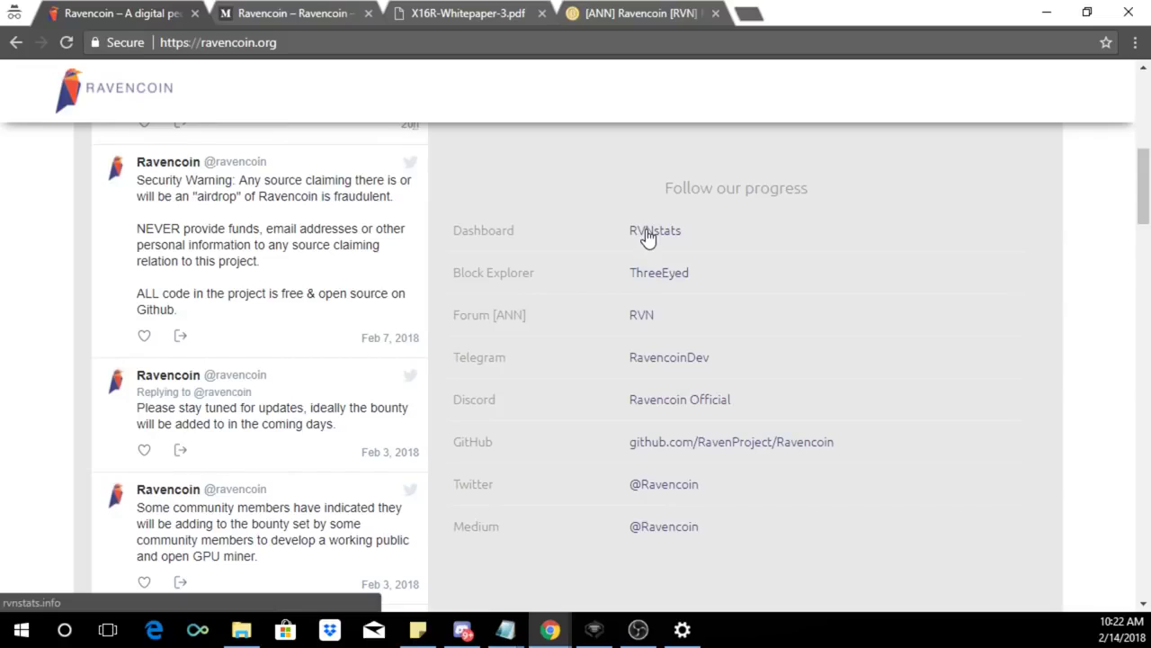
pyautogui.moveTo(634, 405)
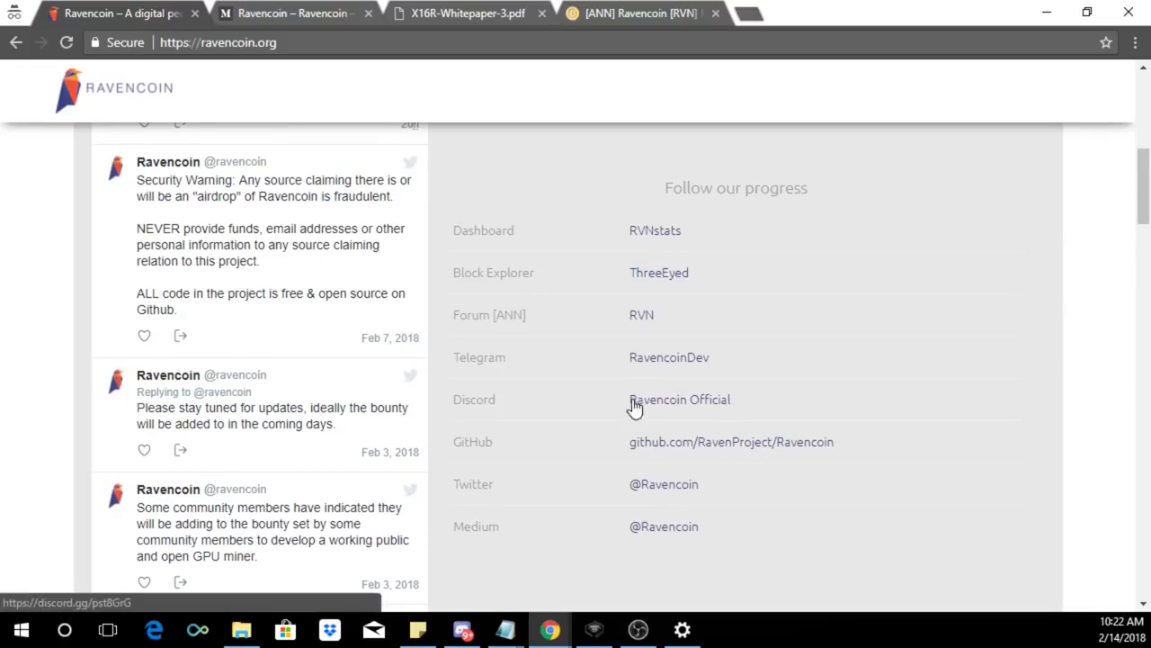
pyautogui.moveTo(674, 511)
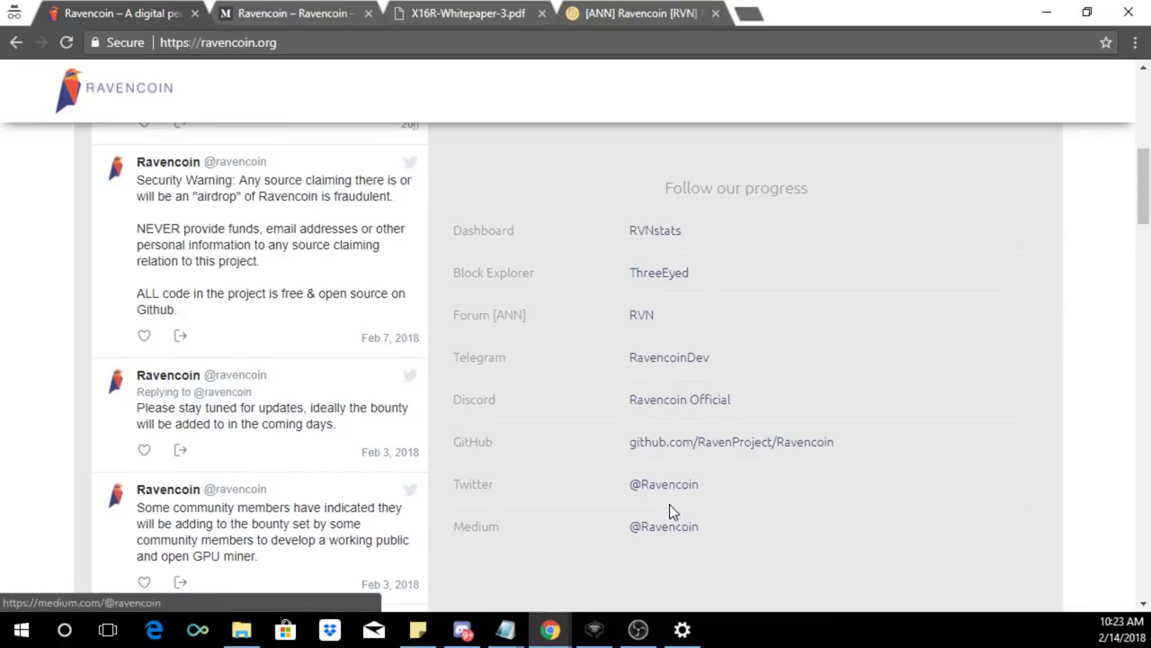
pyautogui.moveTo(804, 329)
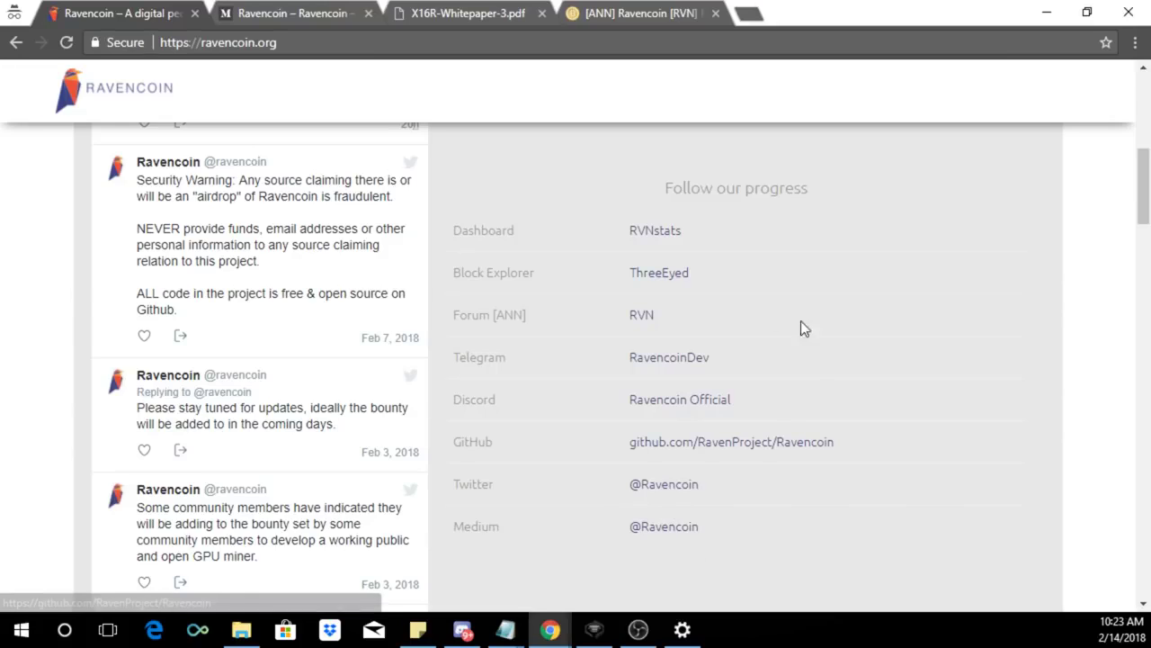
pyautogui.moveTo(657, 263)
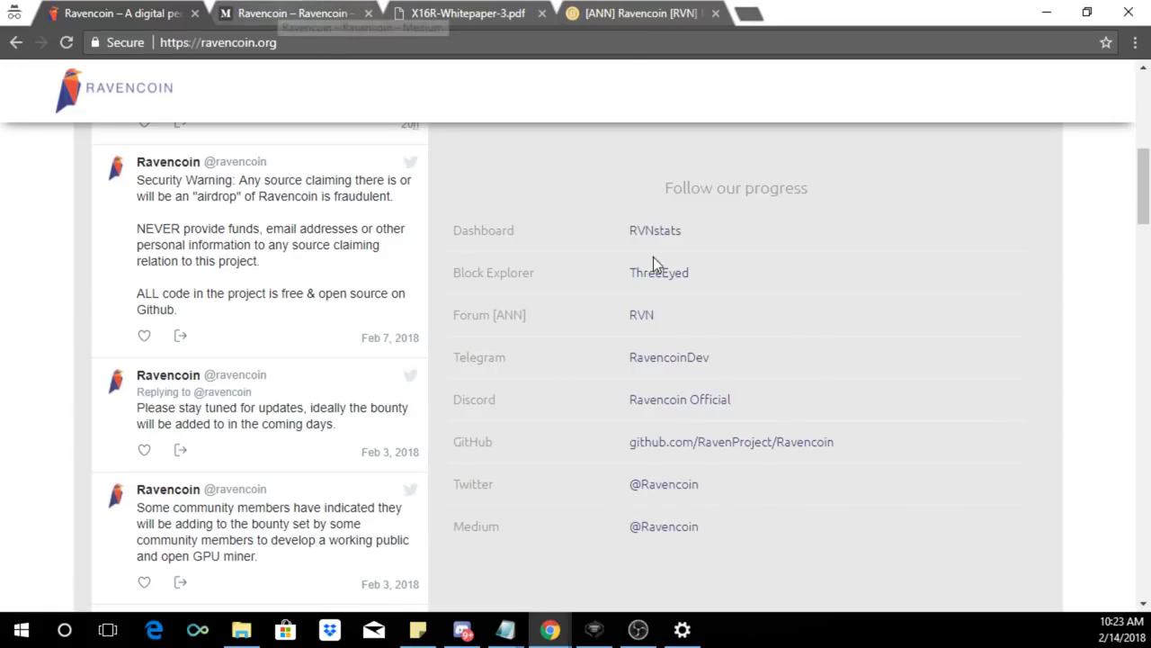
pyautogui.moveTo(621, 13)
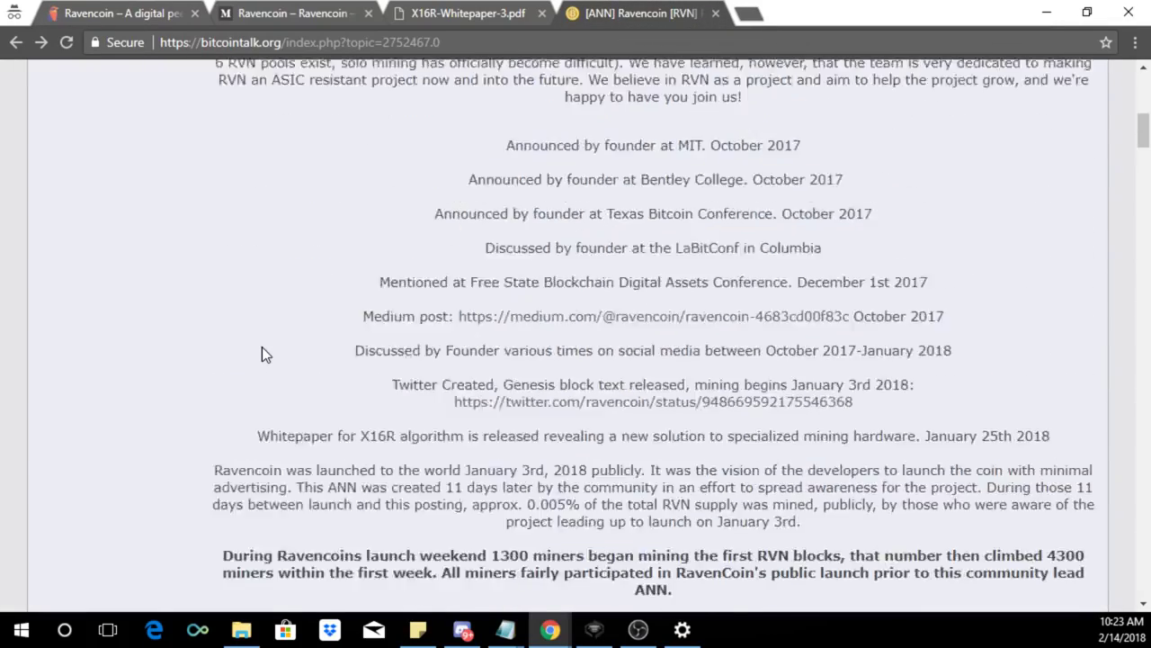
# - Scroll the bitcointalk Ravencoin thread to the Coin Specs section
pyautogui.scroll(3)
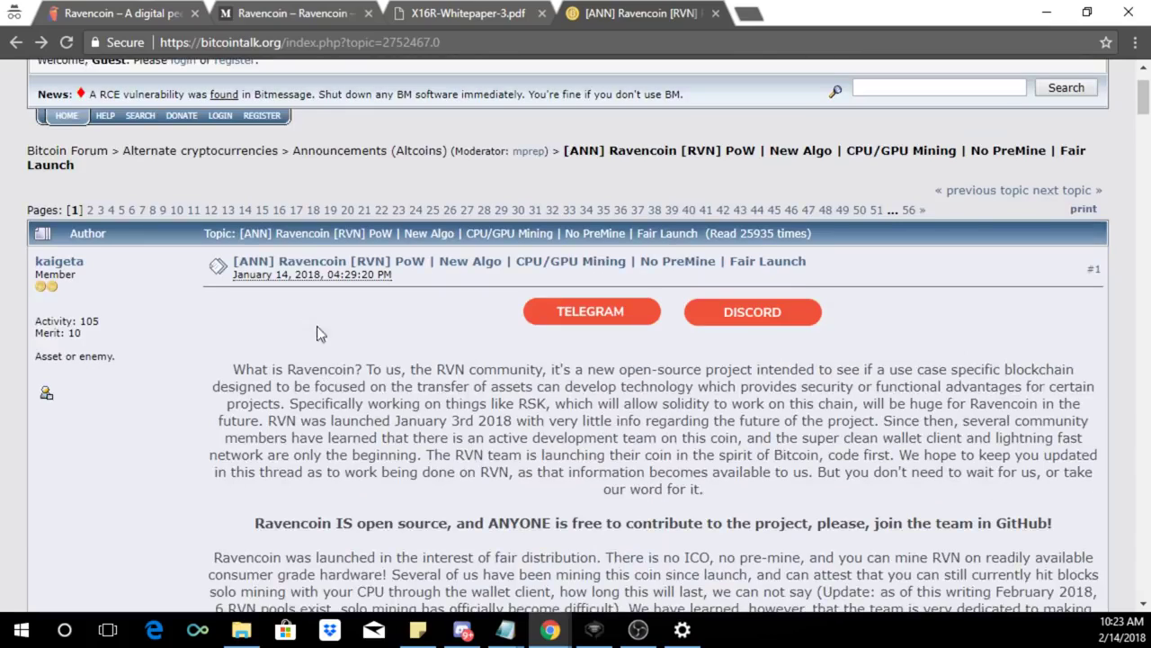
pyautogui.scroll(-3)
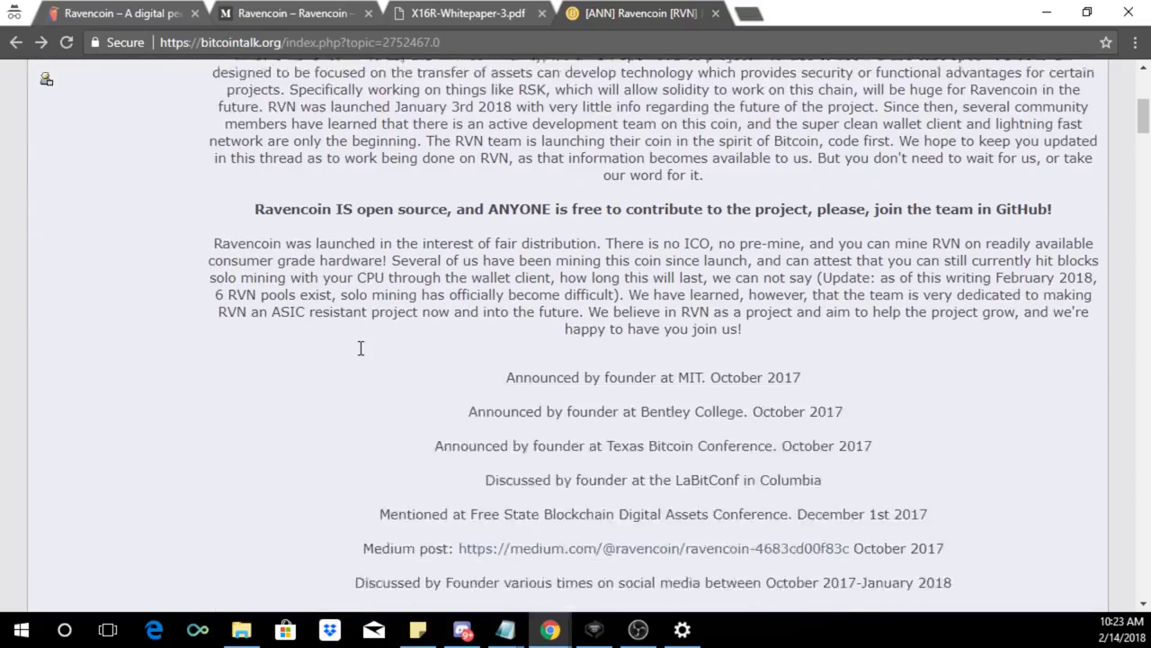
pyautogui.scroll(-3)
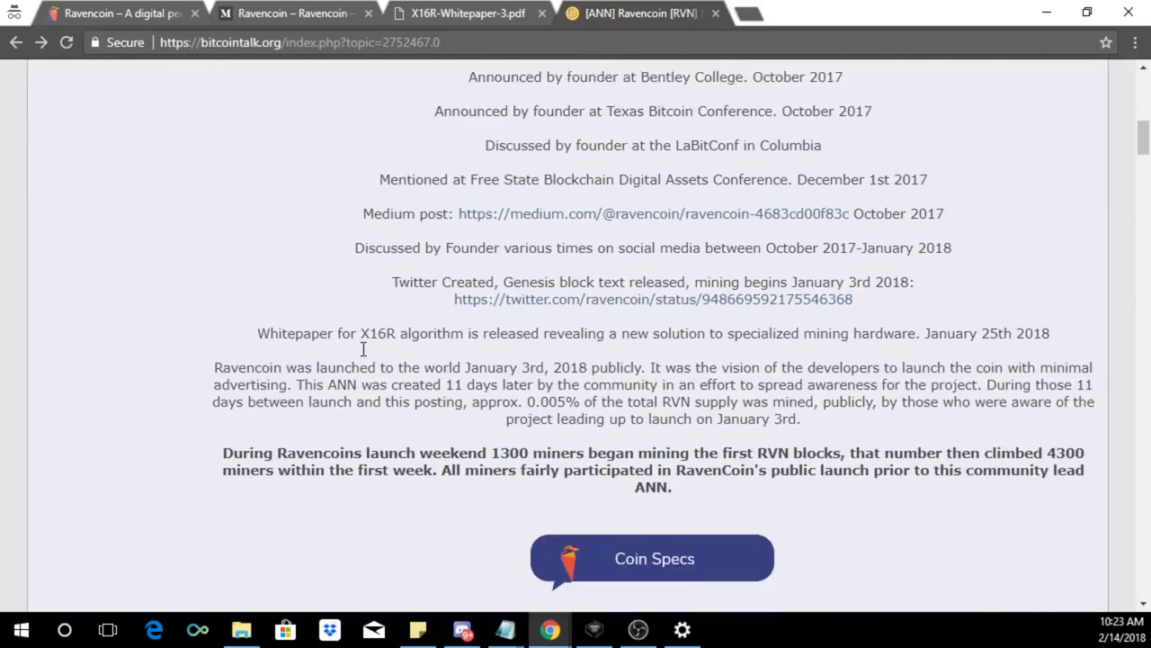
pyautogui.scroll(3)
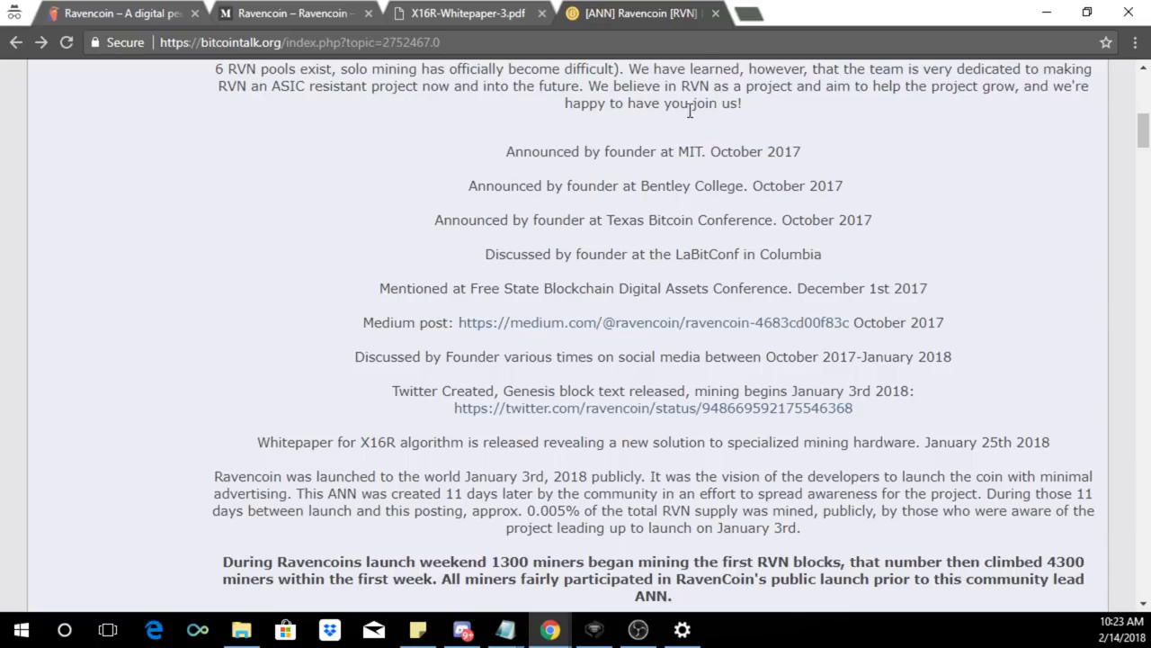
pyautogui.scroll(3)
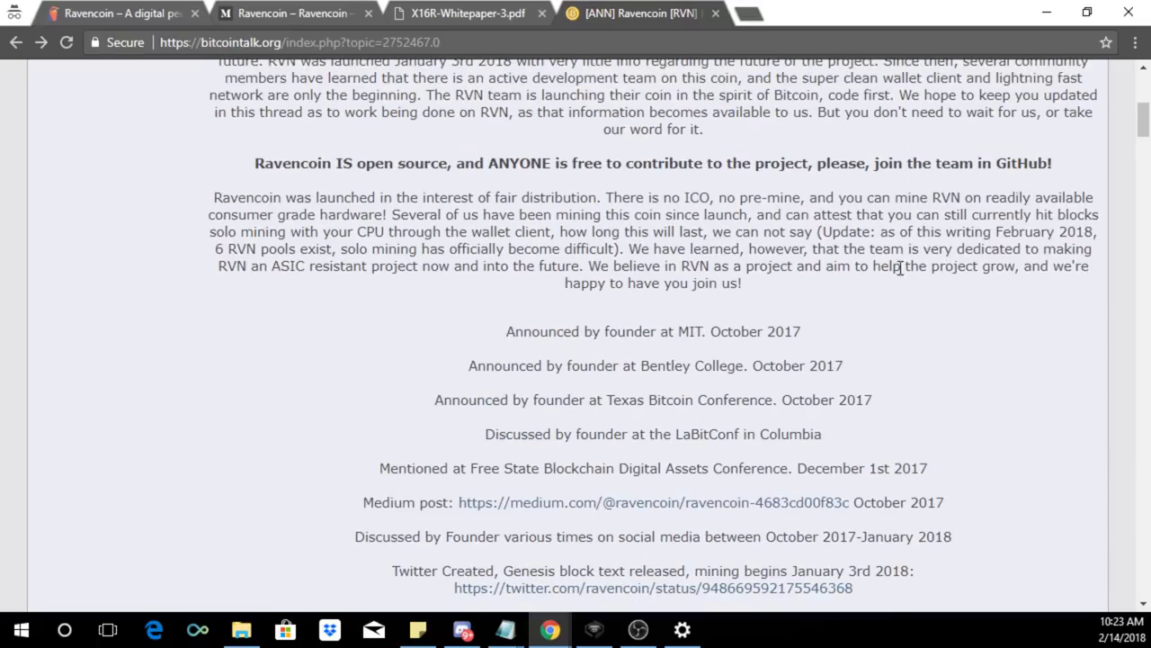
pyautogui.scroll(-3)
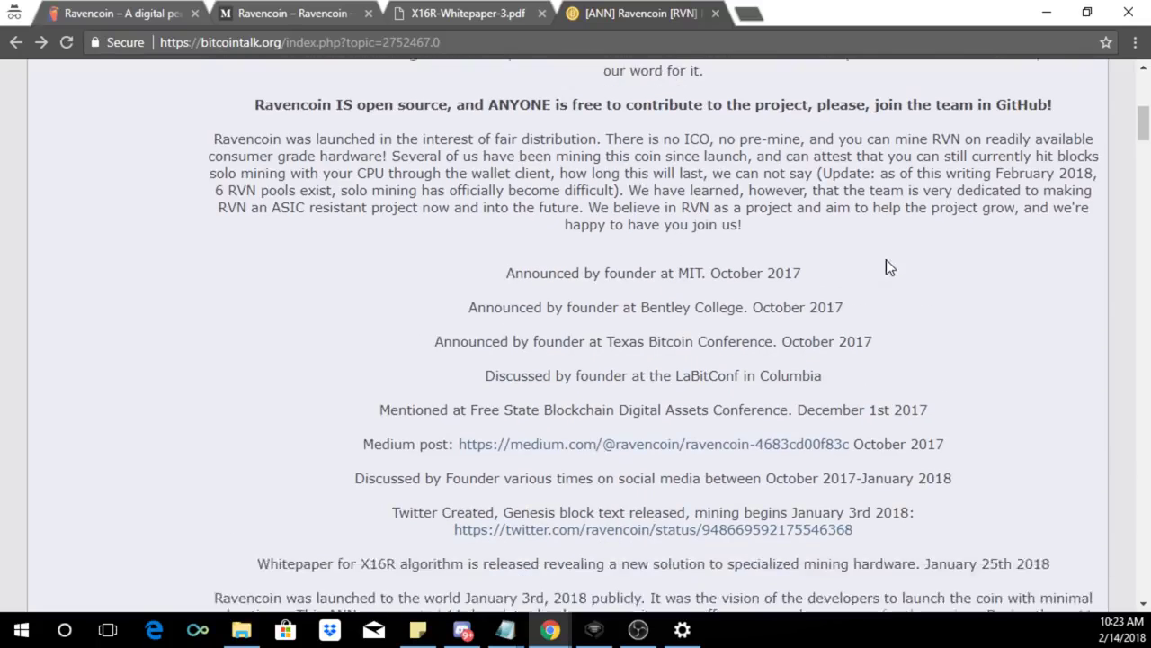
pyautogui.scroll(-3)
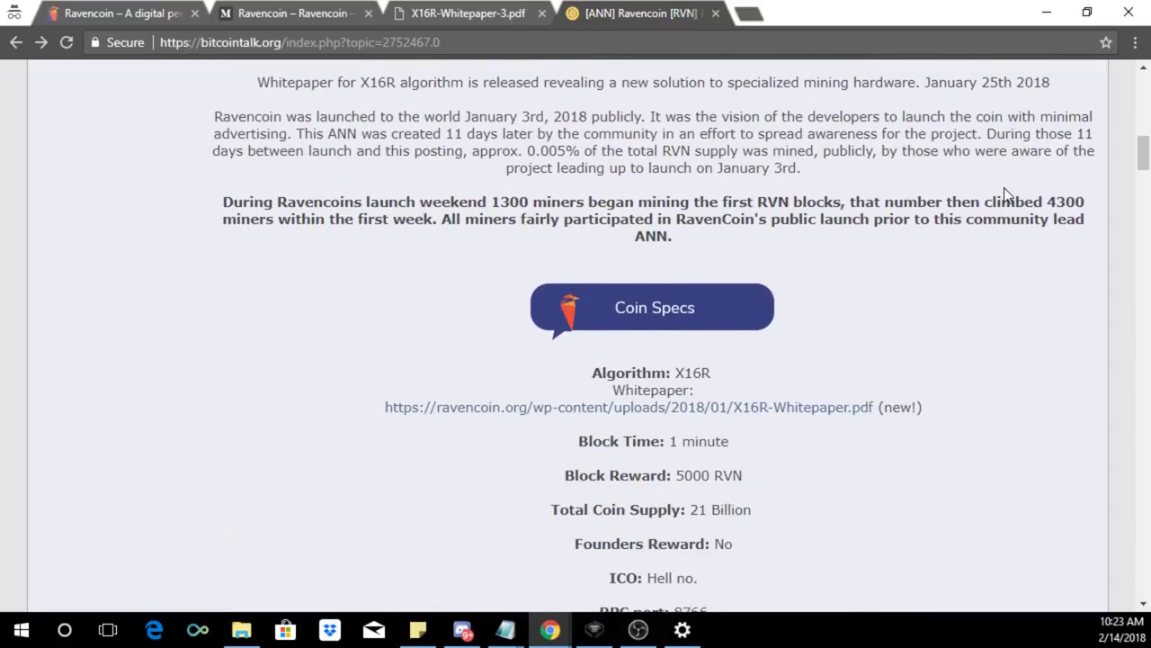
pyautogui.scroll(-3)
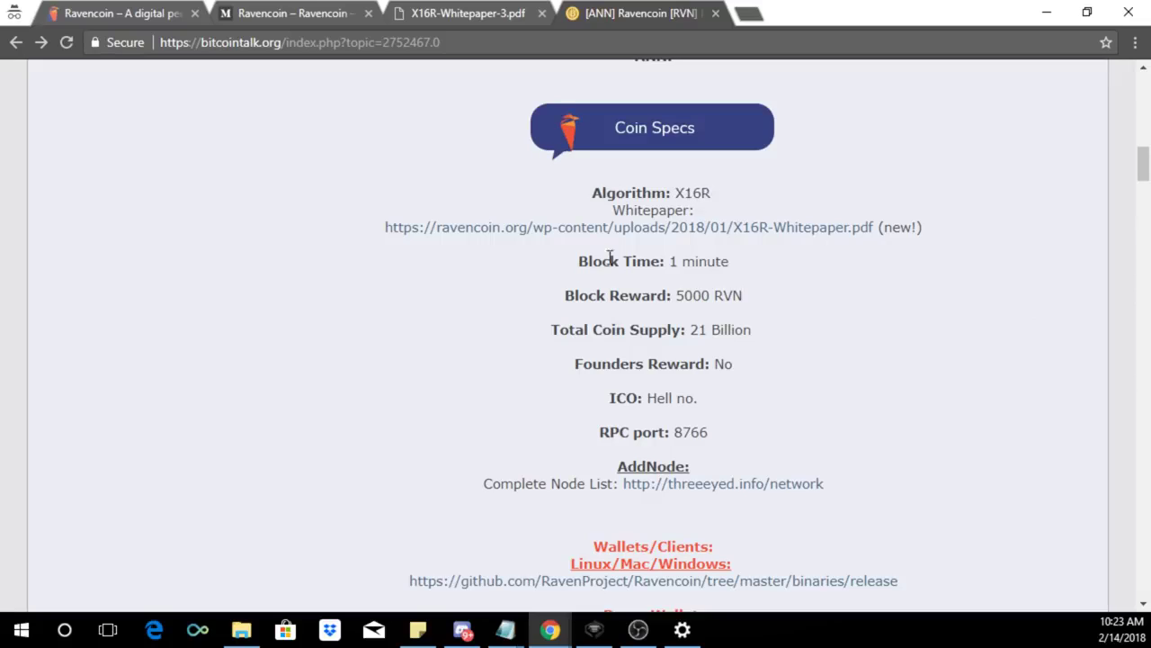
pyautogui.moveTo(703, 301)
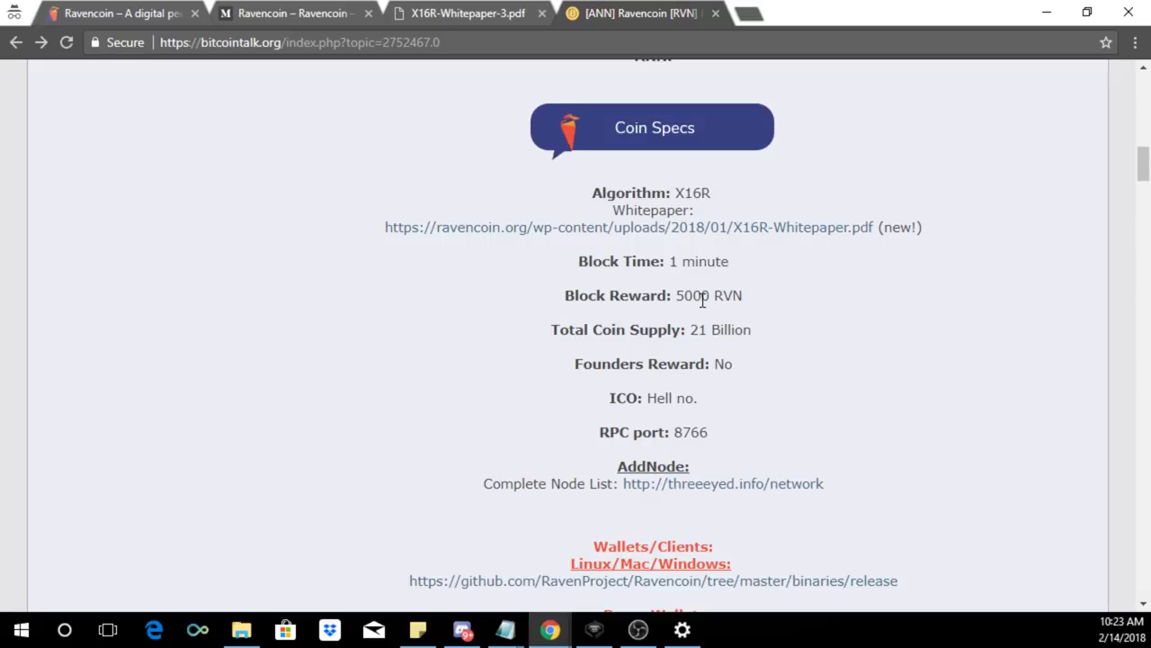
pyautogui.moveTo(764, 302)
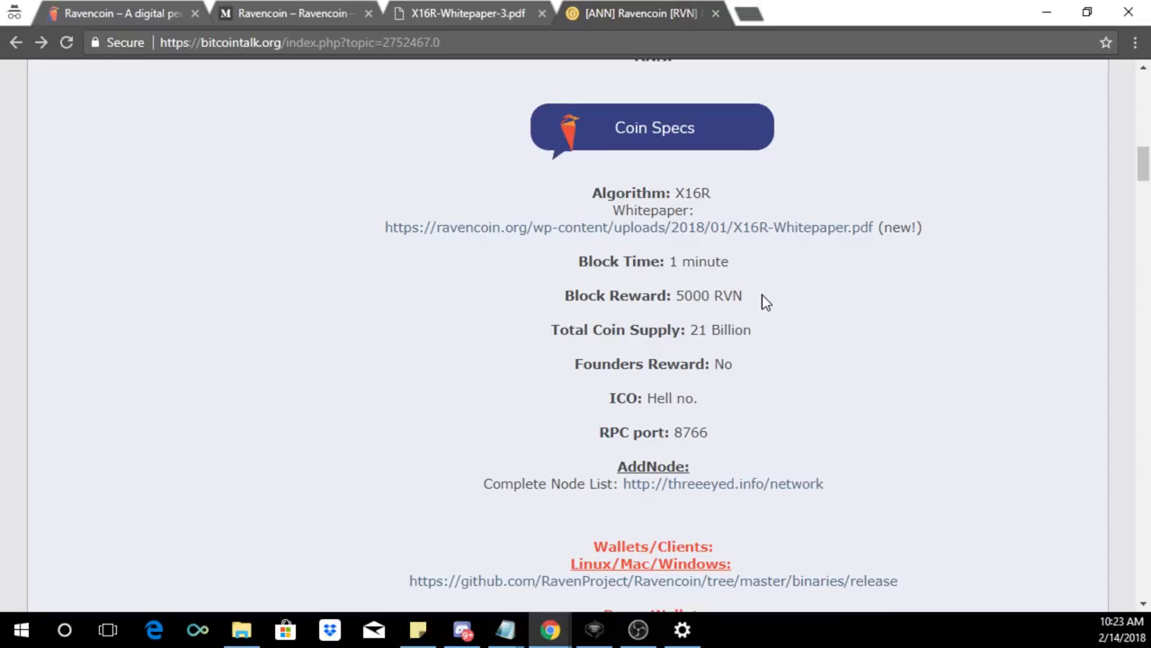
# - Highlight the RVN block reward and 21 Billion supply, then reach Important Links
pyautogui.doubleClick(725, 295)
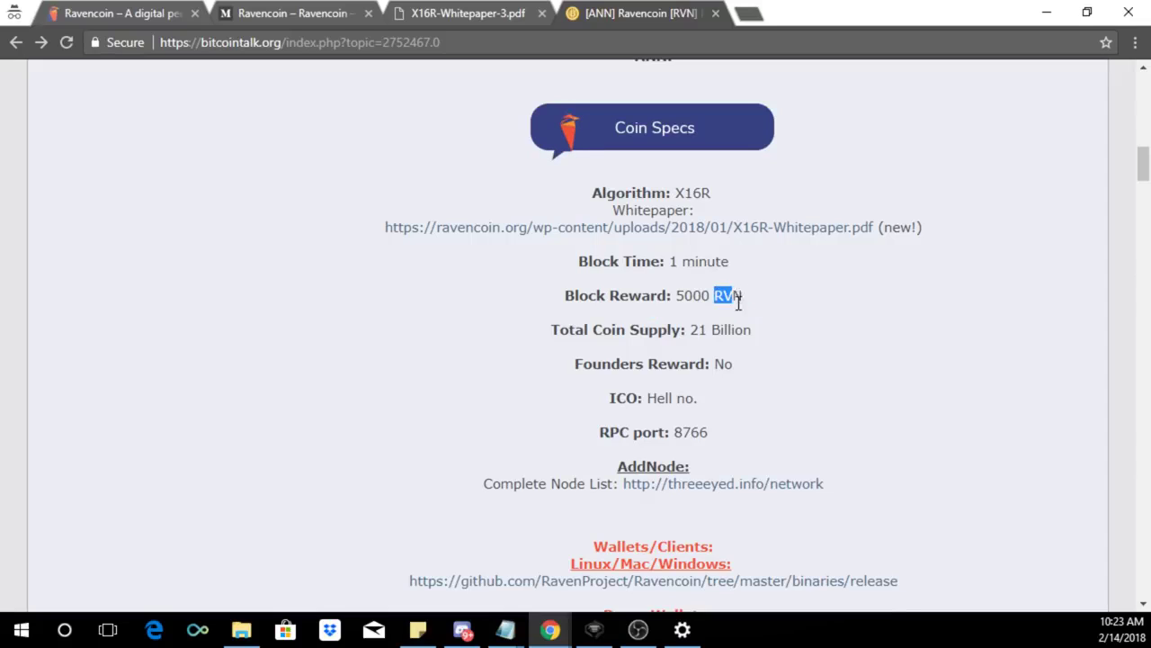
pyautogui.doubleClick(729, 329)
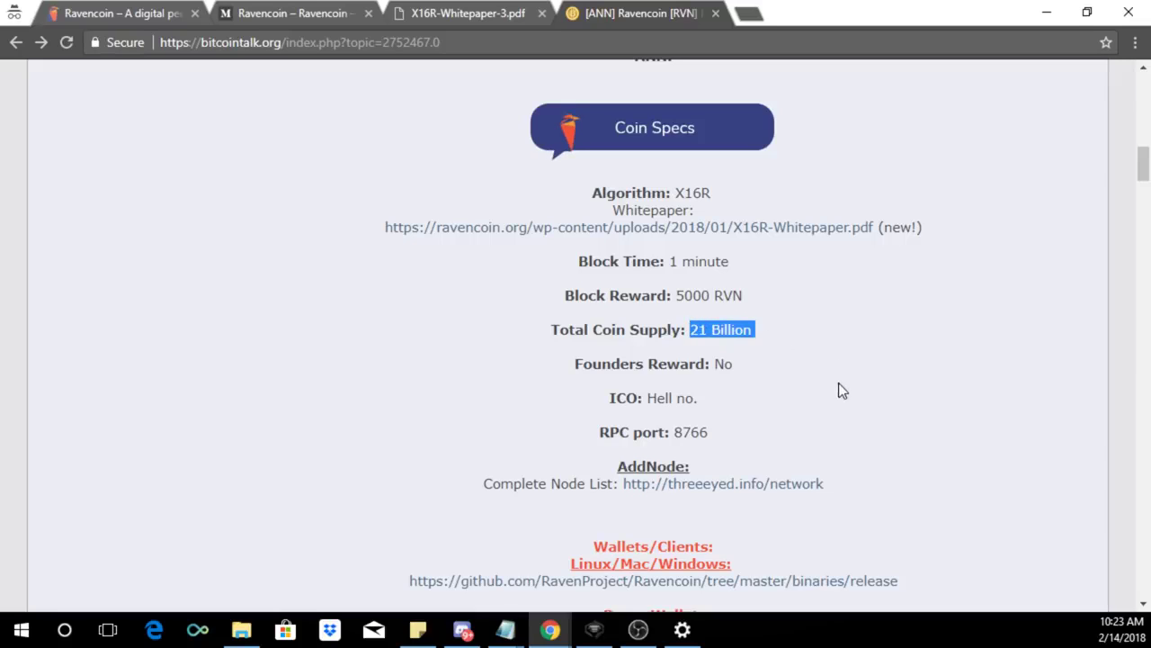
pyautogui.scroll(-3)
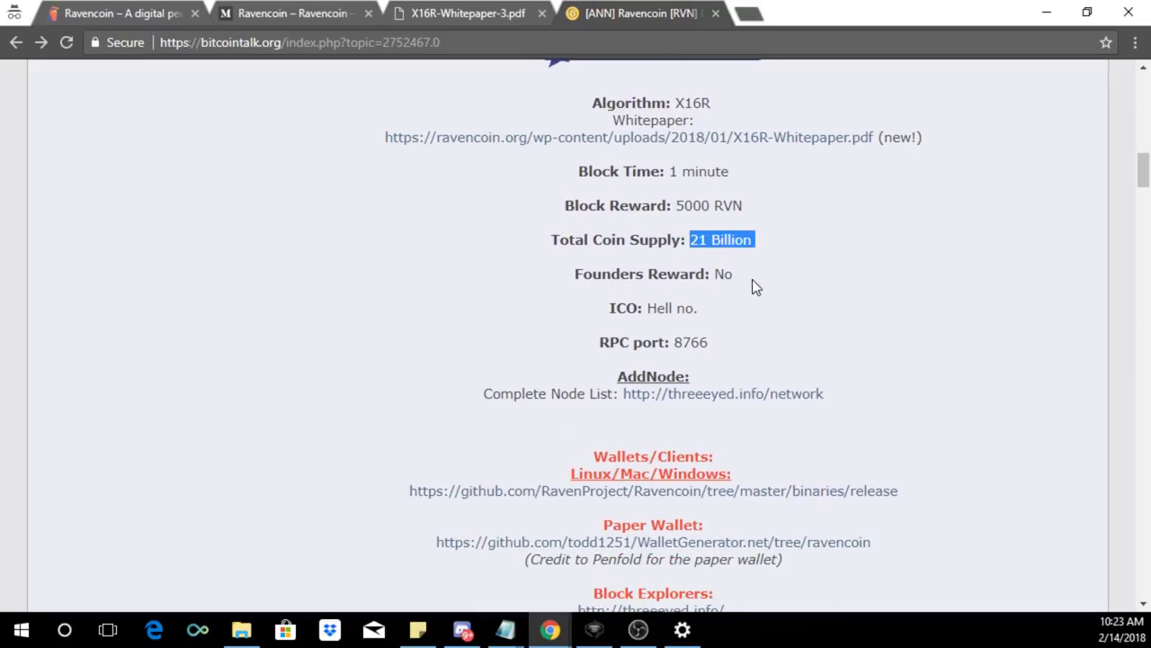
pyautogui.scroll(-3)
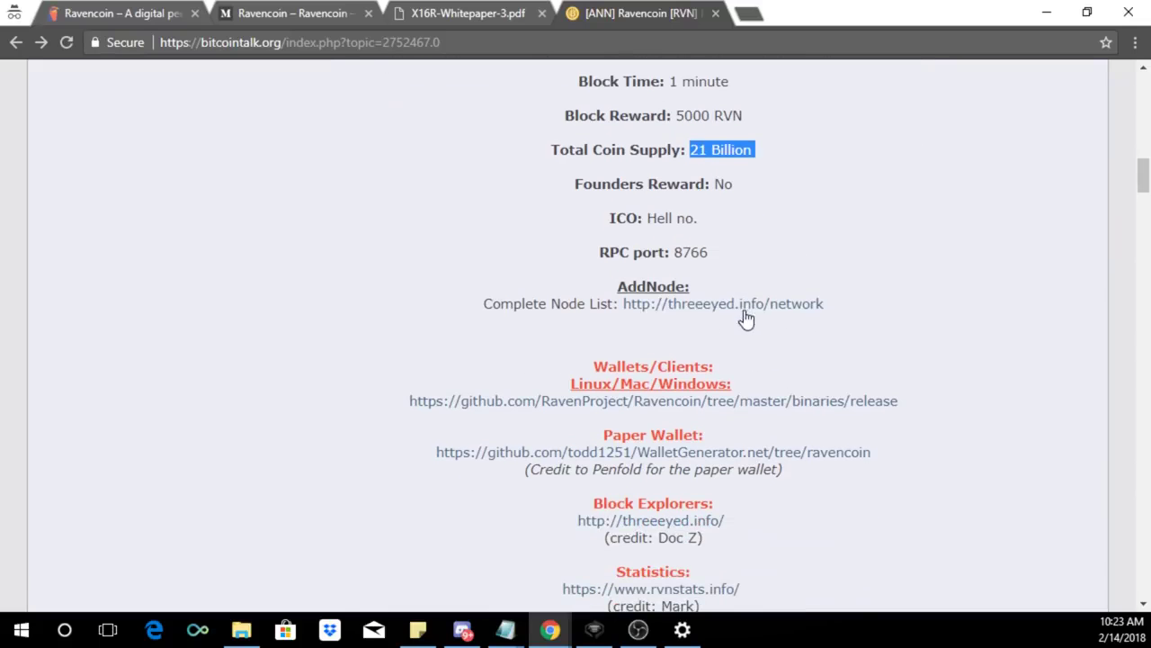
pyautogui.scroll(-3)
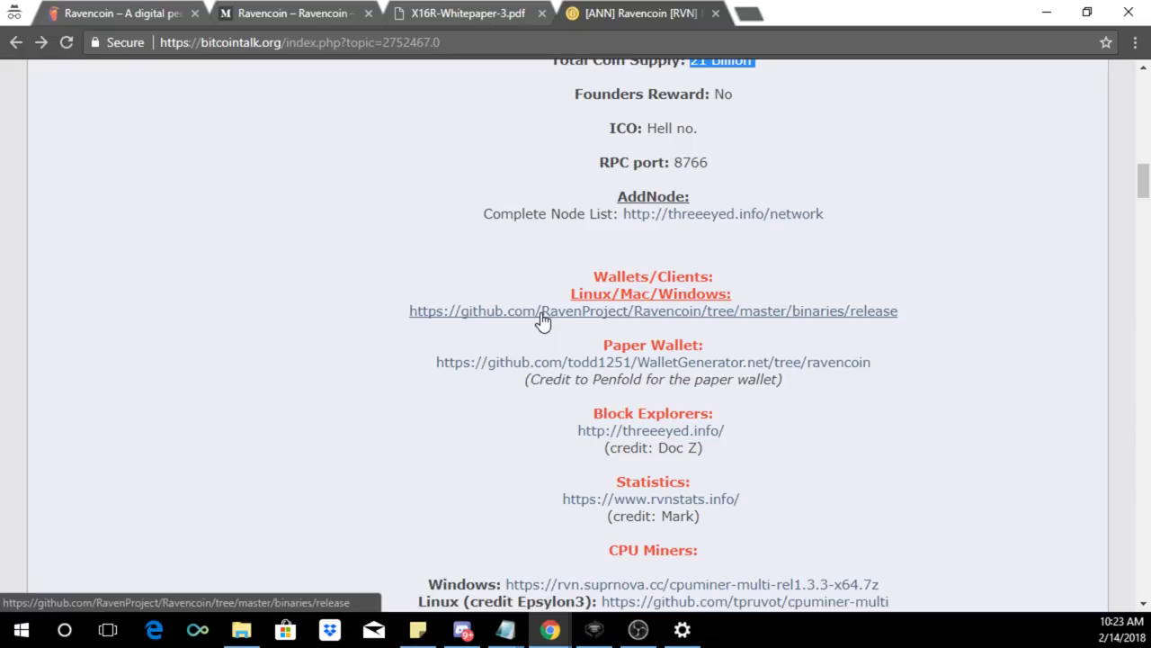
pyautogui.moveTo(628, 369)
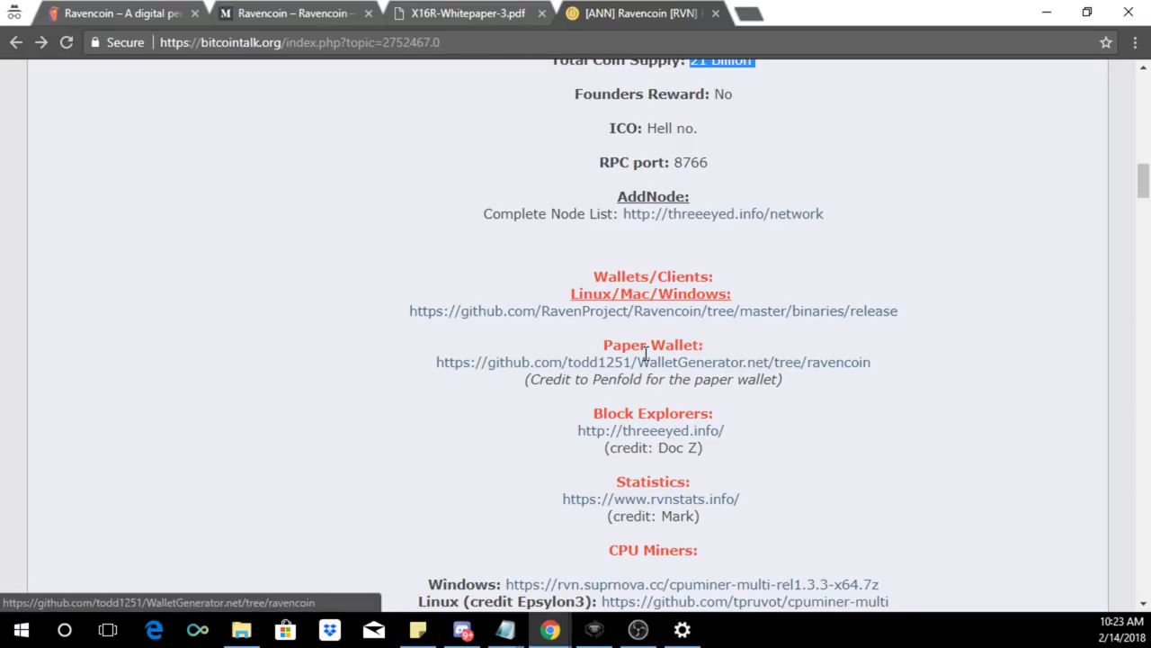
# - View index.html in the paper wallet GitHub repo, then download master.zip from the README
pyautogui.click(653, 361)
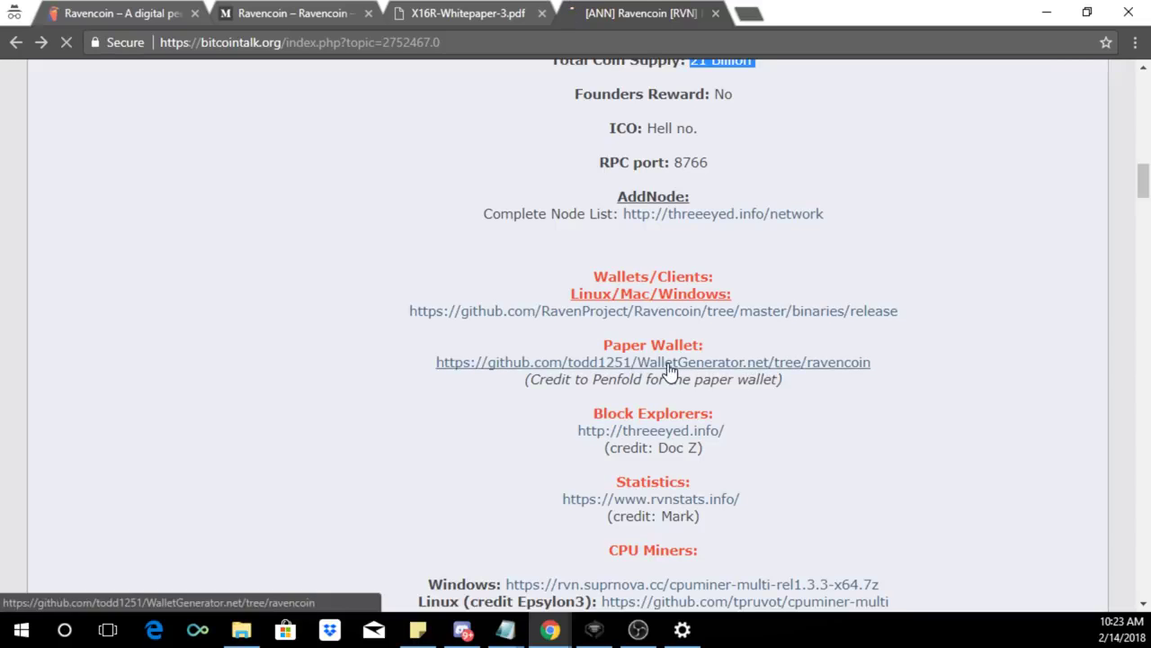
pyautogui.click(652, 362)
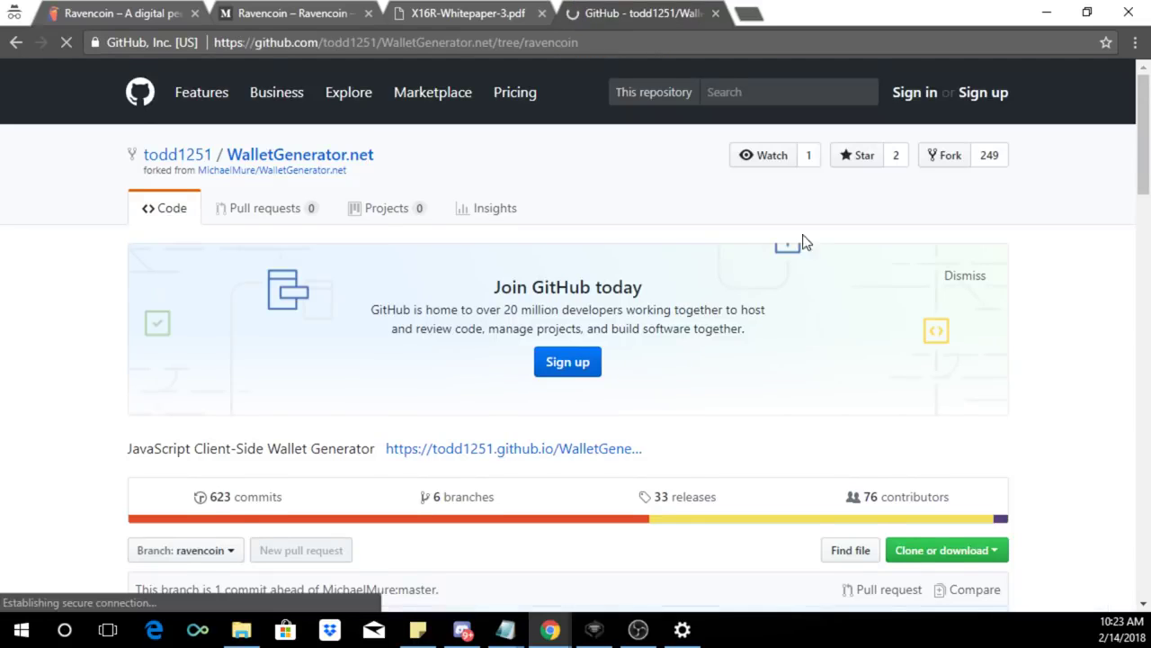
pyautogui.scroll(-3)
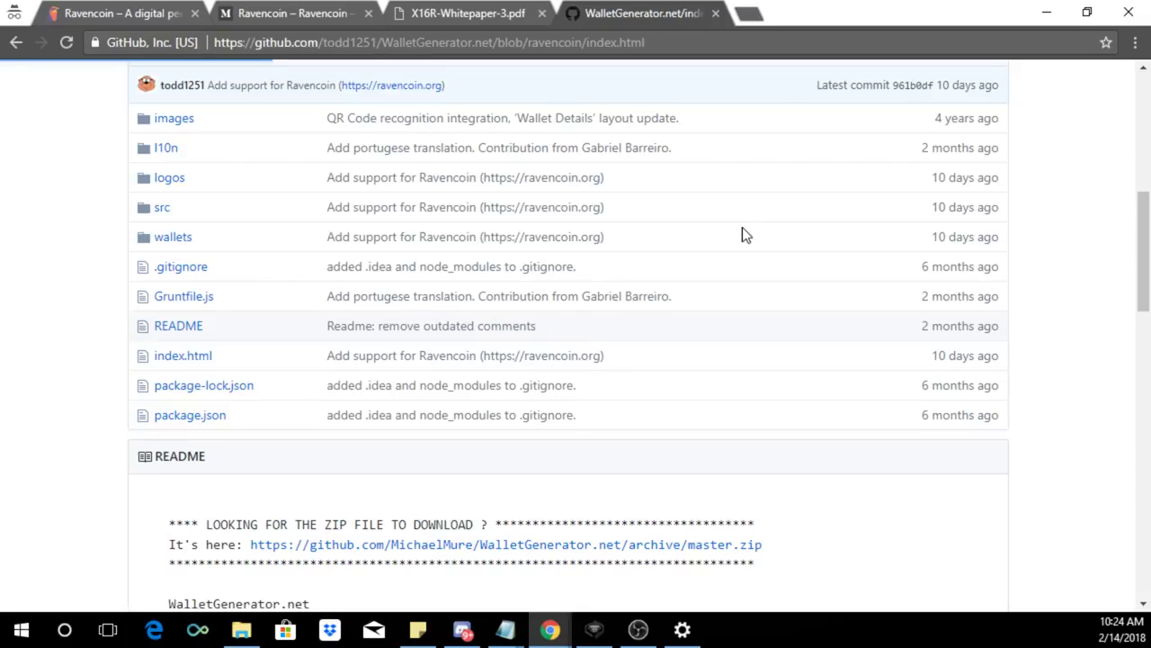
pyautogui.moveTo(210, 173)
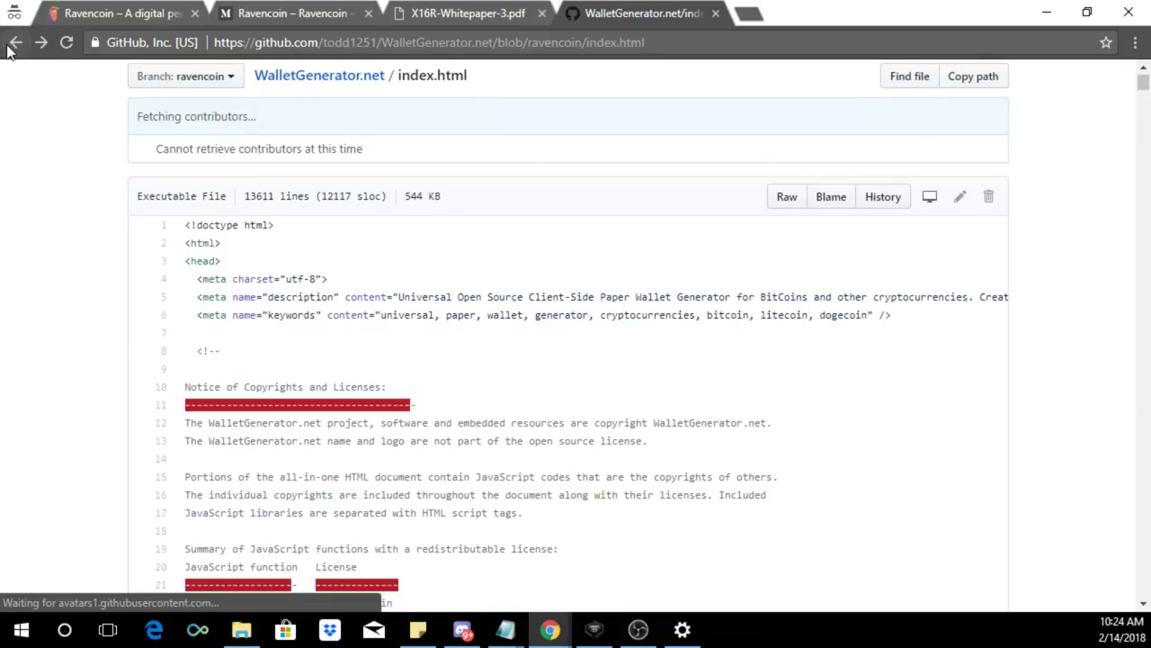
pyautogui.click(15, 43)
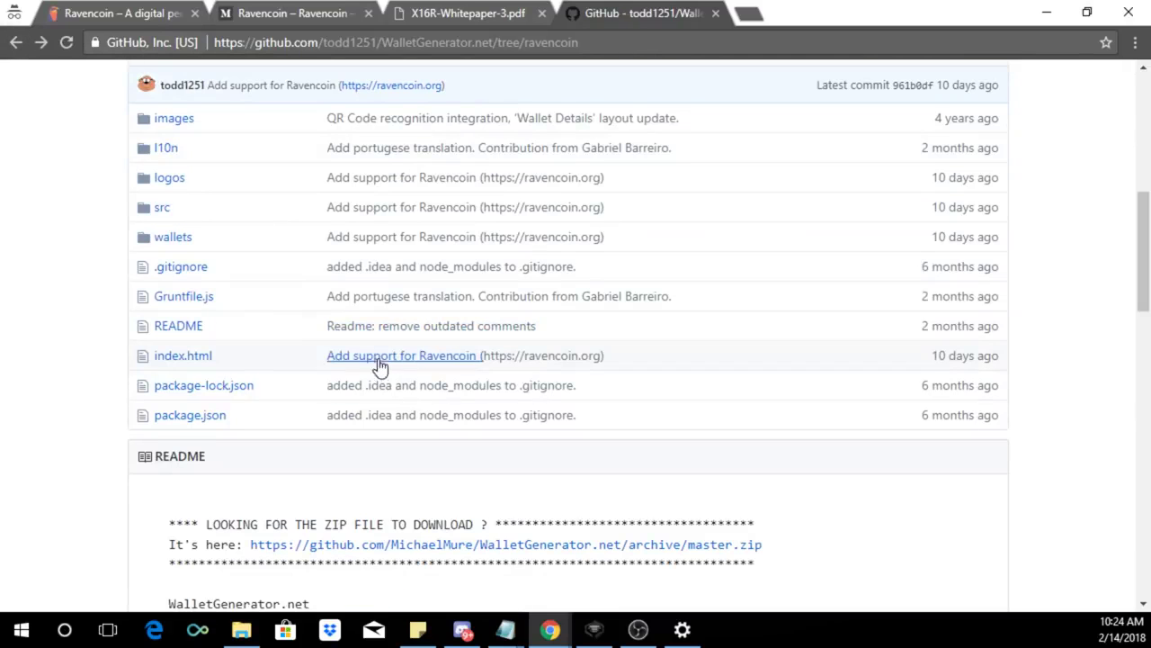
pyautogui.scroll(-3)
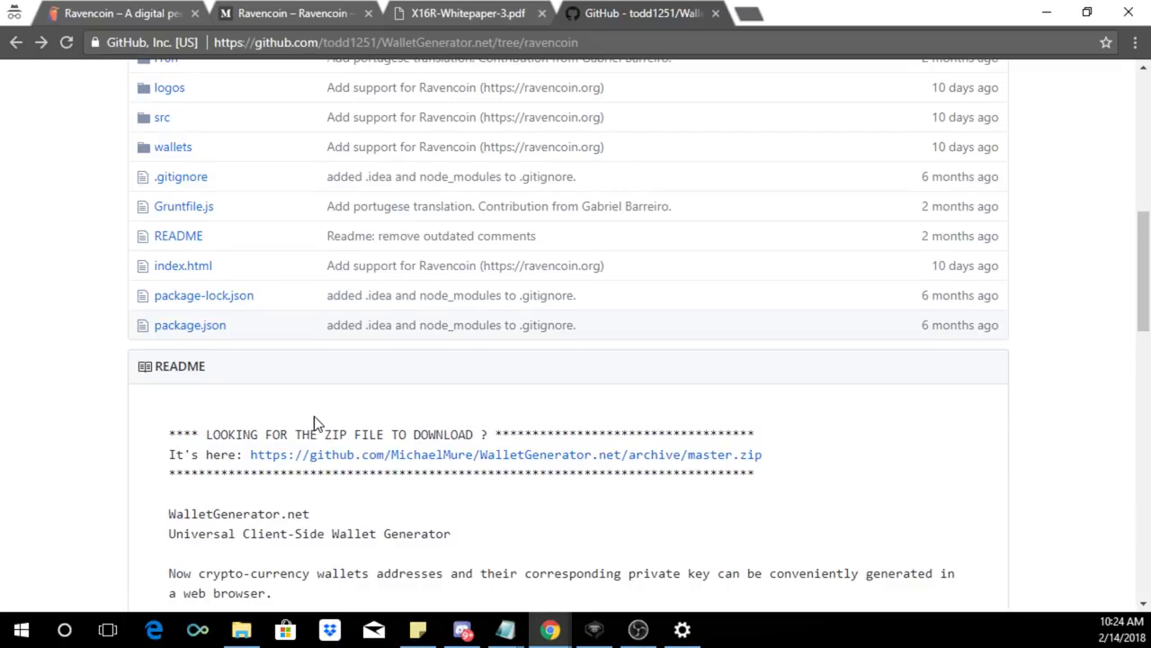
pyautogui.scroll(-3)
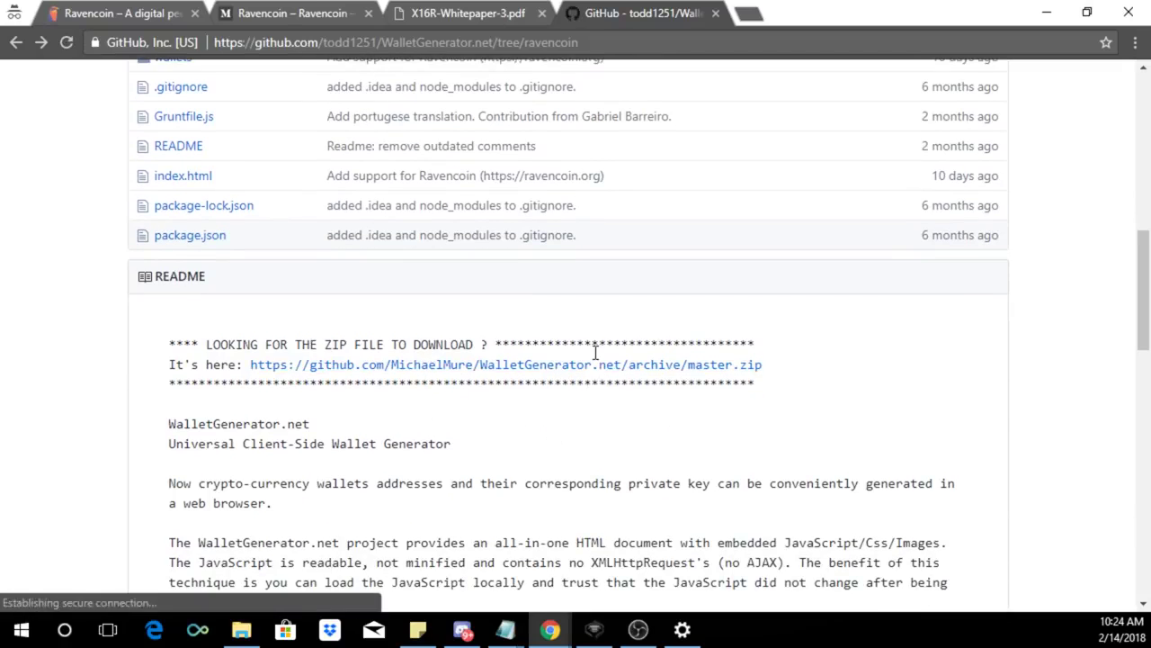
pyautogui.click(504, 365)
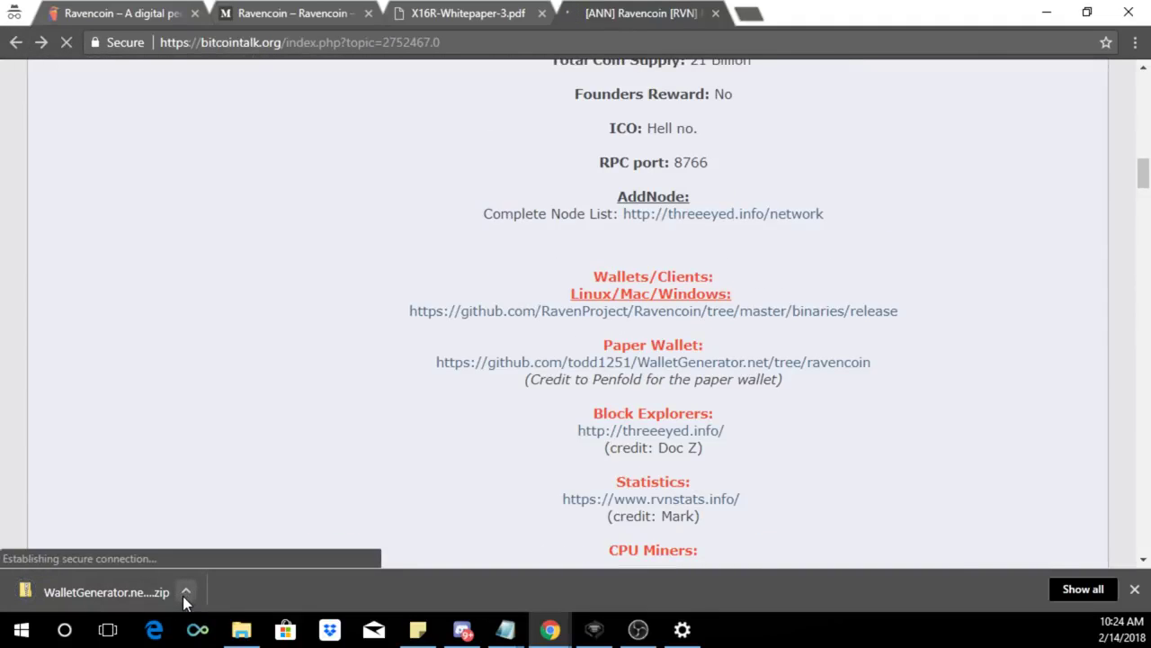
pyautogui.moveTo(105, 592)
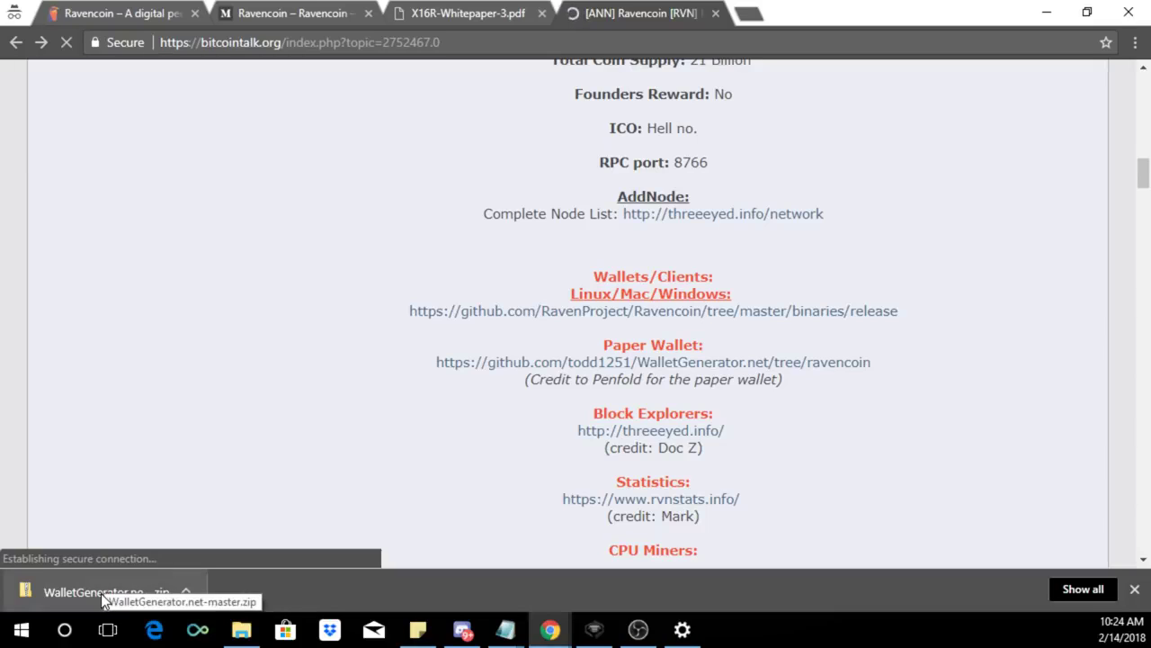
# - Open WalletGenerator.net-master.zip from Chrome's download bar
pyautogui.click(103, 591)
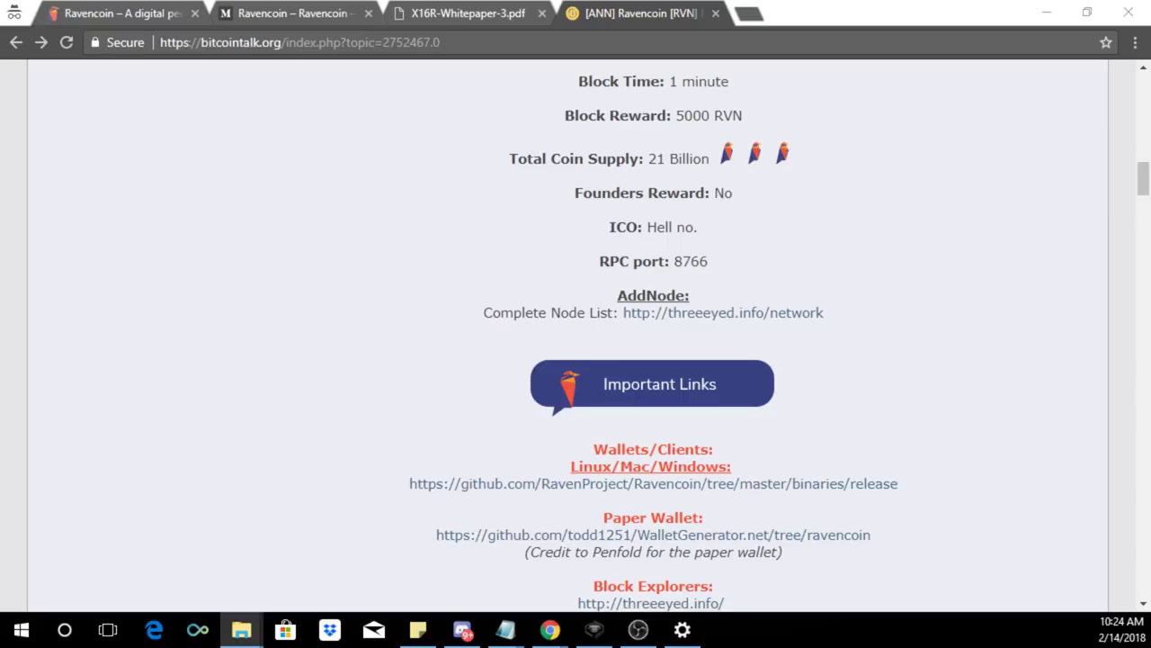
pyautogui.moveTo(7, 274)
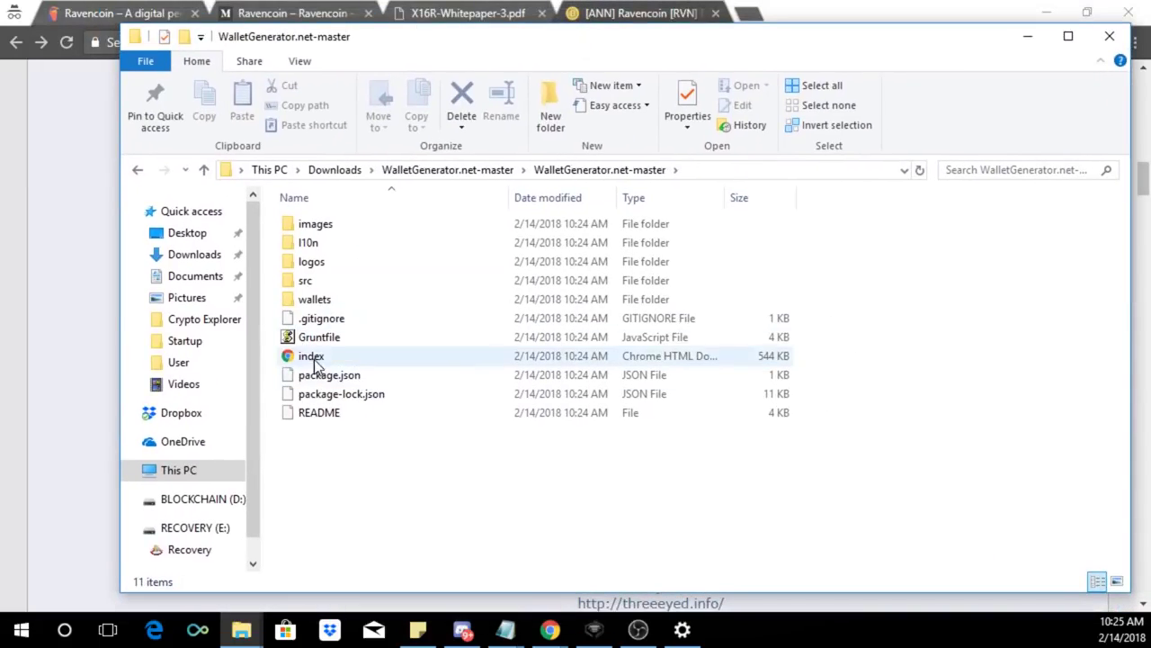
# - Open index.html from the extracted WalletGenerator.net-master folder in Chrome
pyautogui.click(311, 355)
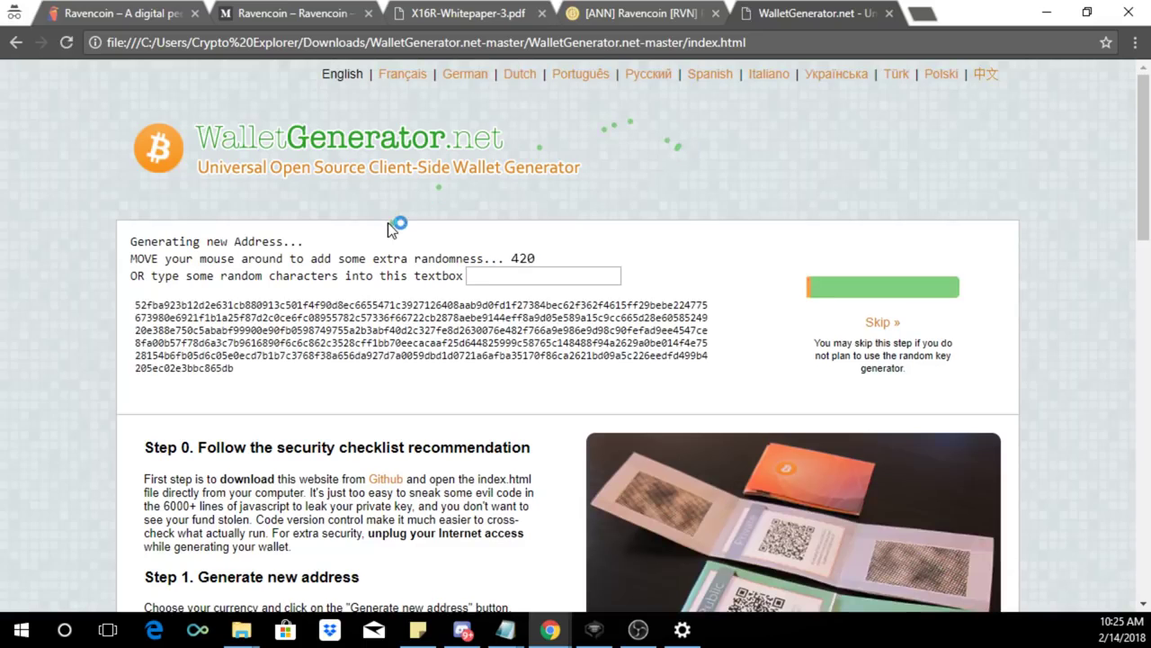
# - Scroll the local WalletGenerator.net page down to the 197 supported currencies box
pyautogui.scroll(-3)
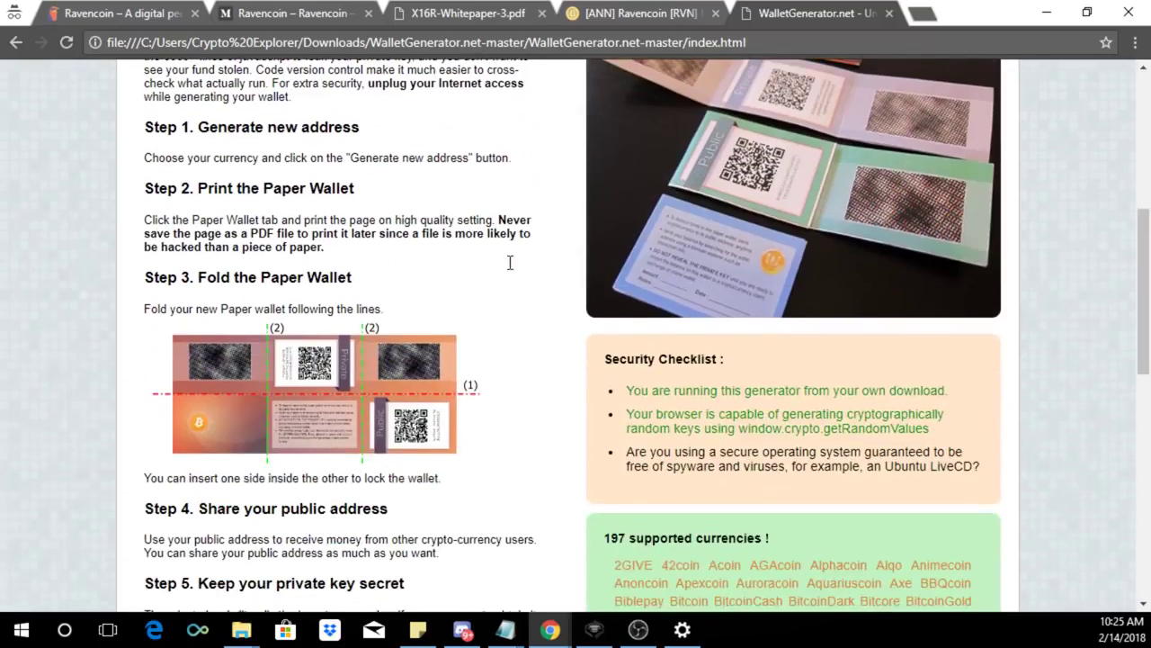
pyautogui.scroll(-3)
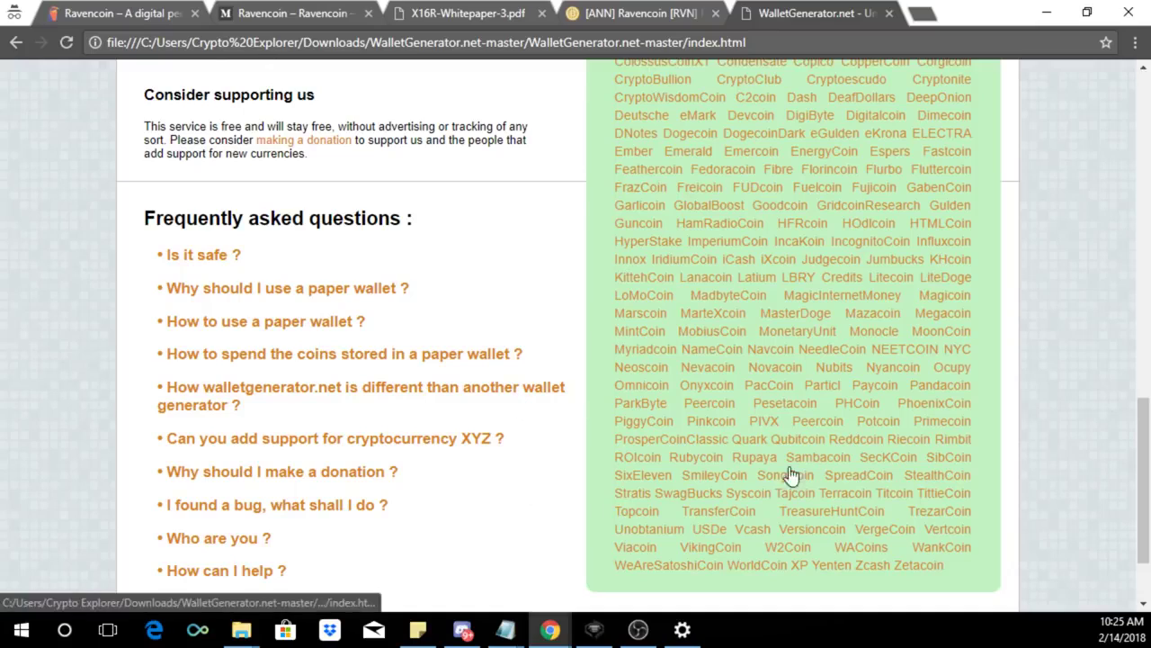
pyautogui.moveTo(846, 448)
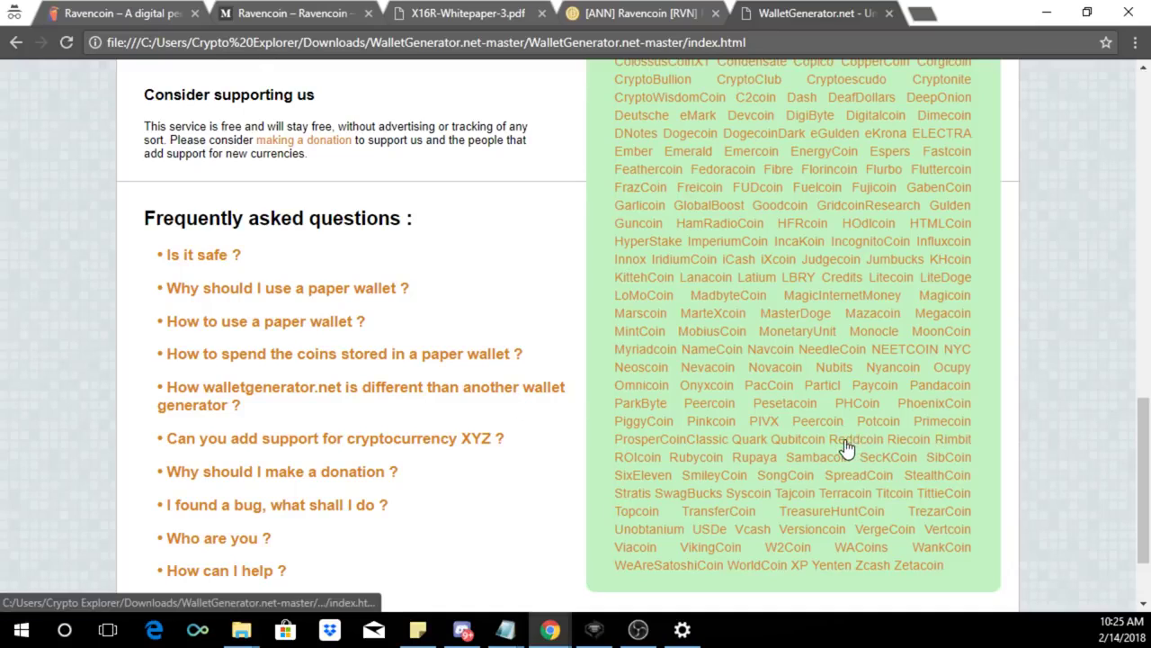
pyautogui.moveTo(714, 441)
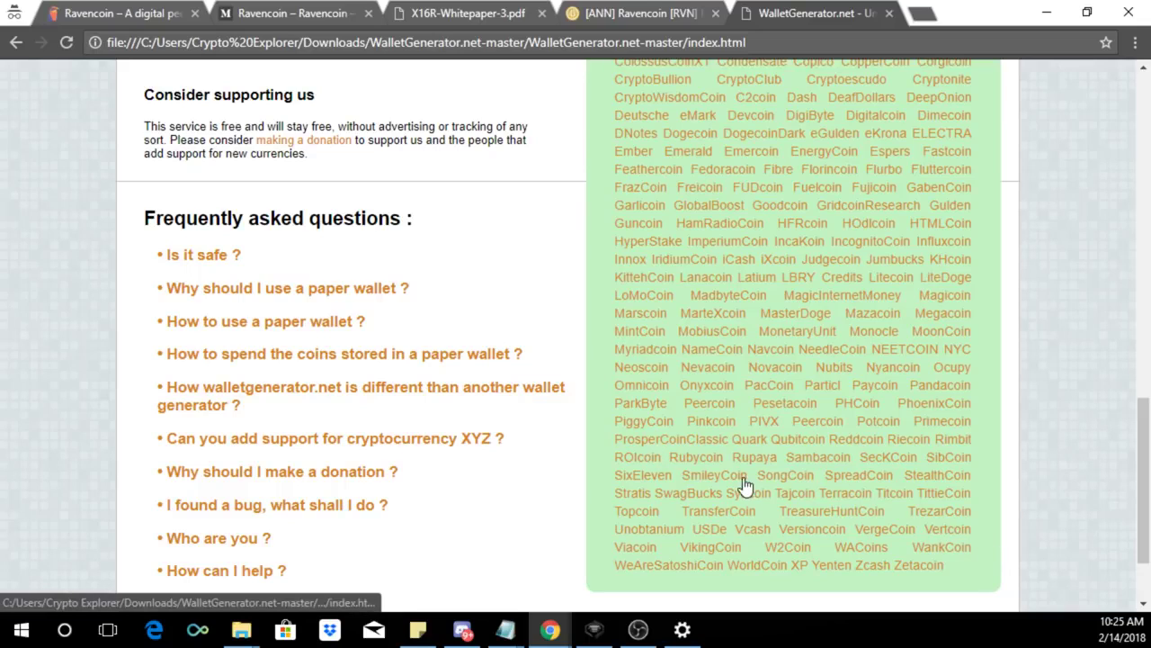
pyautogui.moveTo(853, 466)
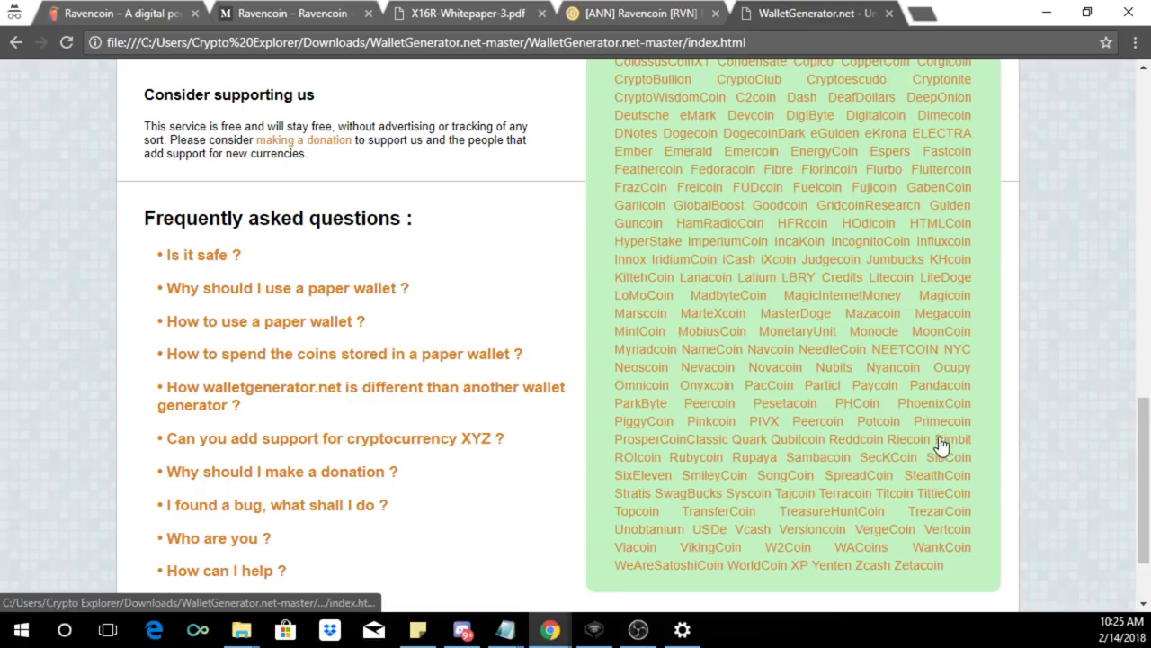
pyautogui.moveTo(715, 453)
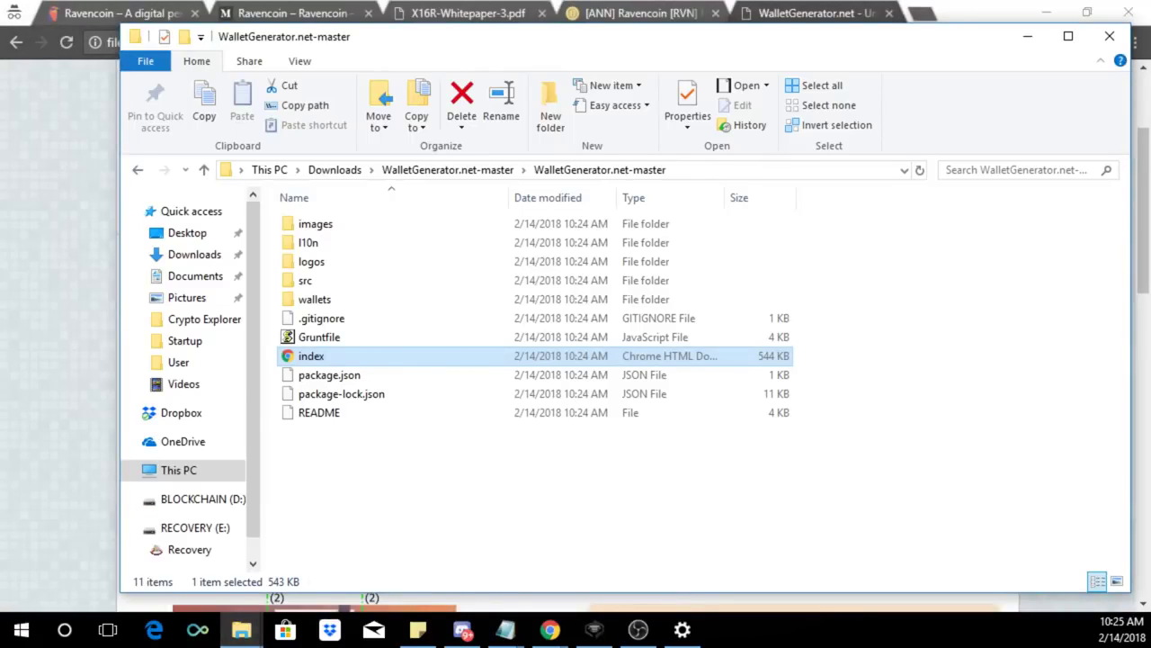
# - Reopen the local wallet generator and choose Ravencoin from the supported currencies
pyautogui.doubleClick(311, 355)
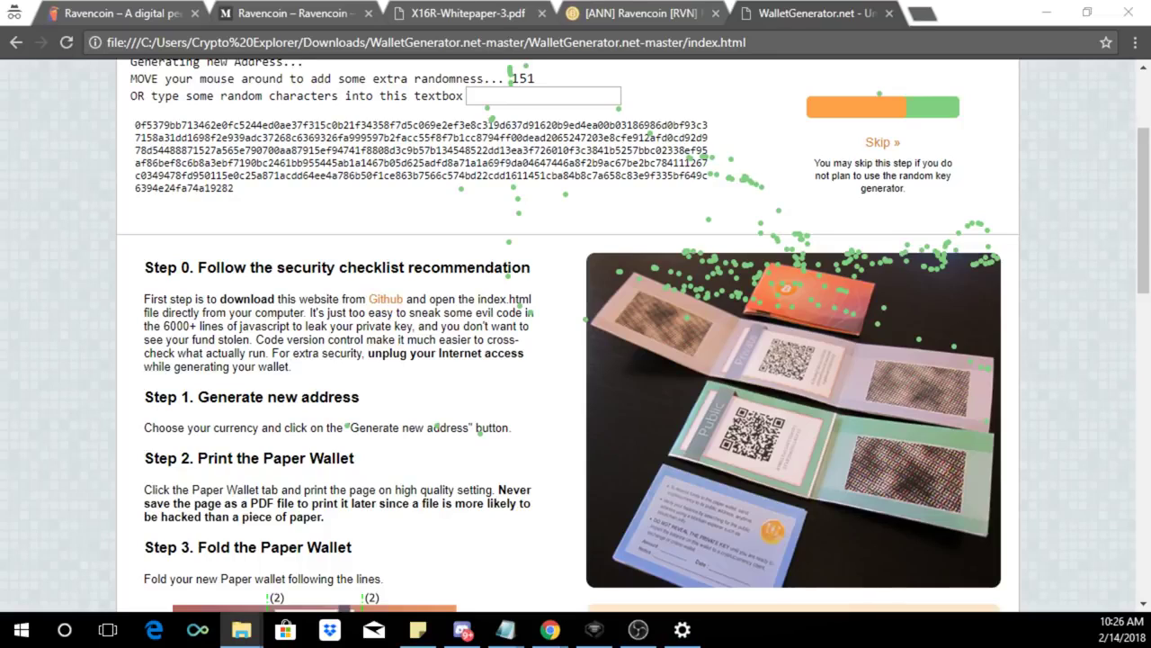
pyautogui.moveTo(131, 371)
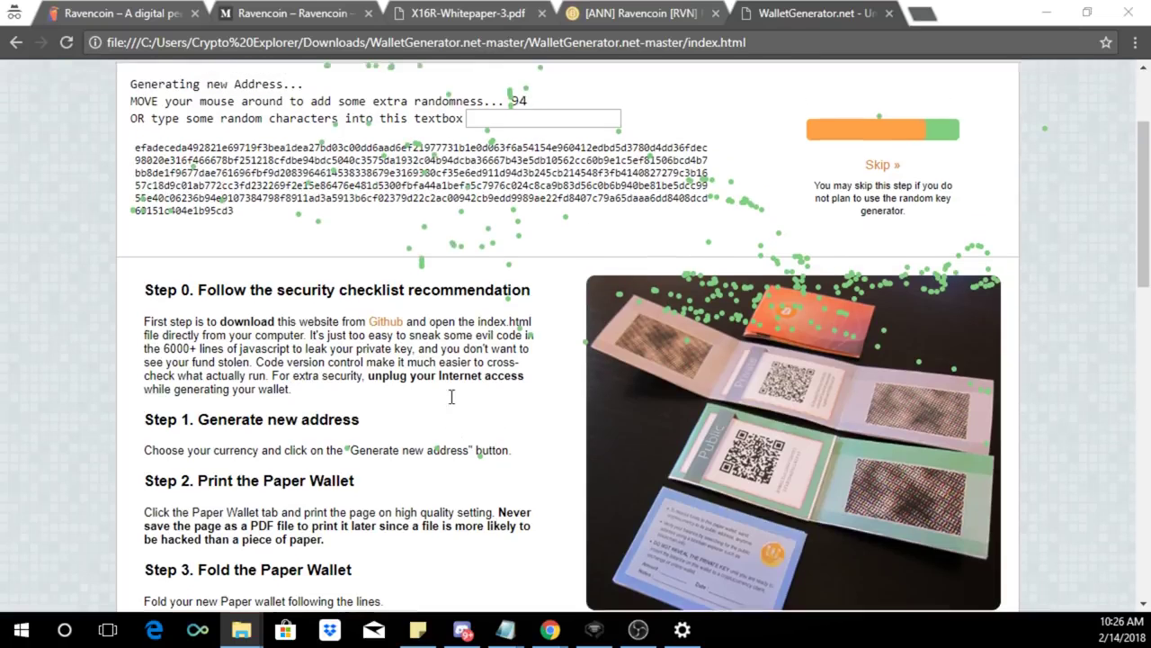
pyautogui.scroll(-3)
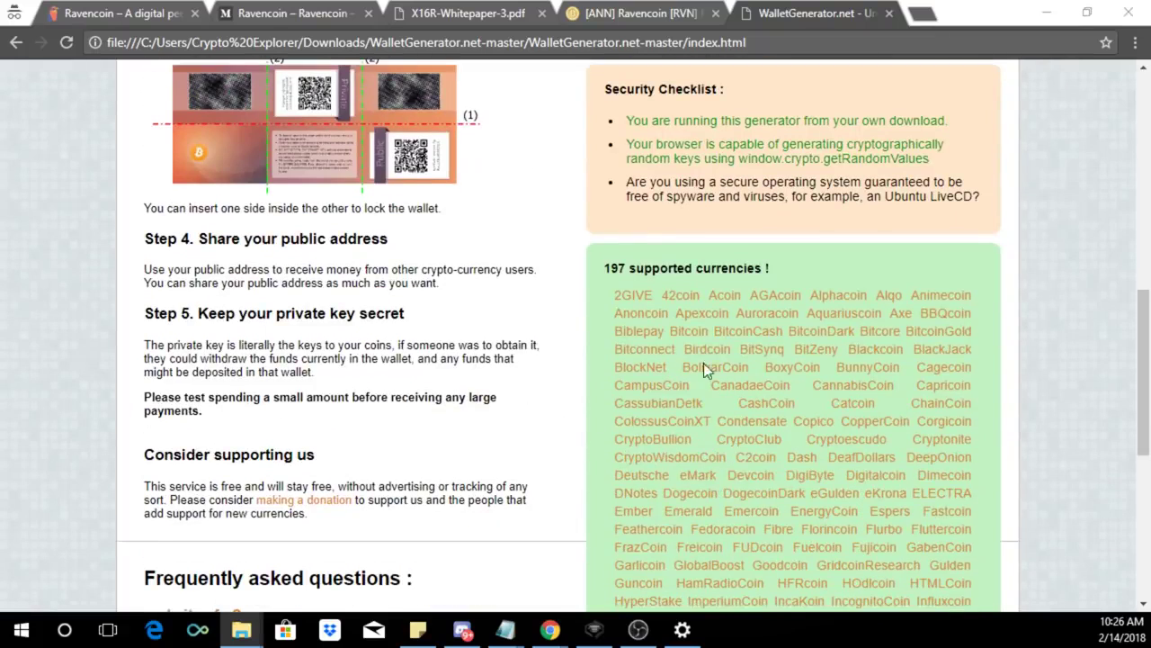
pyautogui.moveTo(701, 312)
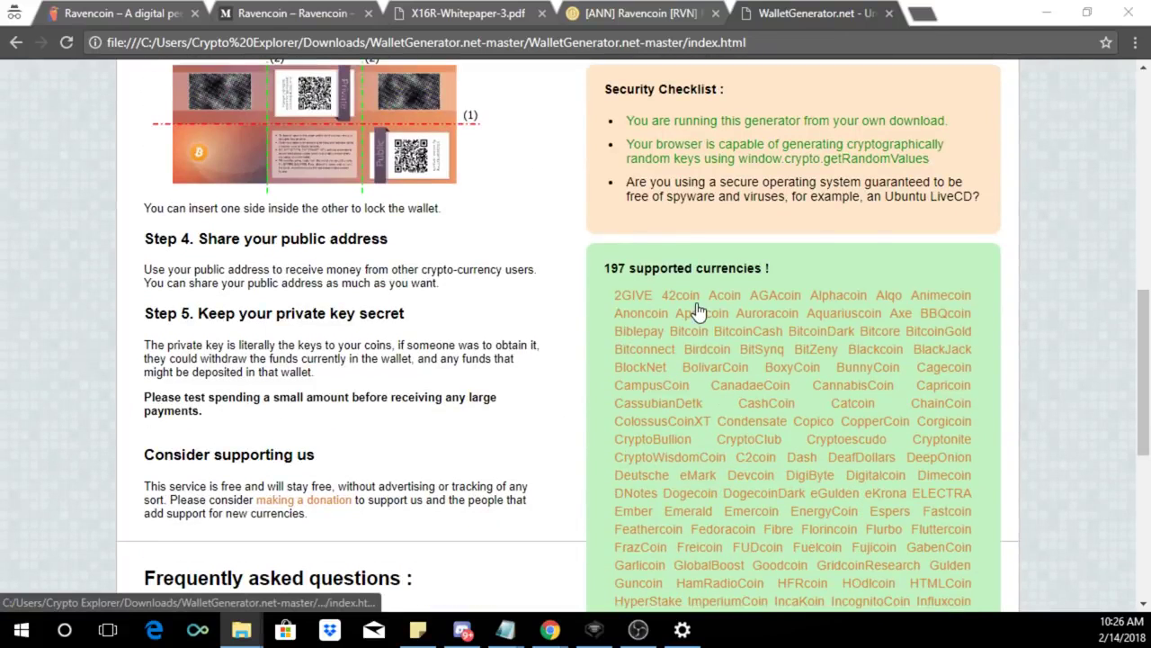
pyautogui.click(681, 295)
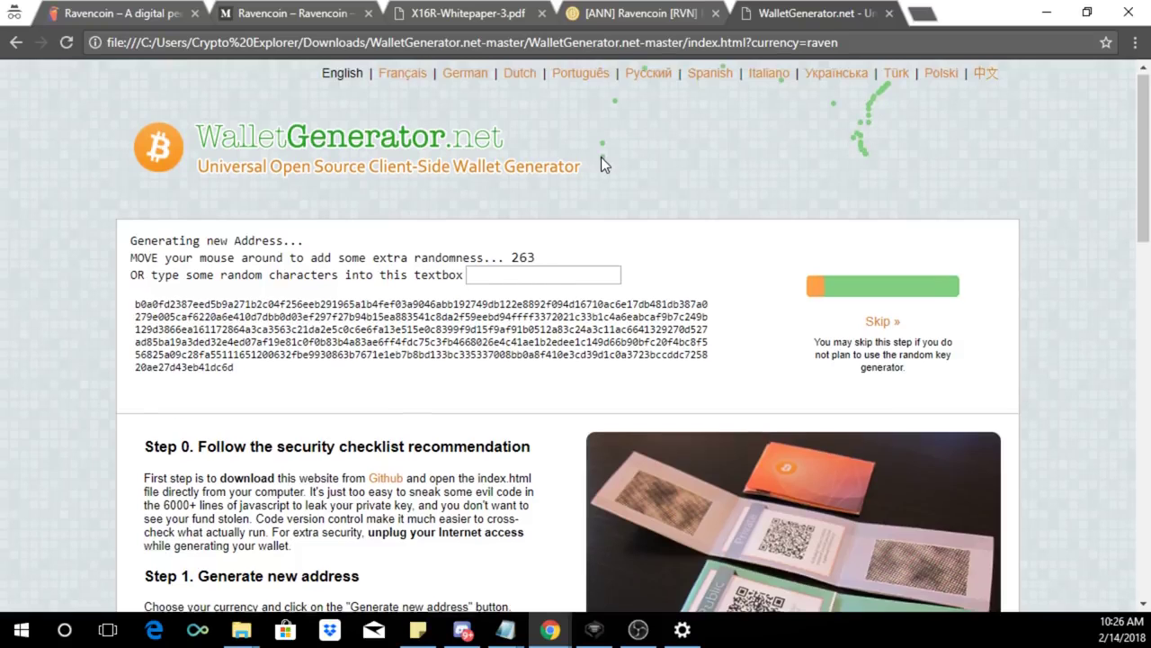
pyautogui.scroll(-3)
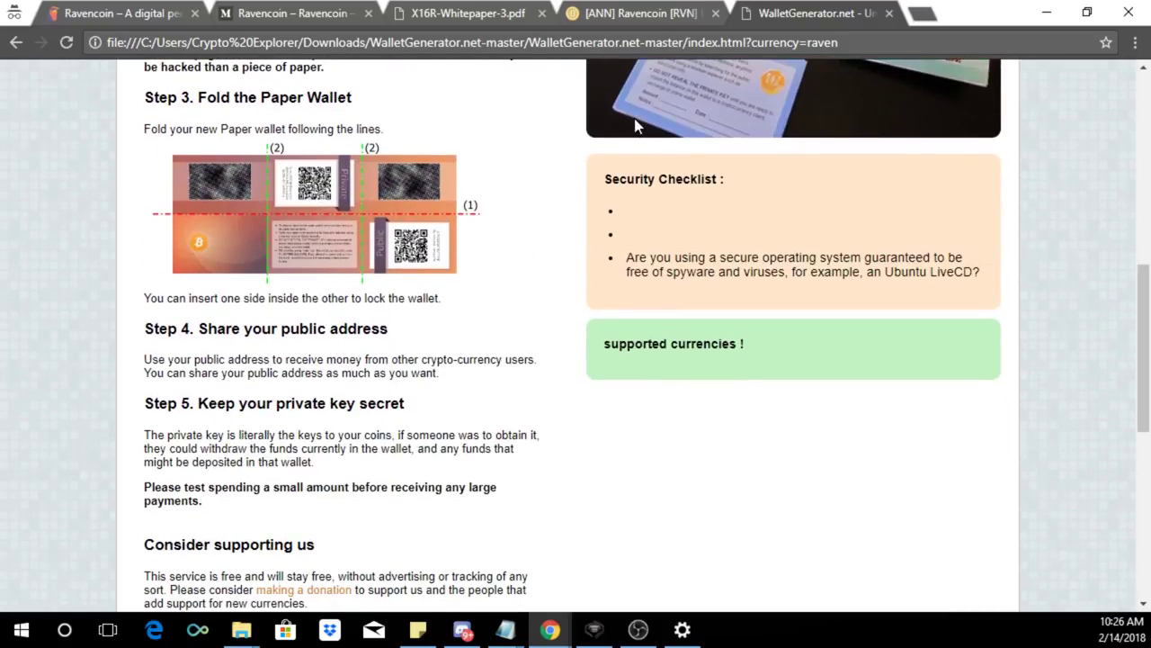
pyautogui.scroll(-3)
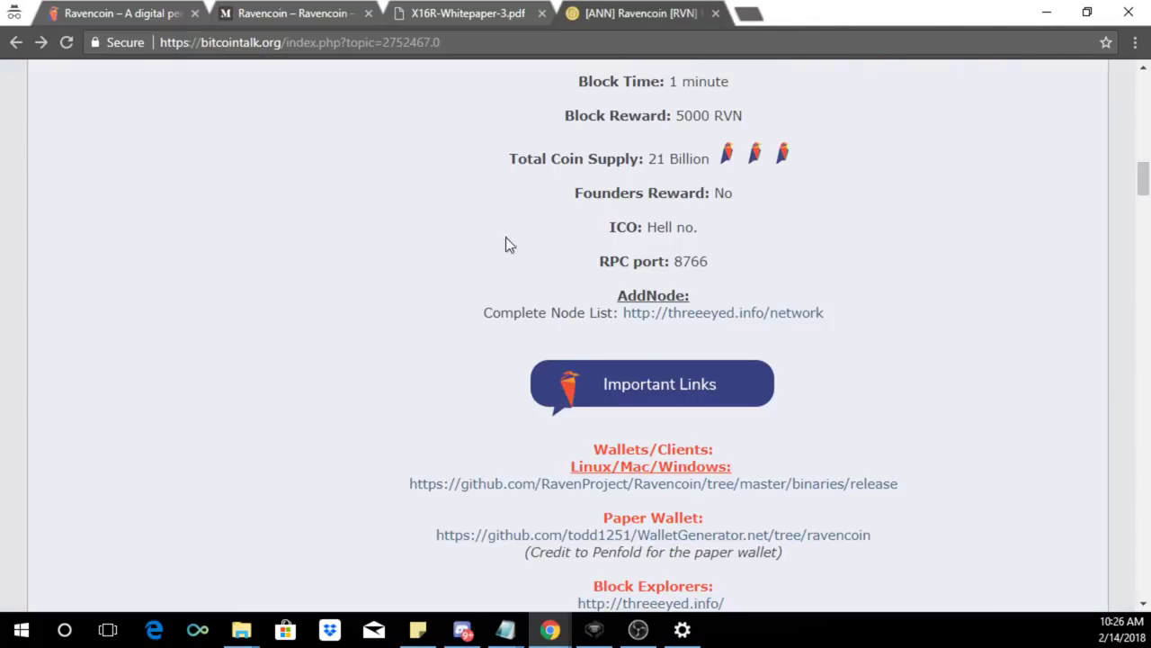
# - Download raven-qt.exe from the windows folder of the Ravencoin GitHub release binaries
pyautogui.scroll(-3)
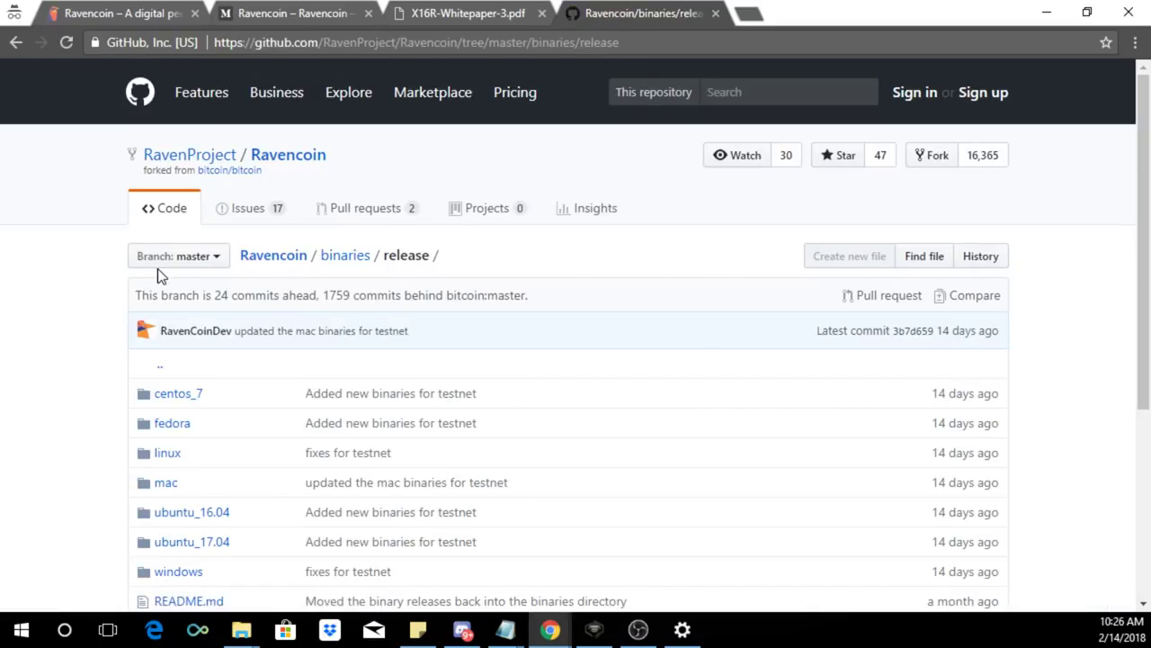
pyautogui.click(179, 571)
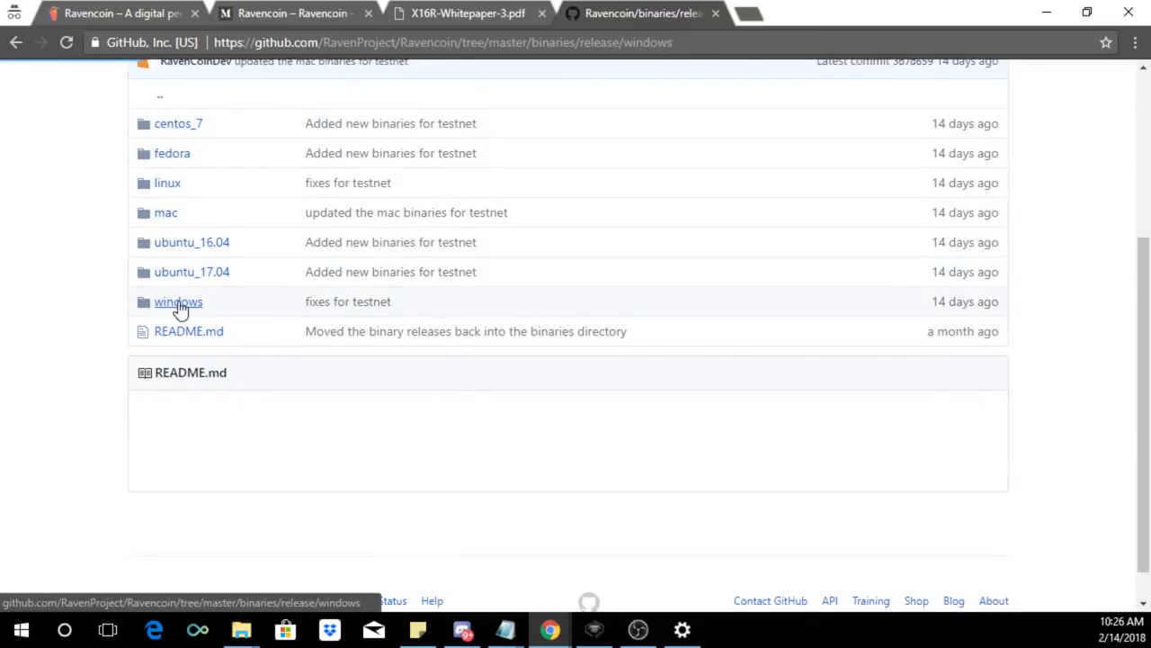
pyautogui.click(179, 301)
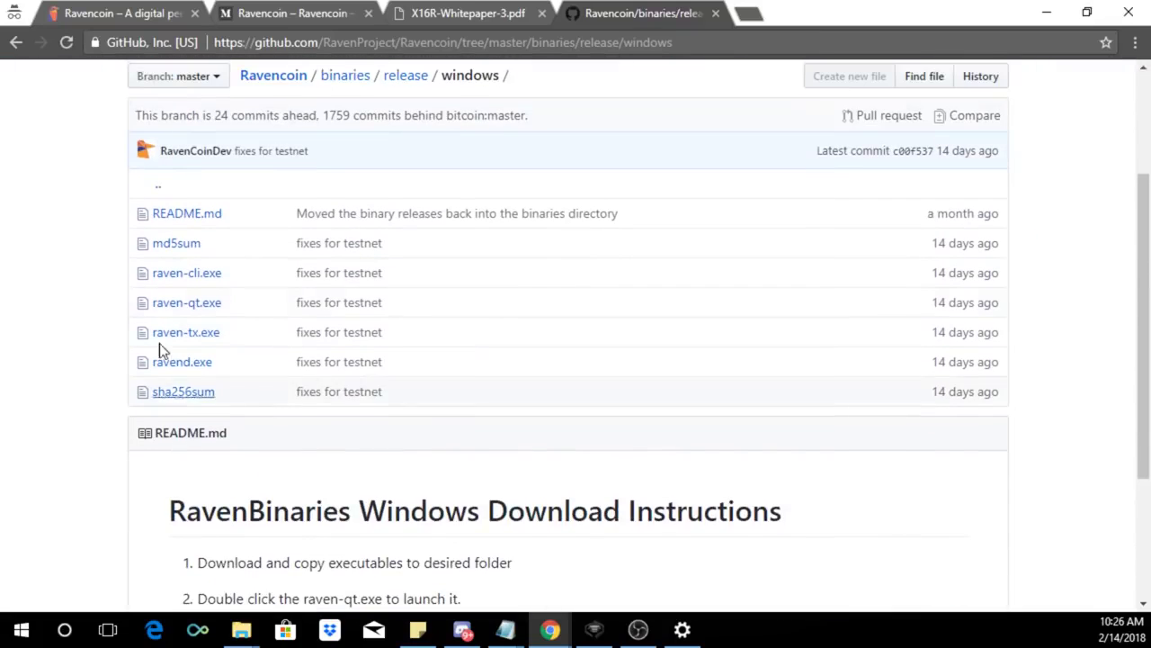
pyautogui.moveTo(186, 302)
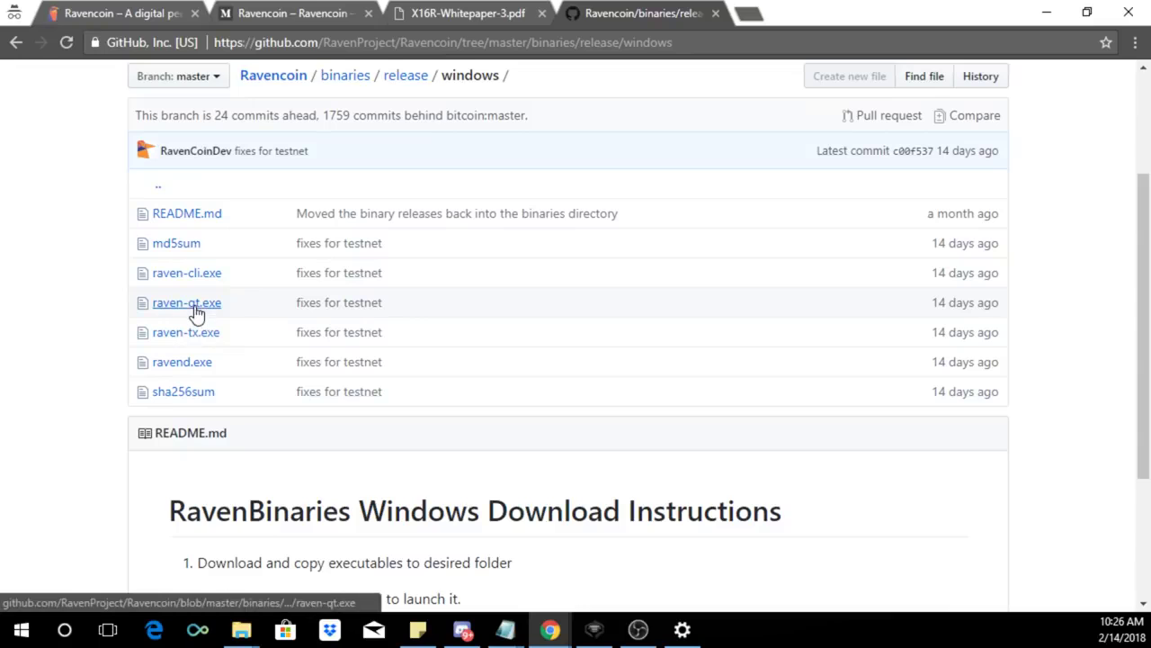
pyautogui.click(186, 302)
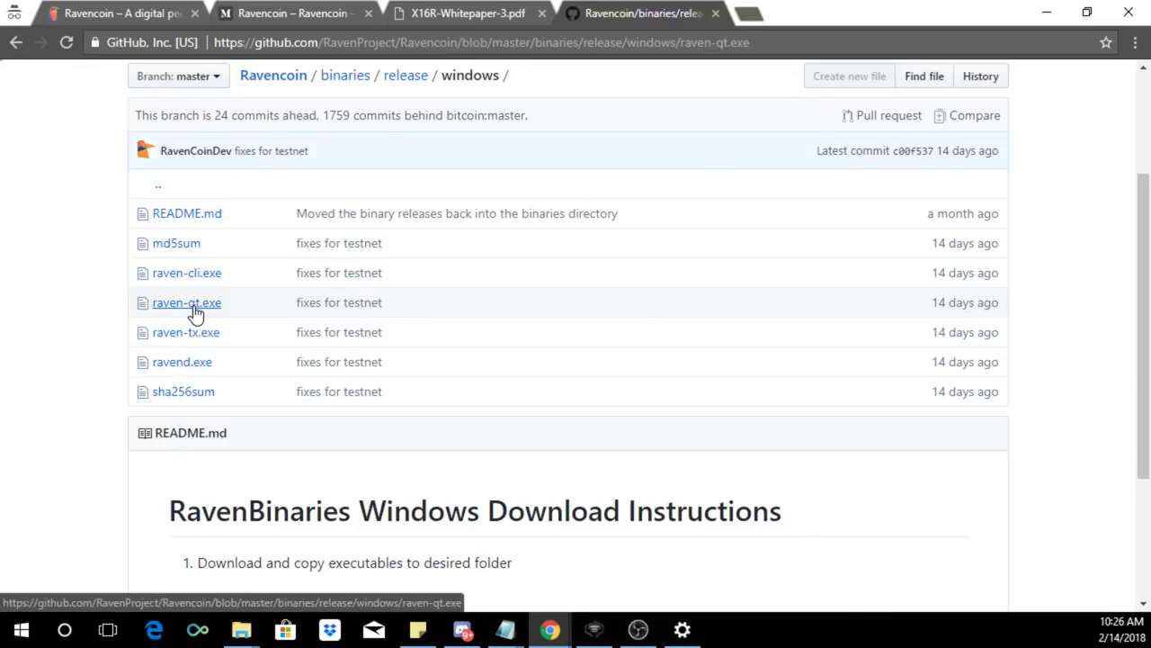
pyautogui.click(186, 303)
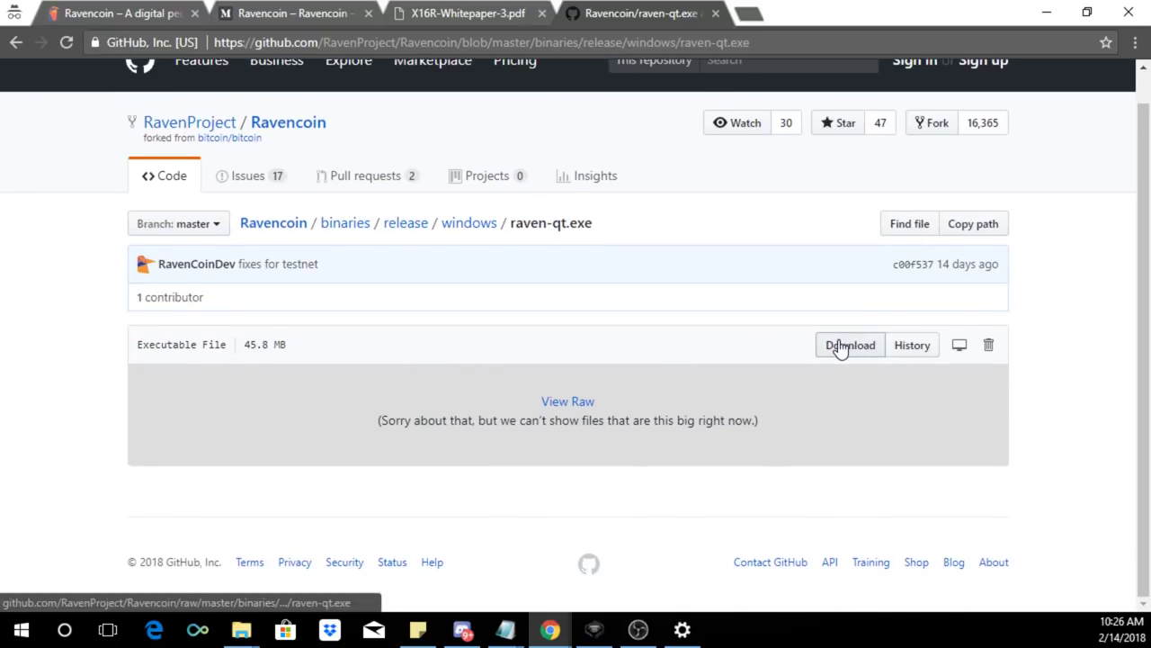
pyautogui.click(850, 344)
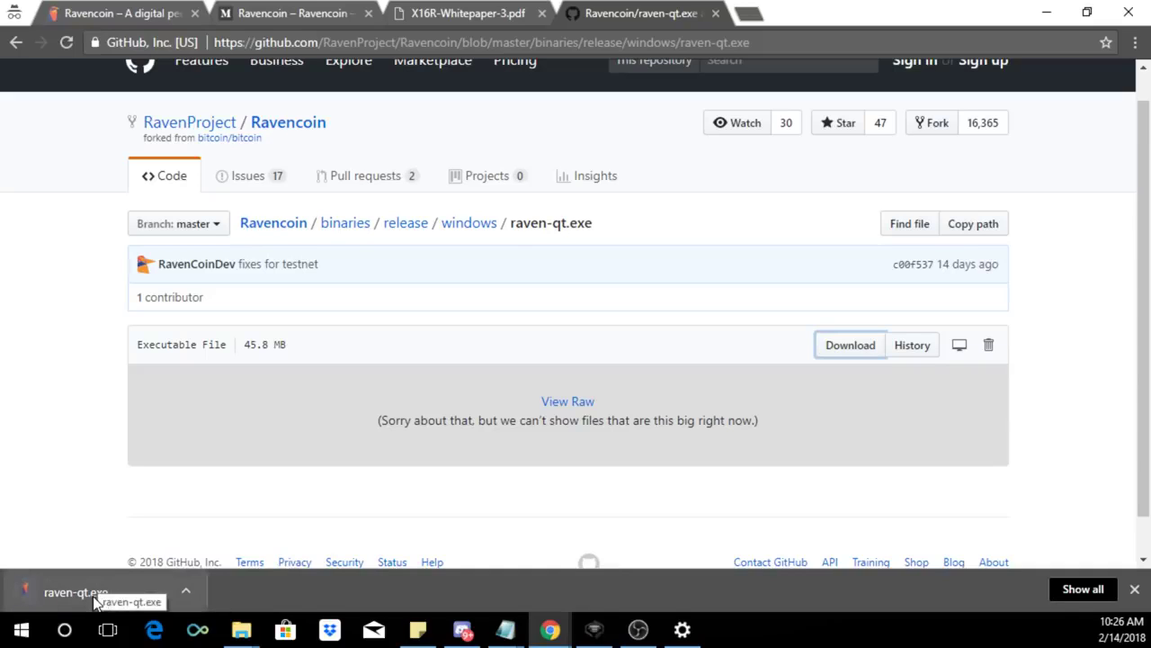
# - Launch raven-qt.exe from the download bar and choose 'Use a custom data directory'
pyautogui.click(76, 592)
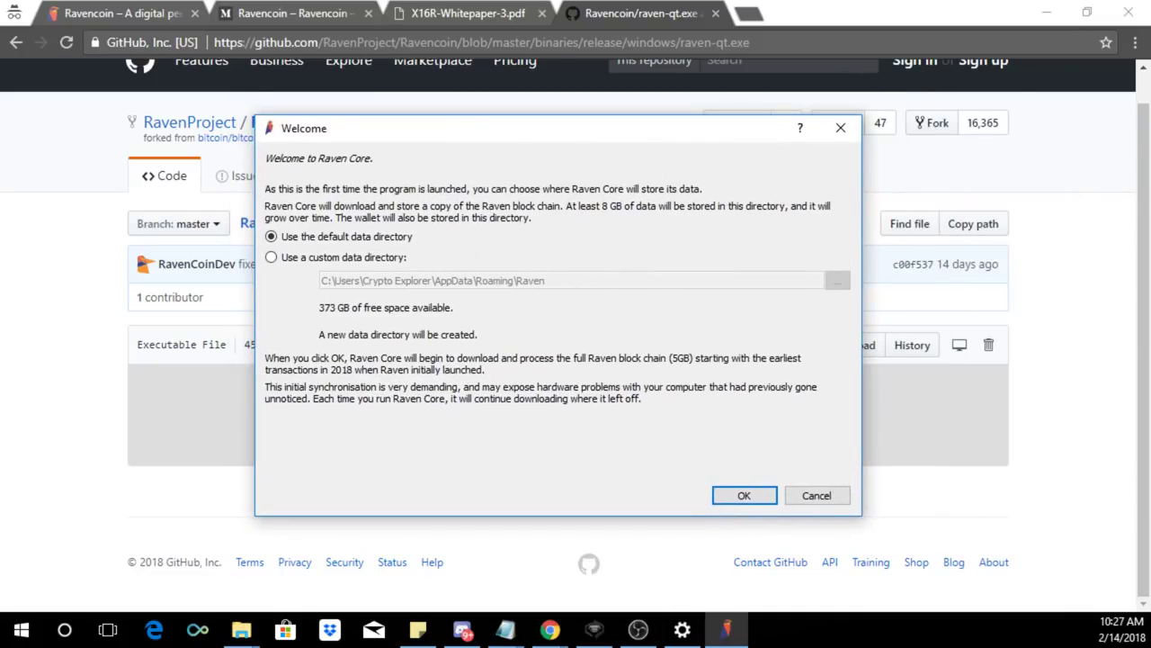
pyautogui.moveTo(327, 274)
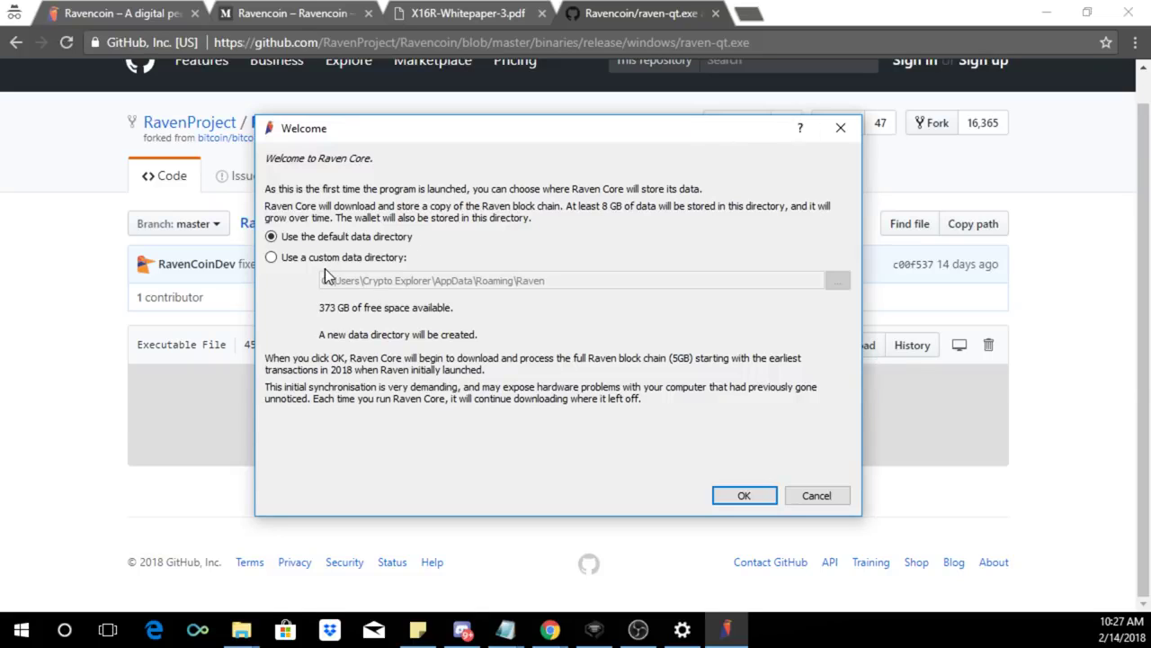
pyautogui.click(270, 258)
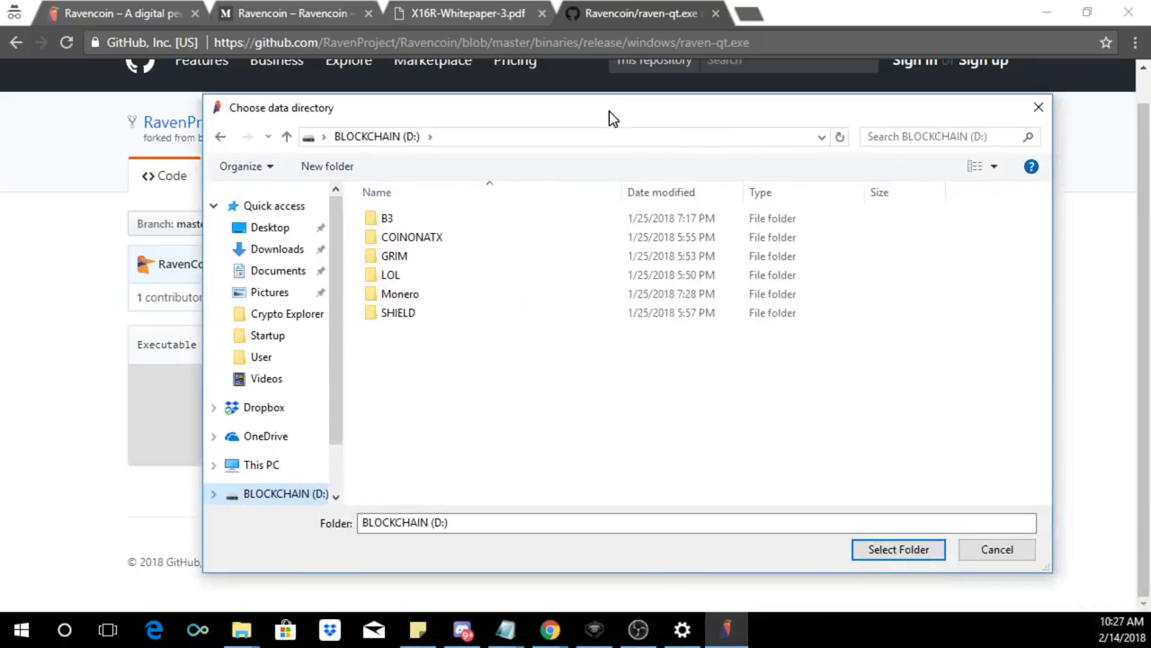
# - Create a RAVEN folder on BLOCKCHAIN (D:), select it as the data directory, and confirm
pyautogui.click(897, 549)
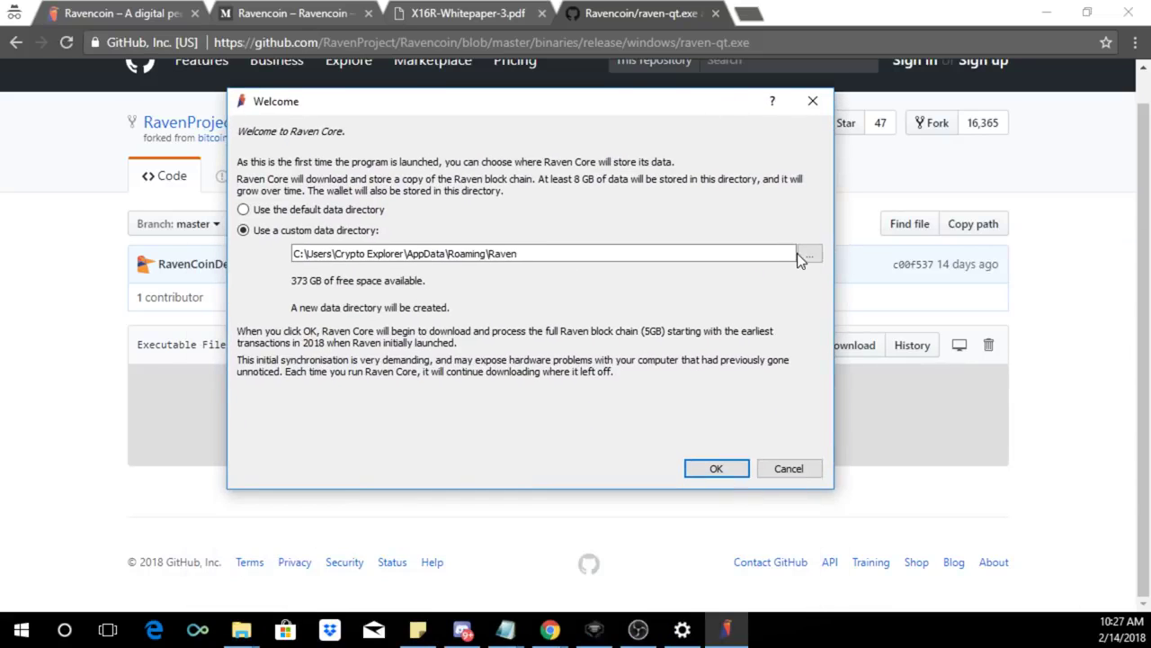
pyautogui.click(808, 253)
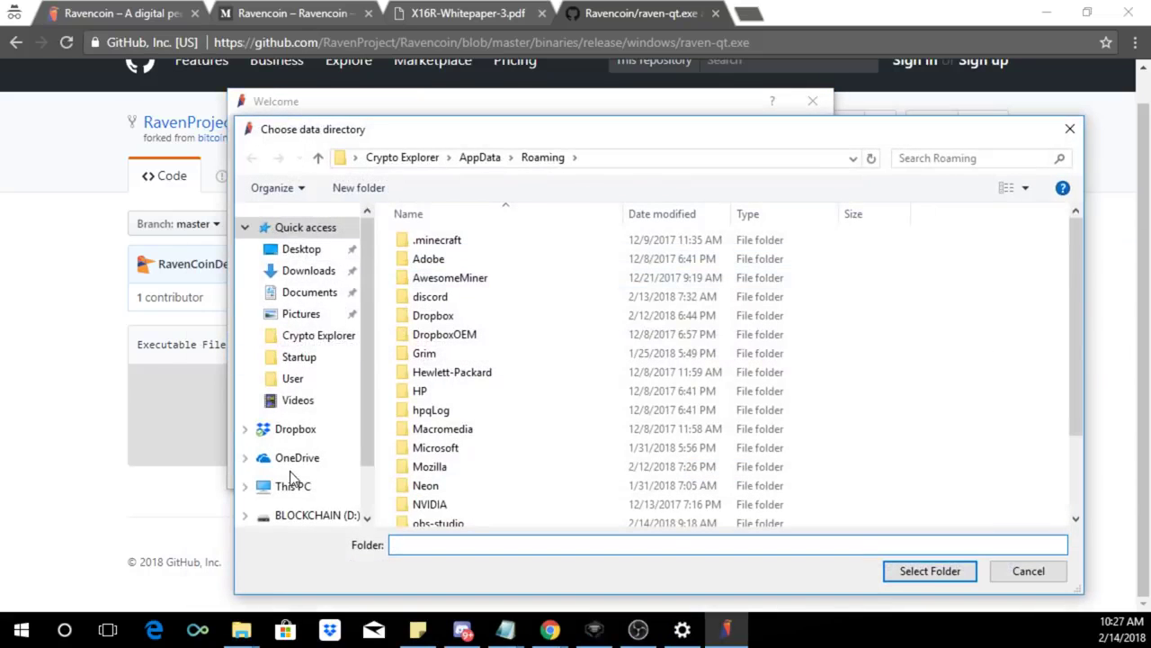
pyautogui.click(317, 514)
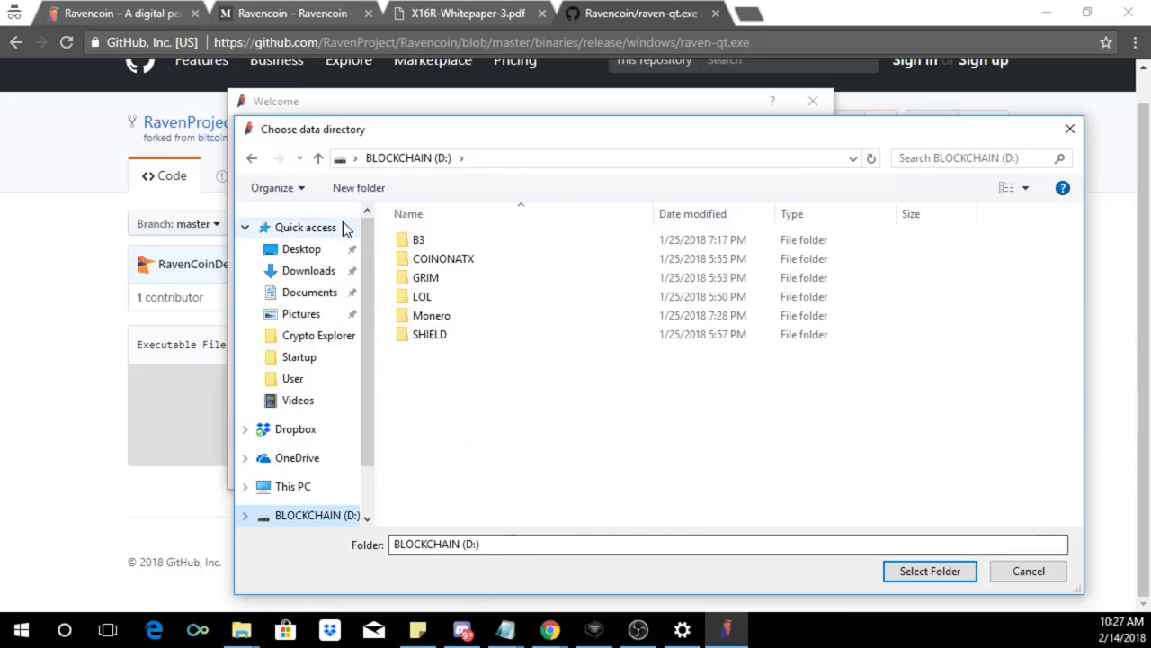
pyautogui.click(358, 187)
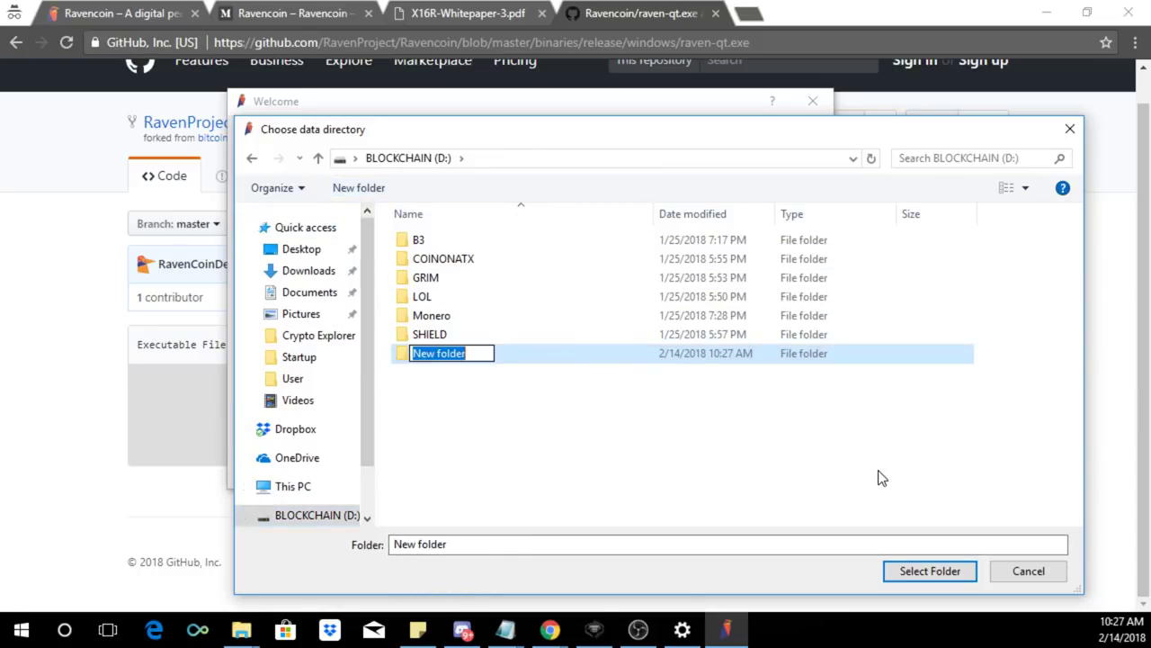
pyautogui.write('RAVEN')
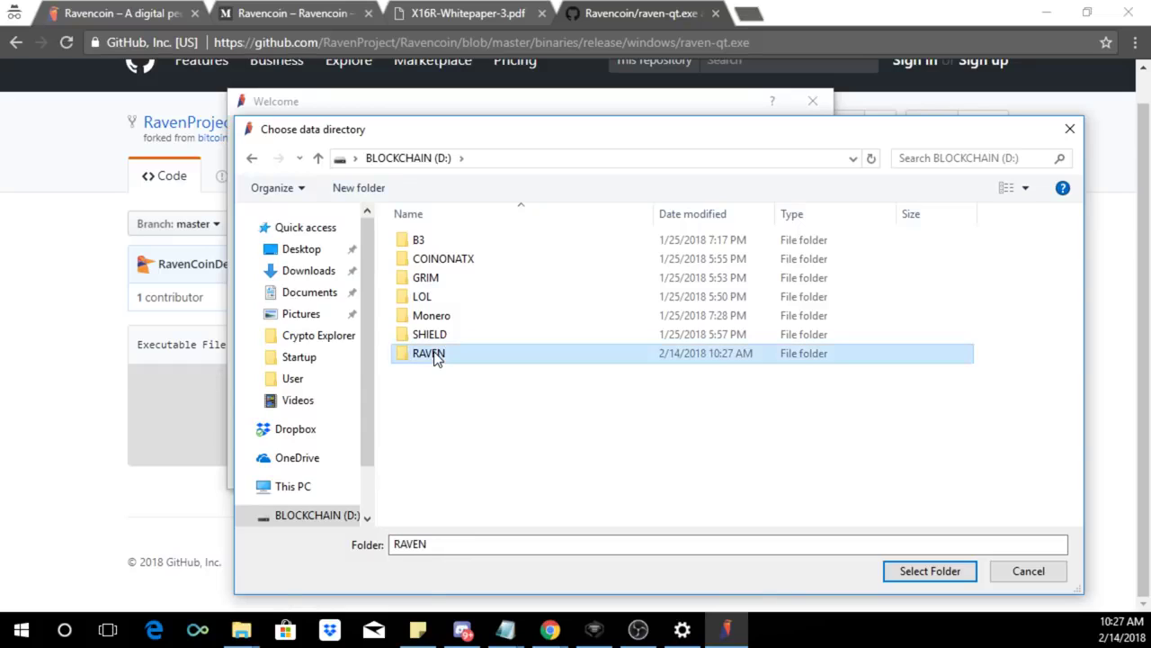
pyautogui.doubleClick(428, 353)
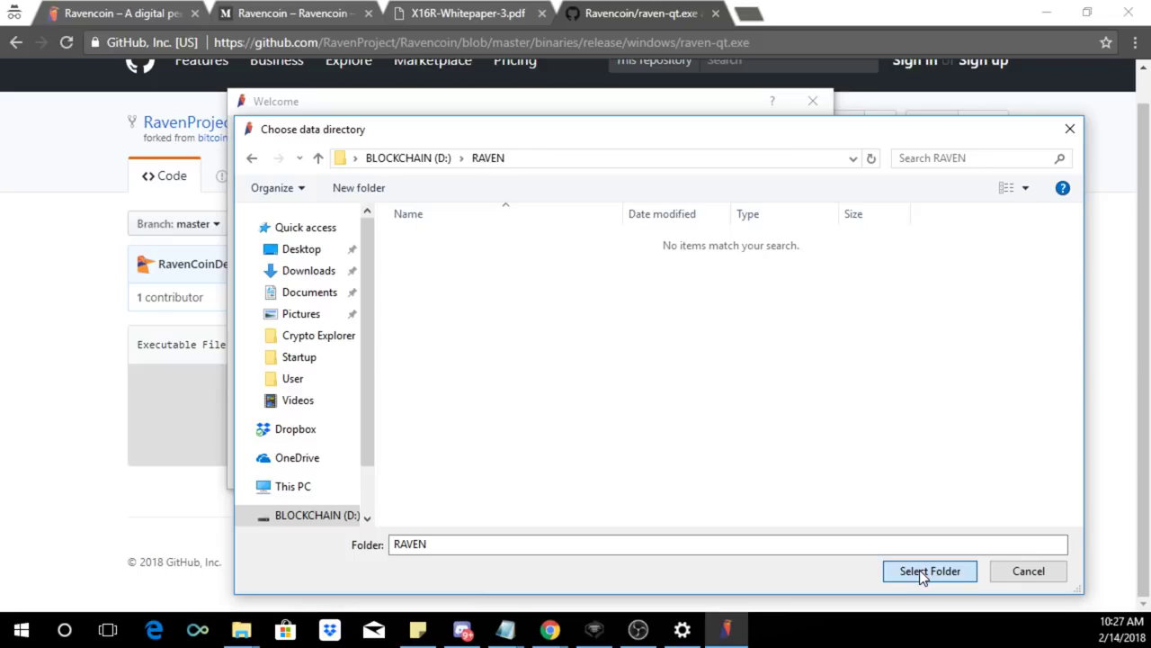
pyautogui.click(929, 570)
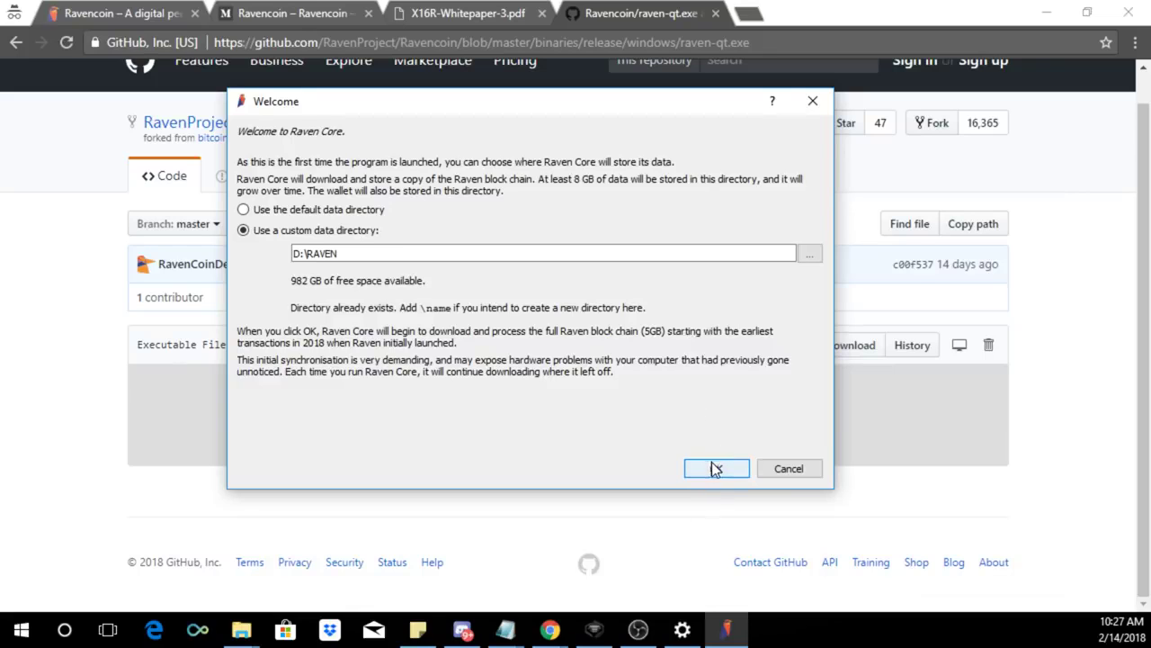
pyautogui.click(716, 468)
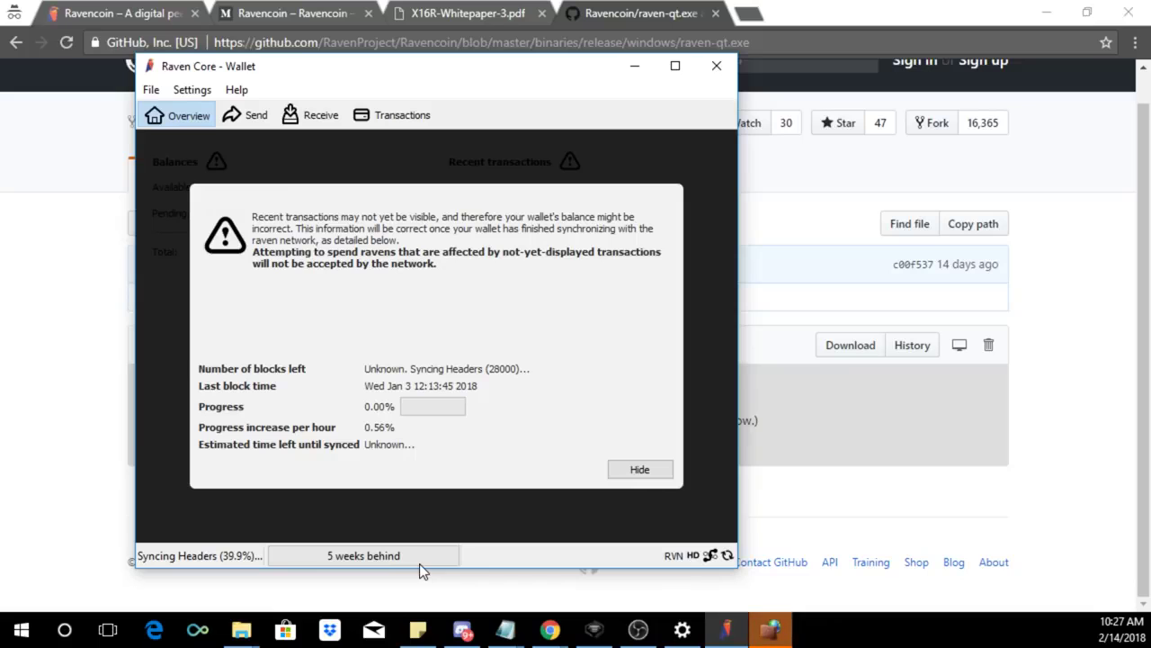
# - Hide the sync notice, allow Raven Core through the firewall, and show the Receive form
pyautogui.click(639, 469)
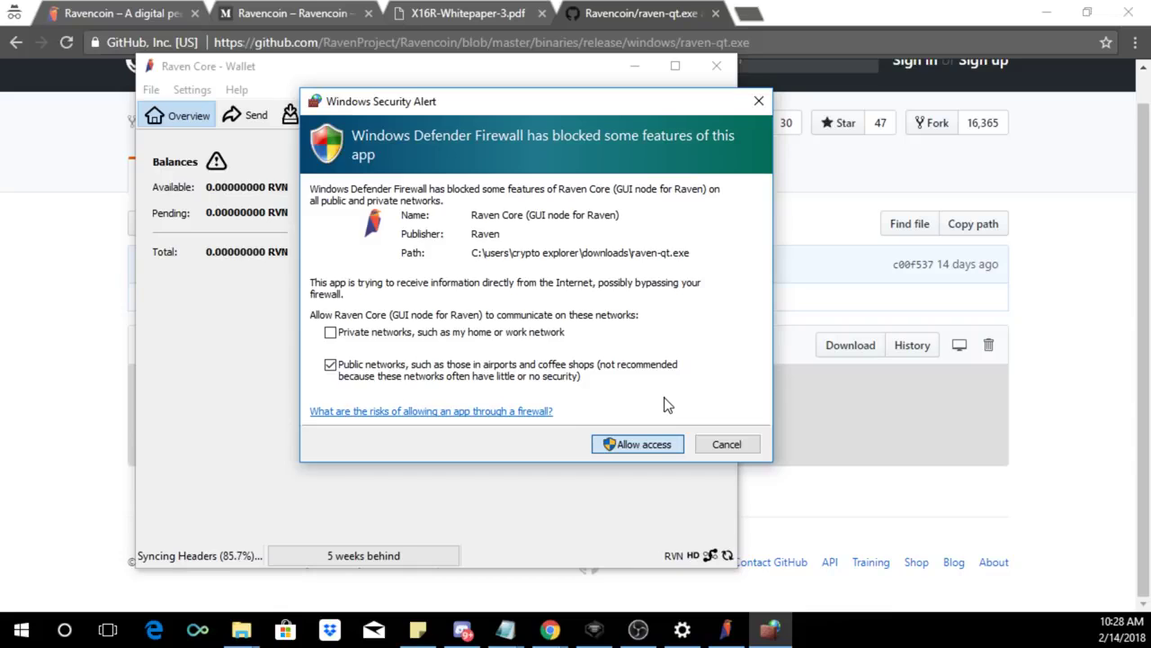
pyautogui.click(637, 443)
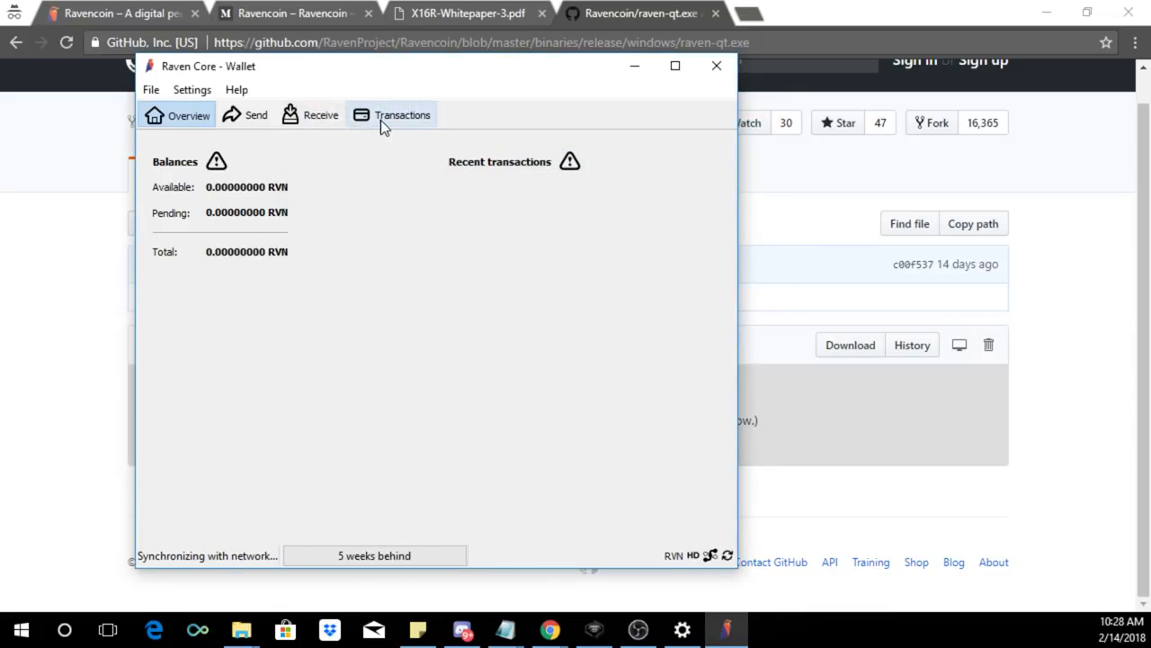
pyautogui.click(321, 115)
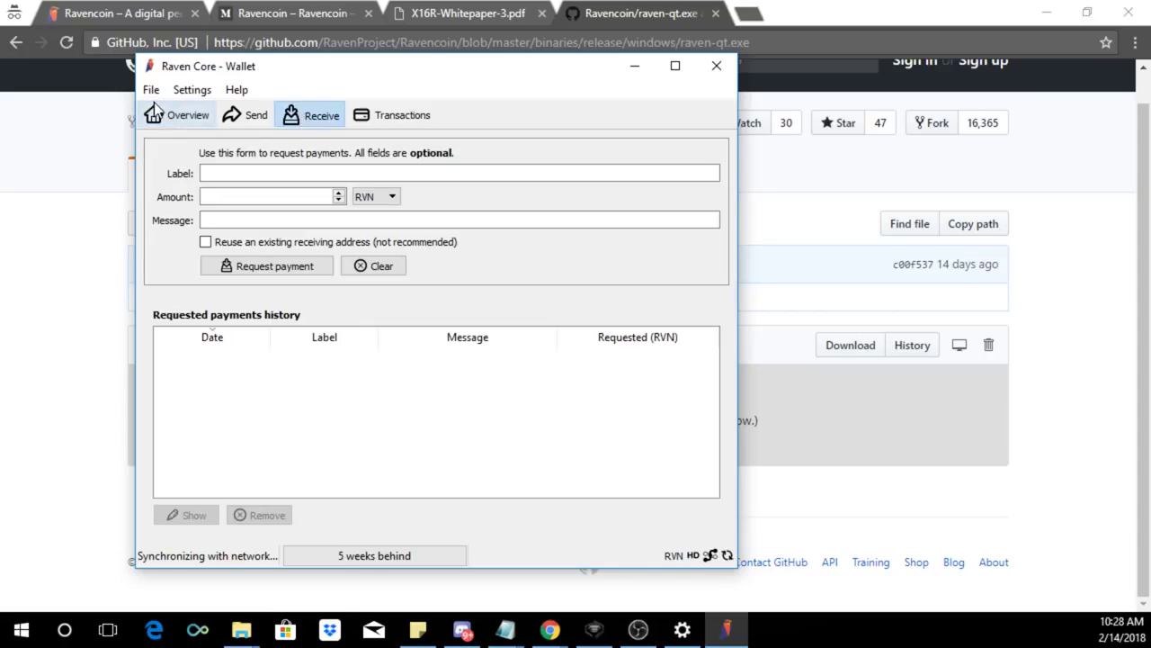
pyautogui.moveTo(387, 114)
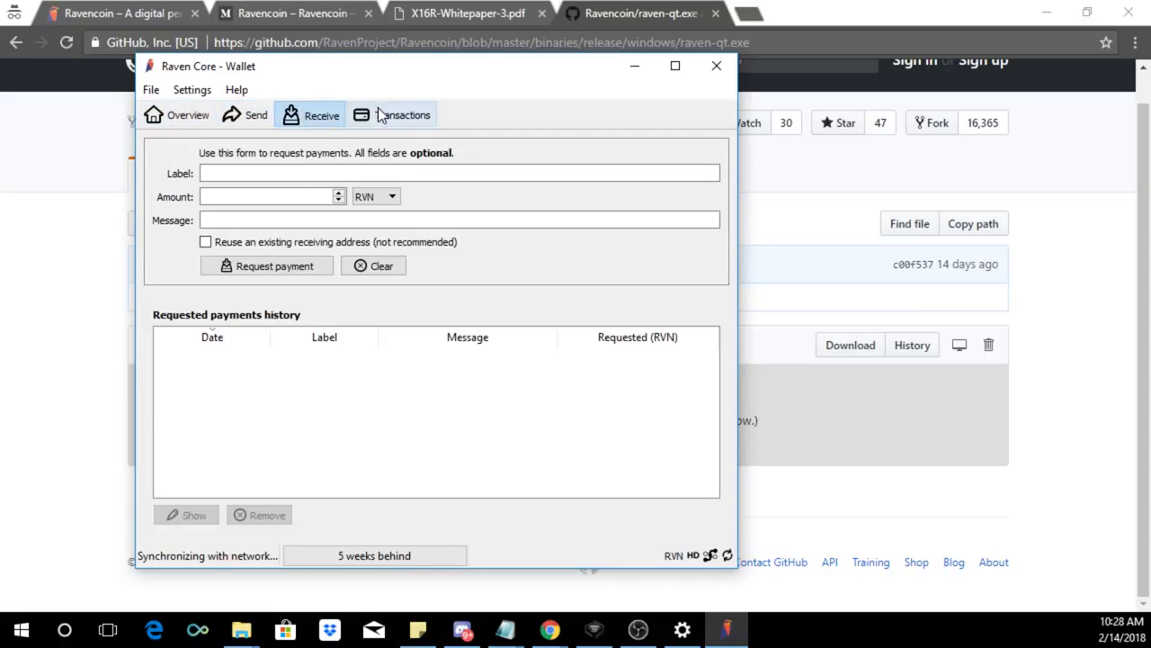
# - Add a new receiving address labelled 'Mining' and copy that address
pyautogui.click(151, 89)
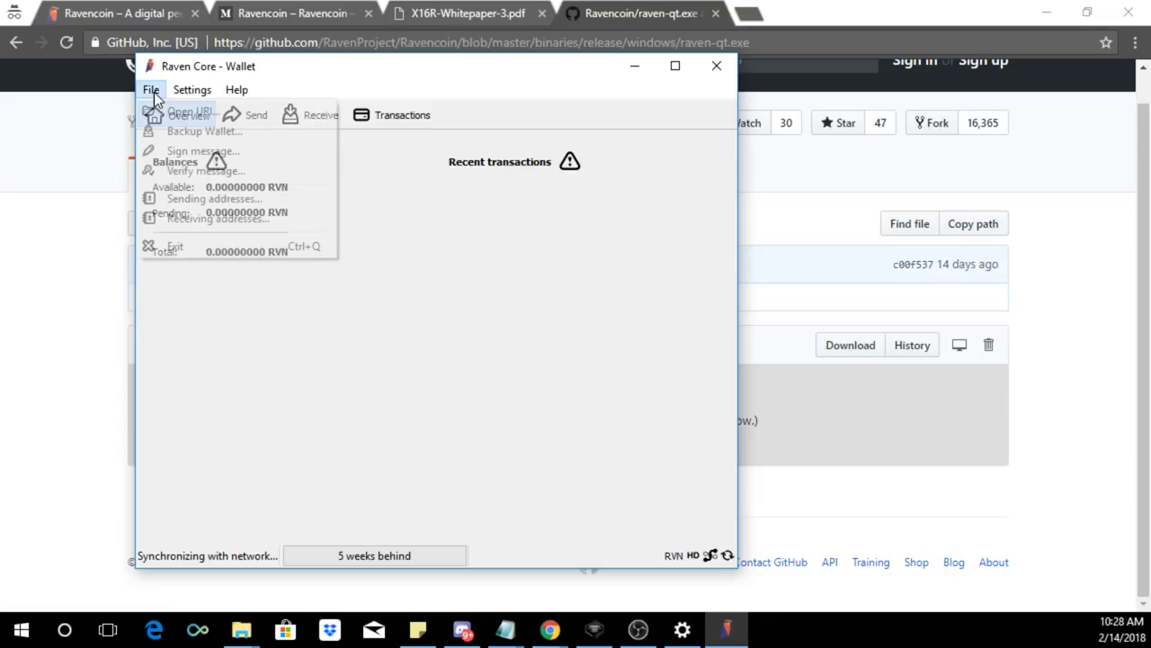
pyautogui.click(218, 218)
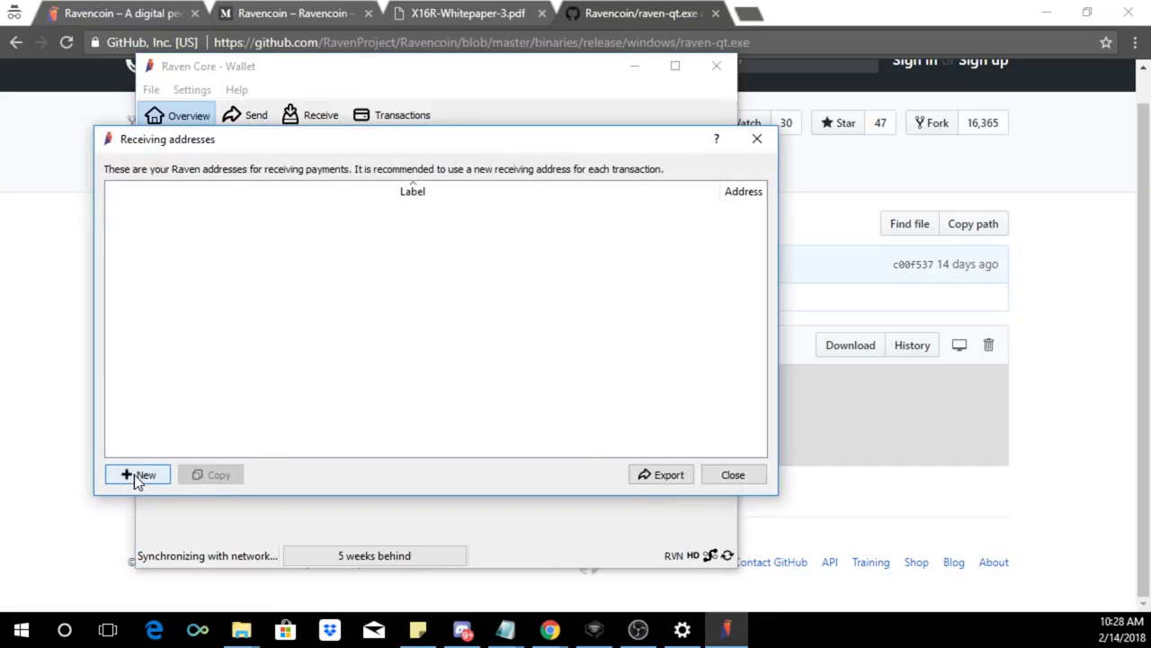
pyautogui.click(137, 474)
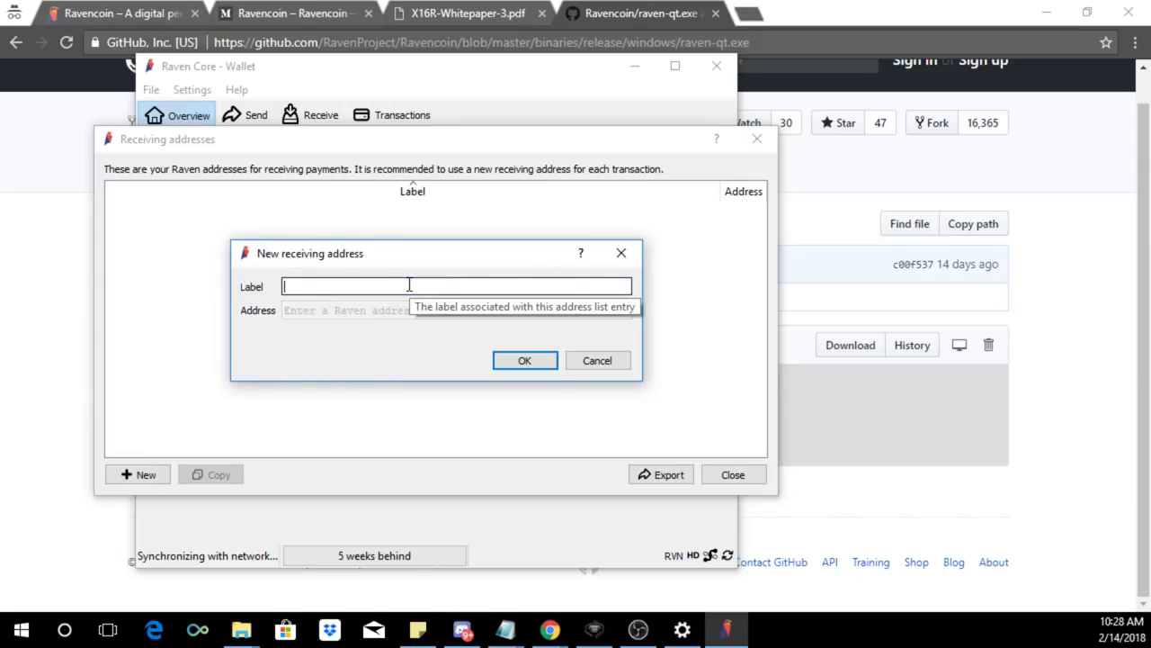
pyautogui.write('Mining')
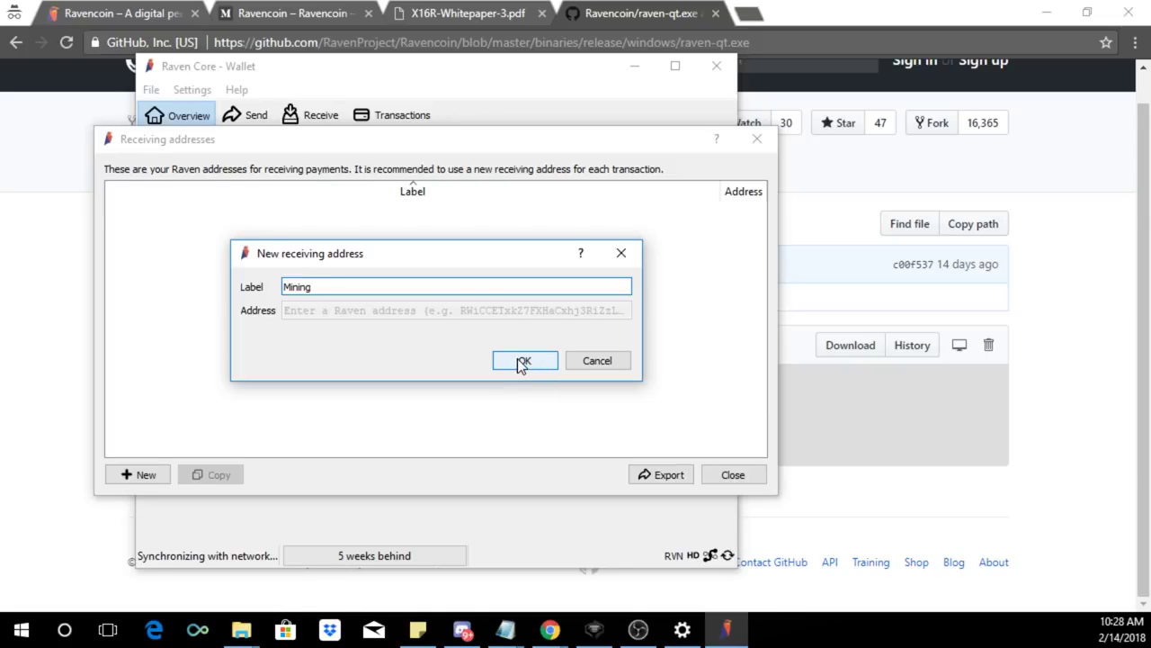
pyautogui.click(525, 360)
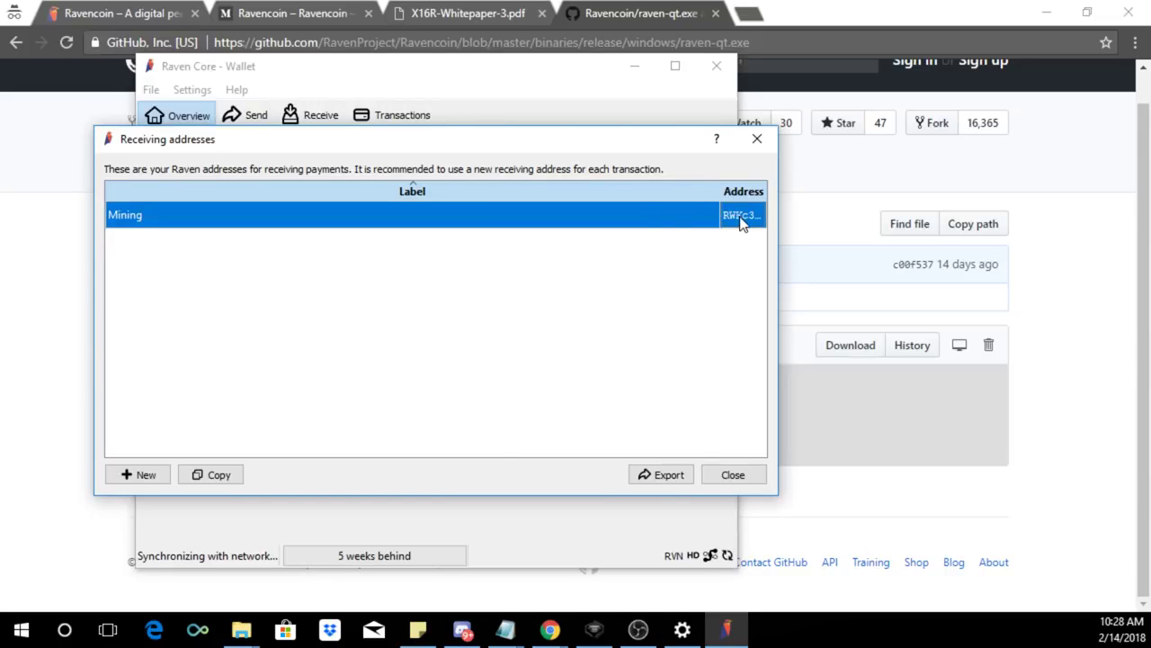
pyautogui.rightClick(739, 215)
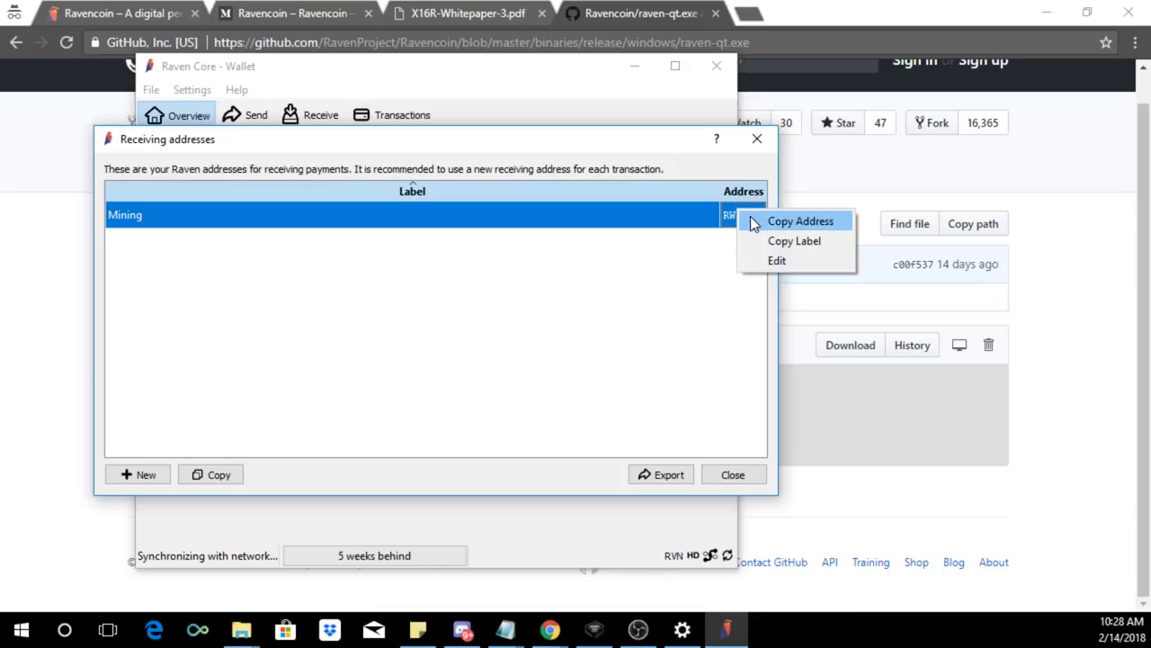
pyautogui.click(800, 220)
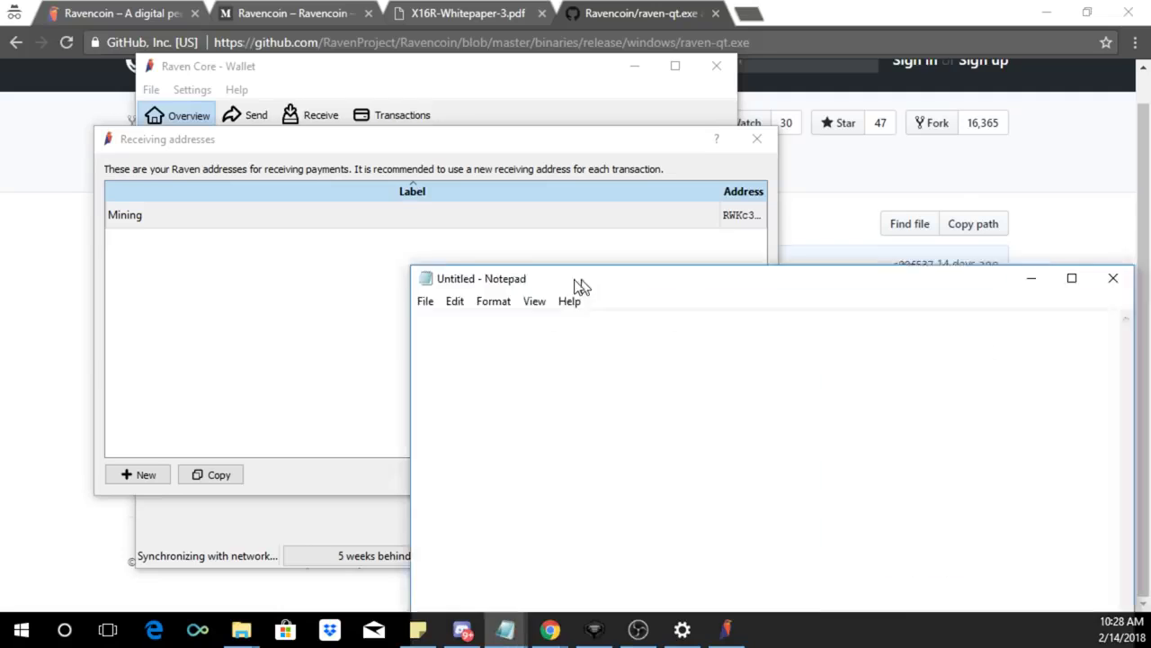
pyautogui.write('RWKc3Y8qMBCN2bJA6YRVcnB5k7Lf1CYFSb')
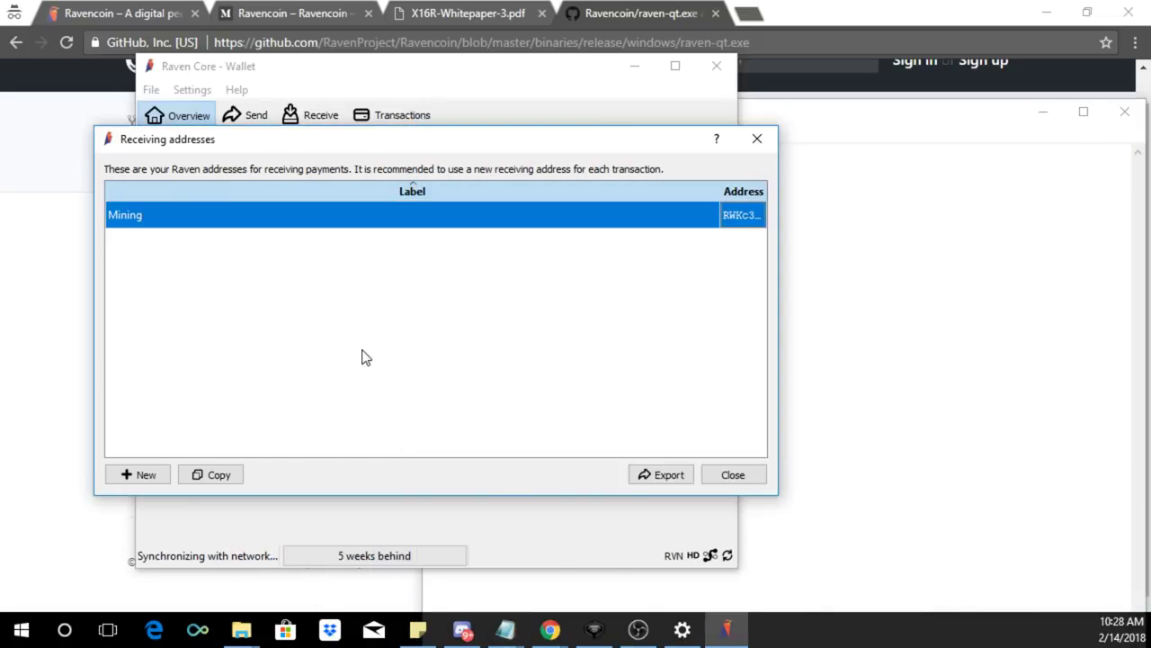
pyautogui.click(732, 474)
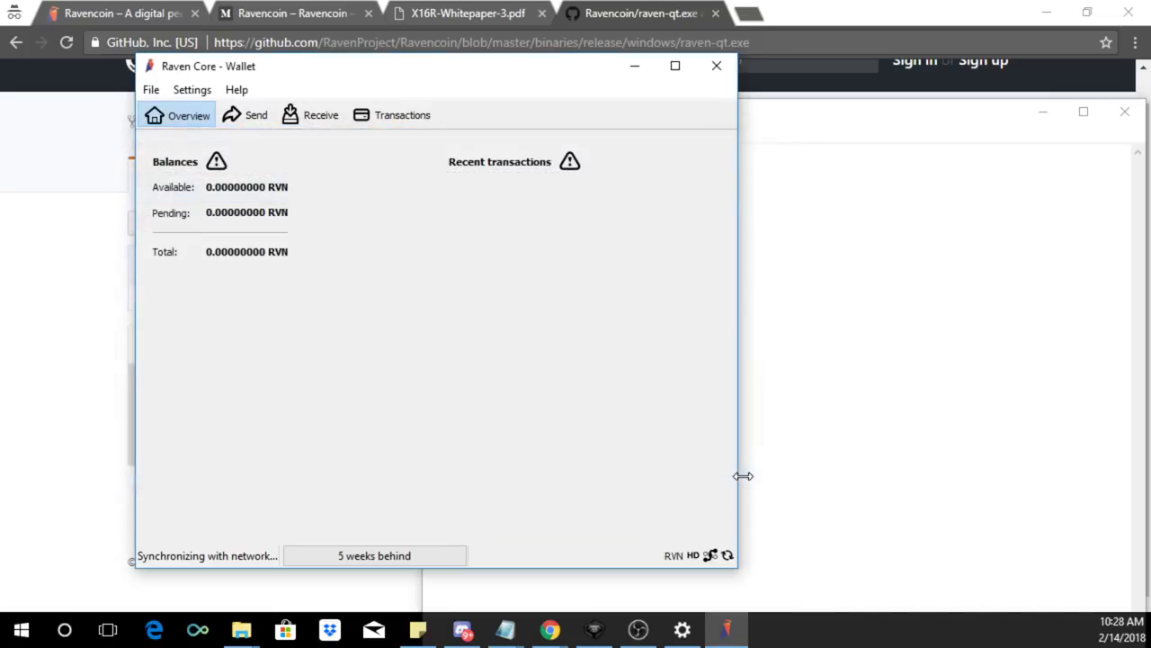
pyautogui.moveTo(574, 113)
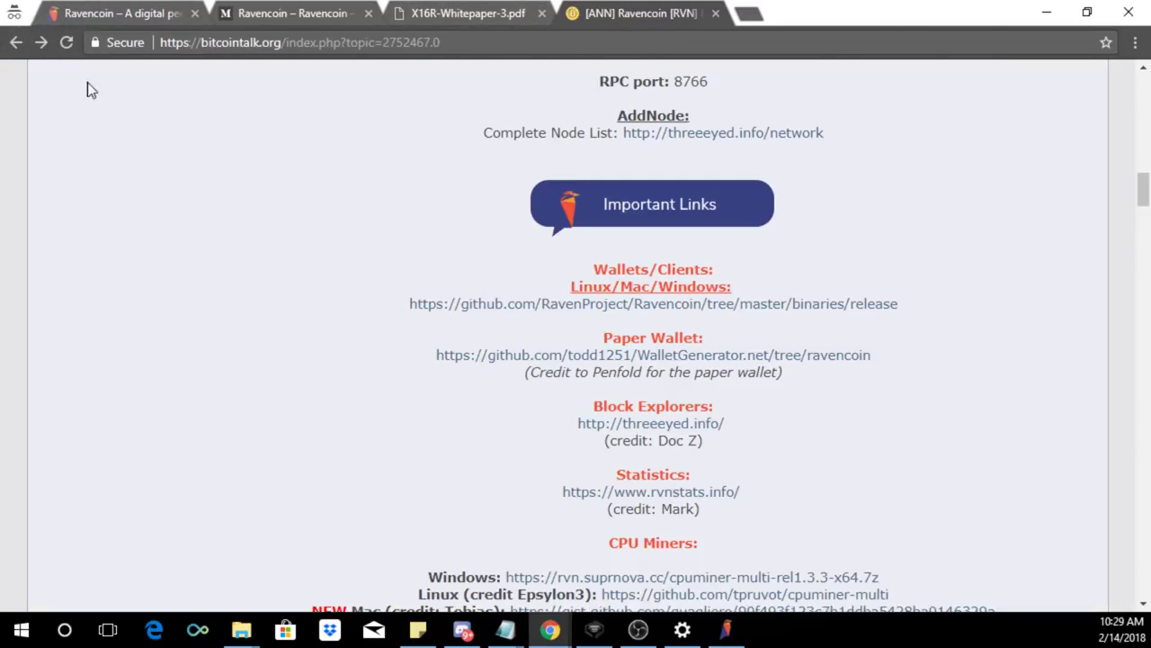
# - Scroll the Ravencoin bitcointalk thread down to the GPU Miner NVIDIA download links
pyautogui.scroll(-3)
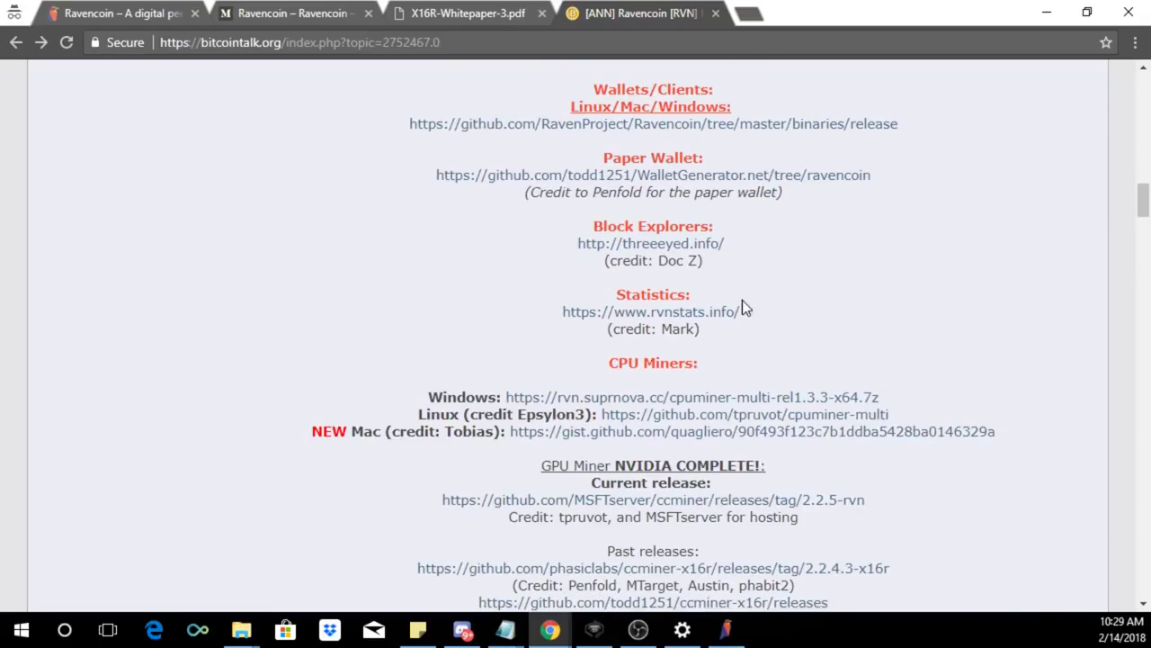
pyautogui.scroll(-3)
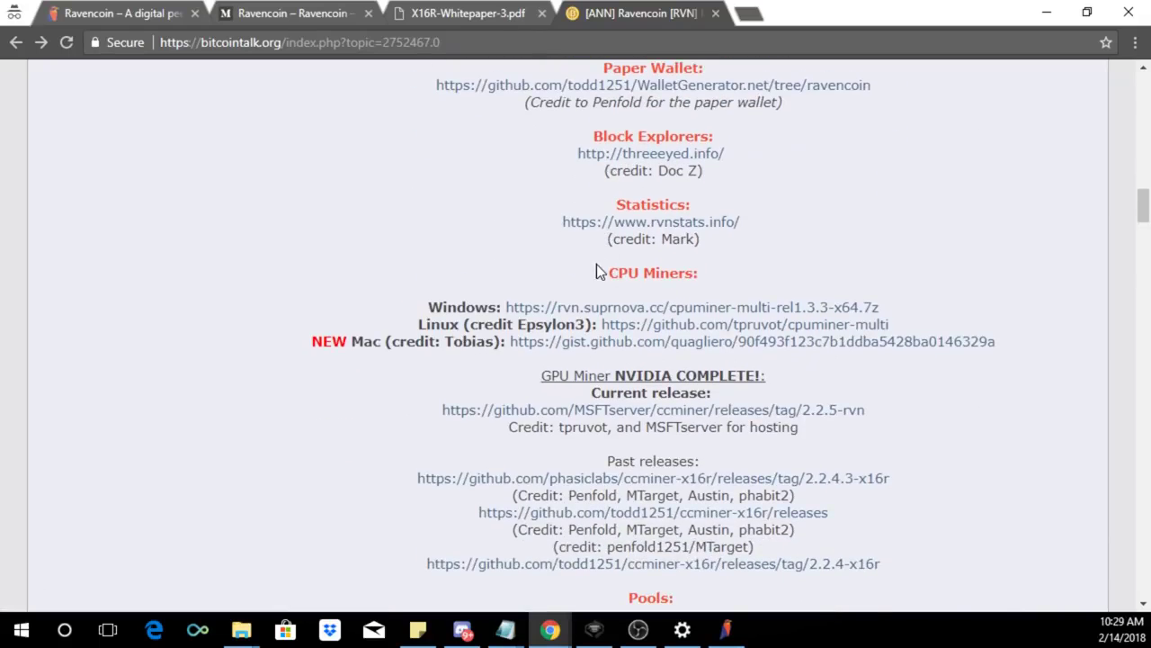
pyautogui.moveTo(628, 340)
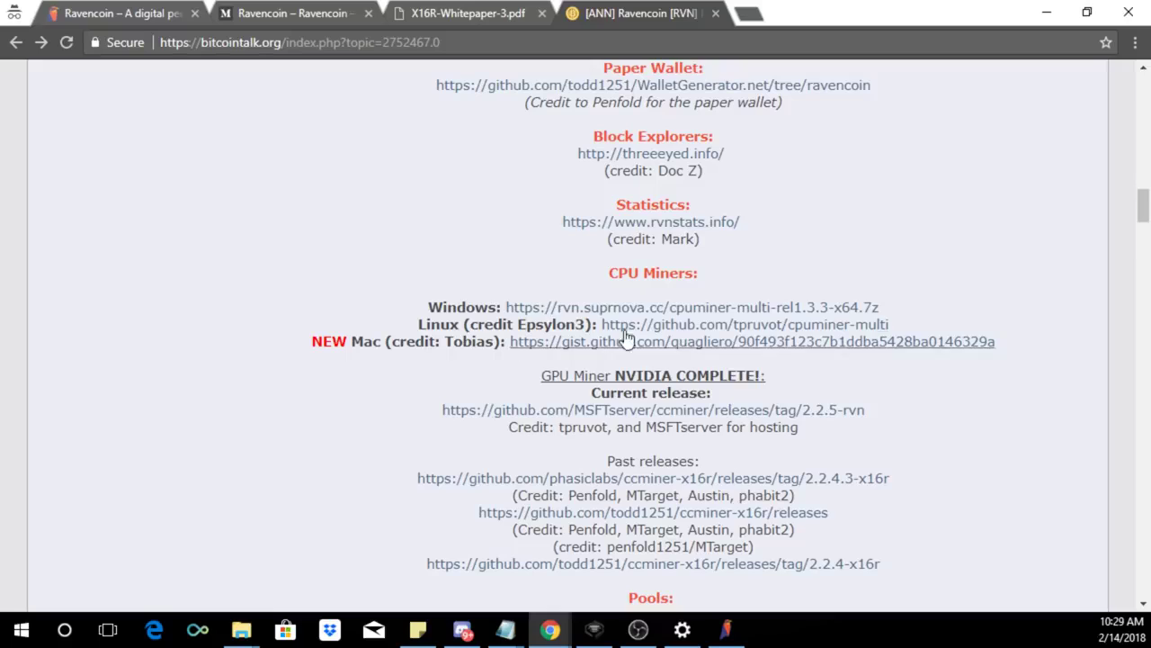
pyautogui.scroll(-3)
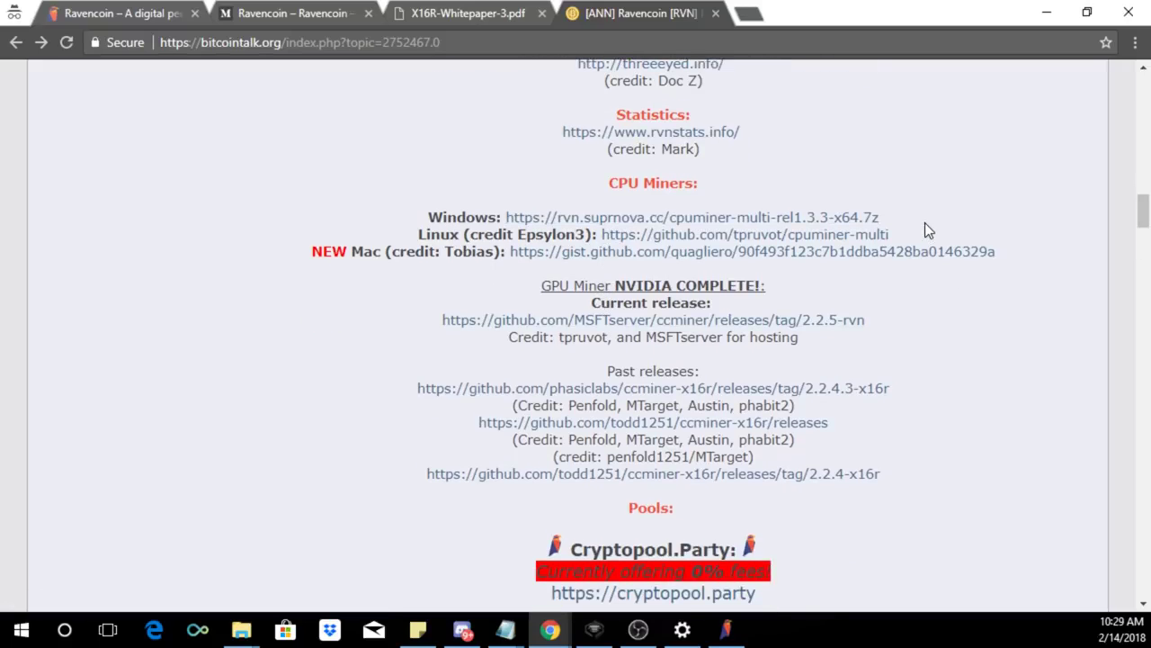
pyautogui.moveTo(468, 279)
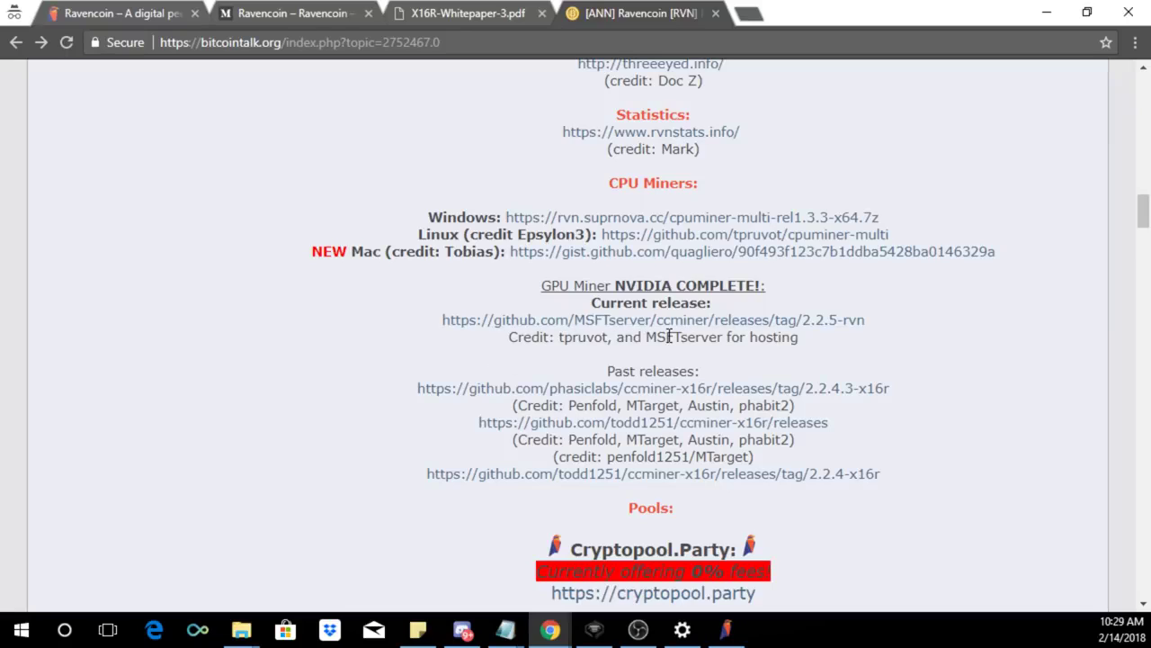
pyautogui.moveTo(670, 320)
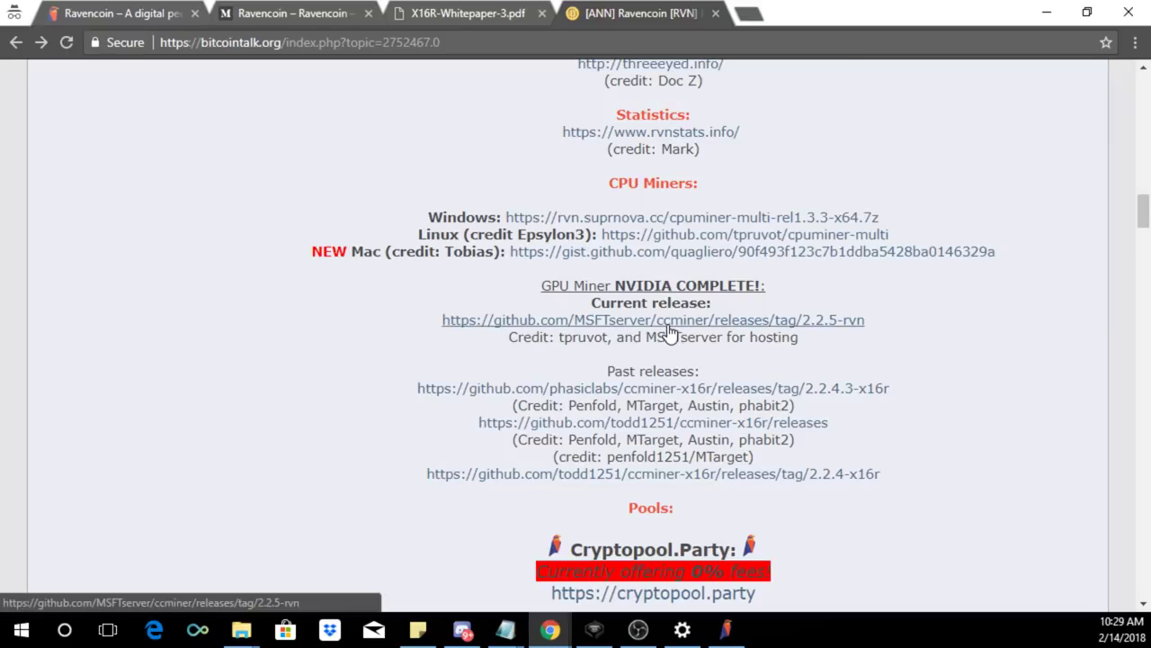
# - Follow the GitHub release link and download ccminer-x64-2.2.5-rvn-cuda9.7z from Assets
pyautogui.click(653, 319)
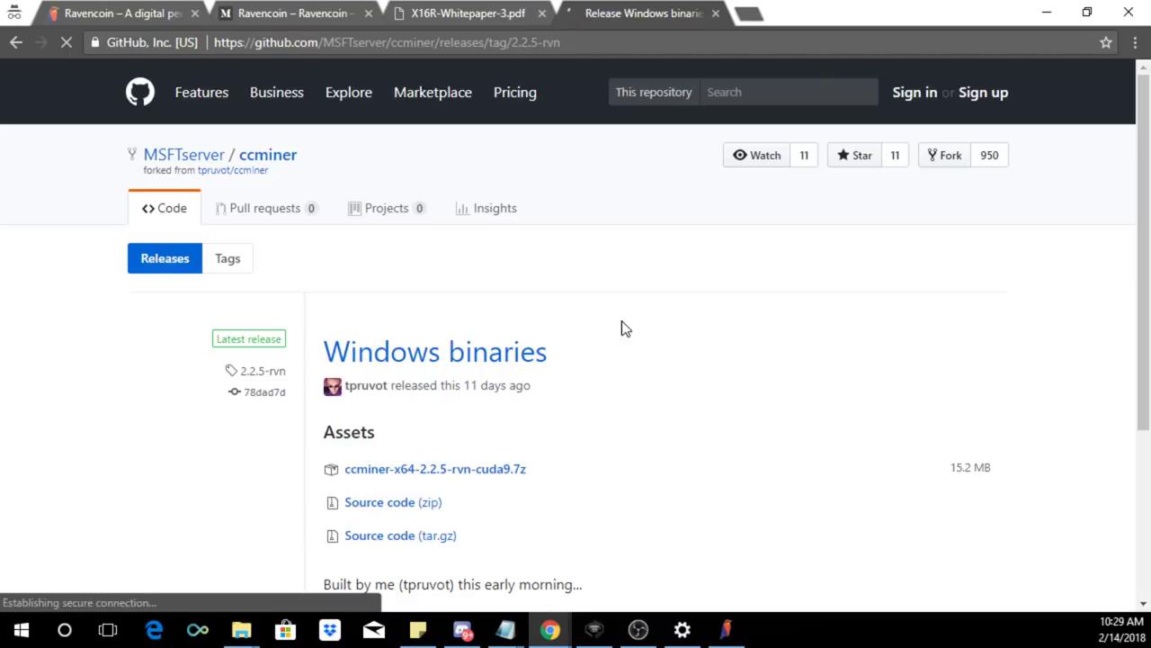
pyautogui.scroll(-3)
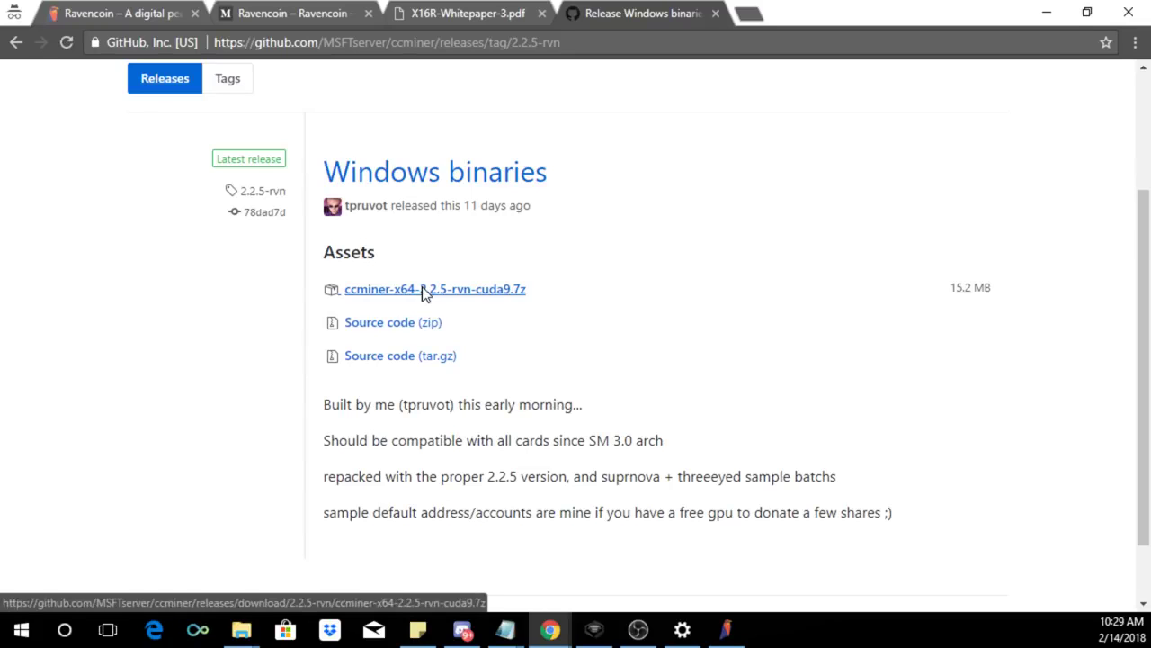
pyautogui.click(434, 289)
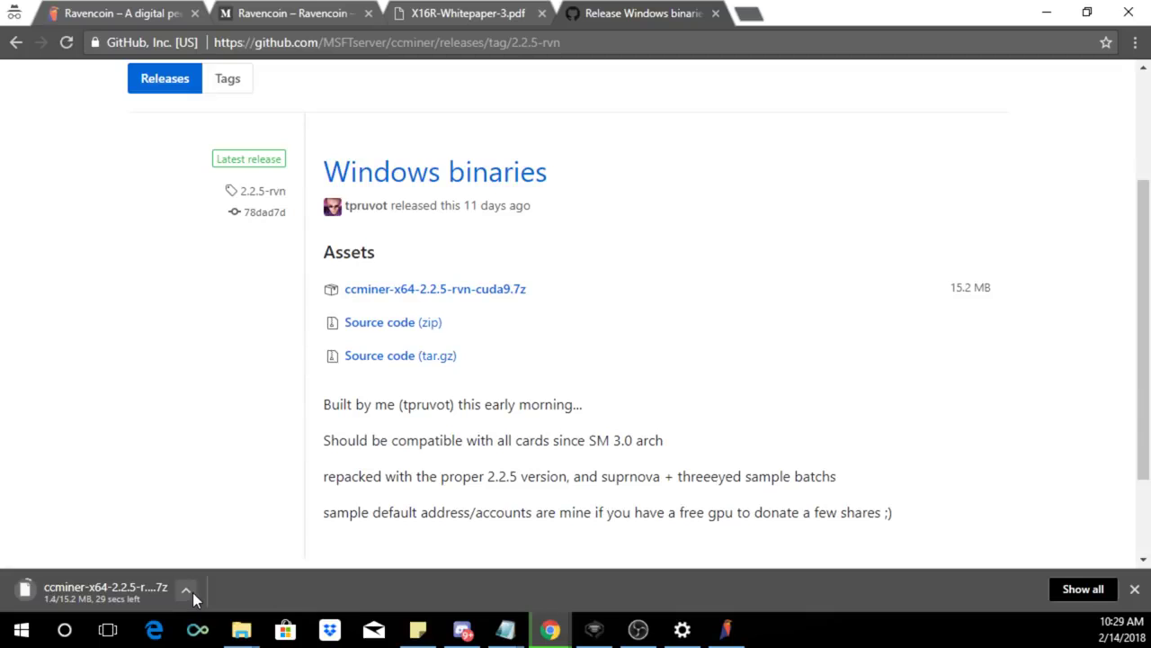
pyautogui.click(726, 629)
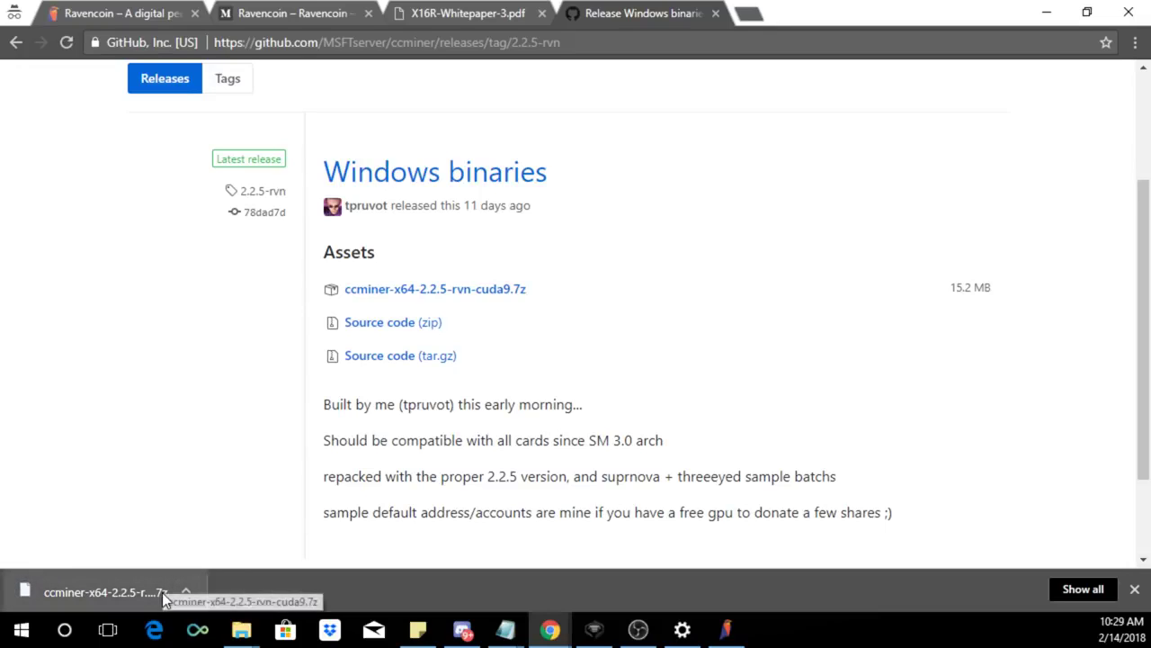
pyautogui.moveTo(753, 15)
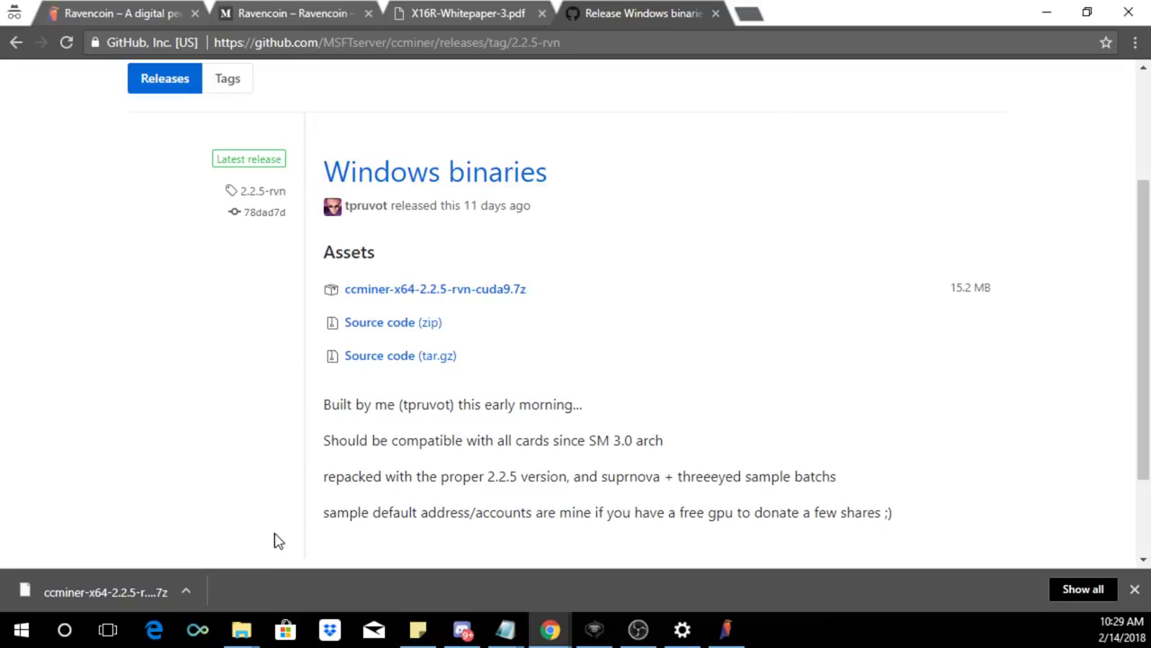
pyautogui.moveTo(223, 610)
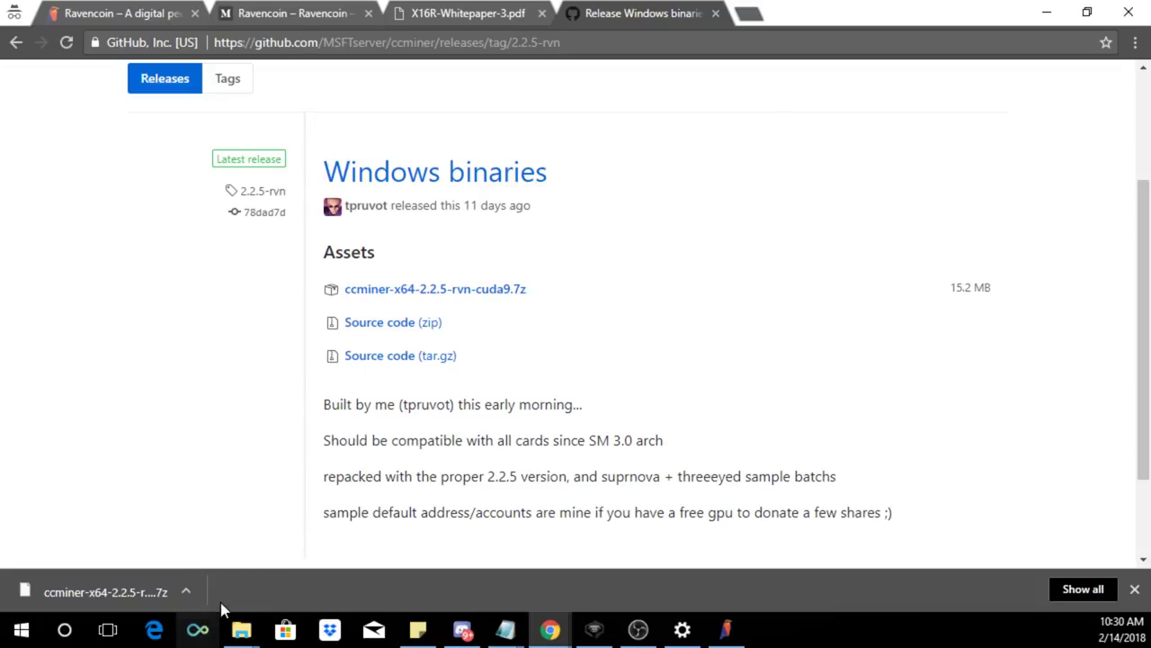
pyautogui.moveTo(375, 322)
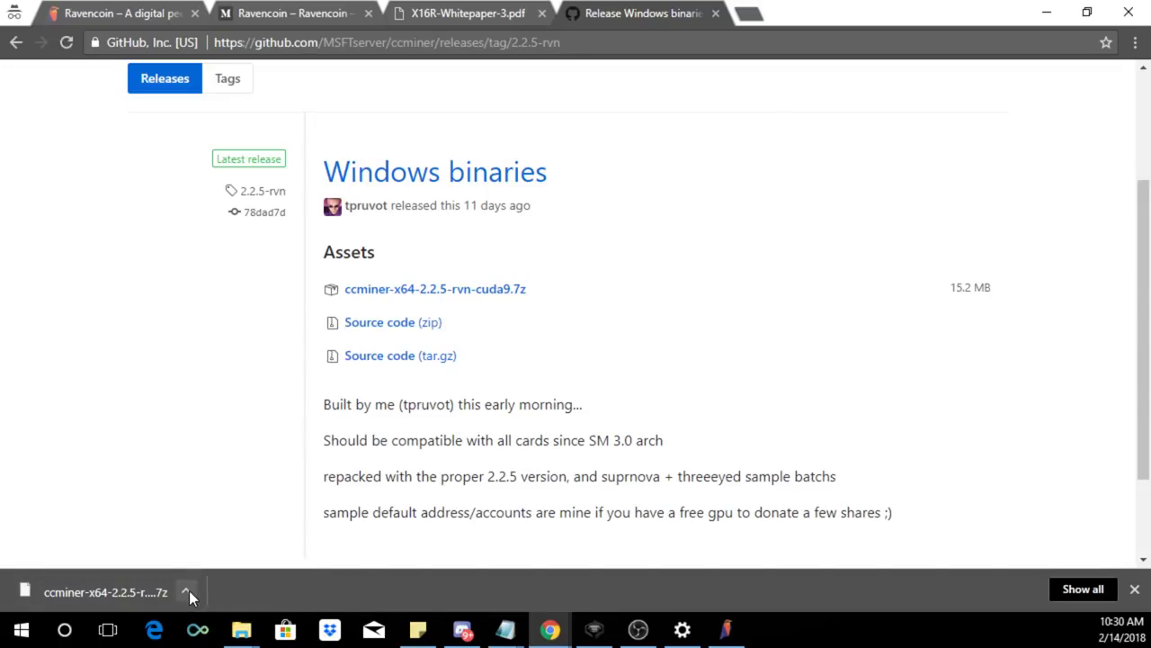
# - Show the download in its folder and extract ccminer-x64-2.2.5-rvn-cuda9.7z there with 7-Zip
pyautogui.click(187, 592)
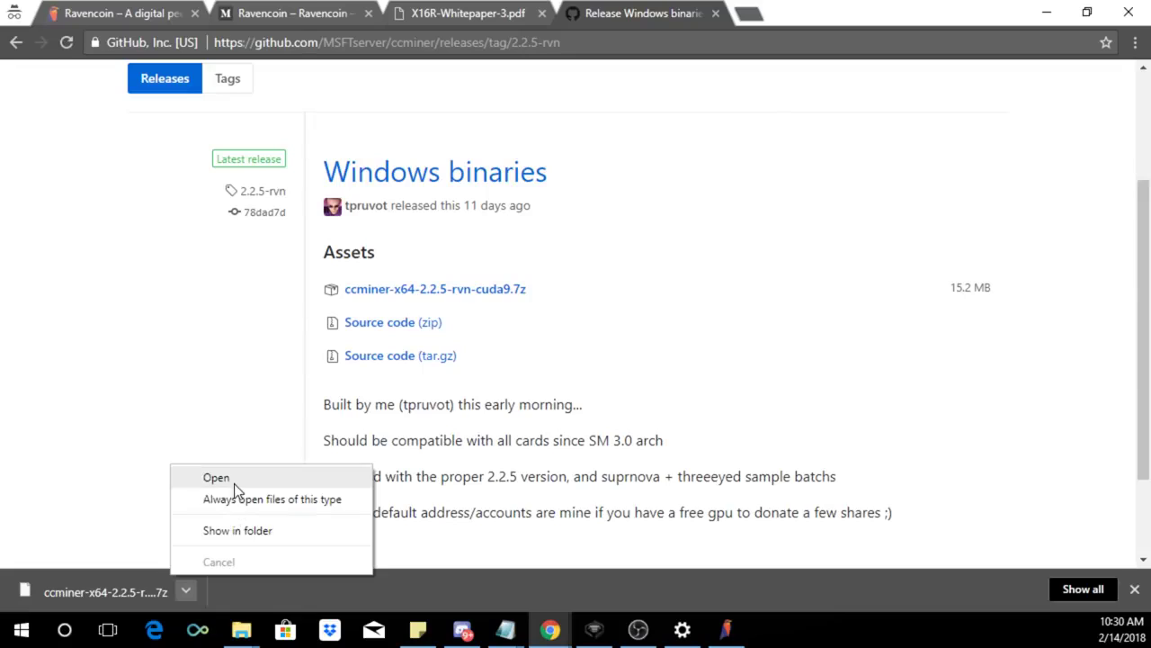
pyautogui.moveTo(230, 492)
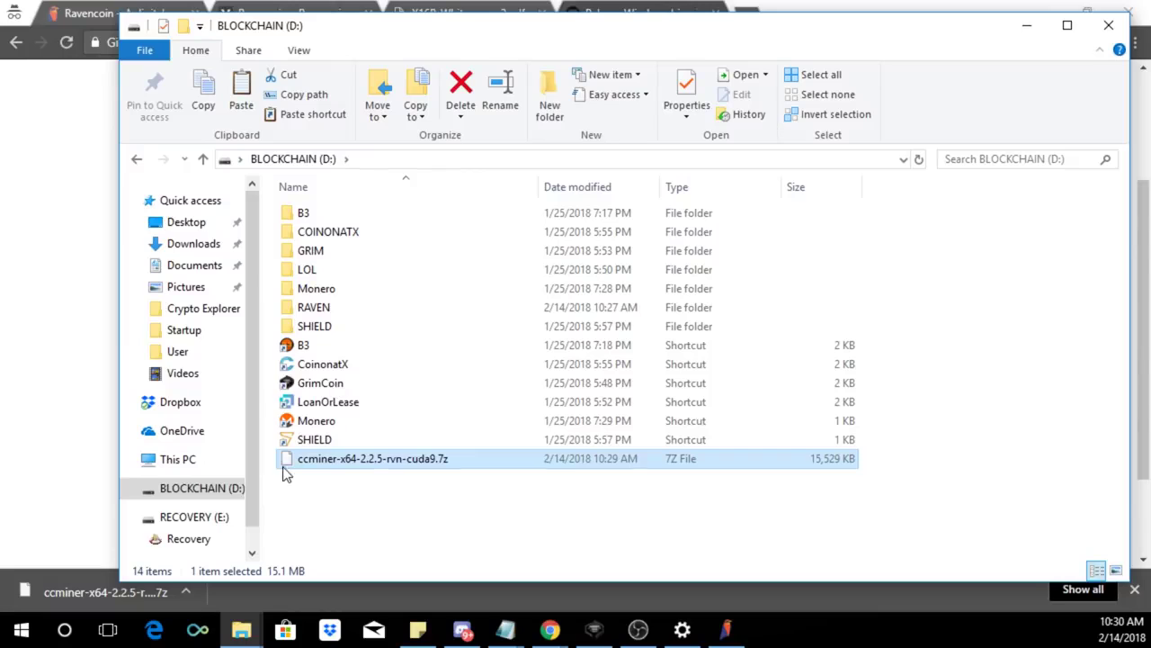
pyautogui.rightClick(373, 457)
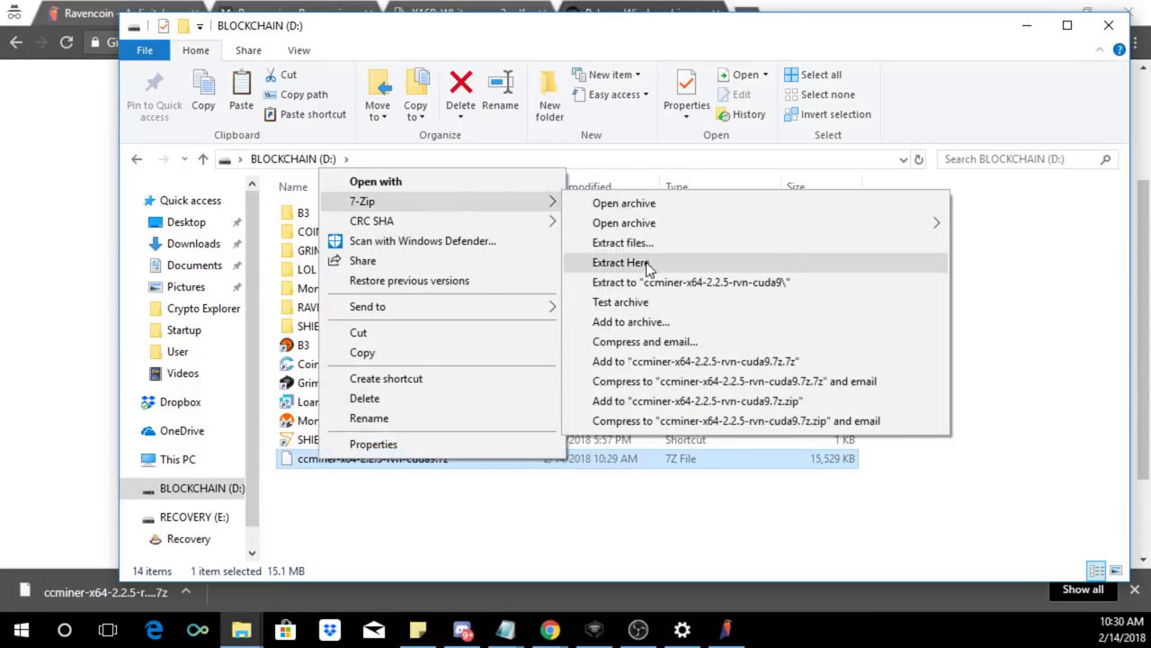
pyautogui.click(615, 262)
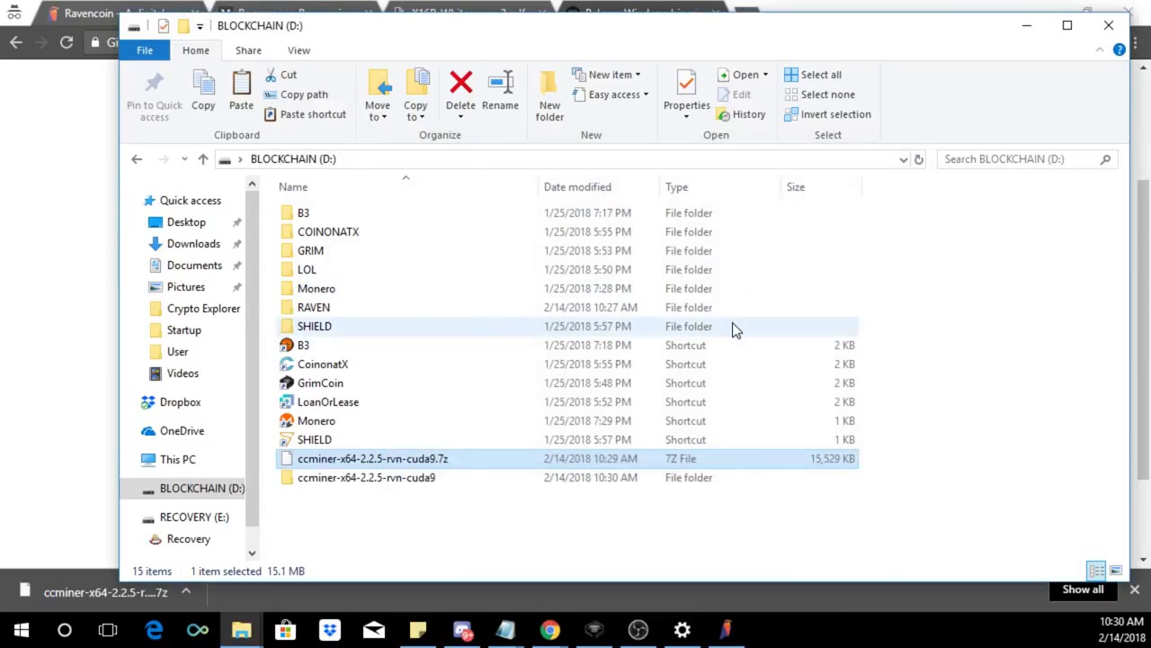
pyautogui.click(367, 477)
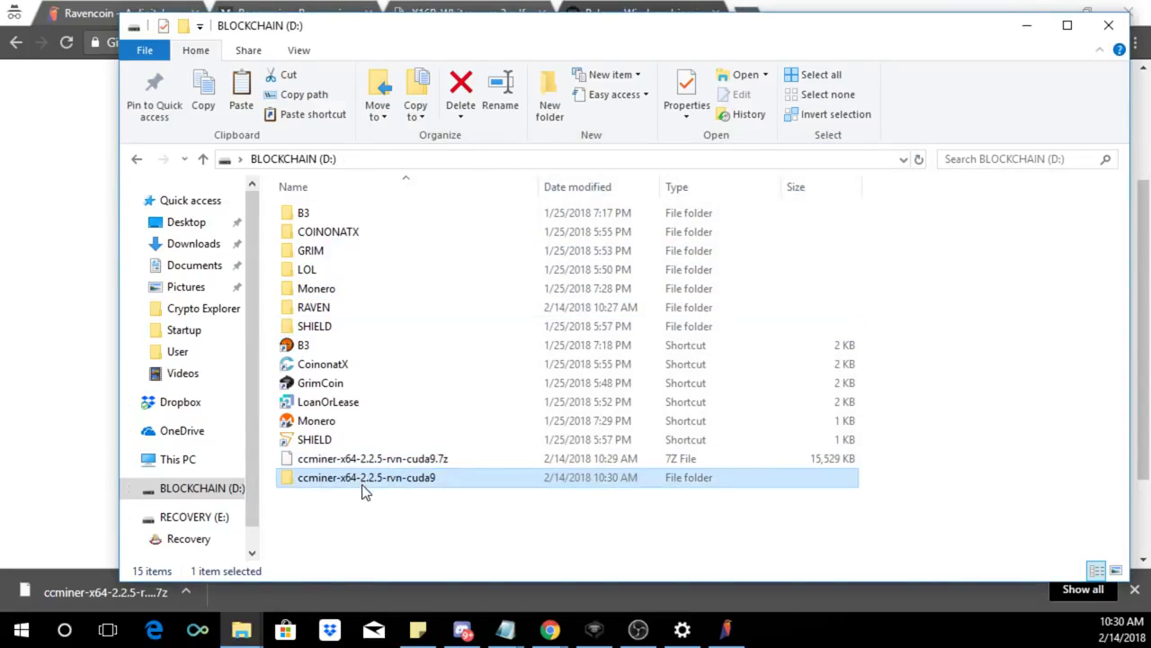
# - Open the ccminer-x64-2.2.5-rvn-cuda9 folder and right-click the RUN-RVN-THREEEYED script
pyautogui.doubleClick(366, 477)
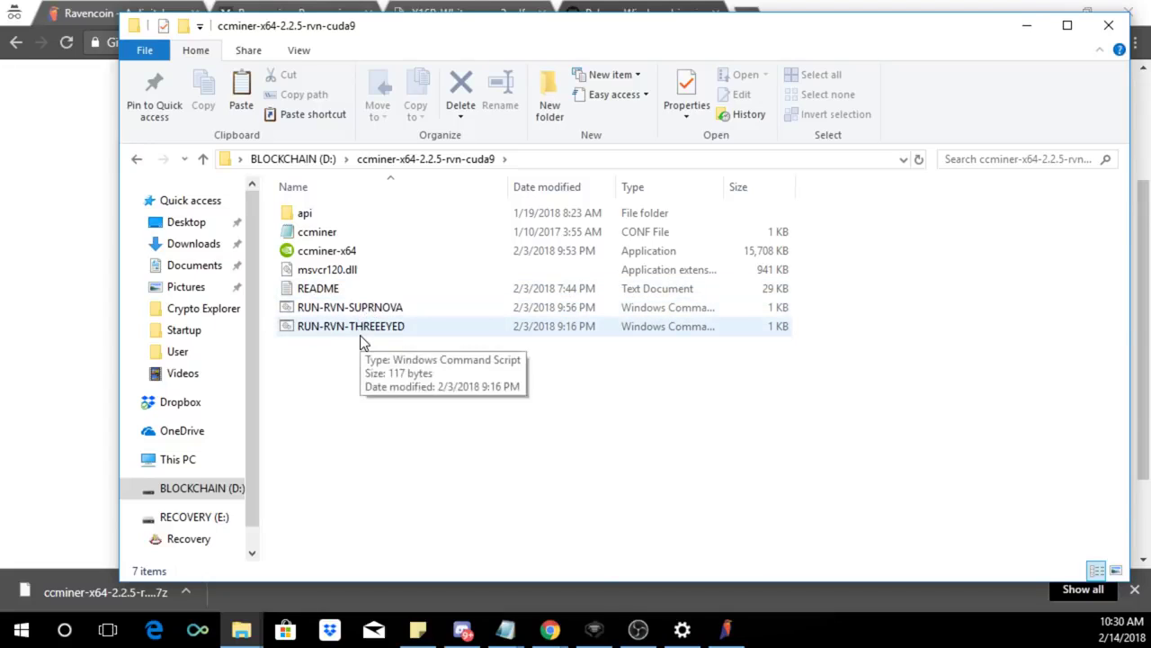
pyautogui.moveTo(413, 49)
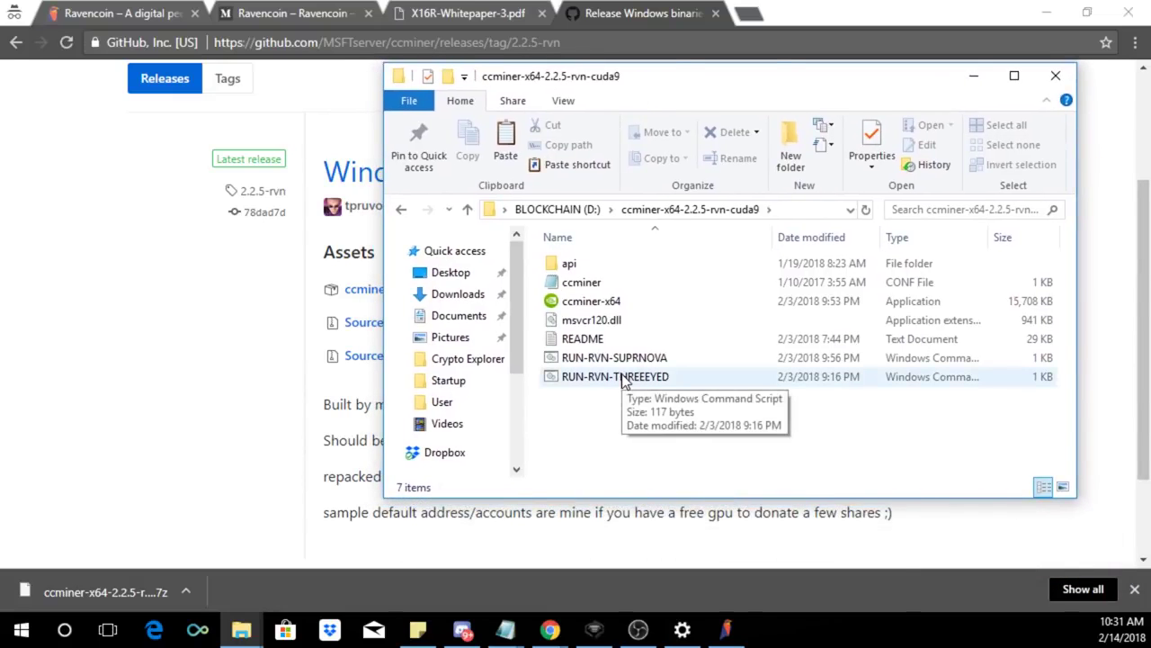
pyautogui.rightClick(616, 376)
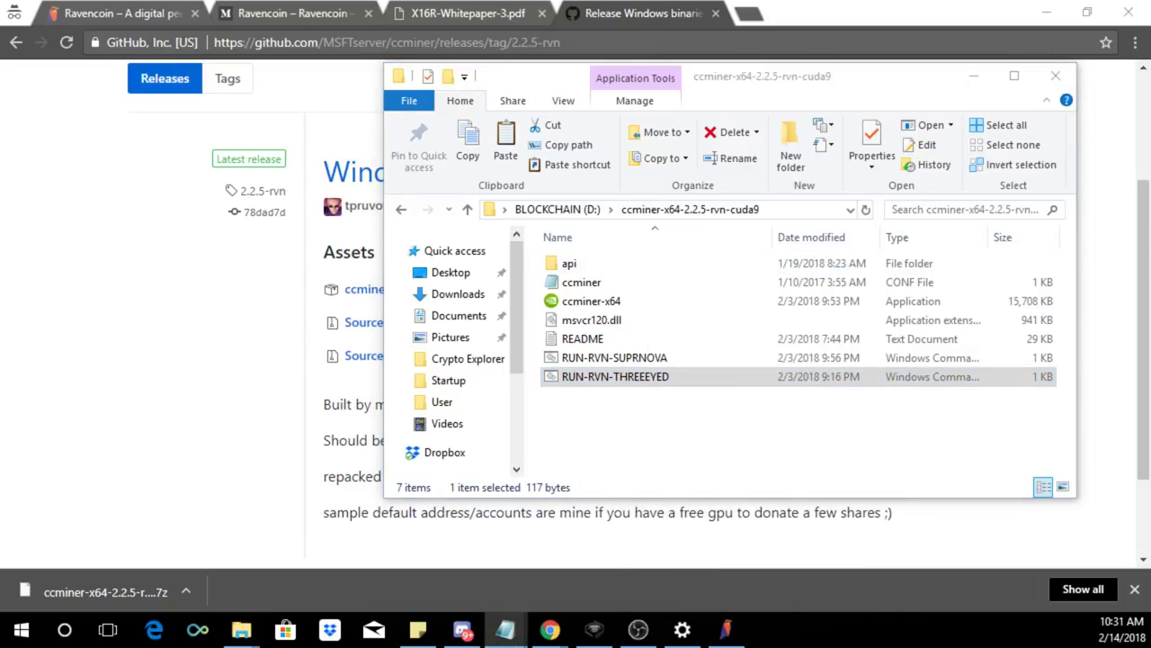
# - Open RUN-RVN-THREEEYED in Notepad and copy the Mining address from the untitled note
pyautogui.doubleClick(615, 376)
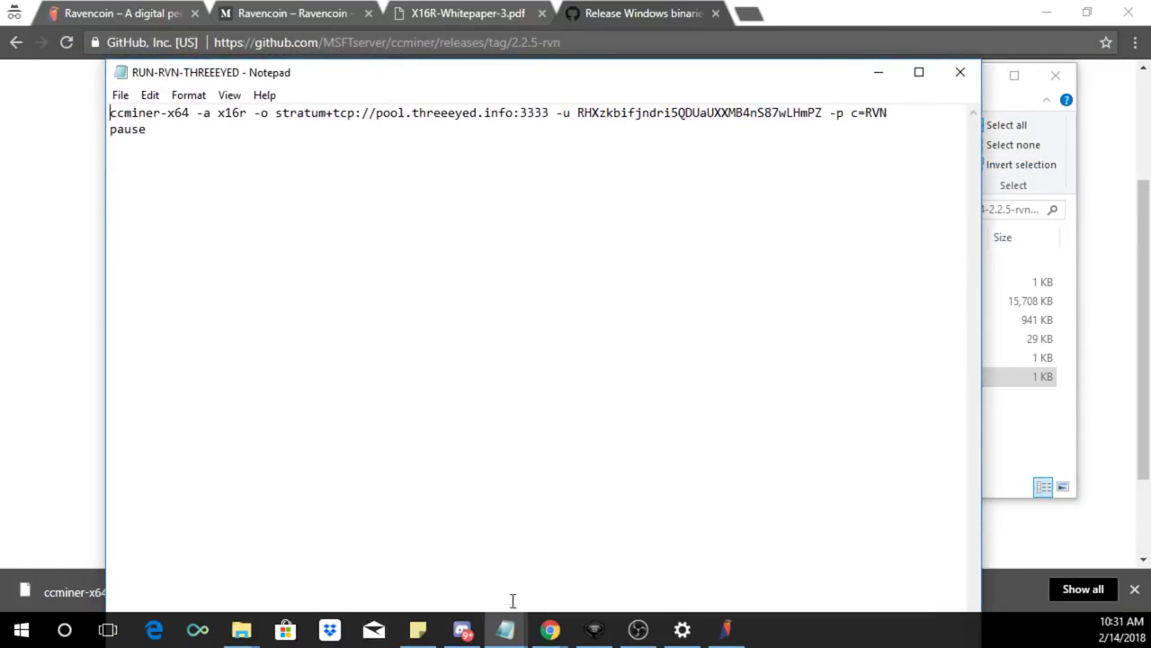
pyautogui.moveTo(504, 629)
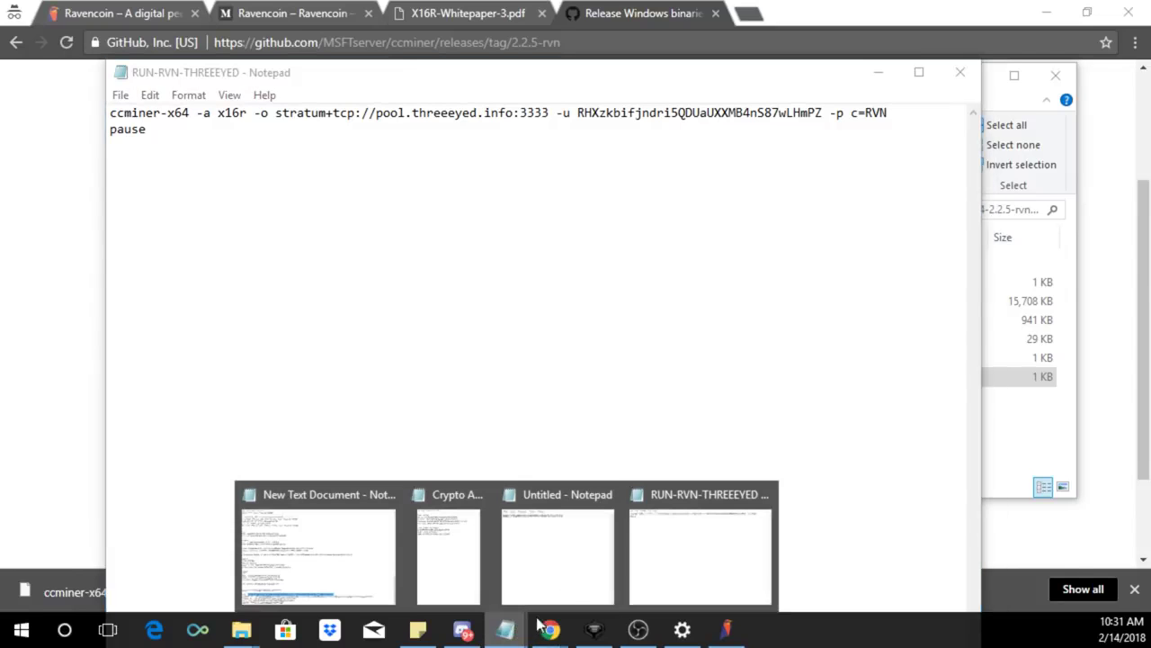
pyautogui.click(556, 555)
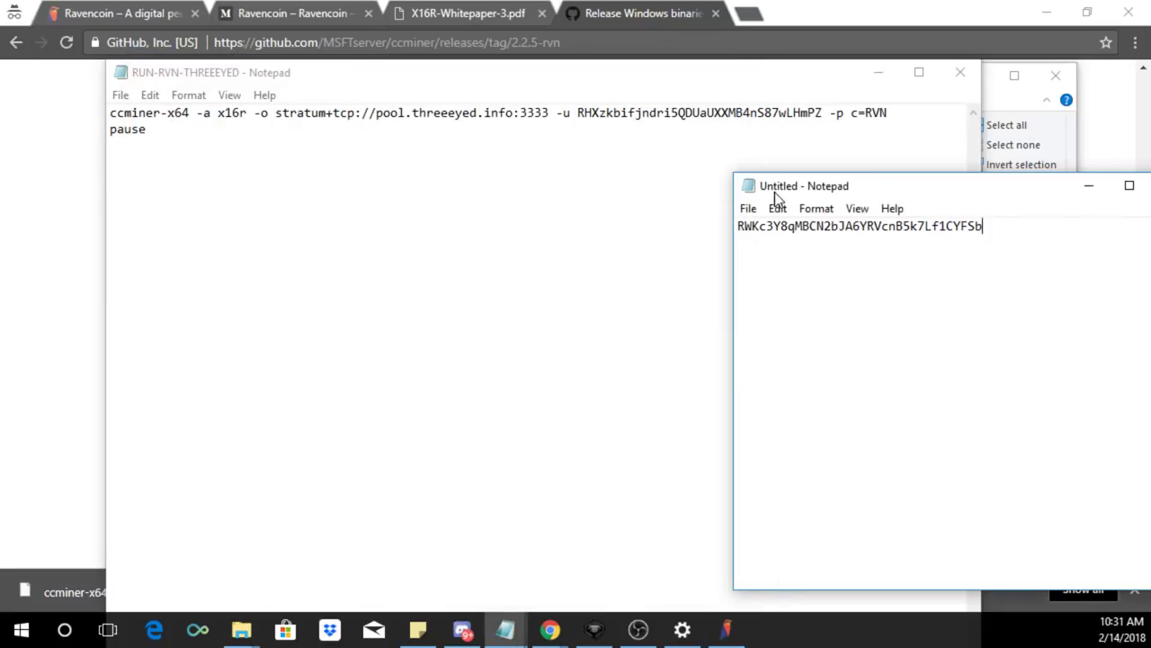
pyautogui.rightClick(859, 226)
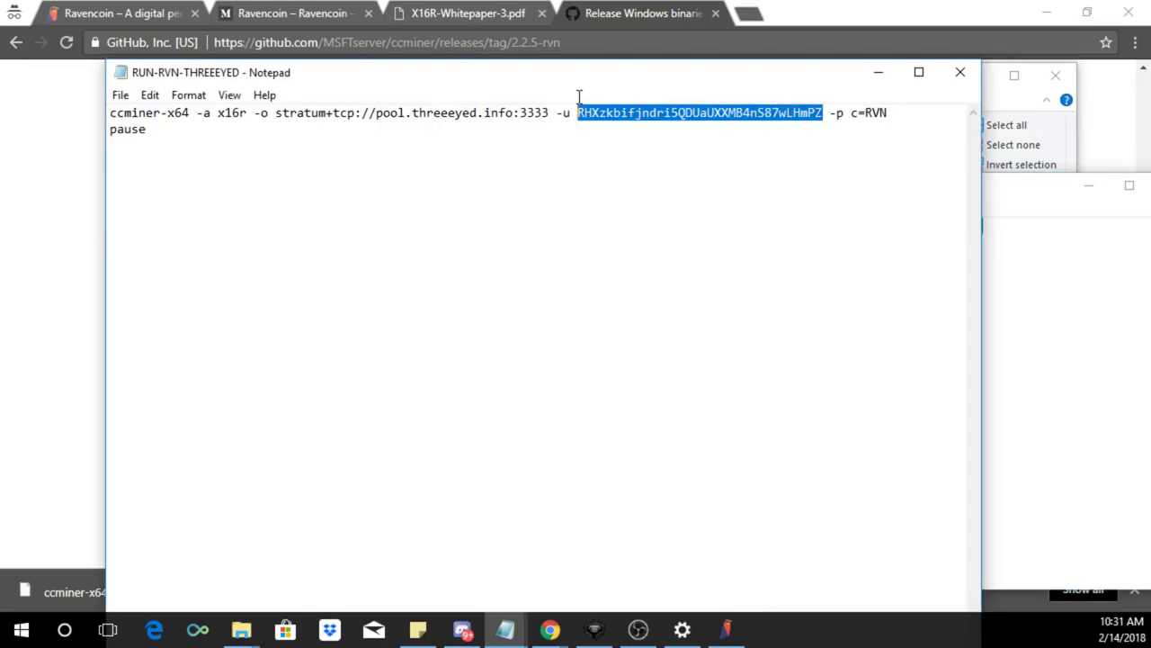
# - Replace the old wallet address after -u with the Mining address and save the script
pyautogui.press('Delete')
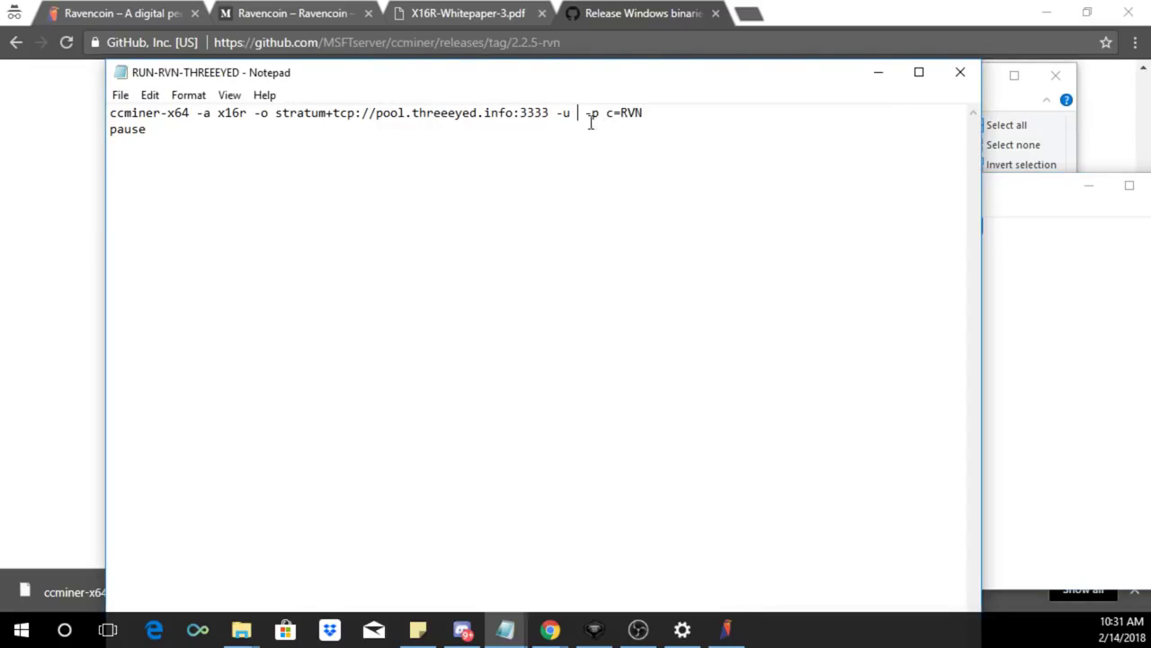
pyautogui.rightClick(584, 115)
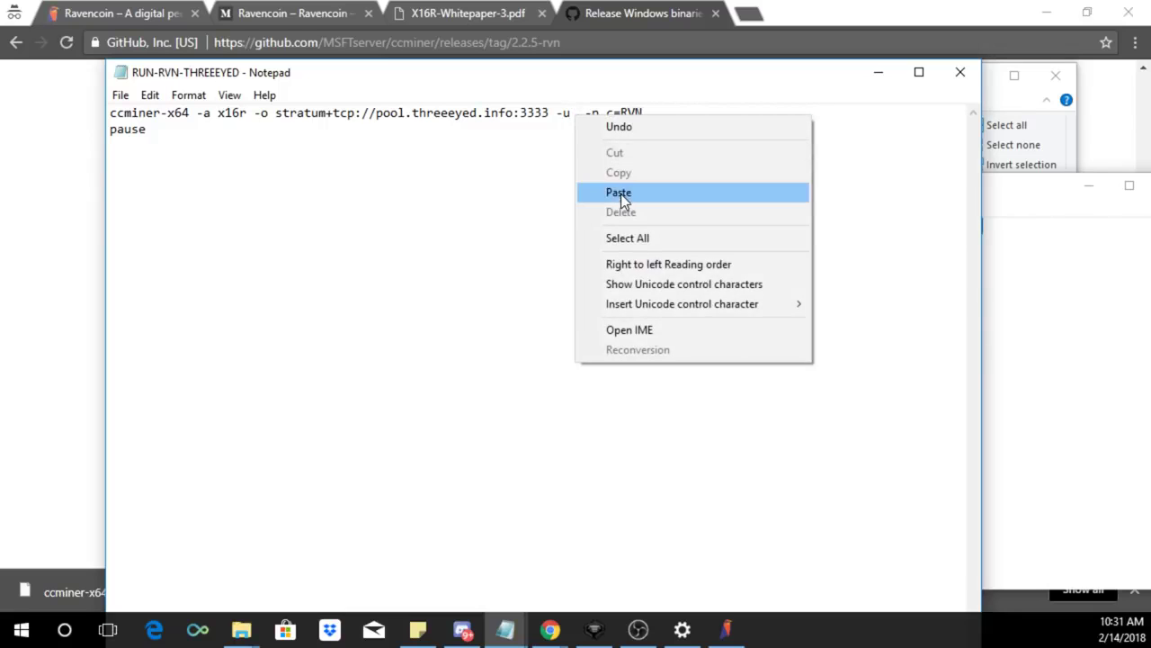
pyautogui.click(619, 193)
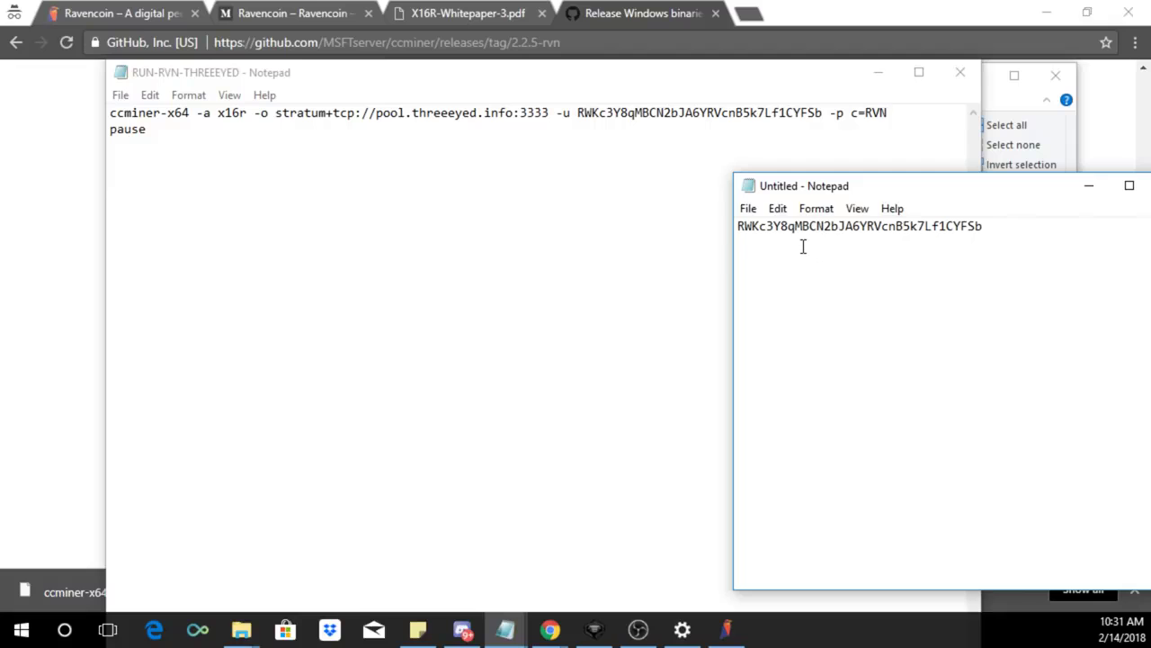
pyautogui.click(120, 94)
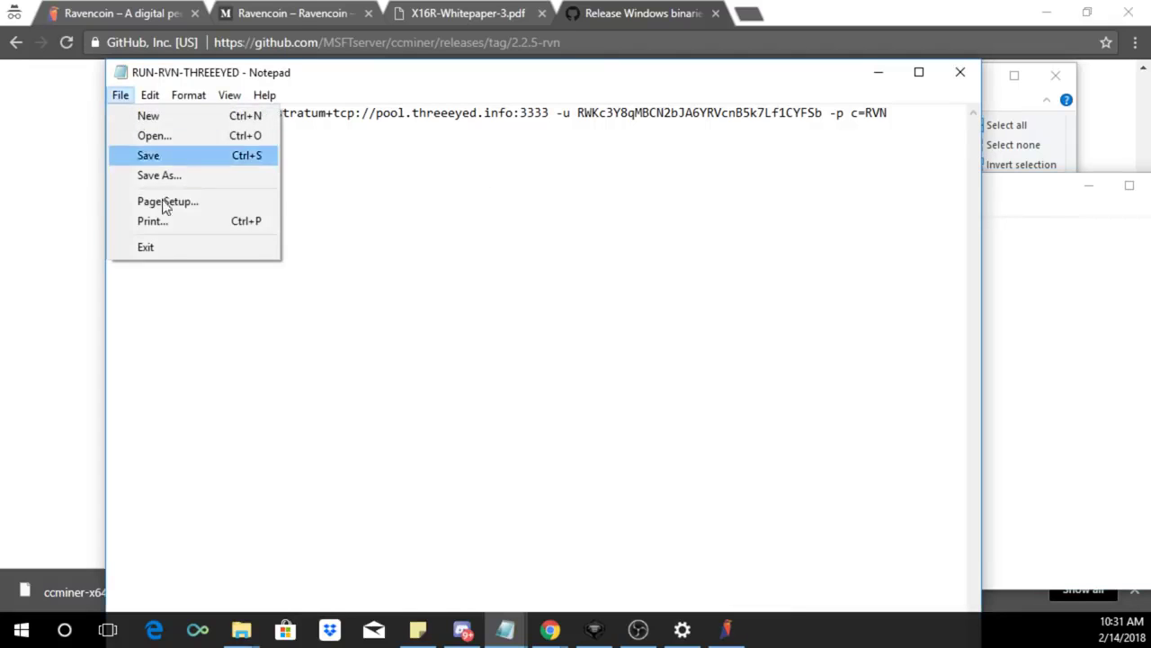
pyautogui.click(147, 155)
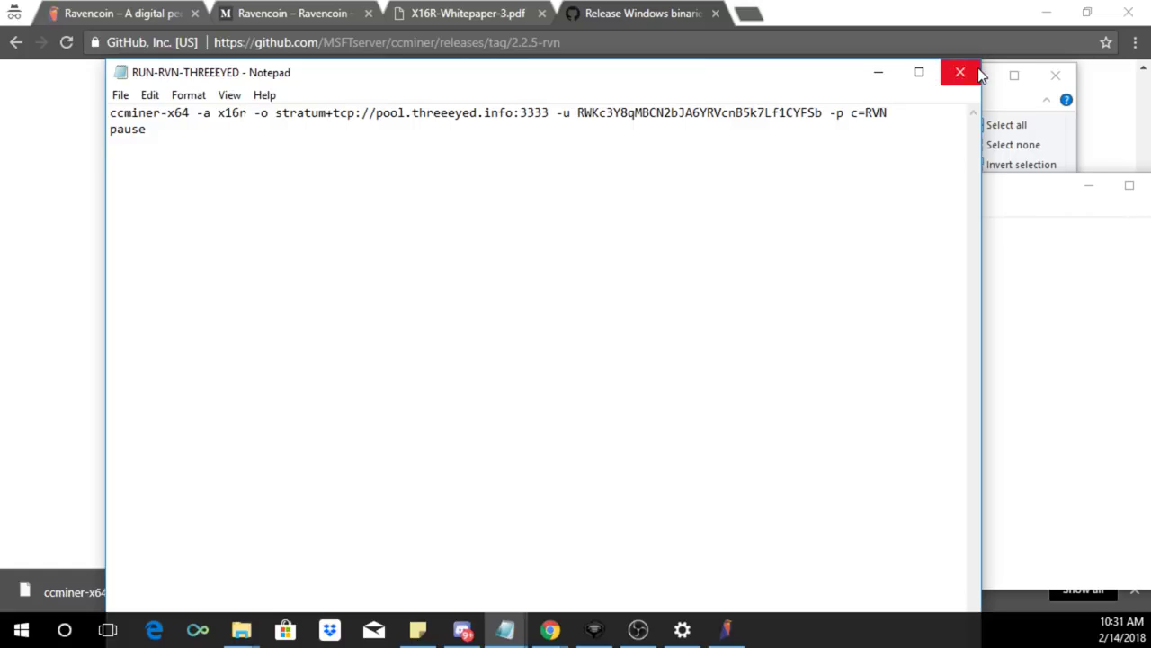
pyautogui.moveTo(962, 82)
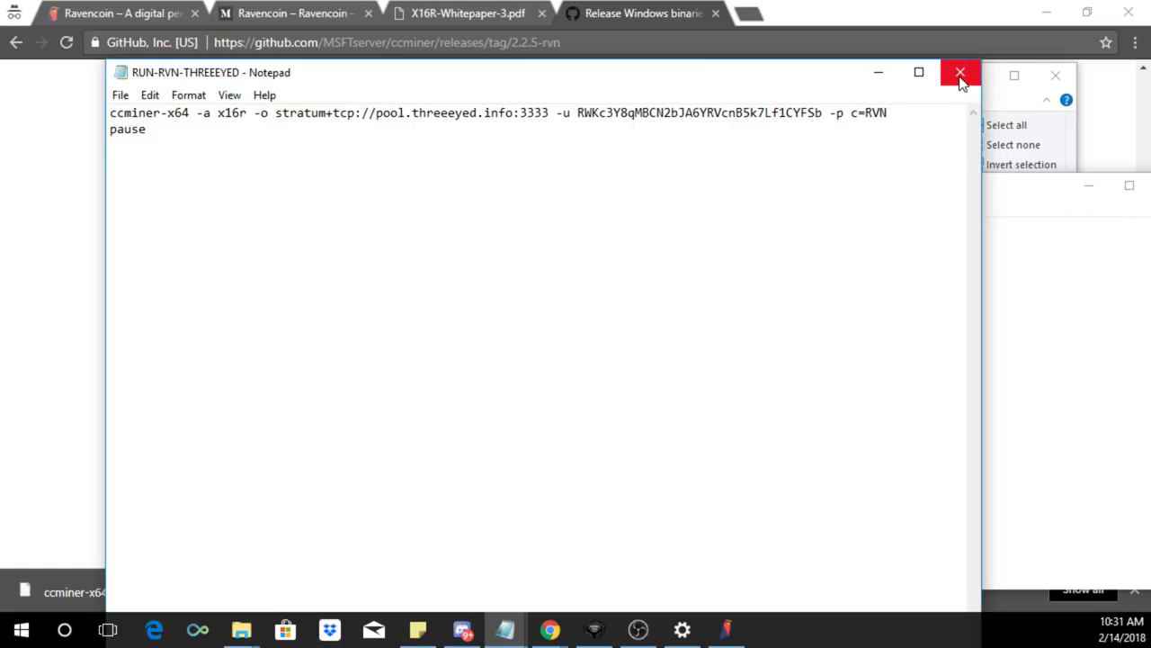
pyautogui.click(960, 72)
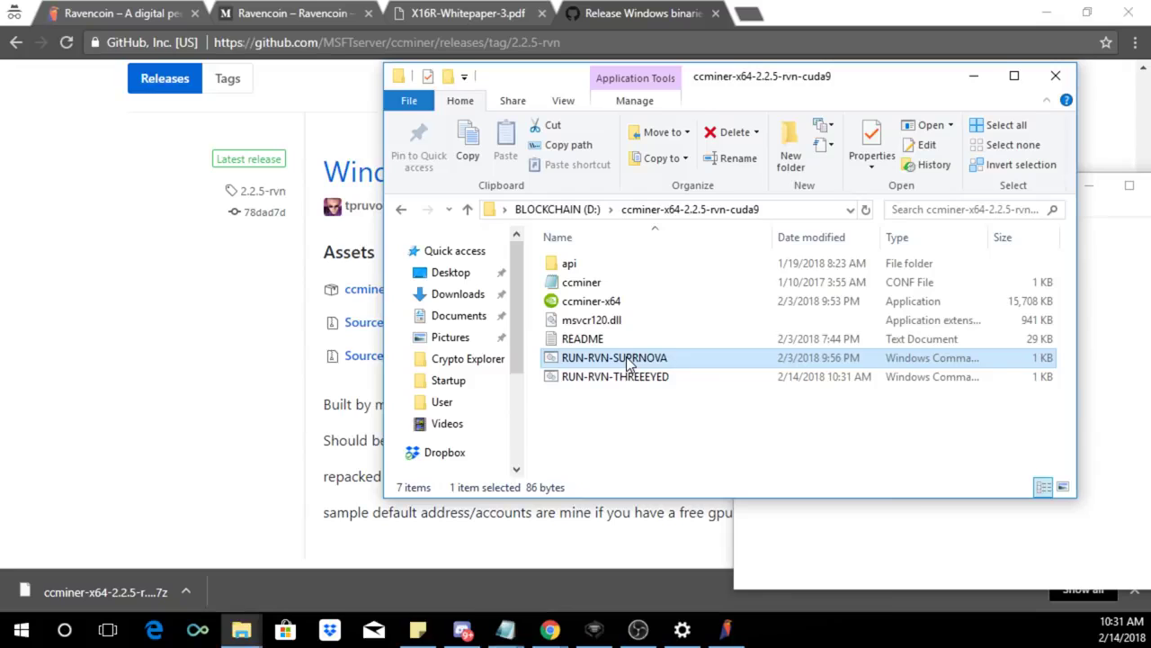
pyautogui.doubleClick(615, 357)
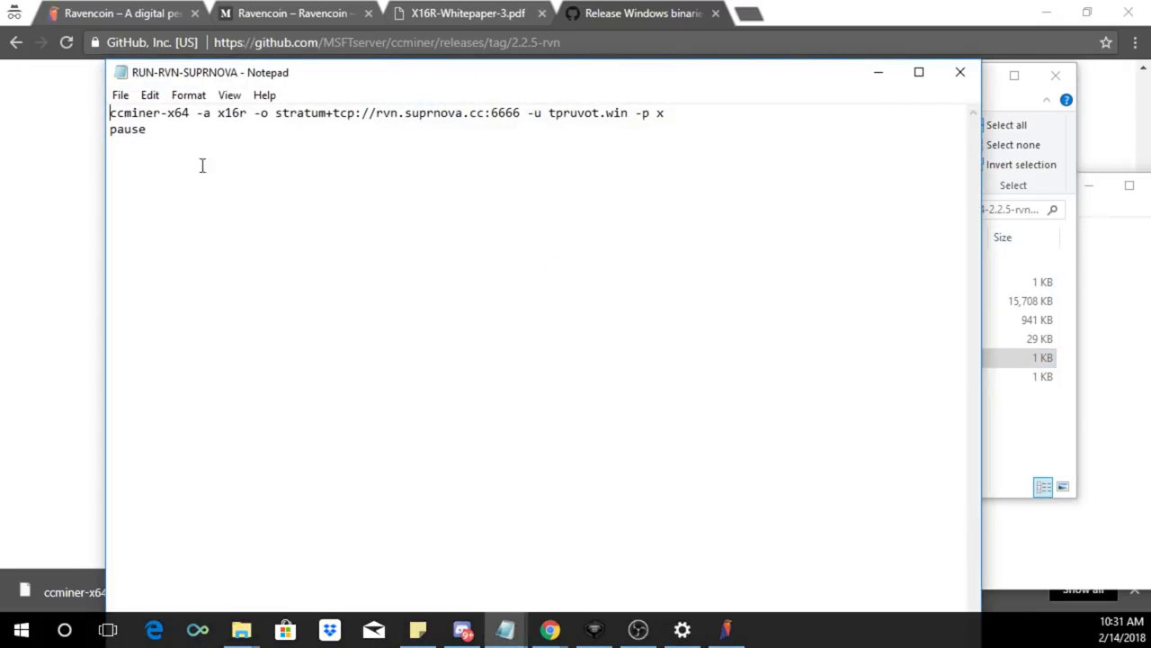
pyautogui.moveTo(227, 159)
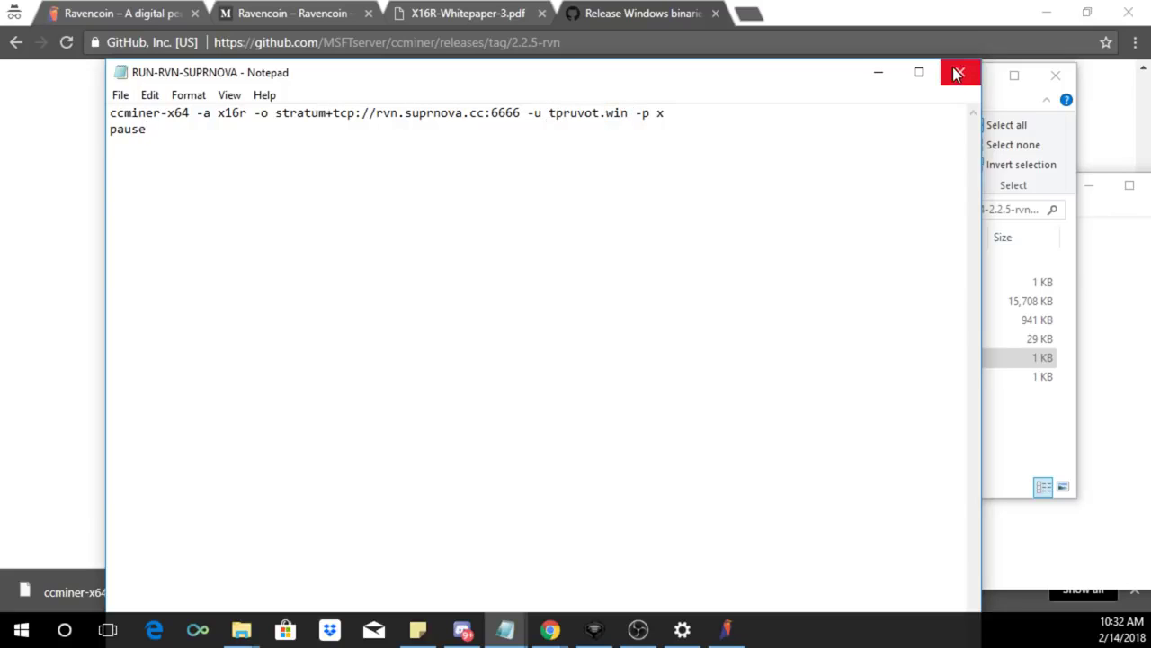
pyautogui.click(958, 73)
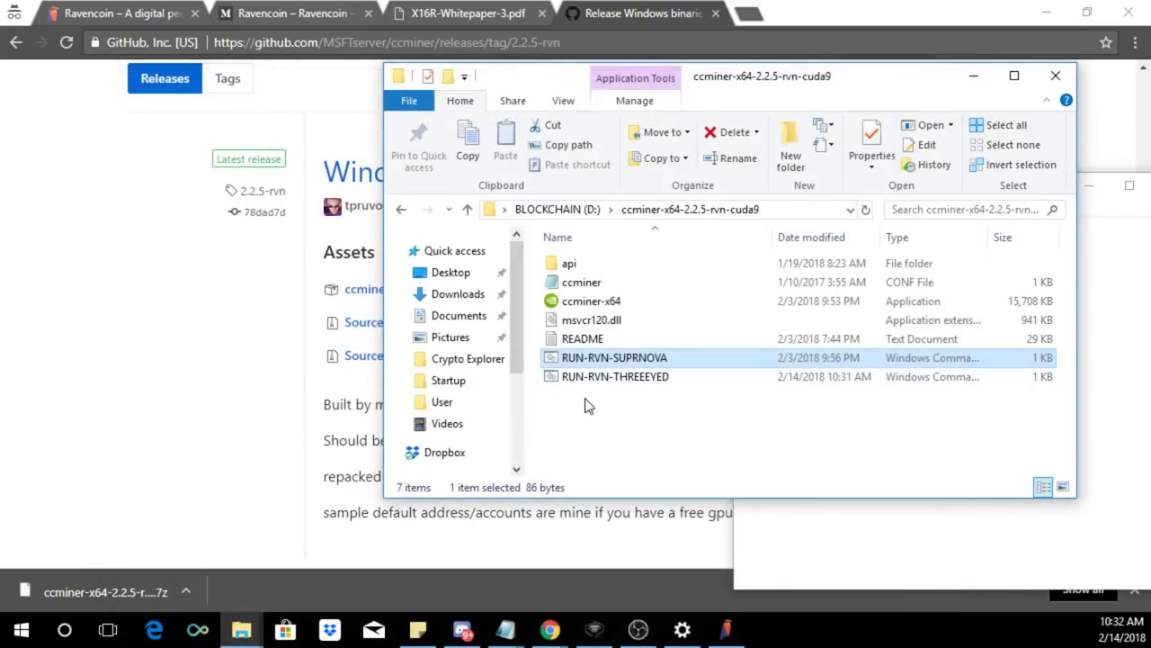
pyautogui.click(614, 376)
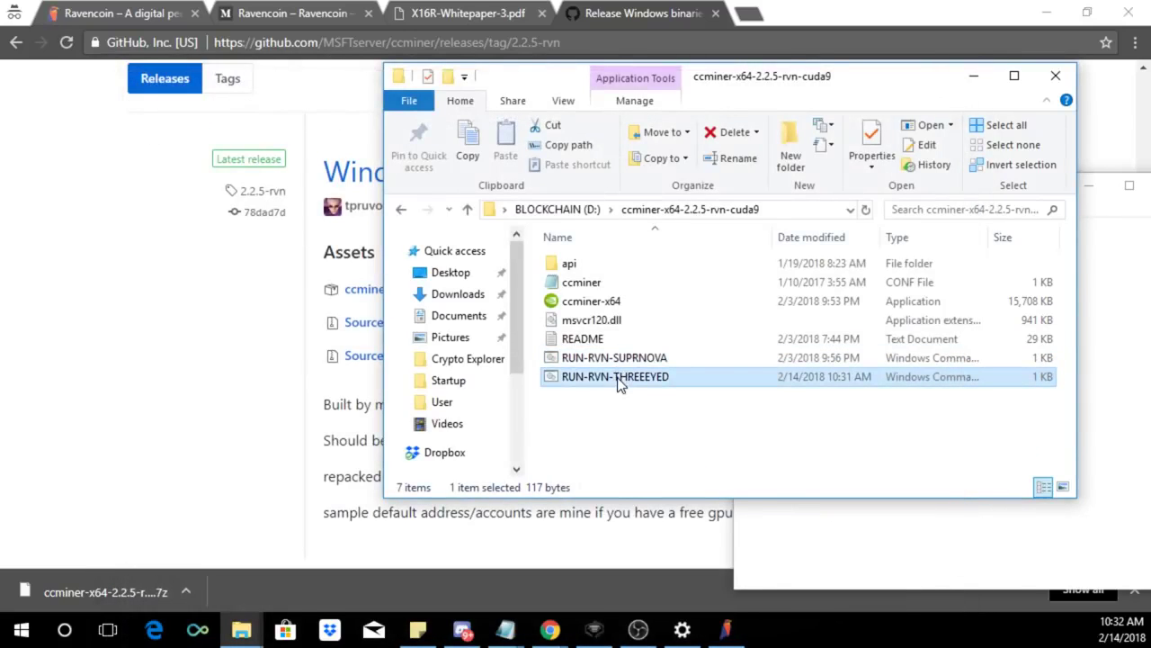
pyautogui.moveTo(607, 436)
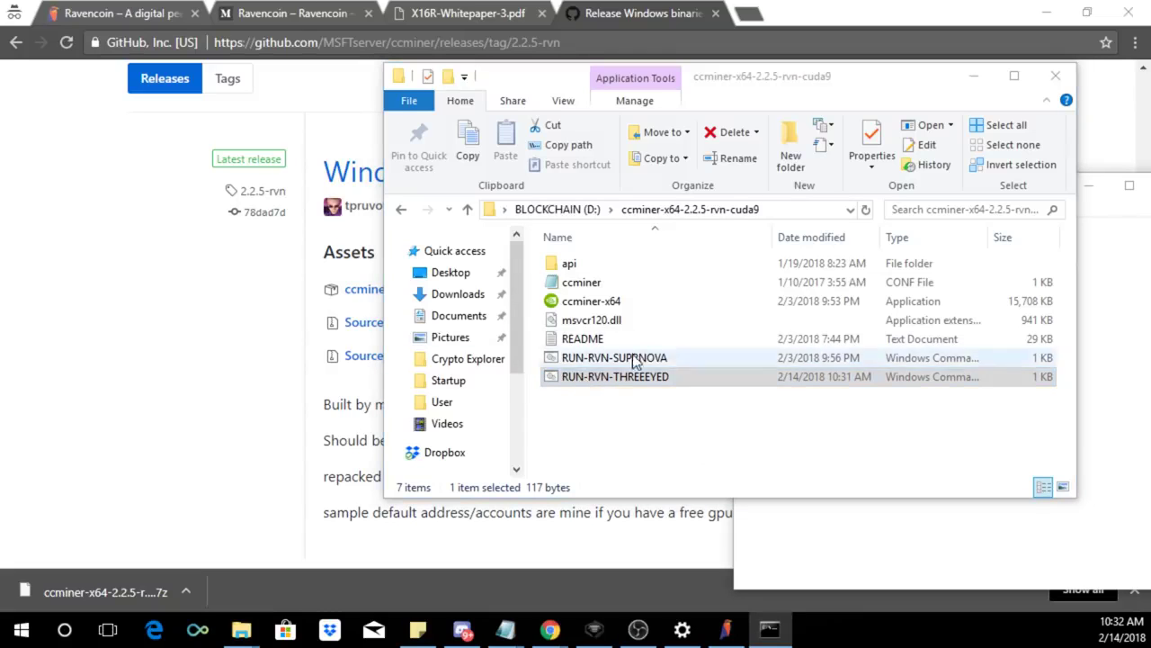
# - Run the RUN-RVN-THREEEYED batch file to start ccminer on the Three Eyed pool
pyautogui.doubleClick(615, 376)
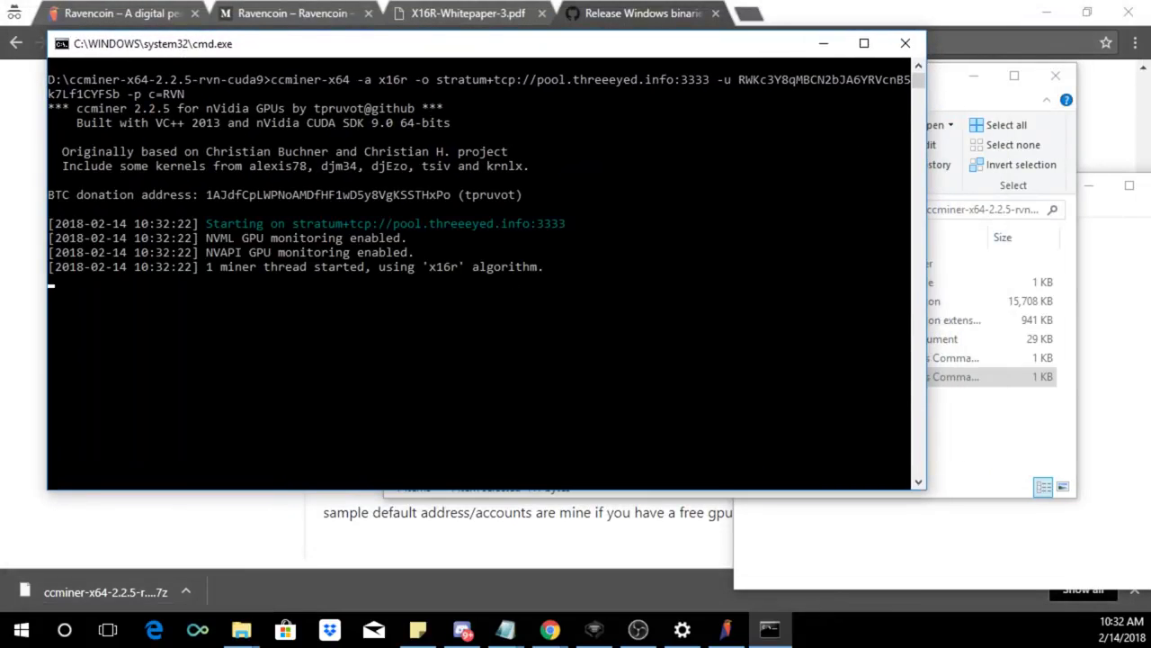
pyautogui.moveTo(1016, 452)
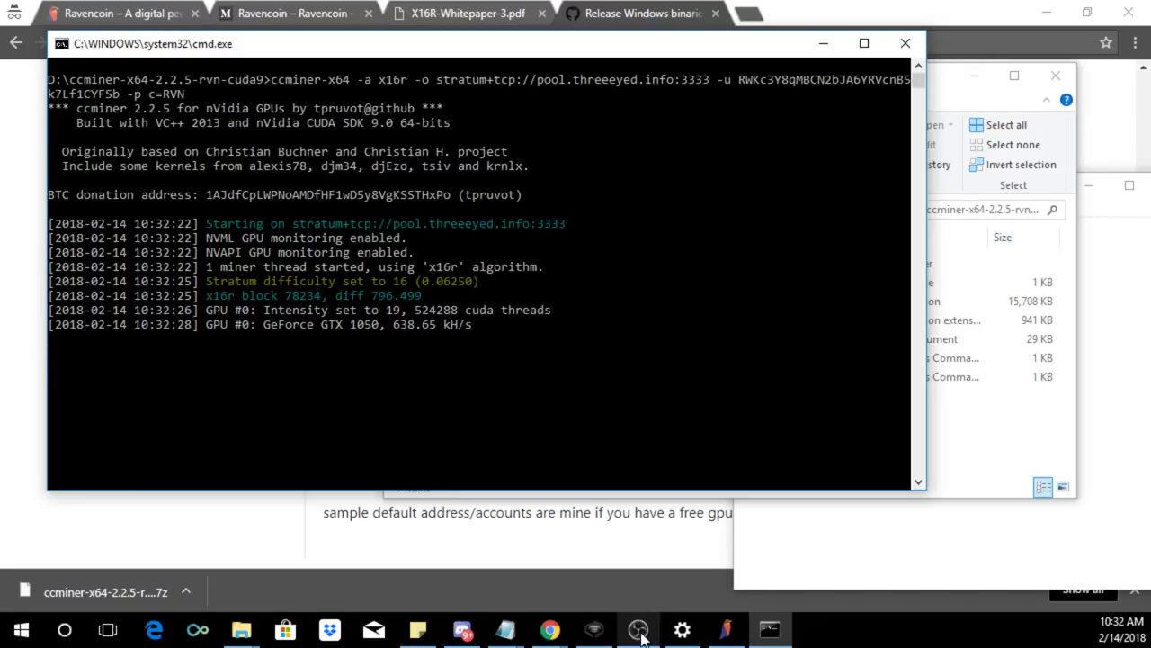
pyautogui.moveTo(1001, 448)
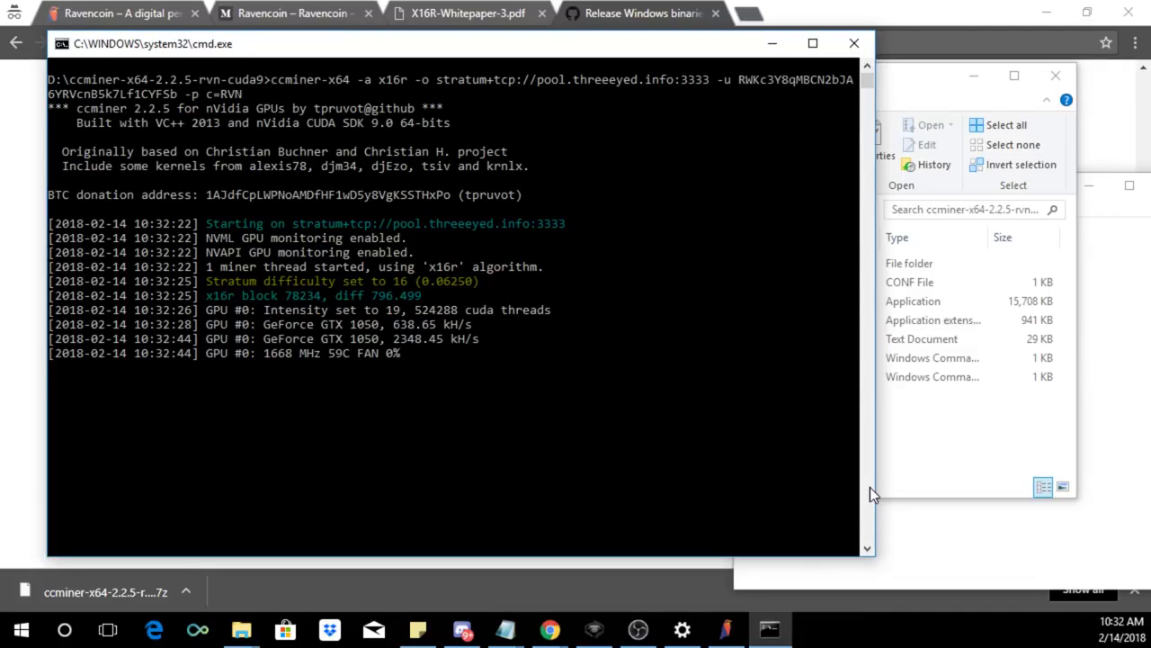
pyautogui.rightClick(580, 376)
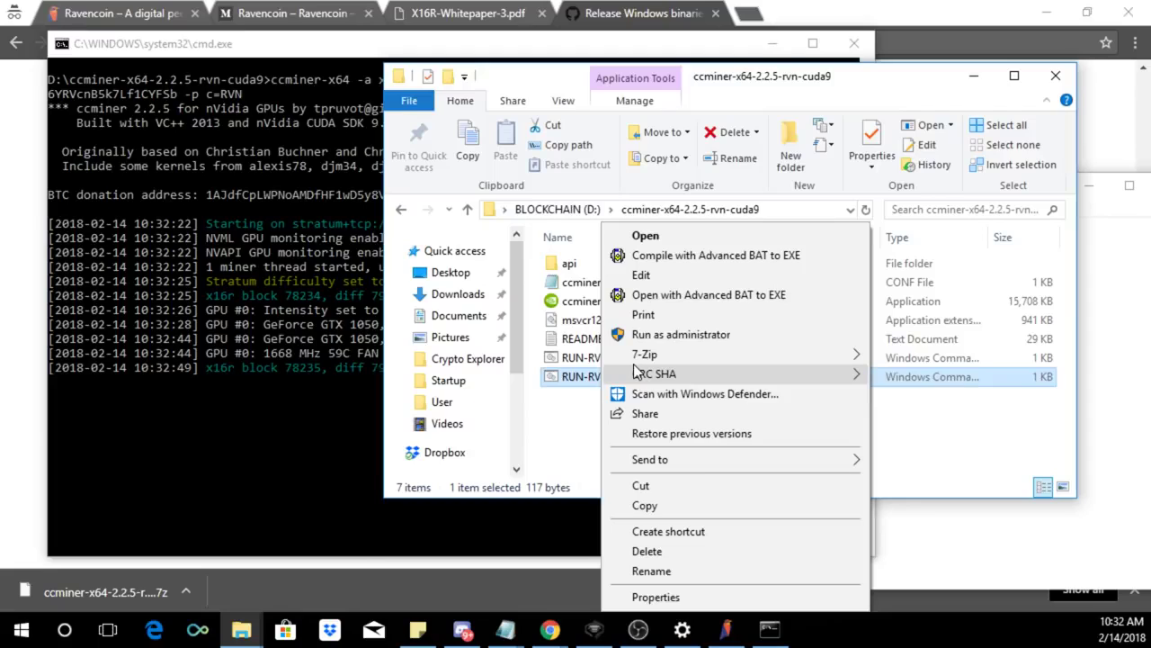
pyautogui.click(641, 275)
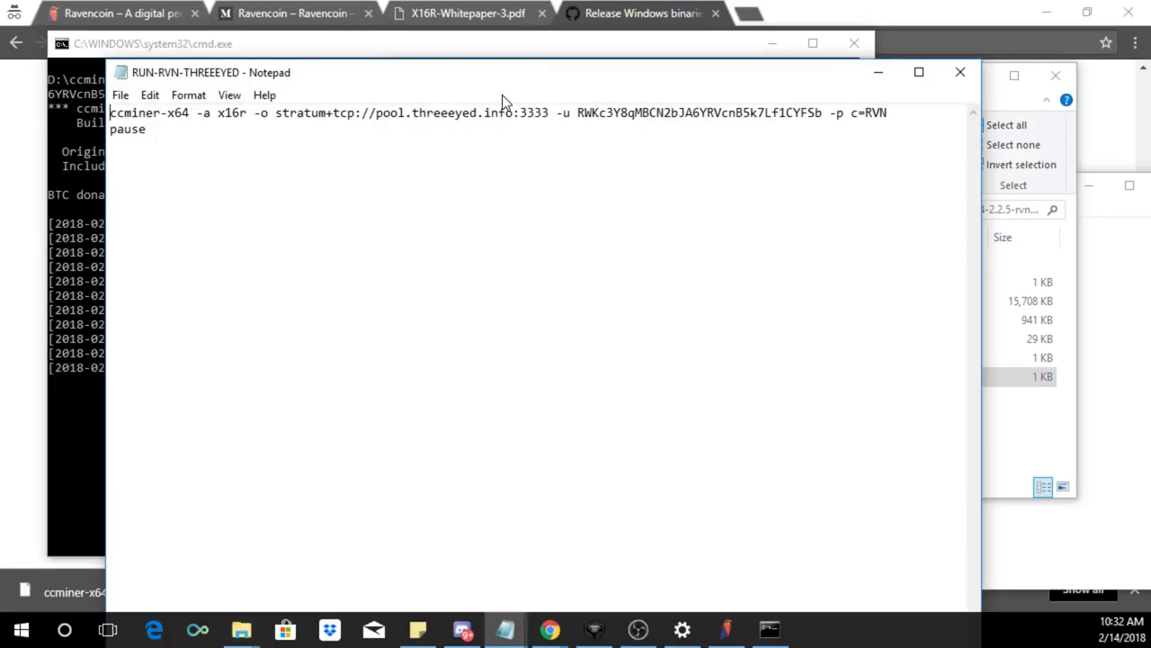
pyautogui.rightClick(441, 112)
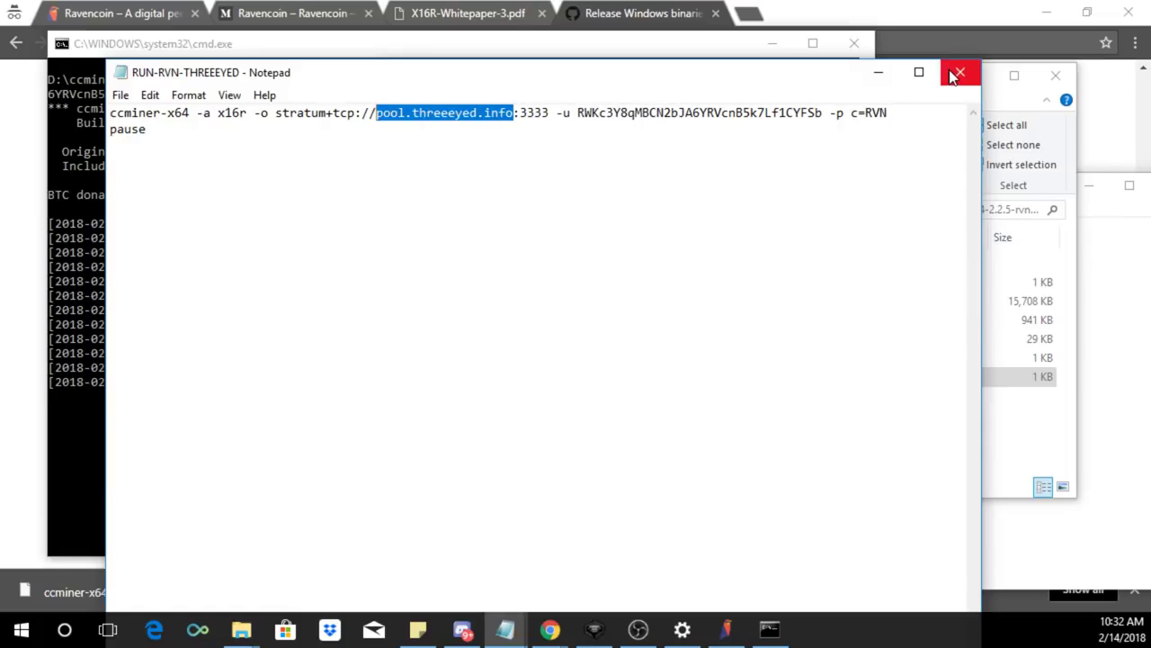
pyautogui.click(959, 73)
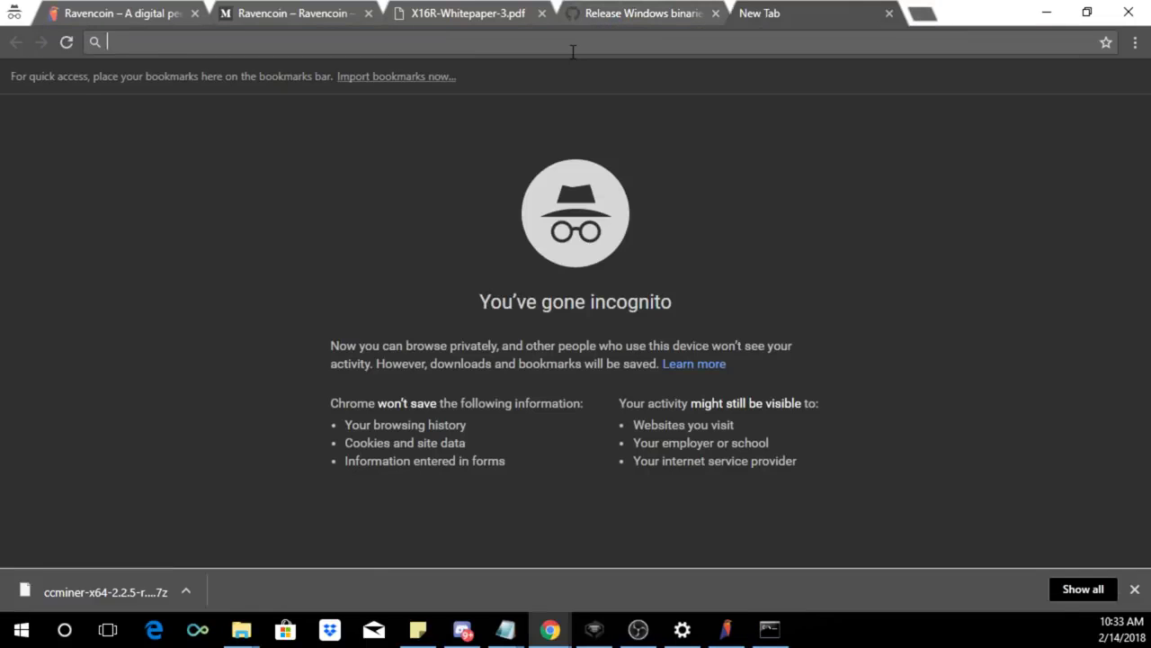
# - Go to pool.threeeyed.info and open its Wallet lookup page
pyautogui.write('pool.threeeyed.info')
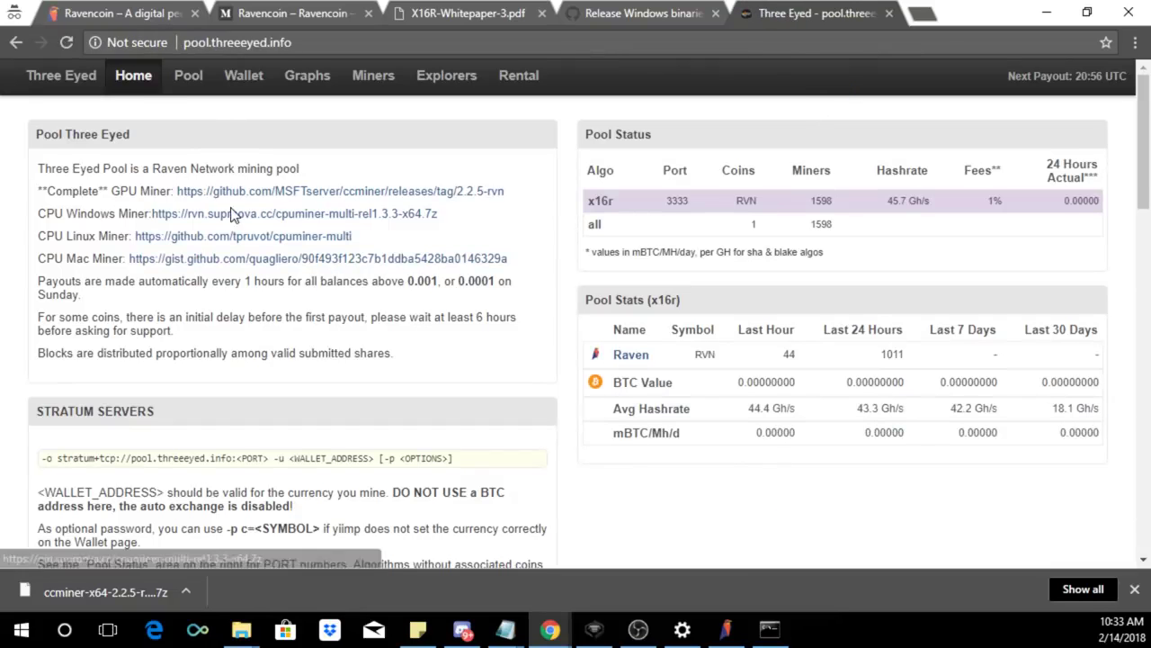
pyautogui.scroll(-3)
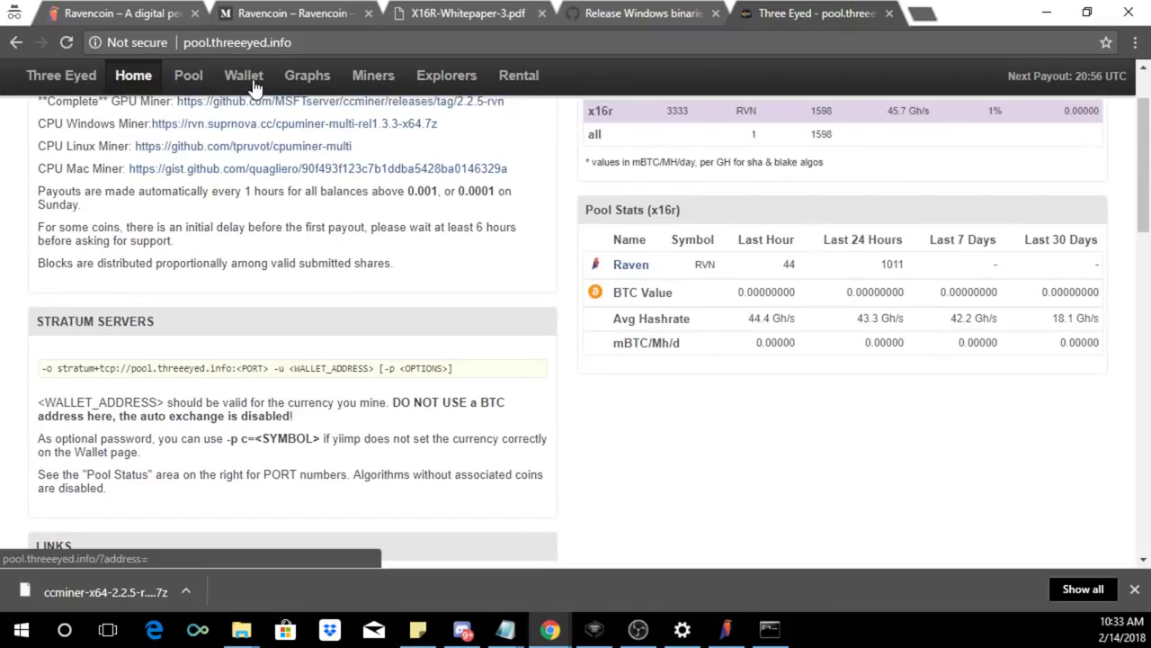
pyautogui.click(243, 75)
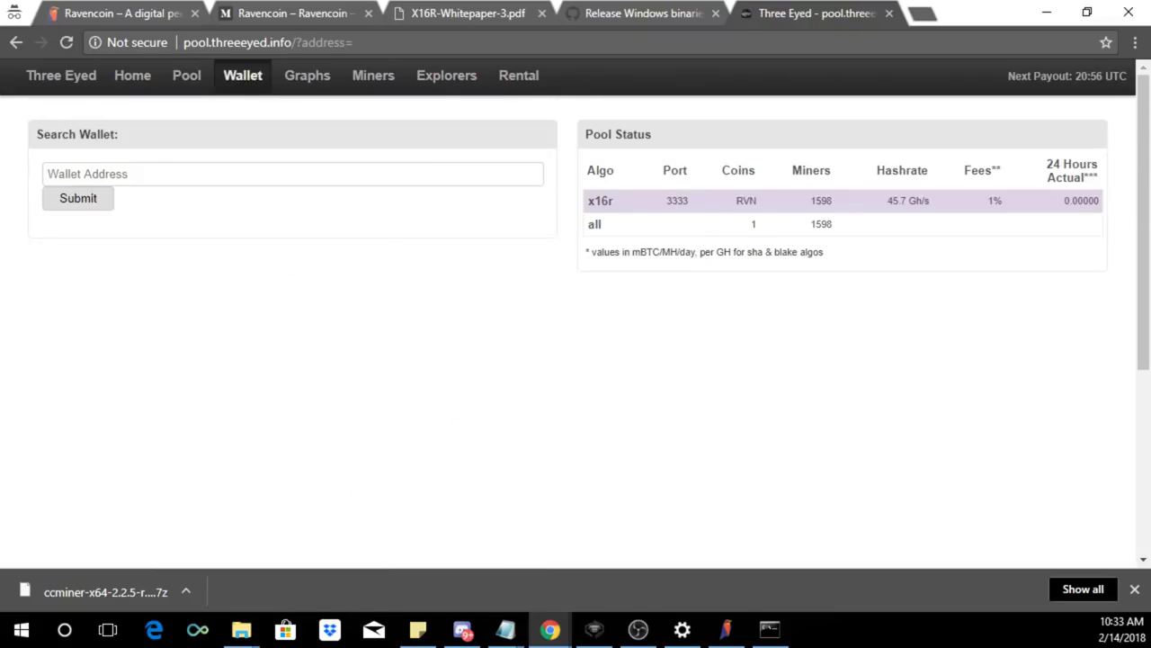
pyautogui.moveTo(503, 629)
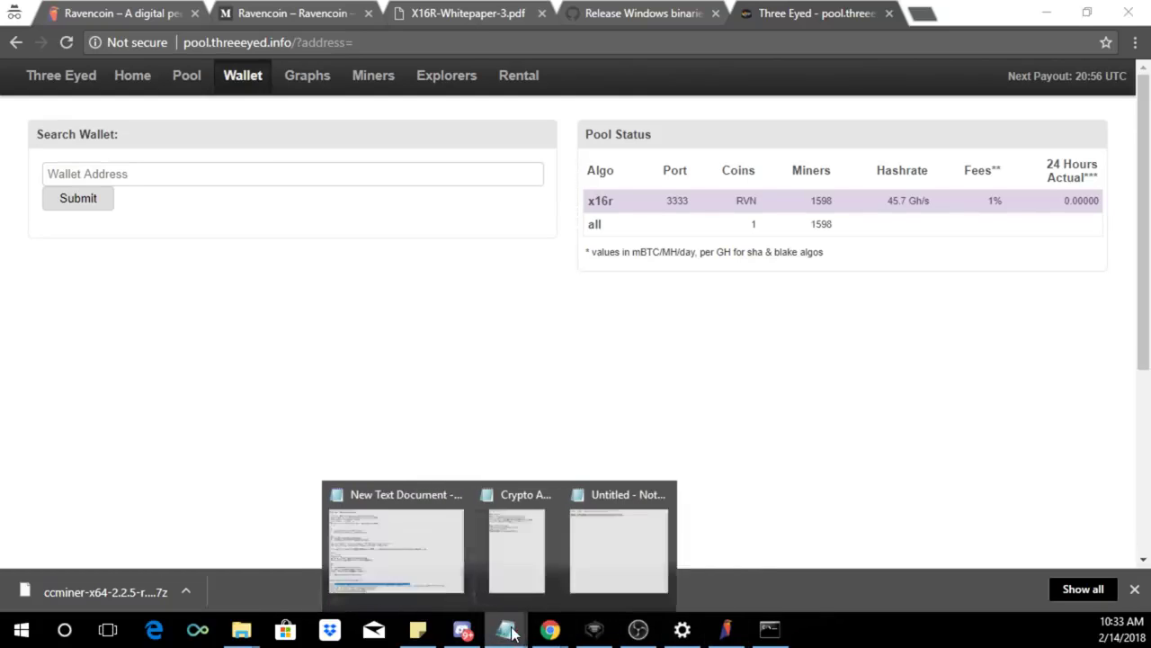
pyautogui.click(618, 494)
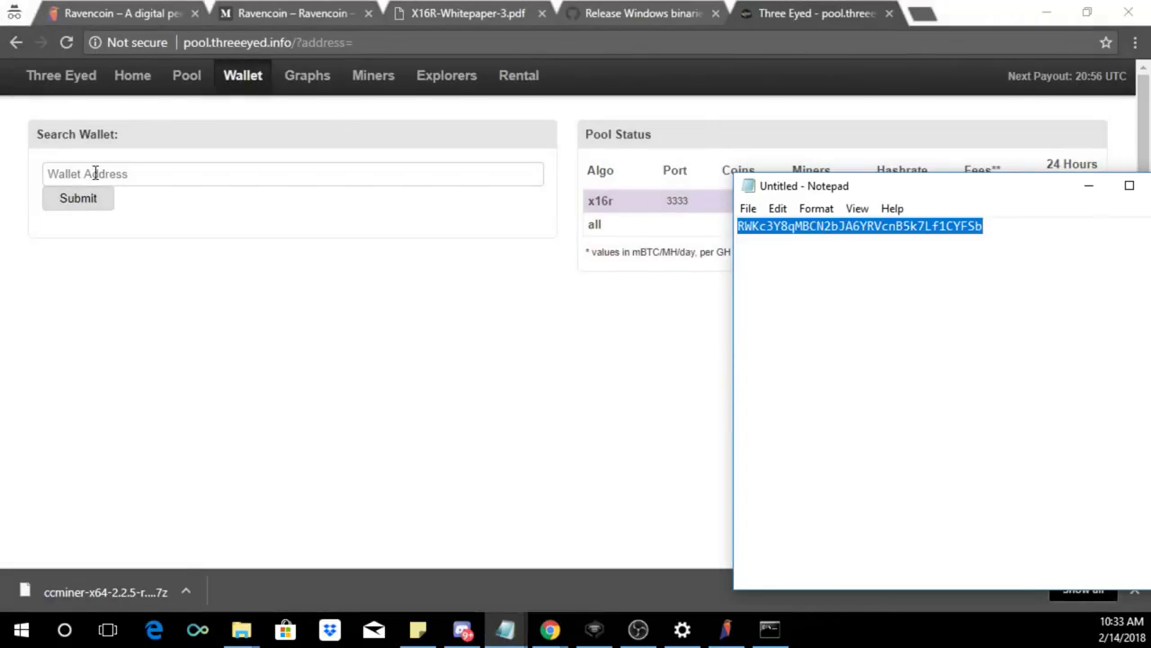
pyautogui.write('RWKc3Y8qMBCN2bJA6YRVcnB5k7Lf1CYFSb')
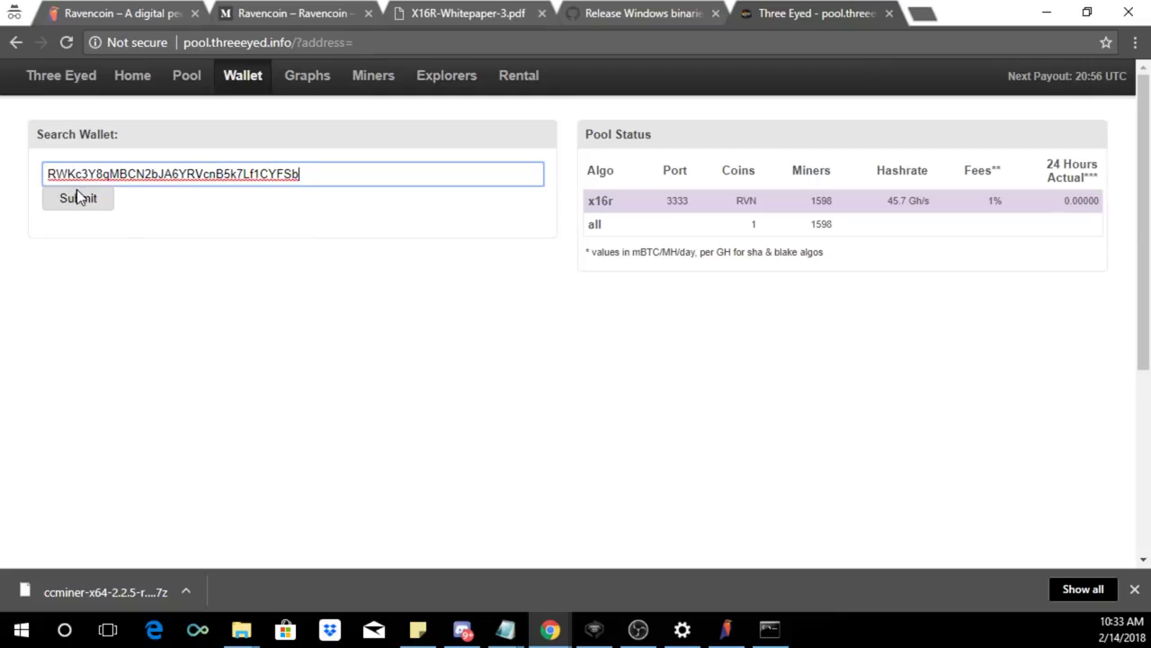
pyautogui.click(77, 198)
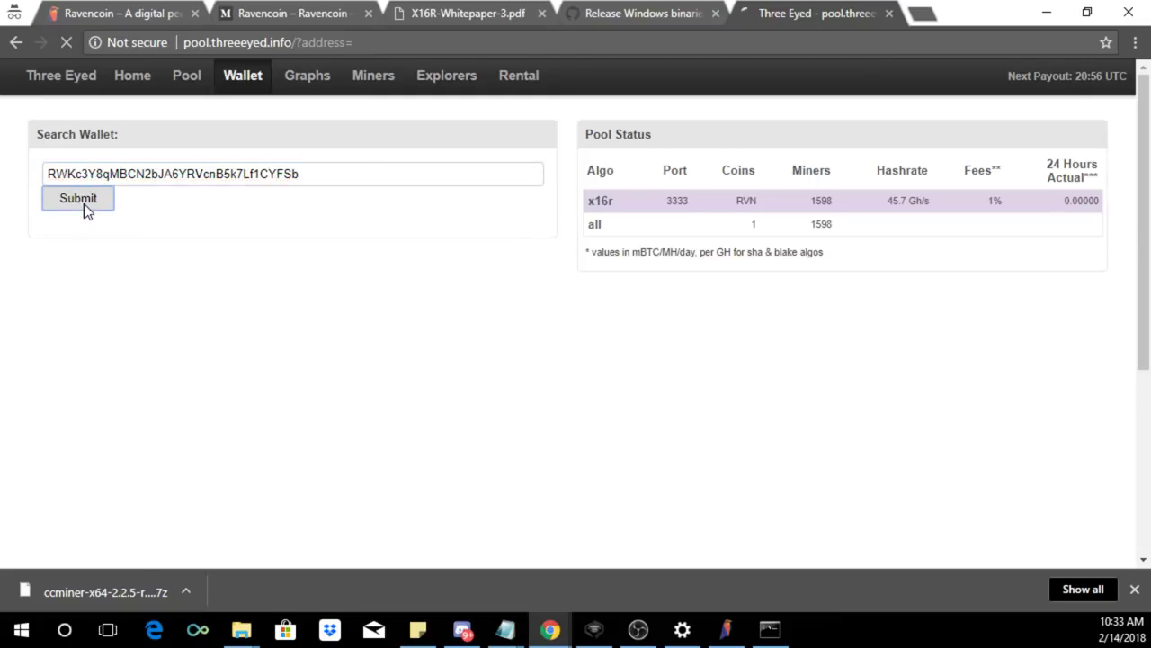
pyautogui.click(77, 198)
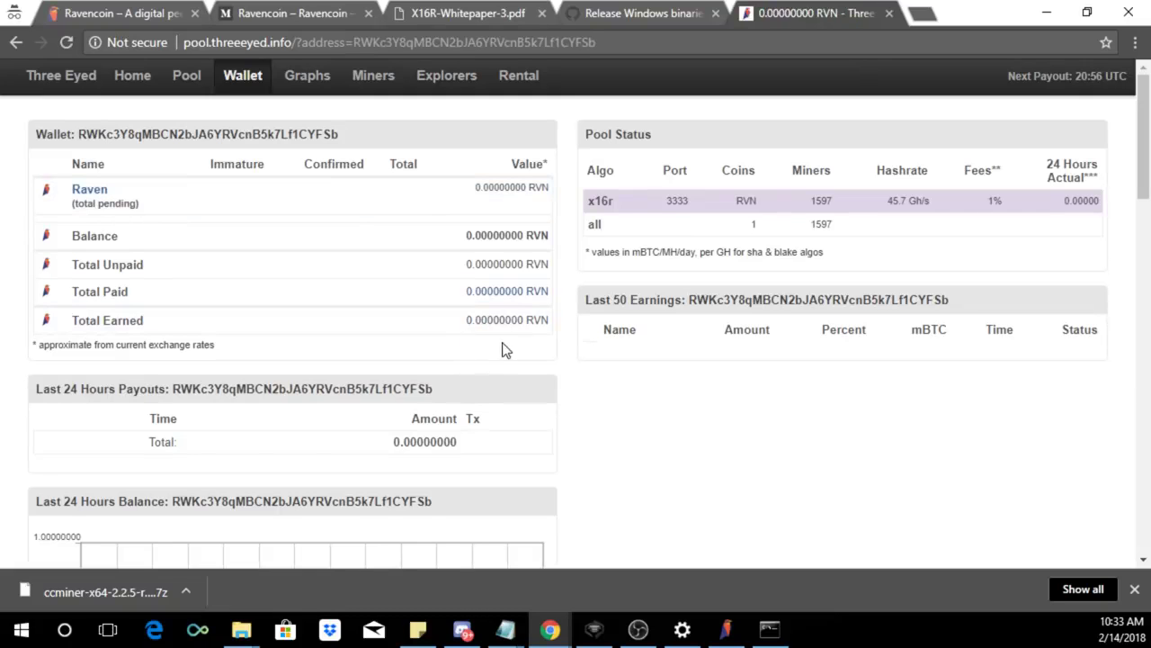
pyautogui.moveTo(819, 261)
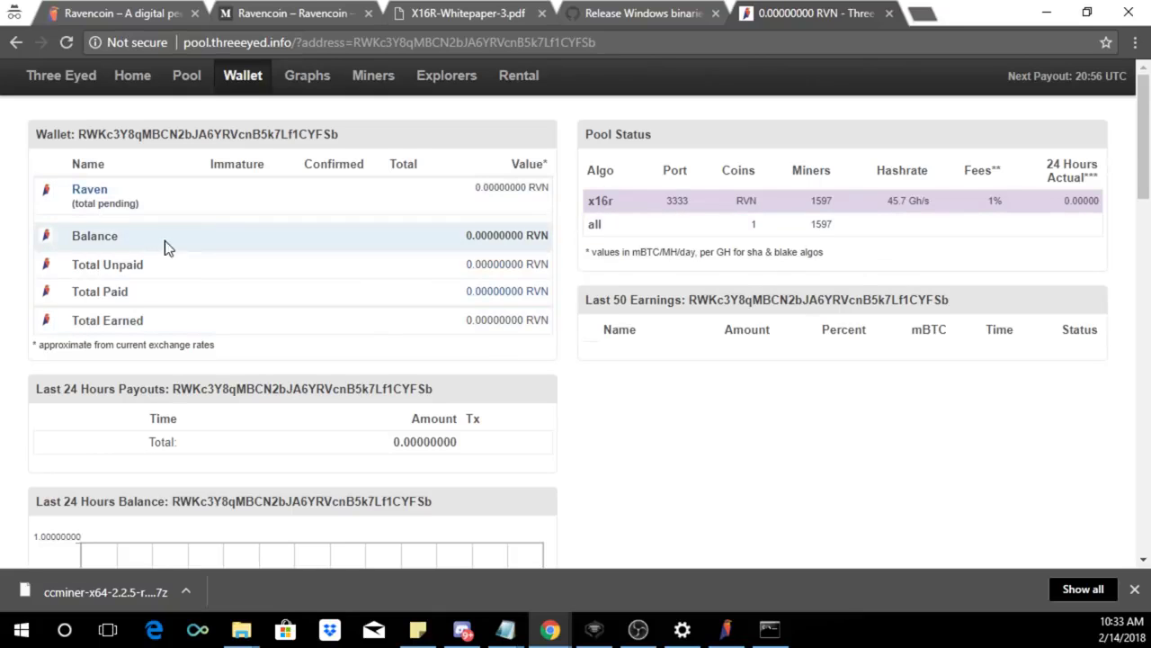
pyautogui.scroll(-3)
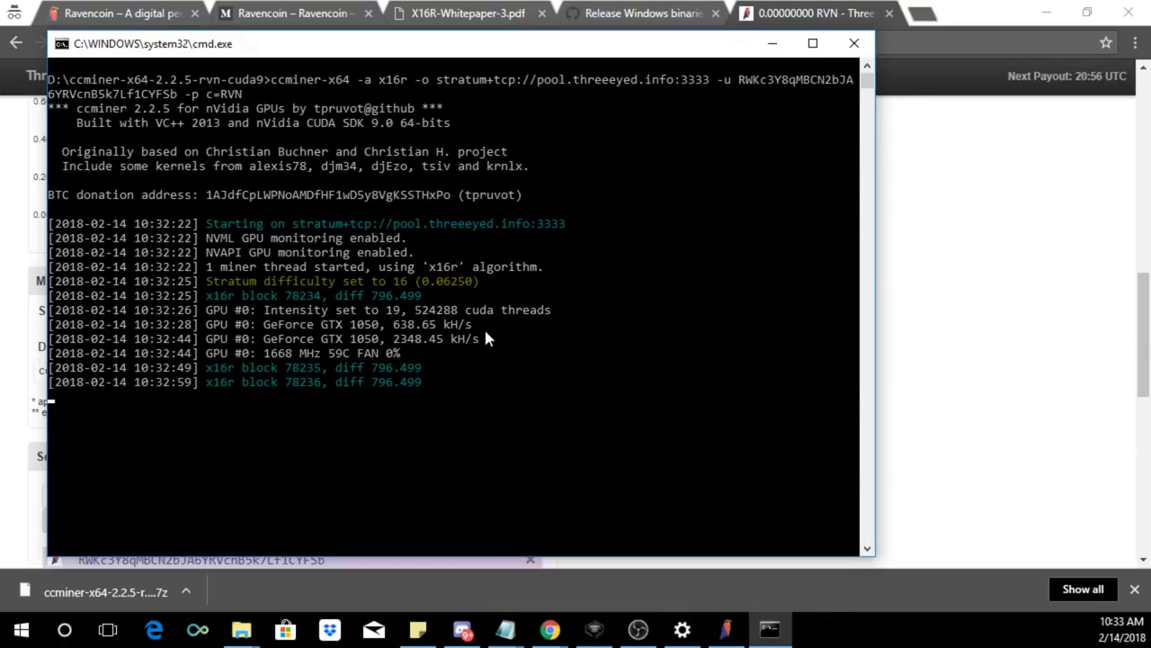
pyautogui.moveTo(205, 212)
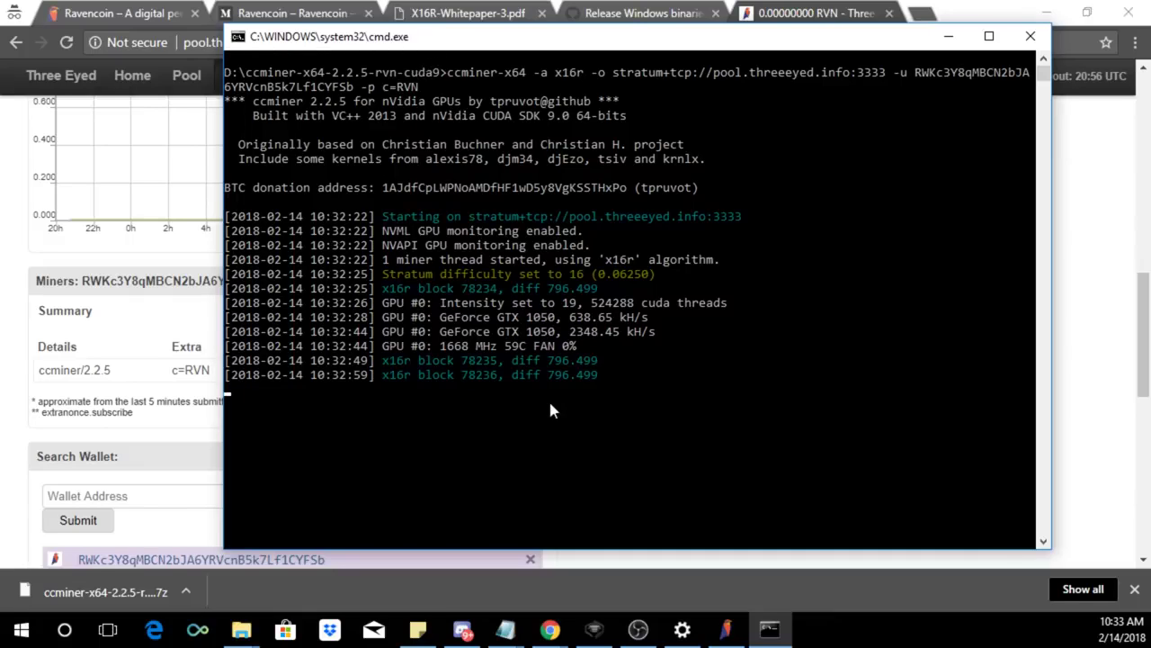
pyautogui.moveTo(297, 58)
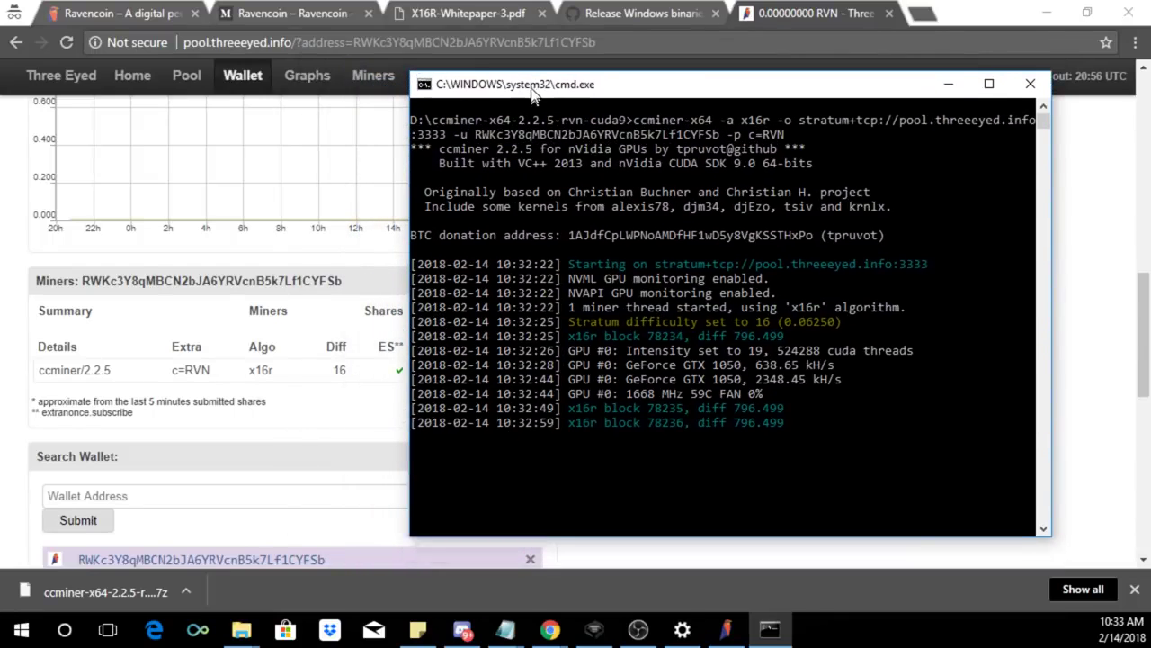
# - Move the ccminer console aside to reveal the pool's miners table
pyautogui.moveTo(535, 84); pyautogui.dragTo(508, 61)
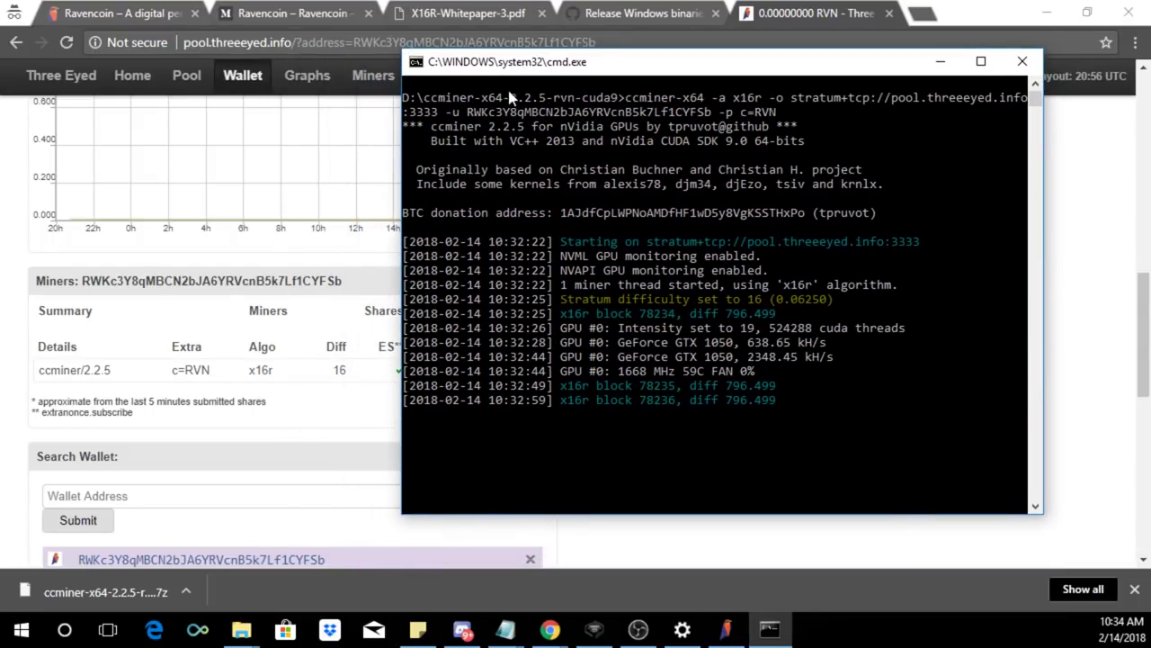
pyautogui.moveTo(665, 329)
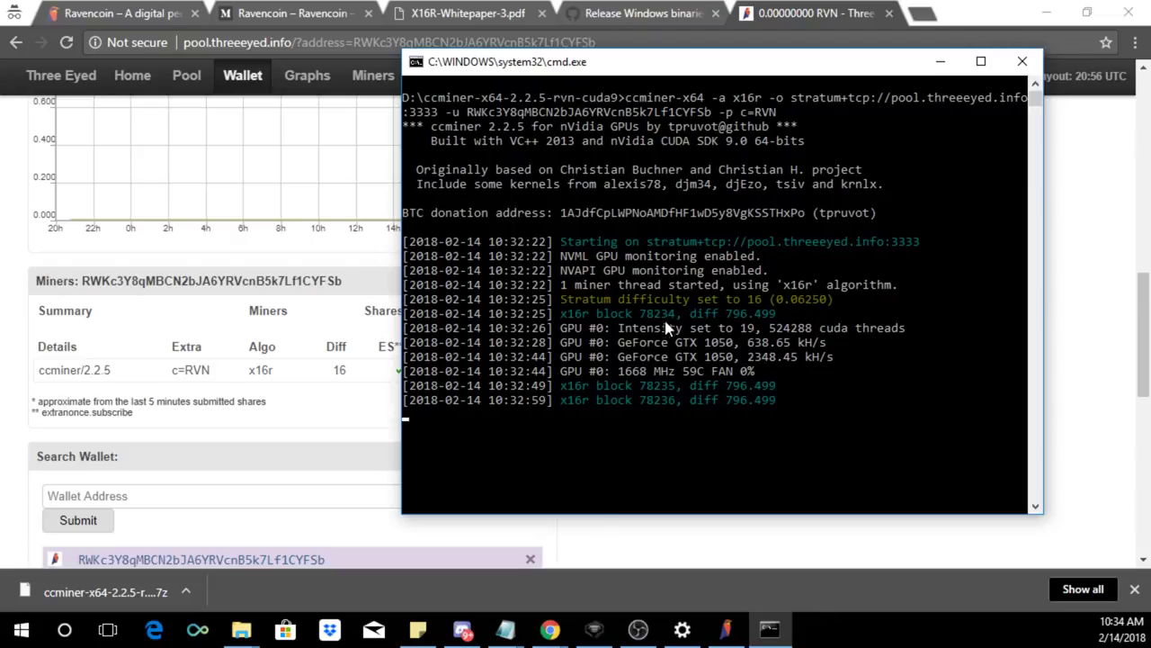
pyautogui.moveTo(517, 491)
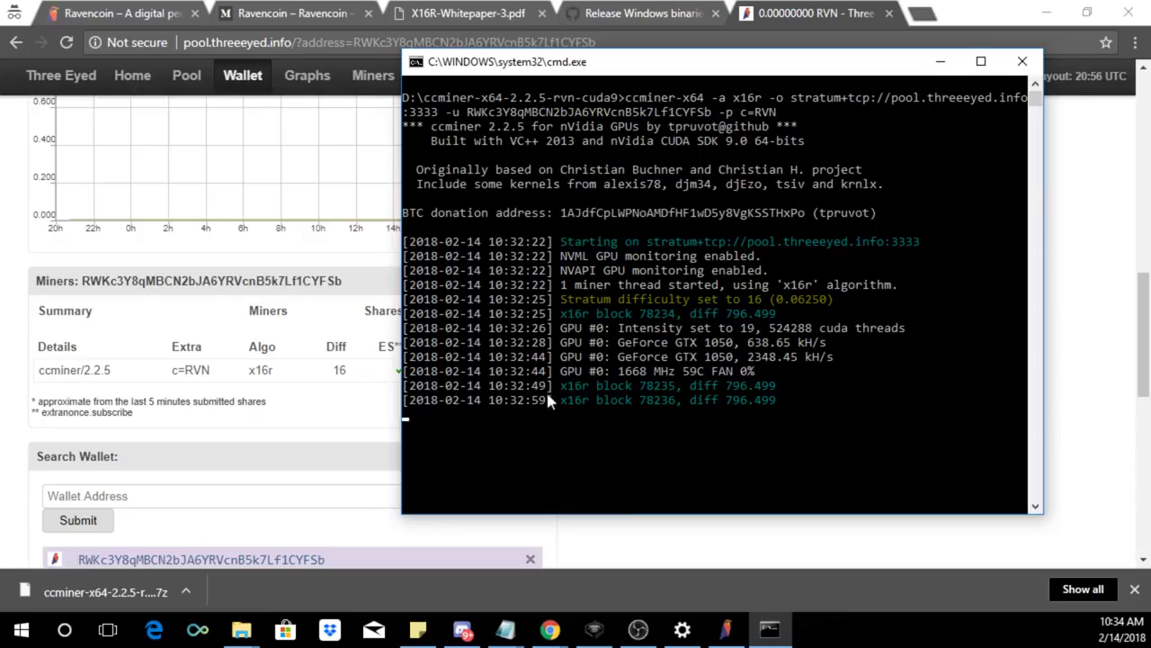
pyautogui.moveTo(466, 333)
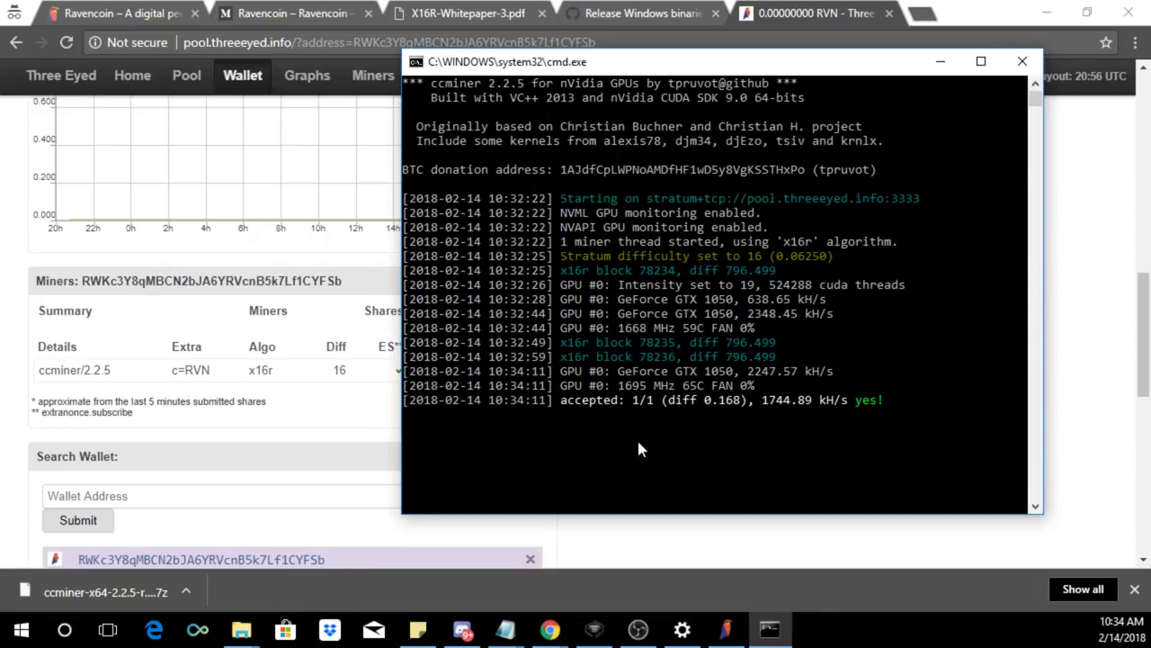
pyautogui.moveTo(585, 403)
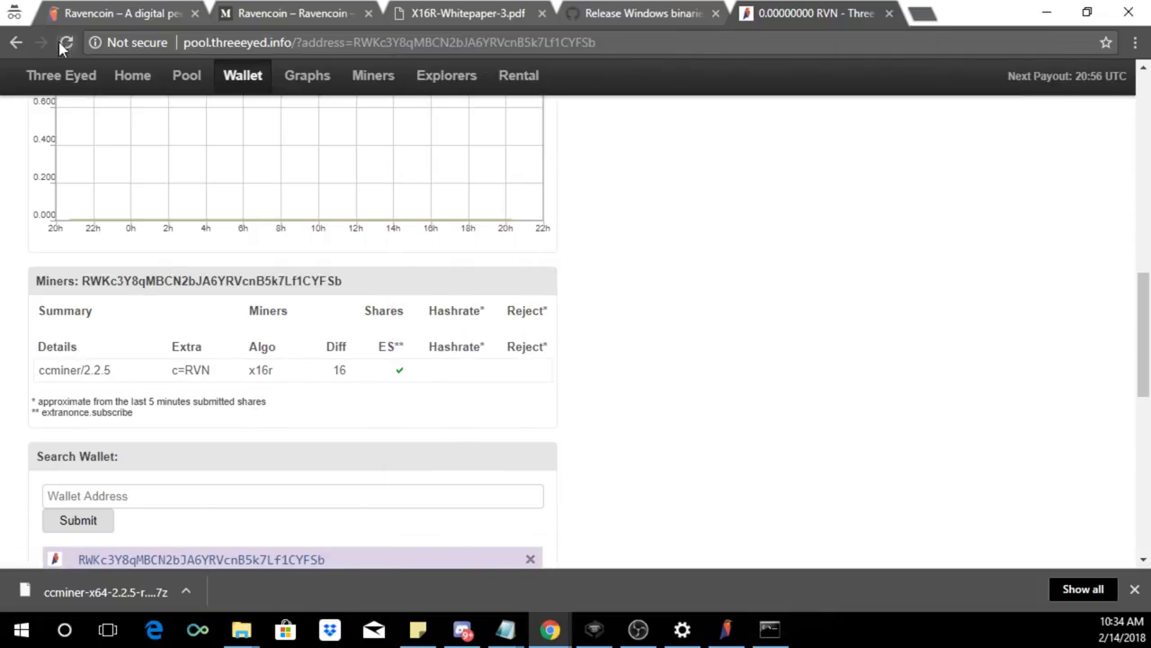
# - Reload the wallet page and check the ccminer row's 916.3 kh/s hashrate
pyautogui.click(67, 43)
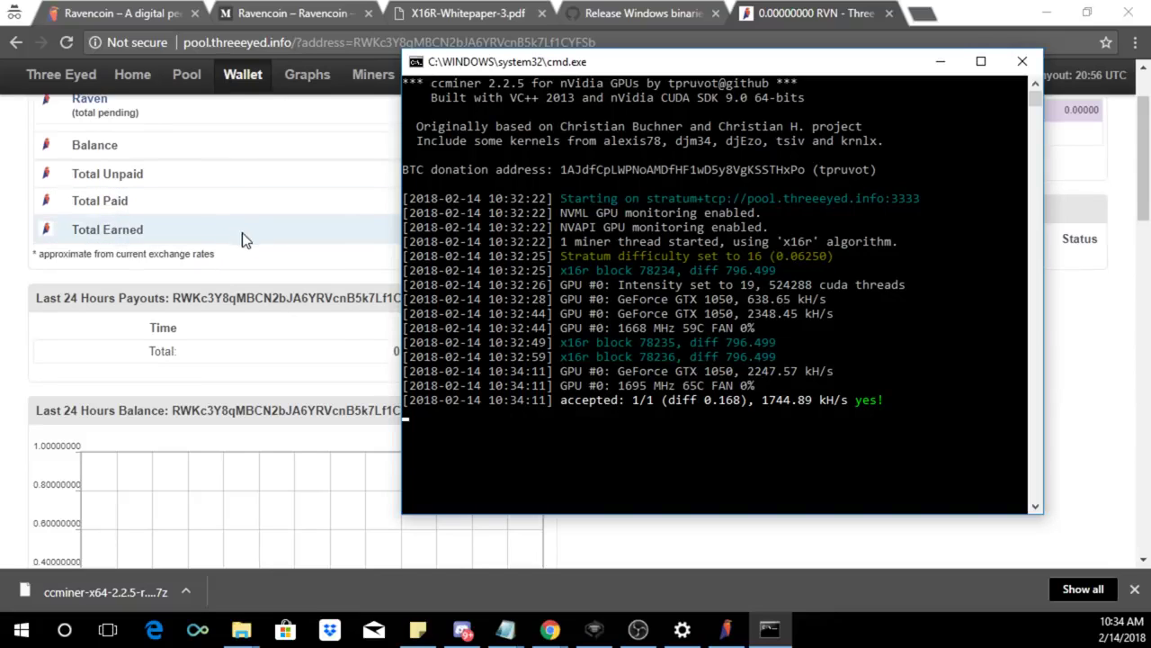
pyautogui.moveTo(592, 432)
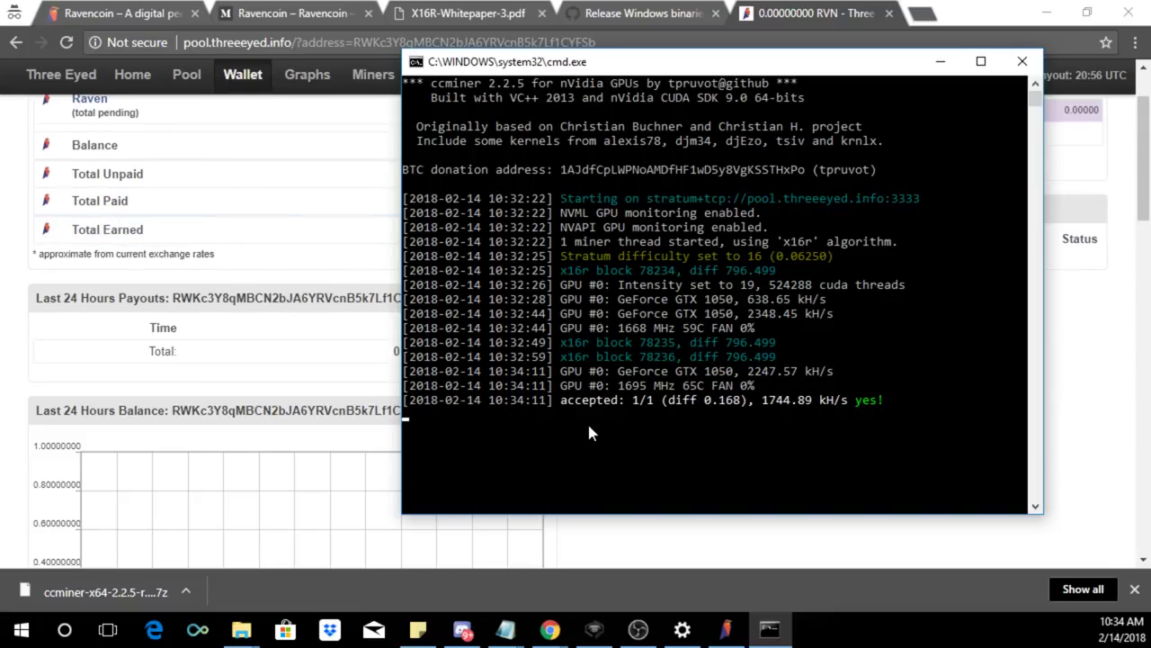
pyautogui.moveTo(5, 350)
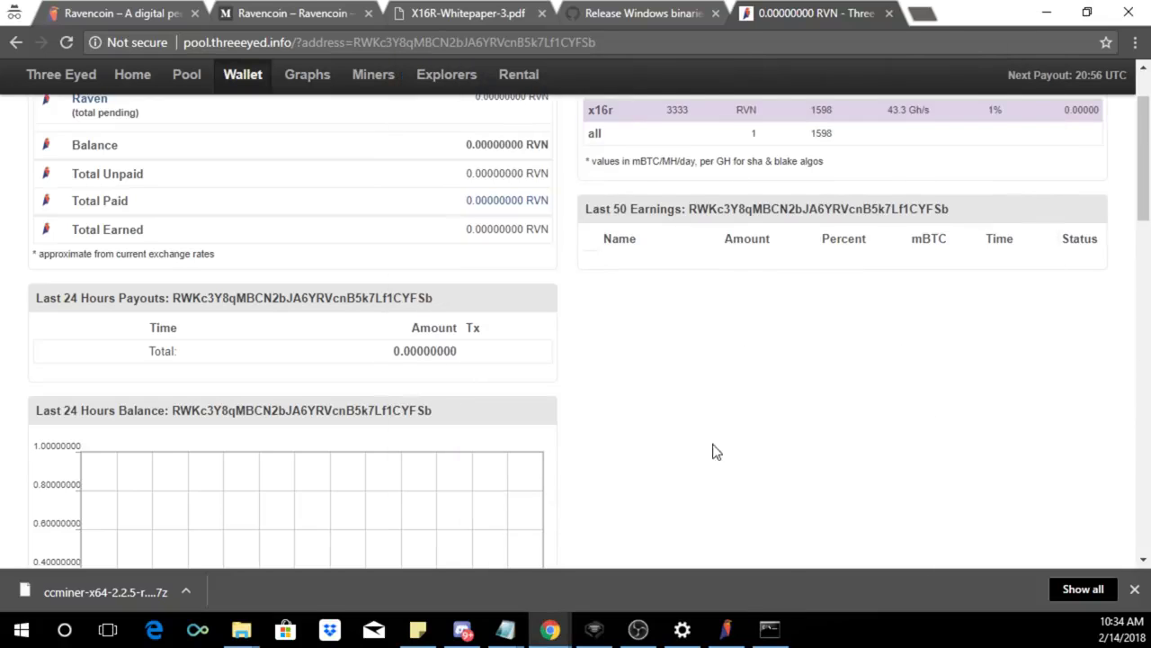
pyautogui.scroll(-3)
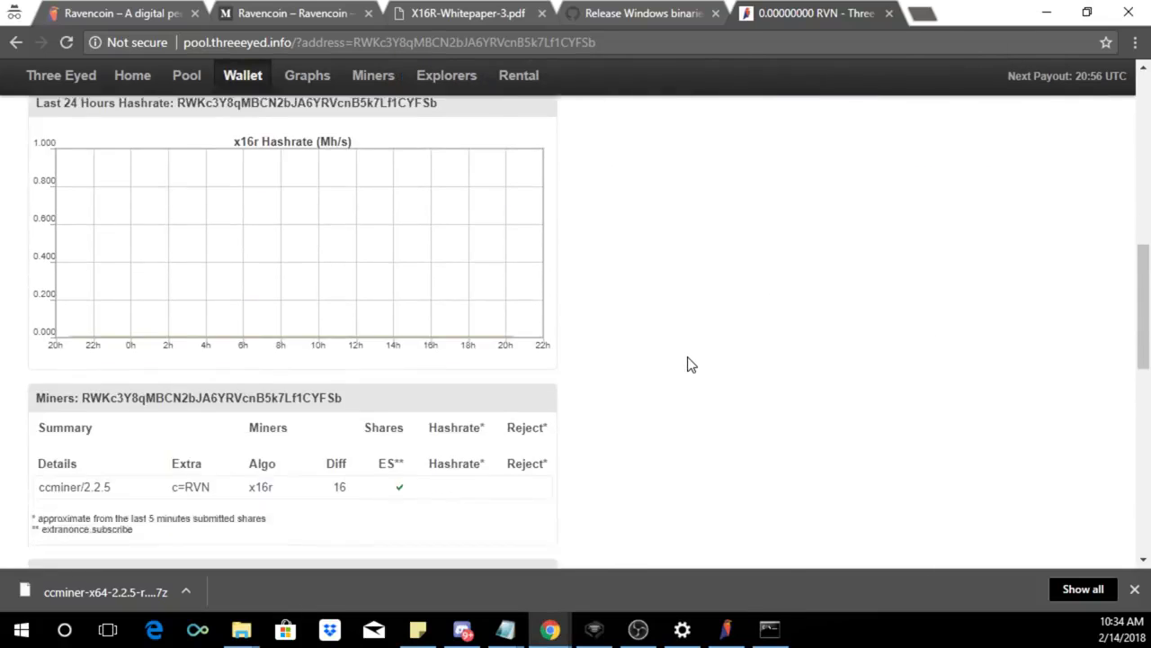
pyautogui.scroll(-3)
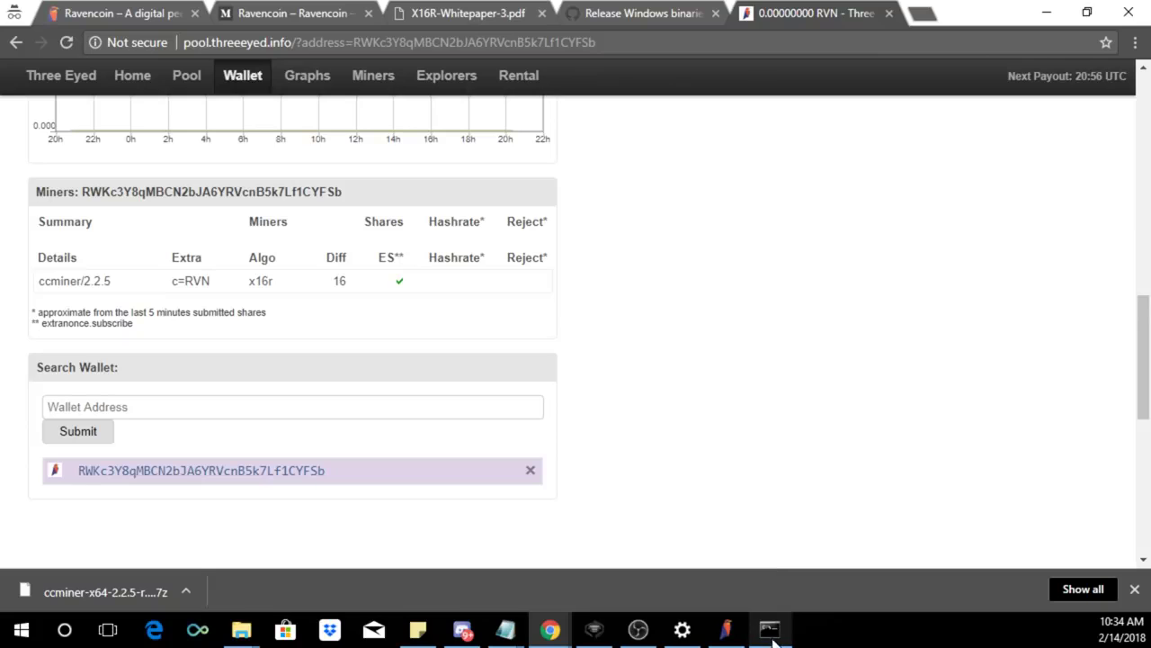
pyautogui.moveTo(781, 400)
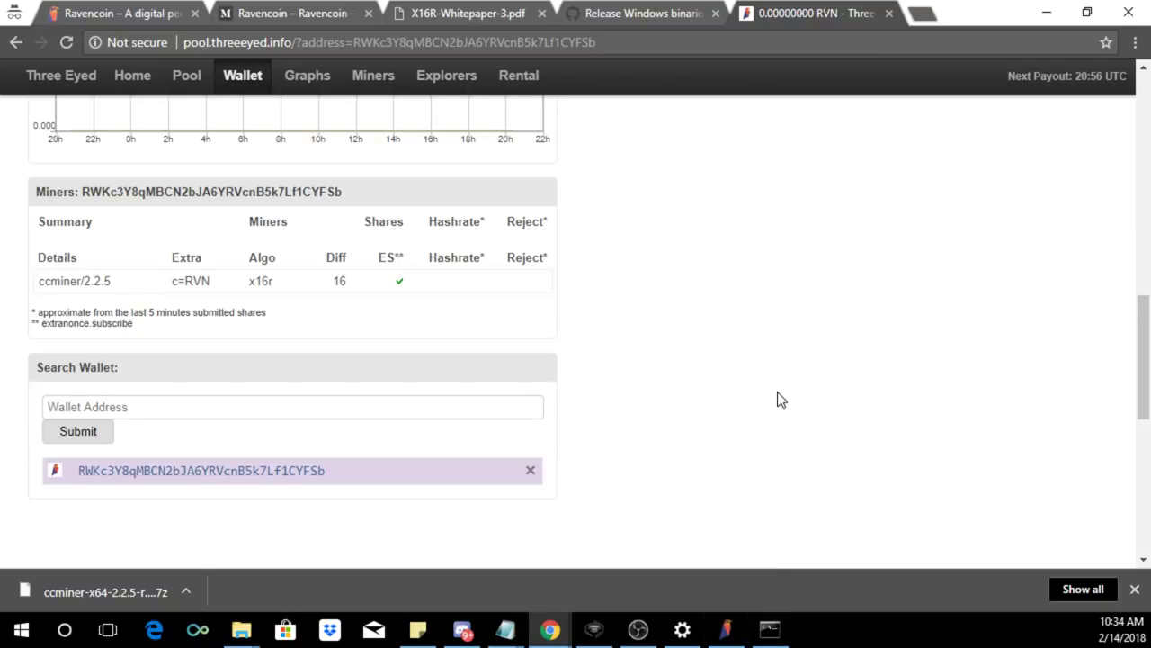
pyautogui.click(769, 628)
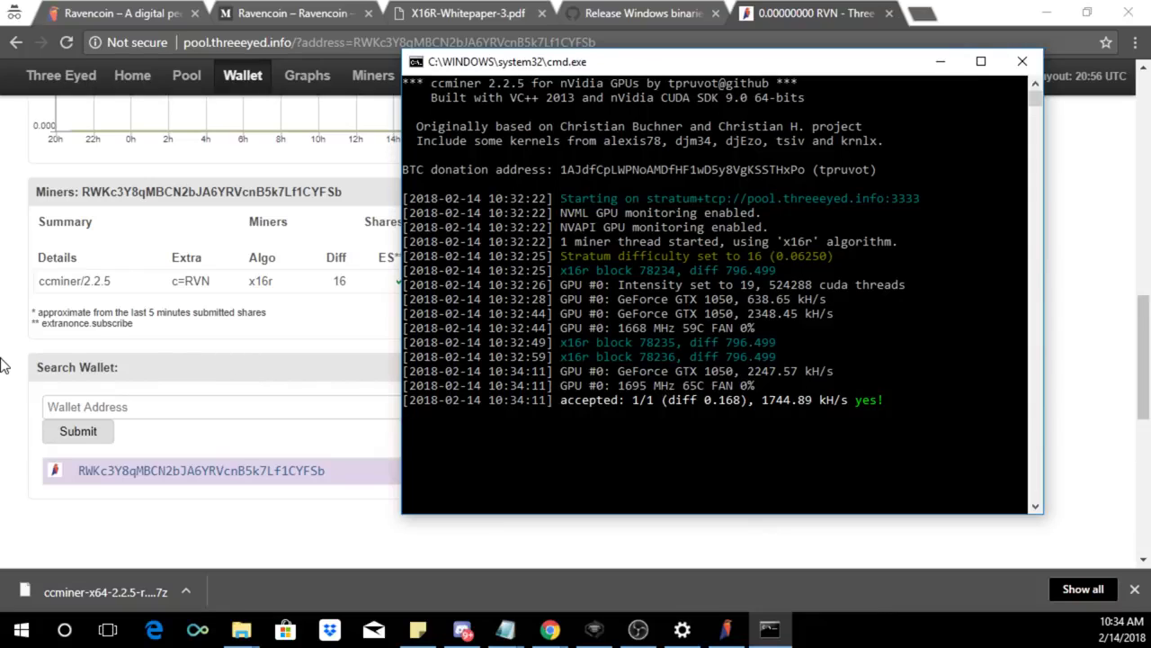
pyautogui.moveTo(18, 365)
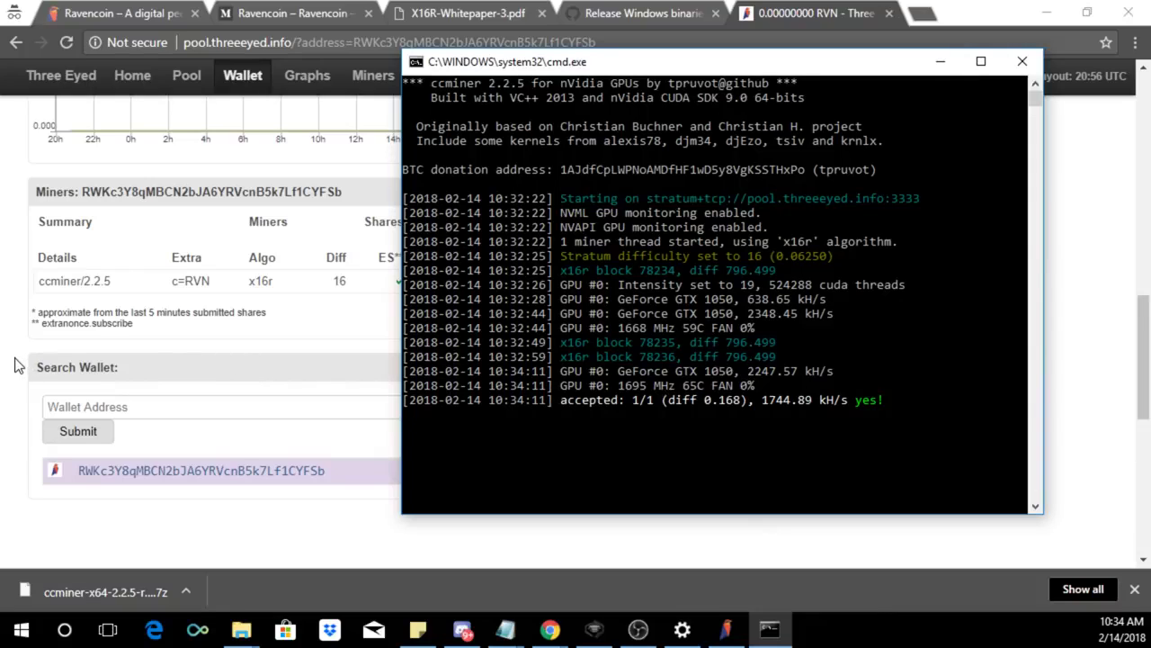
pyautogui.moveTo(27, 351)
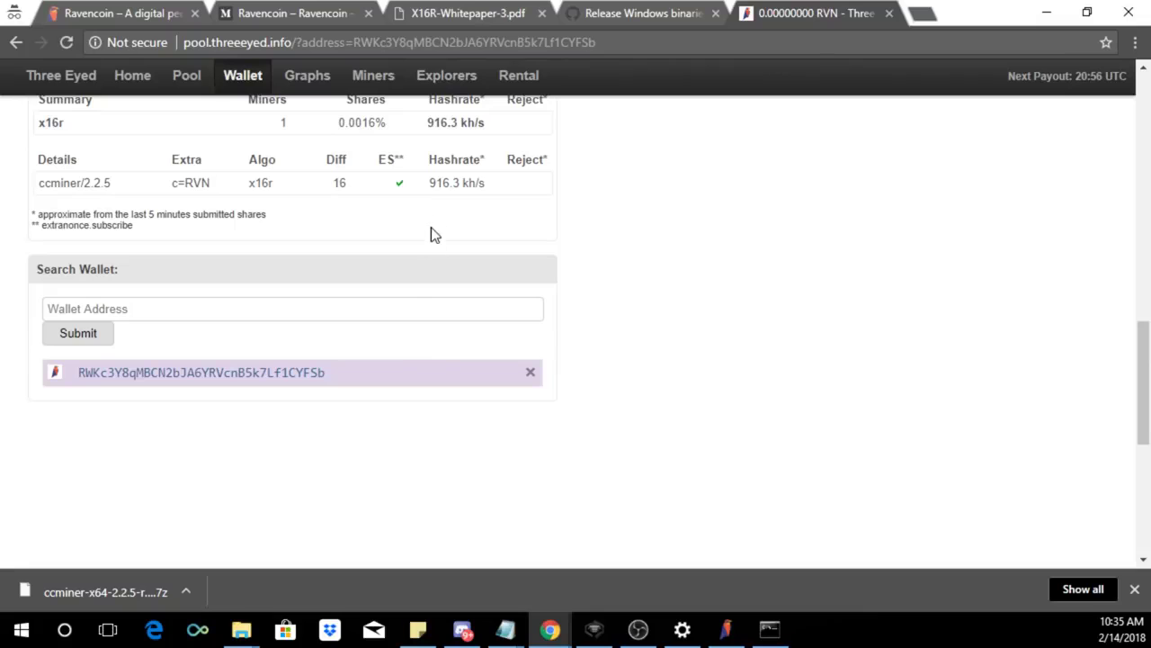
pyautogui.scroll(3)
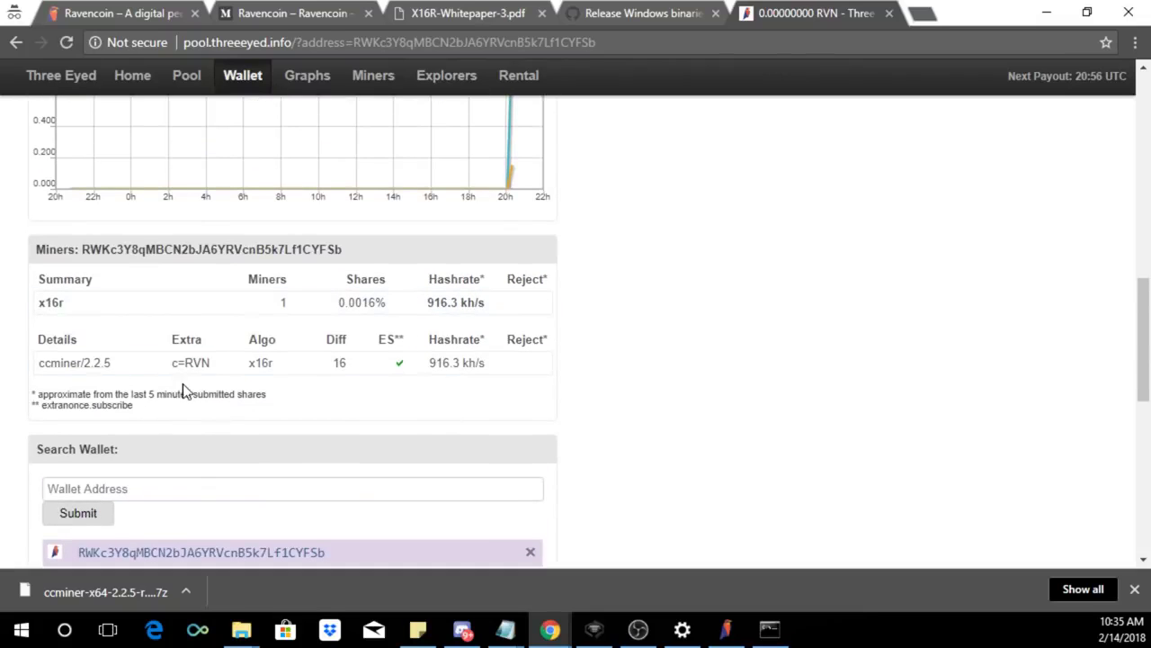
pyautogui.moveTo(450, 416)
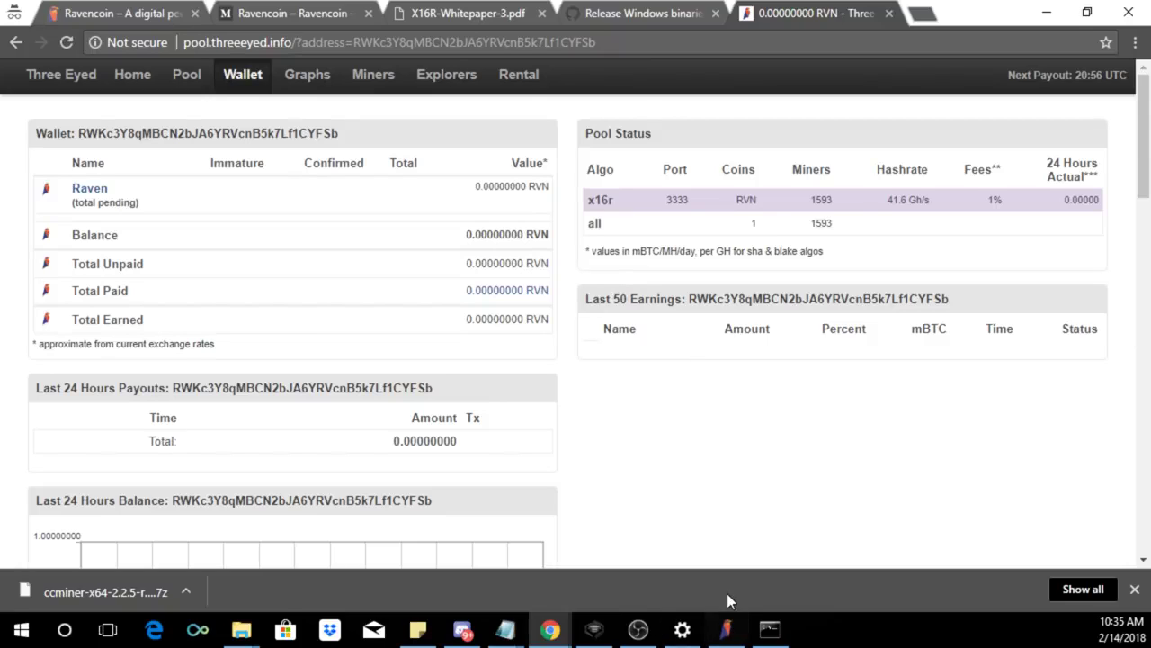
pyautogui.moveTo(725, 629)
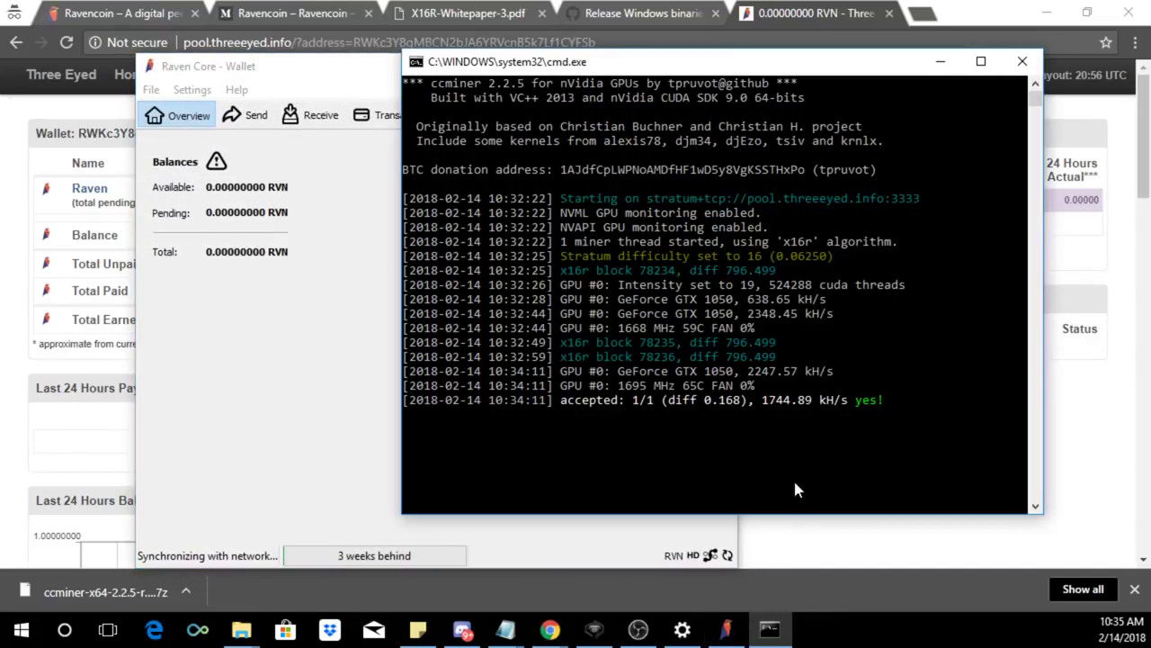
pyautogui.moveTo(351, 306)
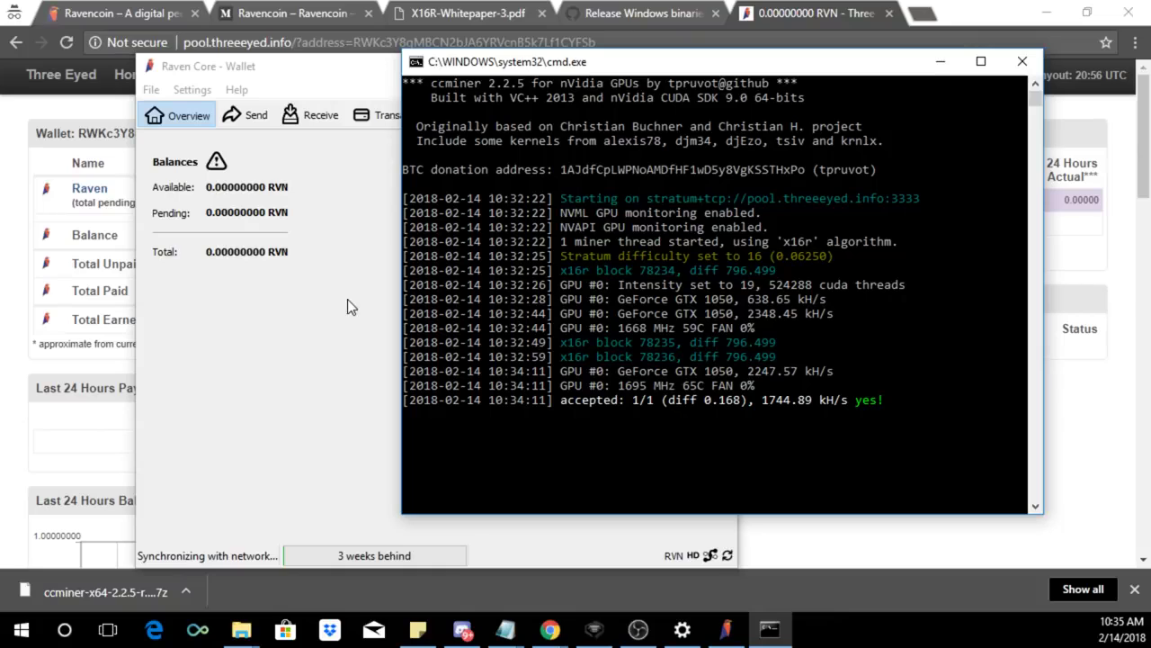
pyautogui.moveTo(290, 382)
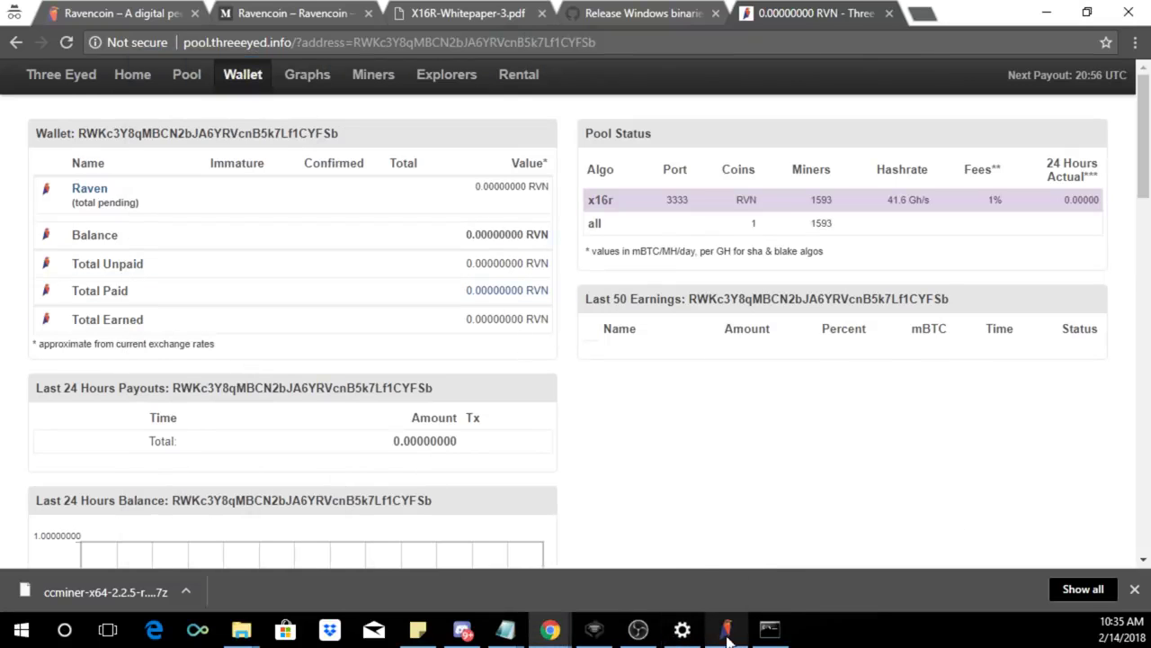
# - Bring the Raven Core wallet to the front from the taskbar
pyautogui.click(725, 629)
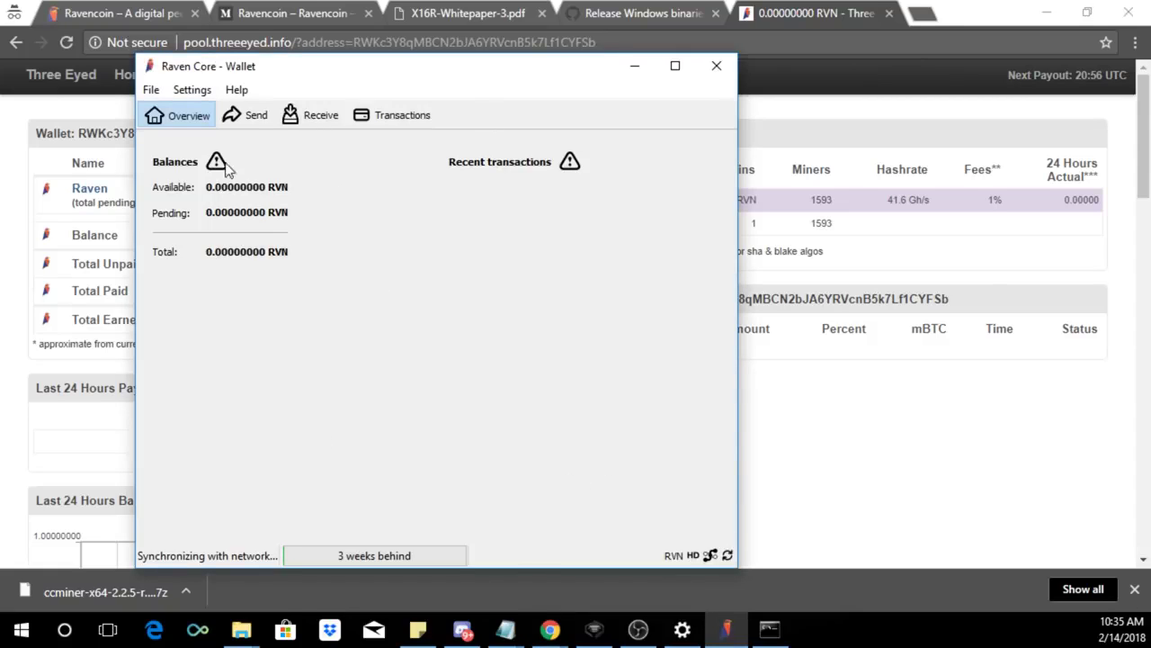
pyautogui.moveTo(247, 148)
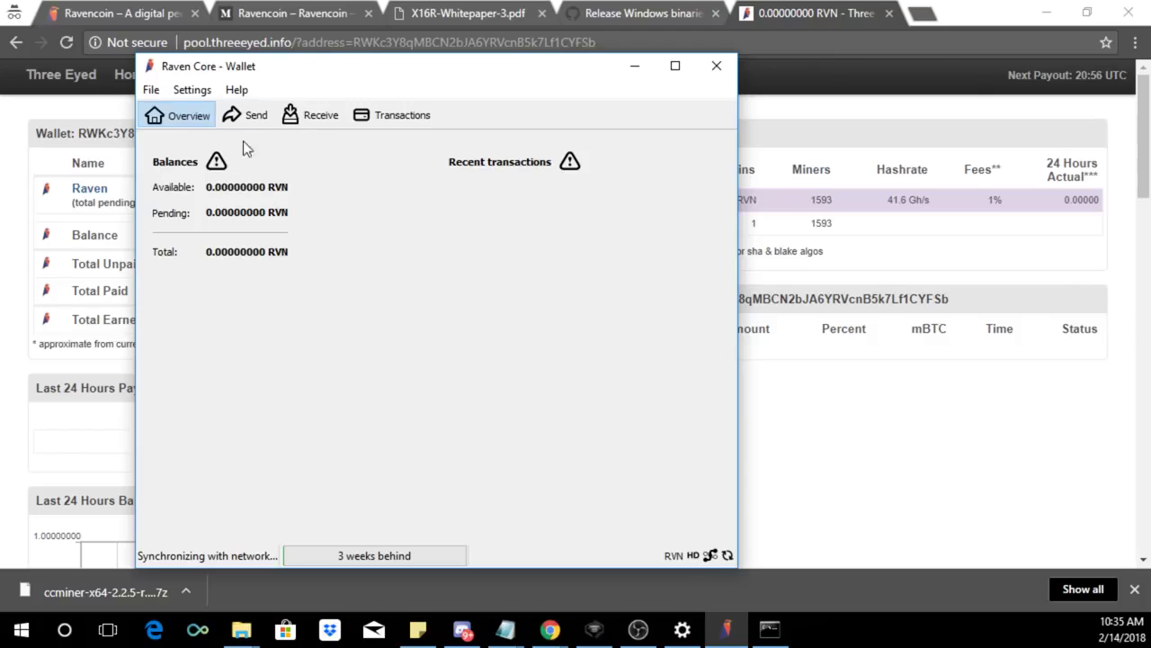